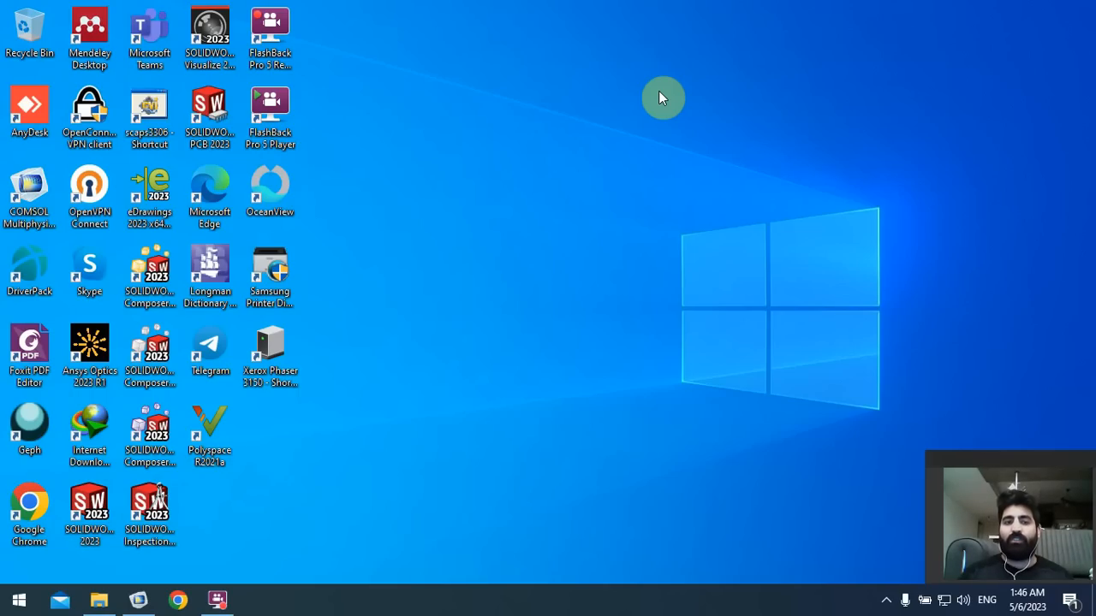
mouse_move(644, 105)
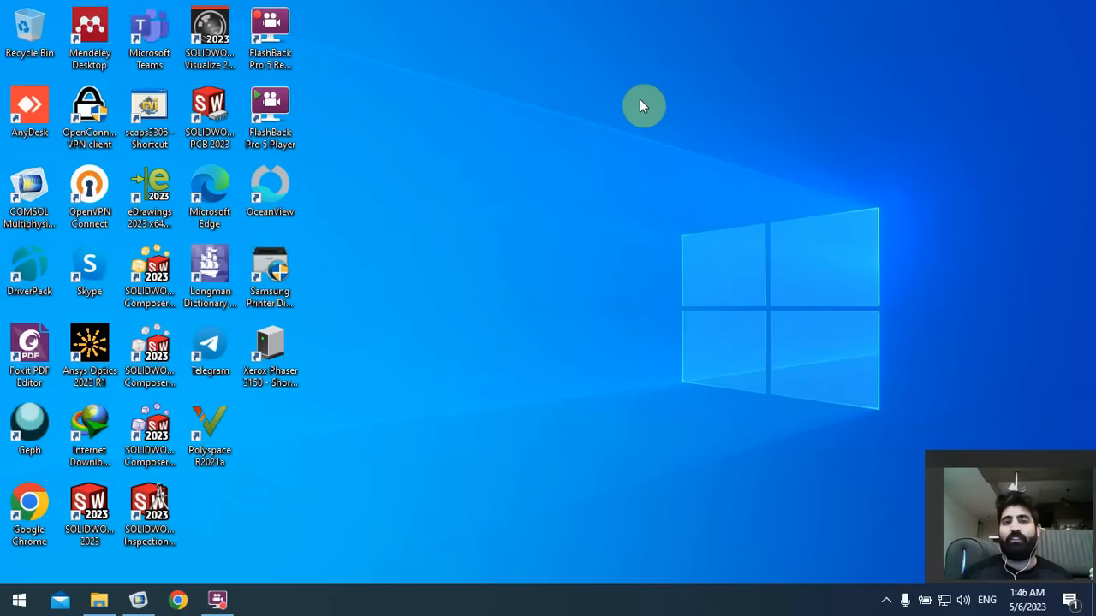
mouse_move(595, 114)
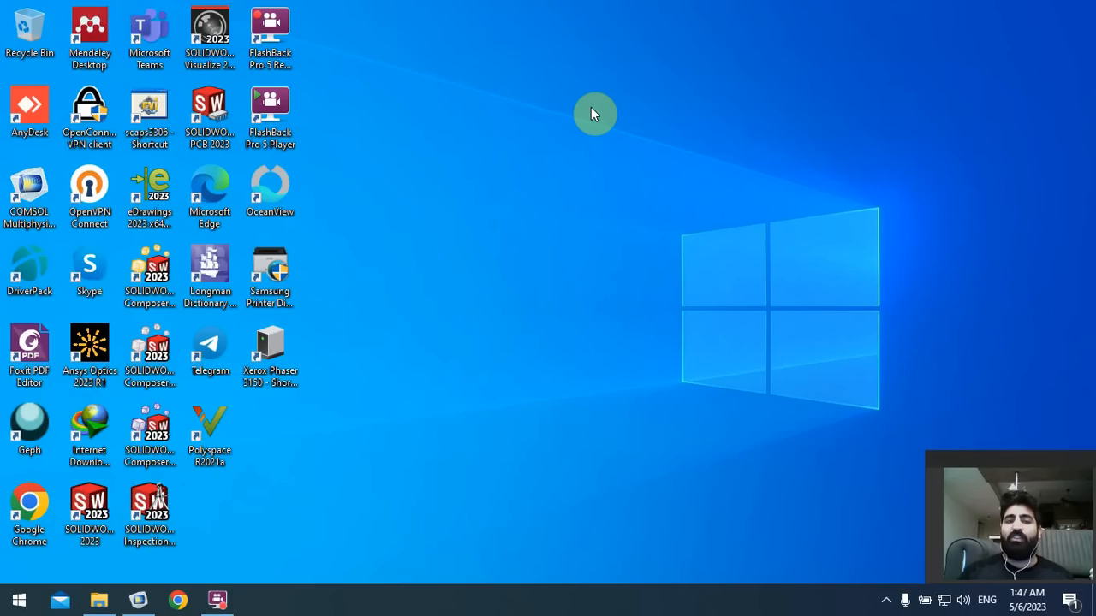
mouse_move(231, 597)
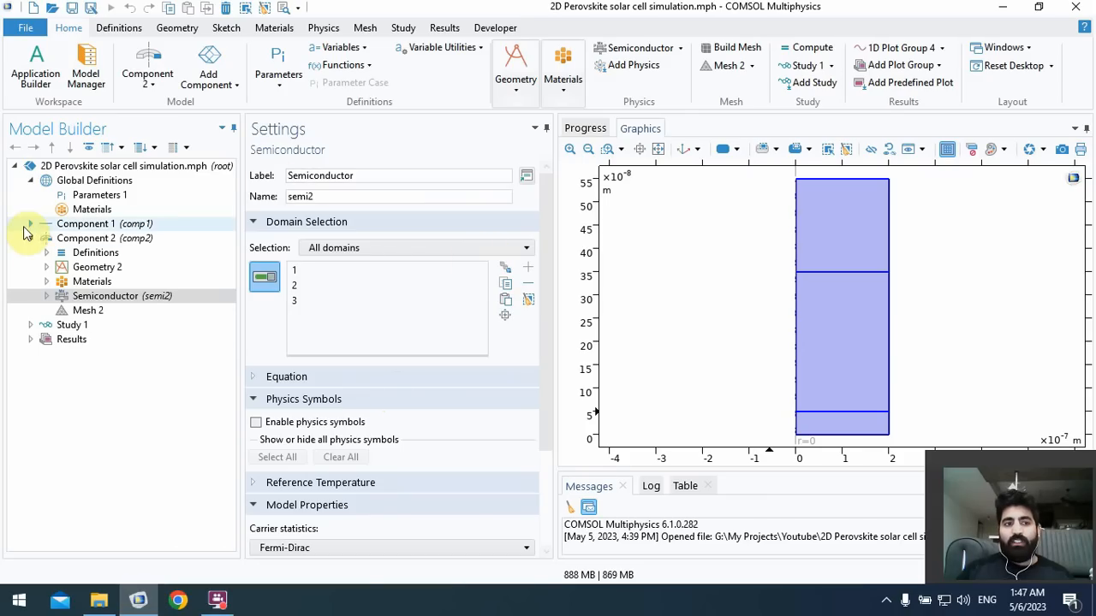
- Expand Component 1's Semiconductor physics to show its domain features (ETL, HTL, recombination, generation) and boundary contacts
left_click(30, 224)
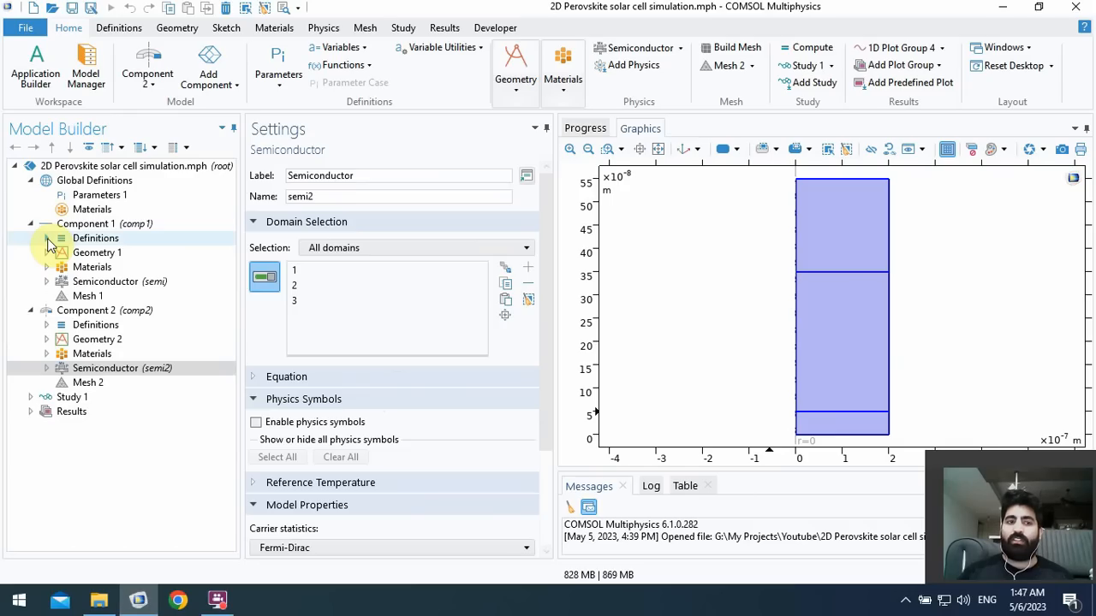
mouse_move(681, 206)
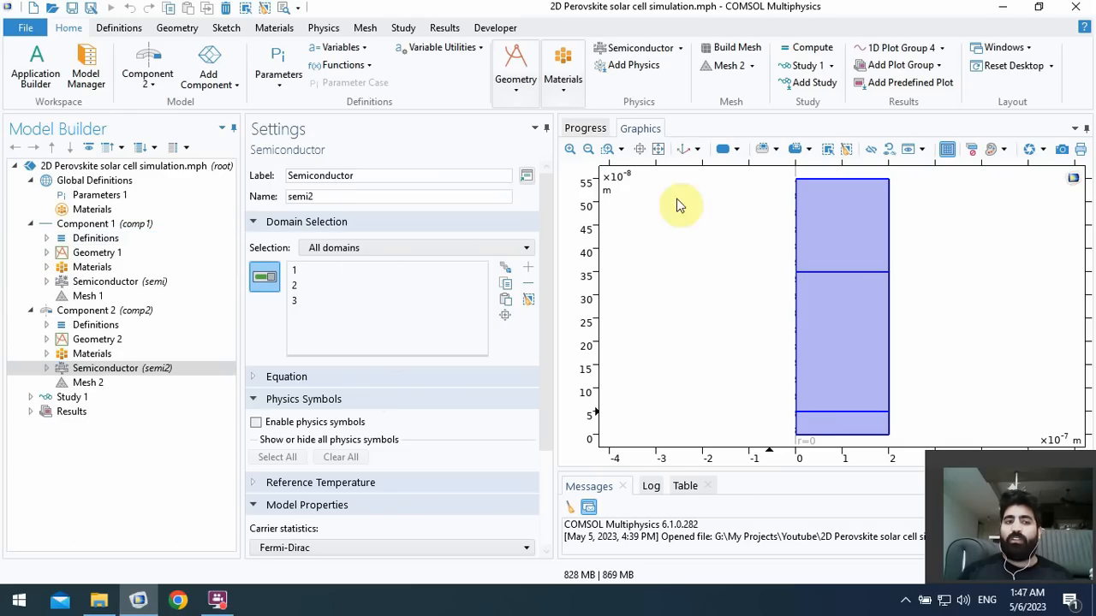
mouse_move(651, 279)
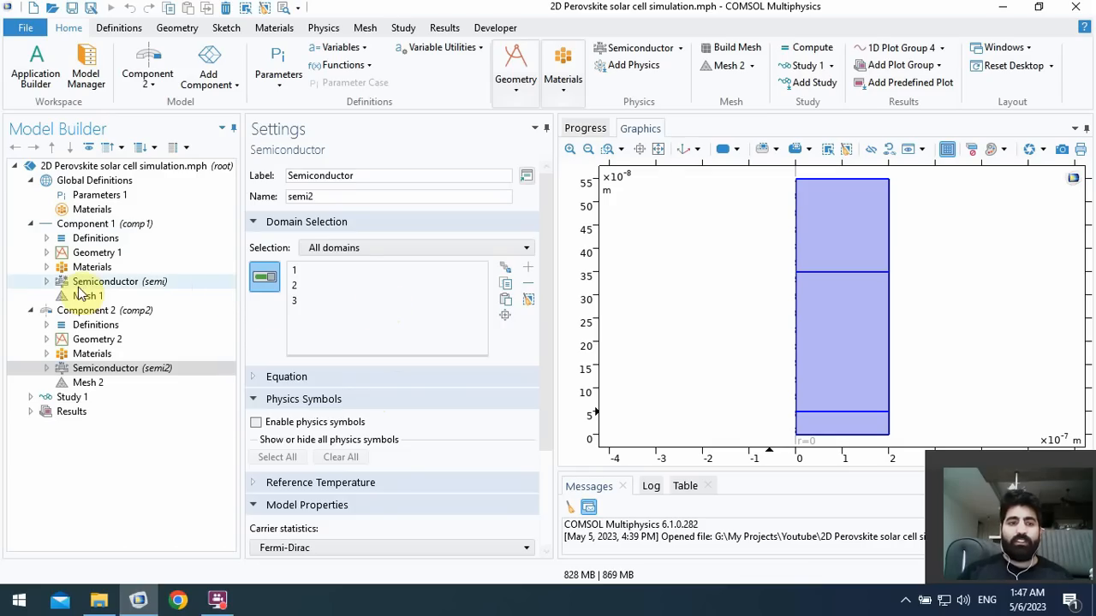
left_click(46, 281)
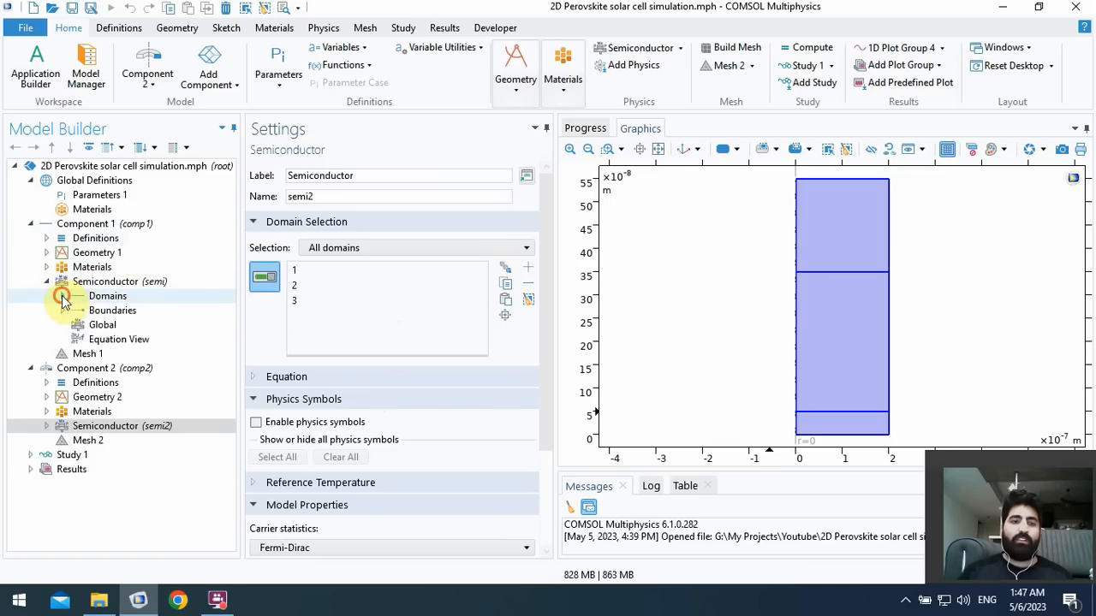
left_click(78, 295)
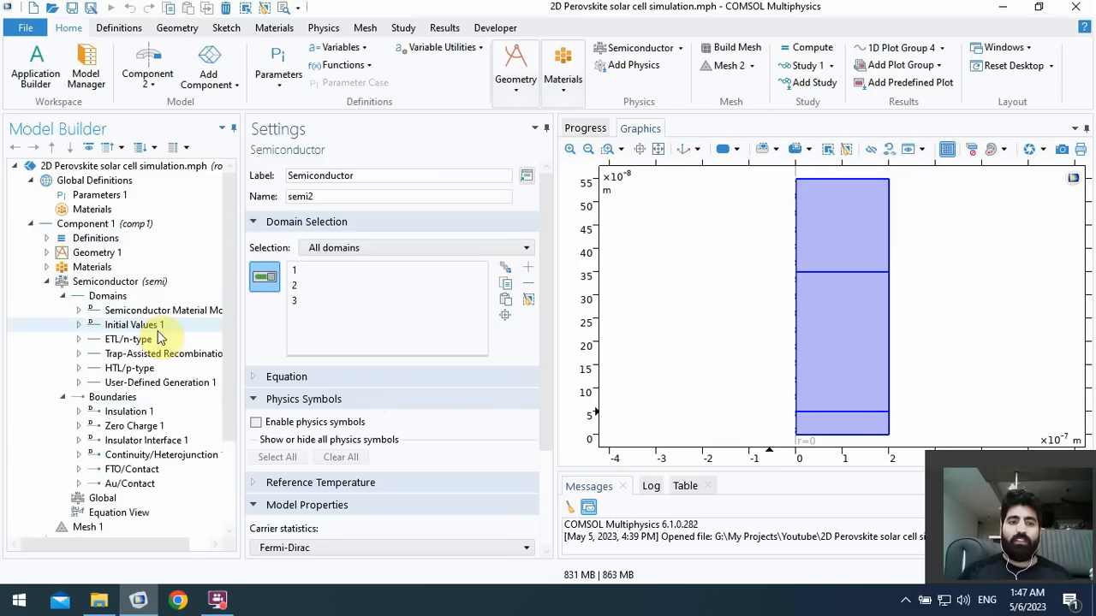
scroll("down", 3)
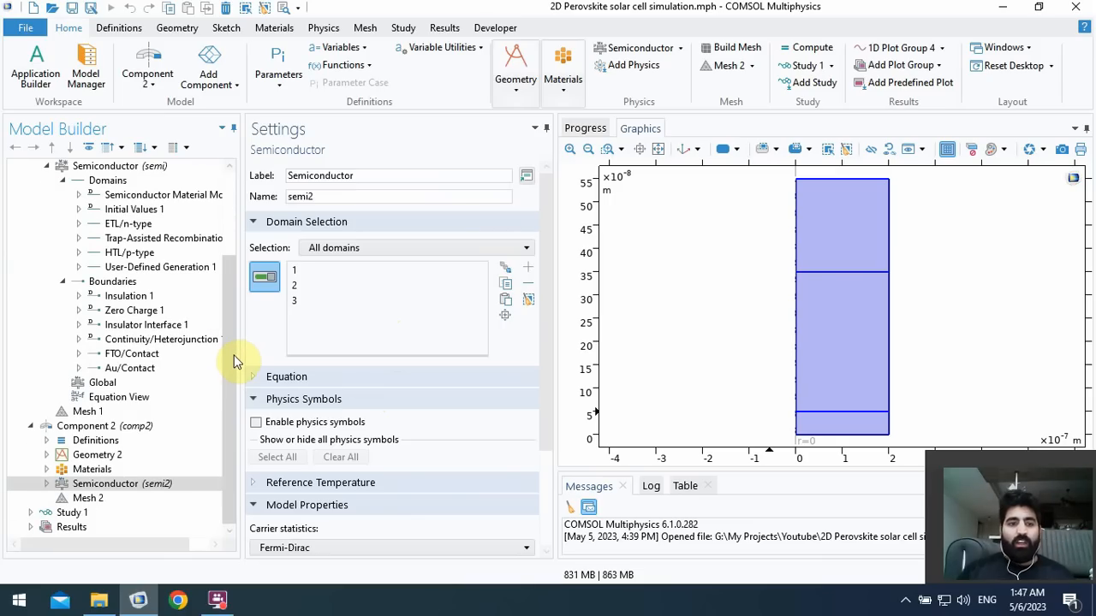
scroll("up", 3)
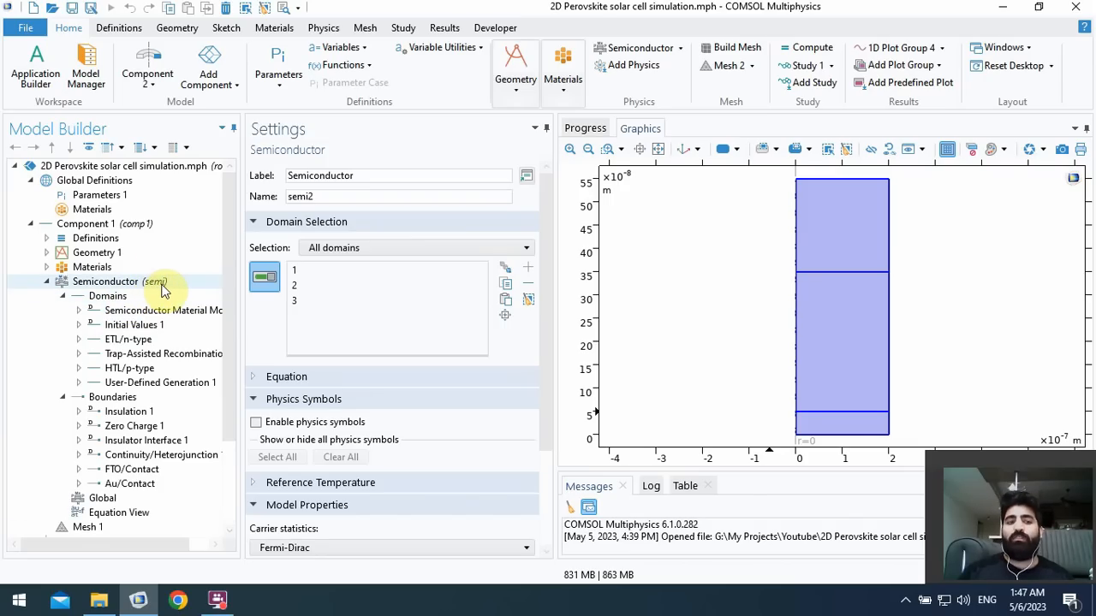
mouse_move(154, 286)
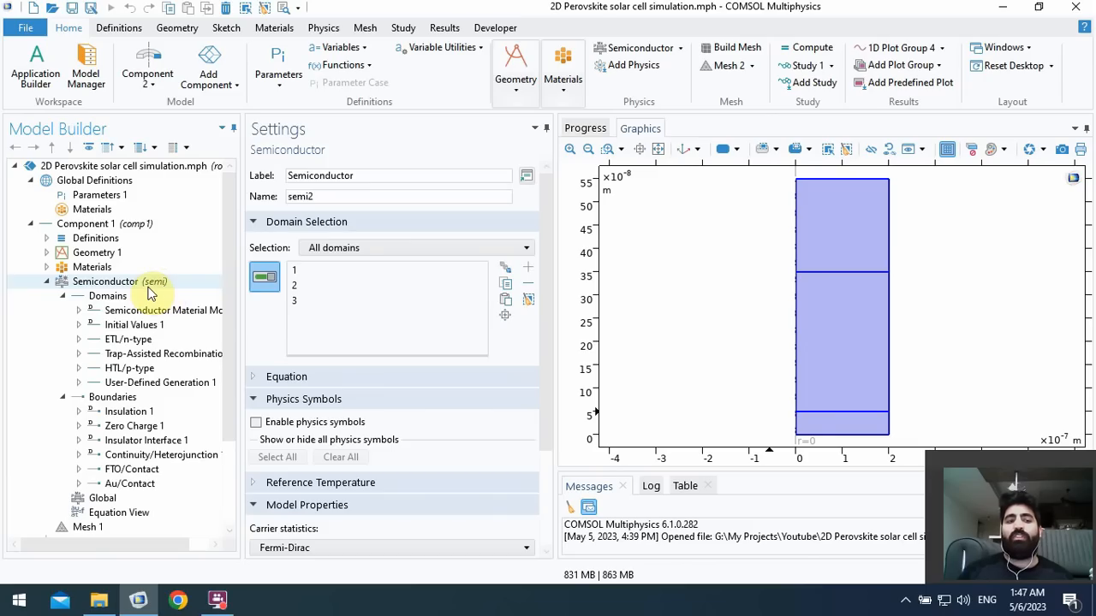
mouse_move(229, 284)
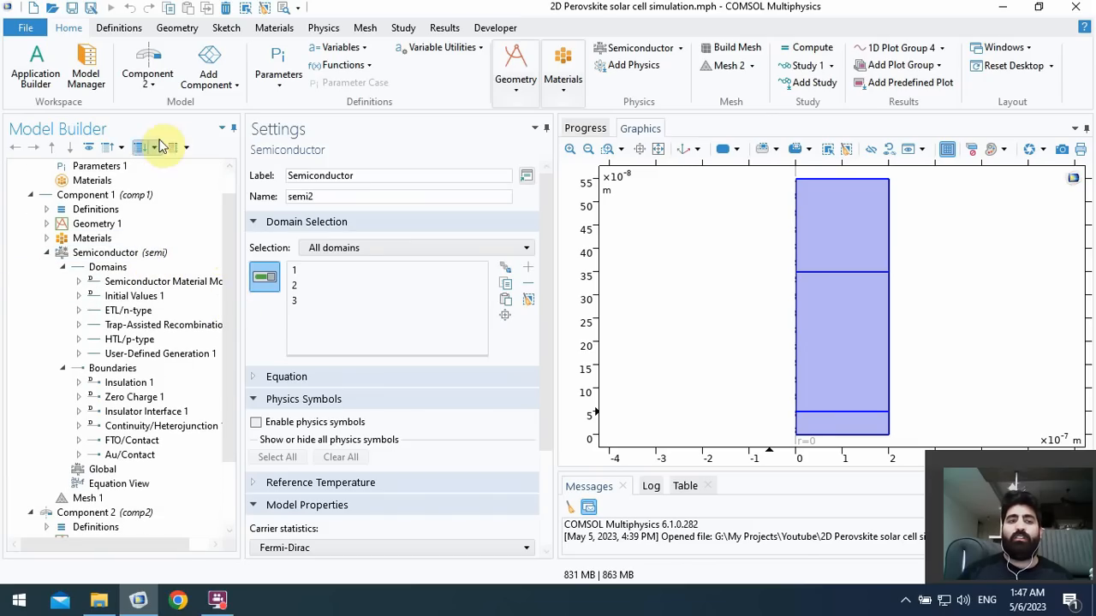
left_click(147, 73)
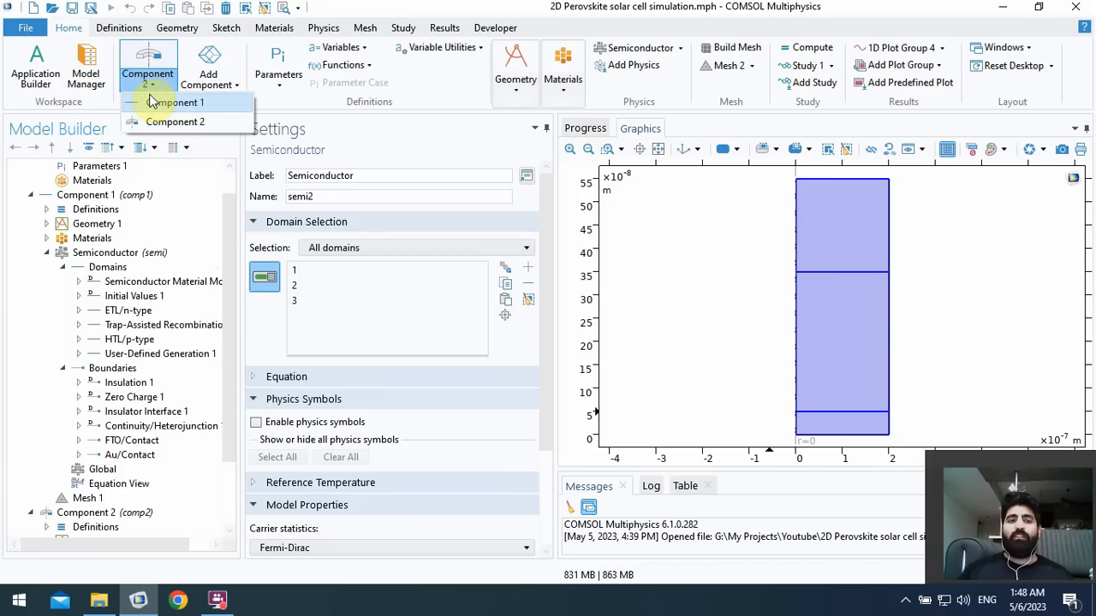
- Add a new 3D component (Component 3) to the model from the Add Component list
left_click(208, 73)
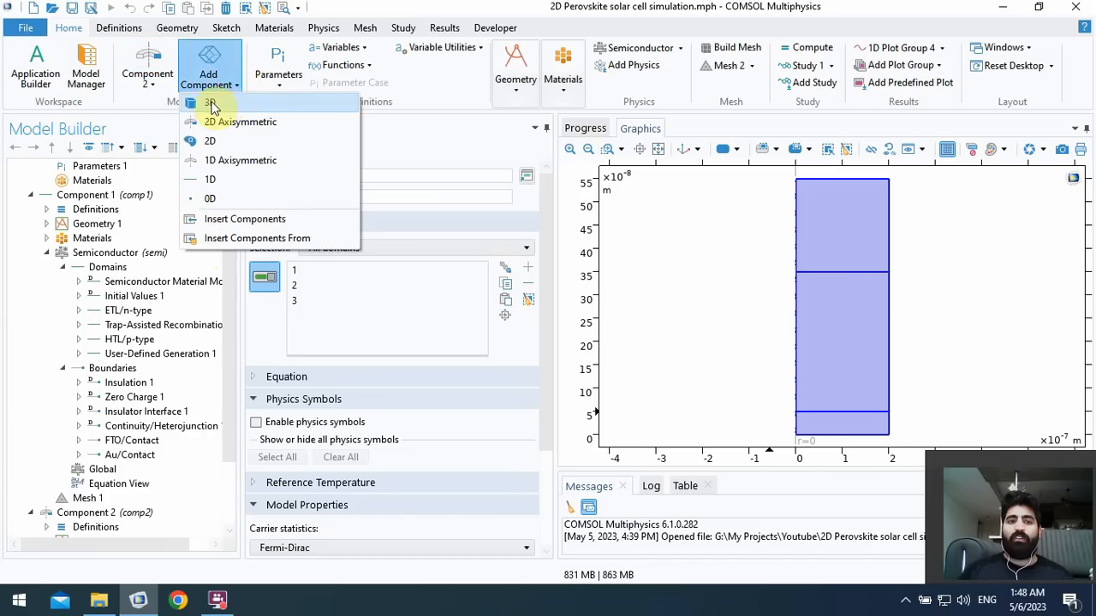
mouse_move(210, 102)
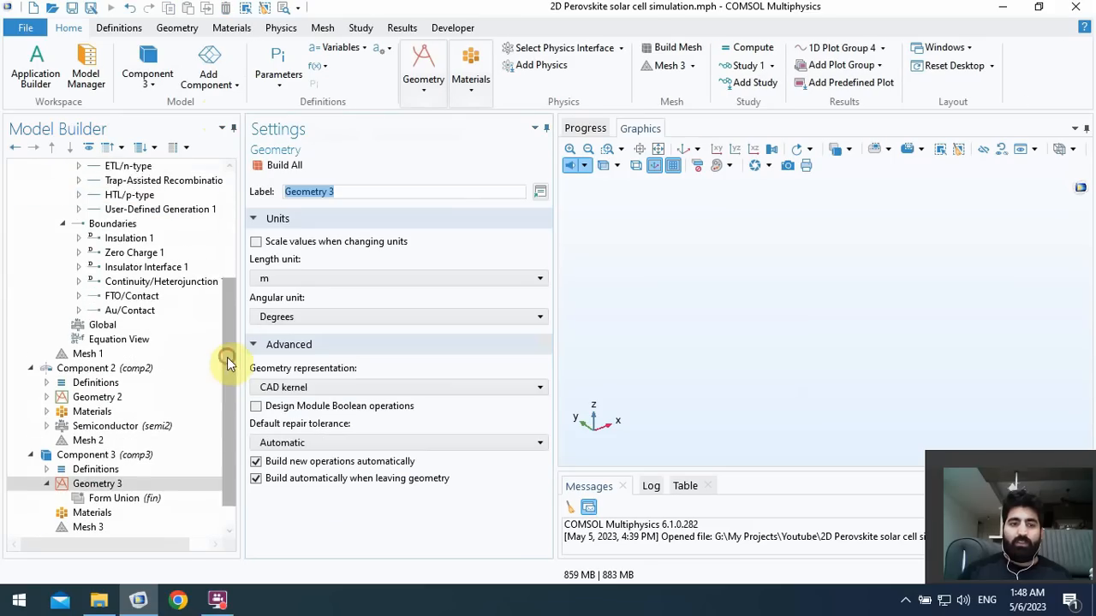
scroll("down", 3)
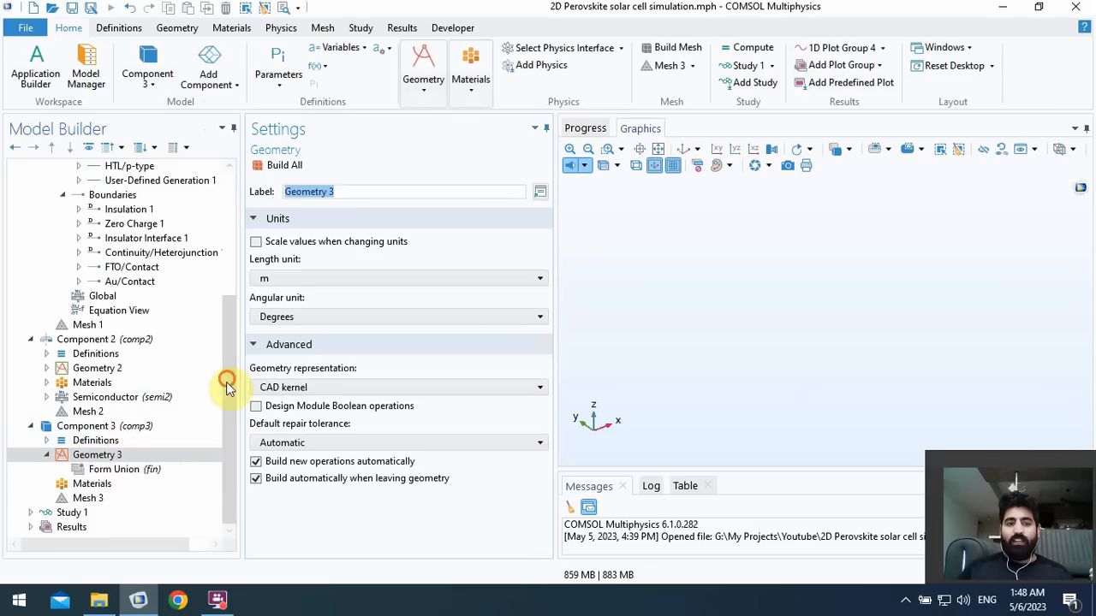
scroll("up", 3)
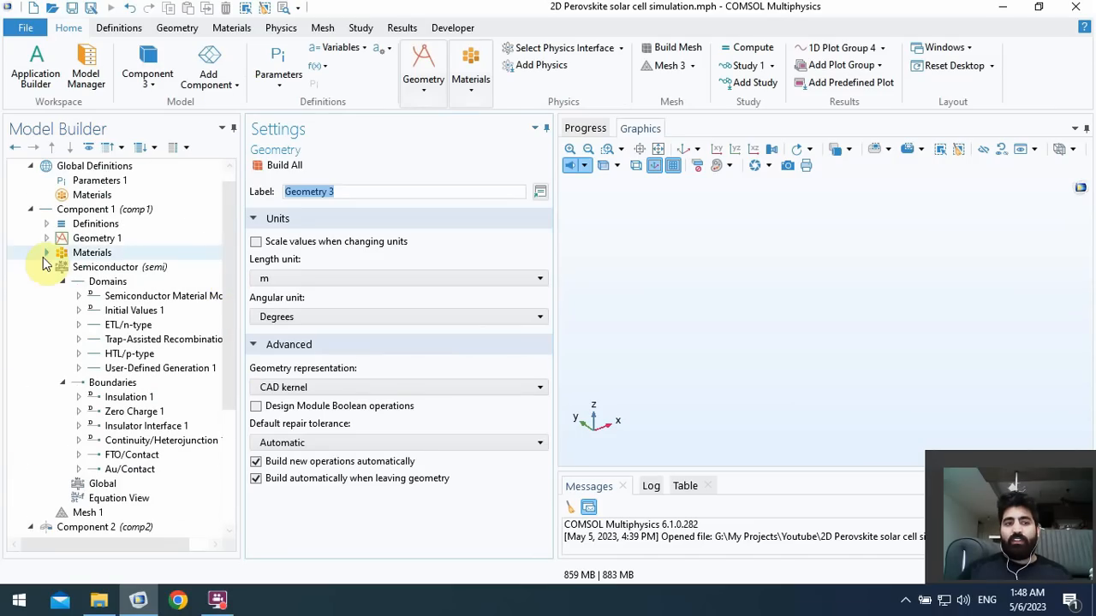
- Review Interval 1 of Geometry 1 and the 200 nm-wide Rectangle 1 of Geometry 2
left_click(46, 238)
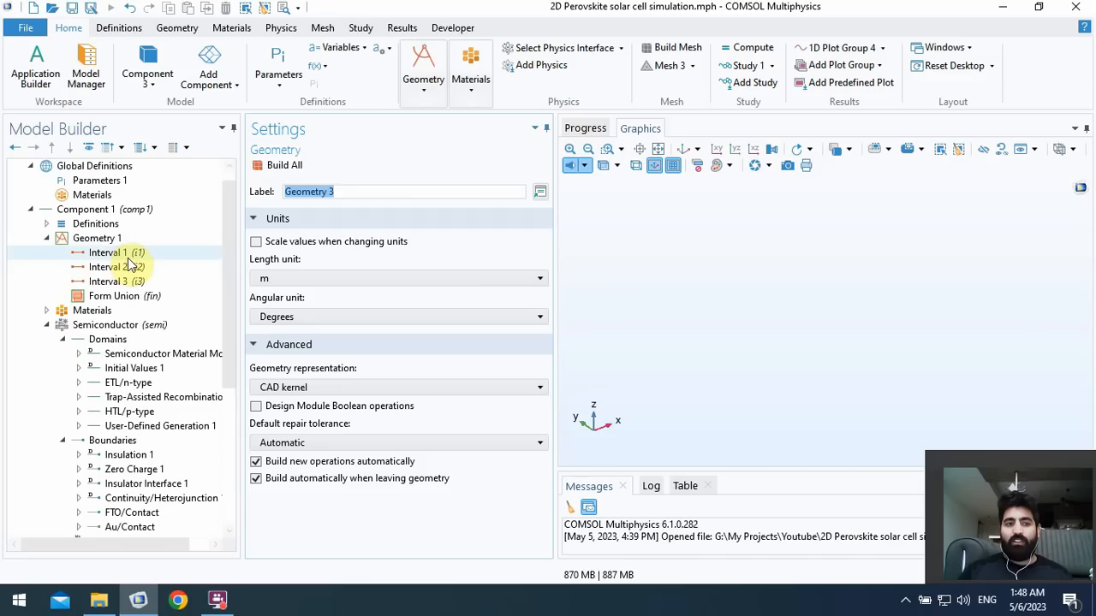
left_click(108, 252)
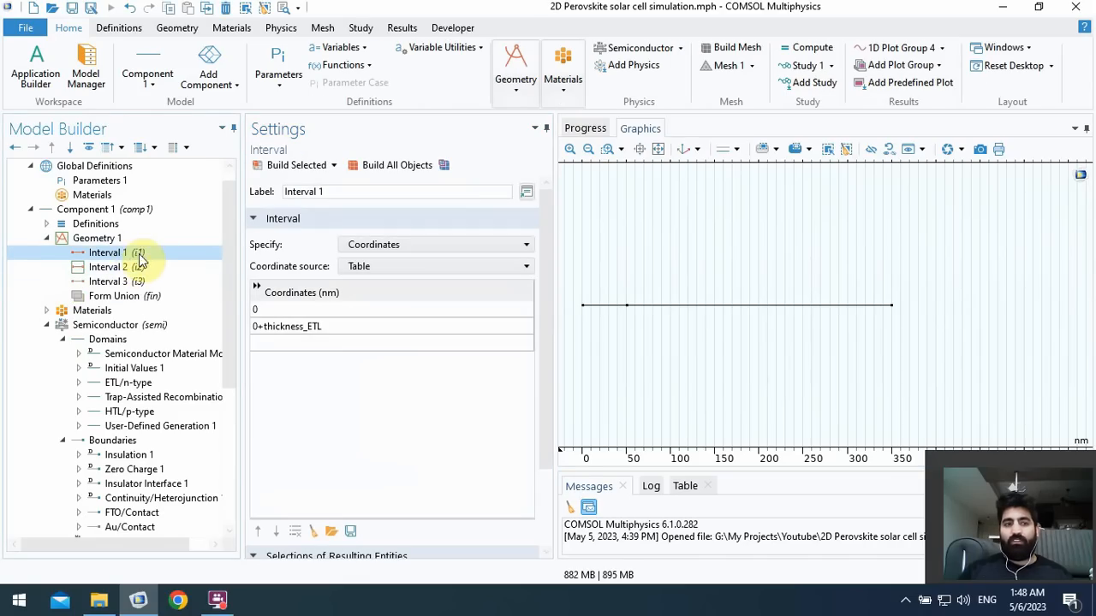
mouse_move(223, 305)
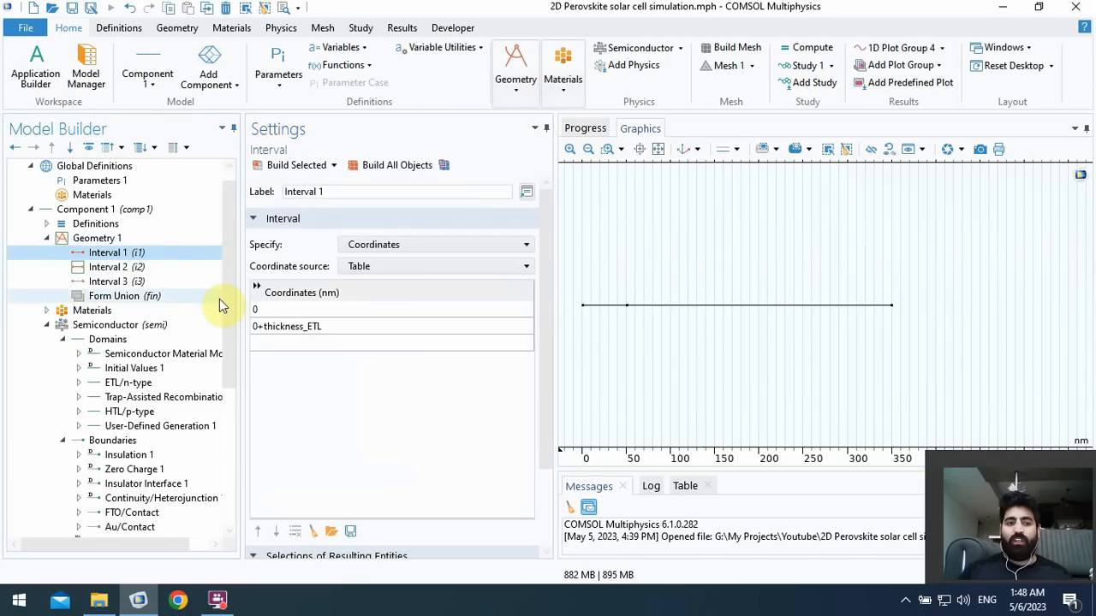
scroll("down", 3)
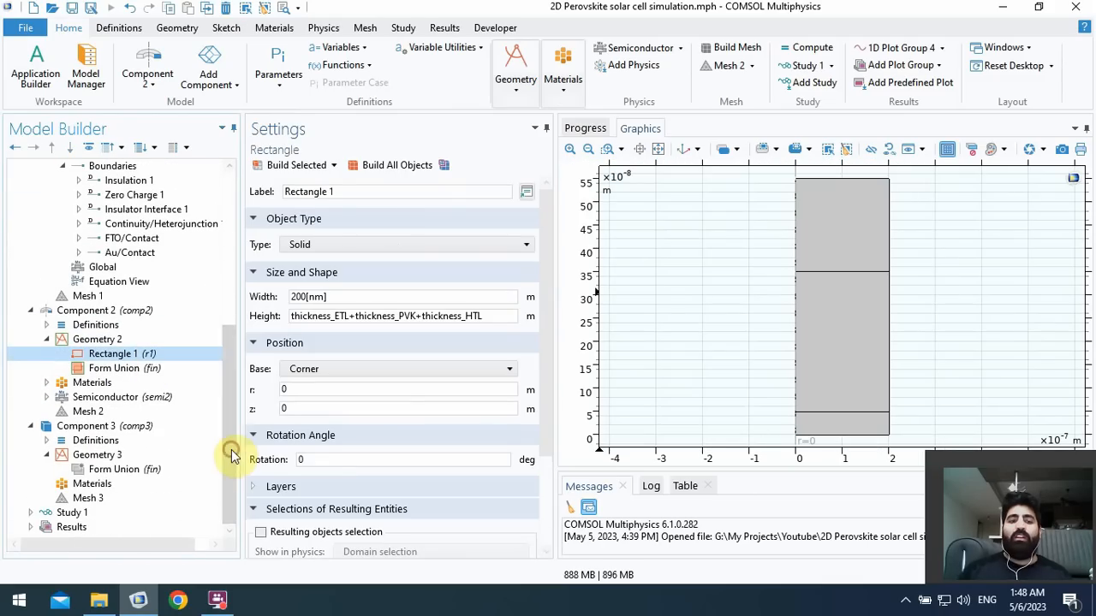
- Add a Block 1 solid with default 1 m dimensions to Geometry 3
left_click(97, 455)
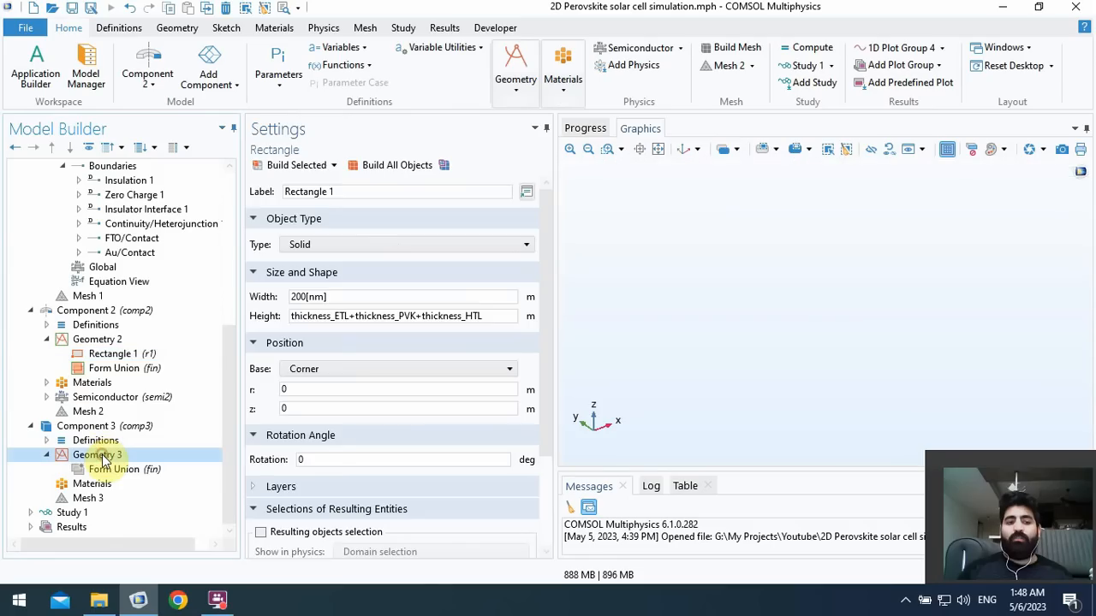
right_click(98, 455)
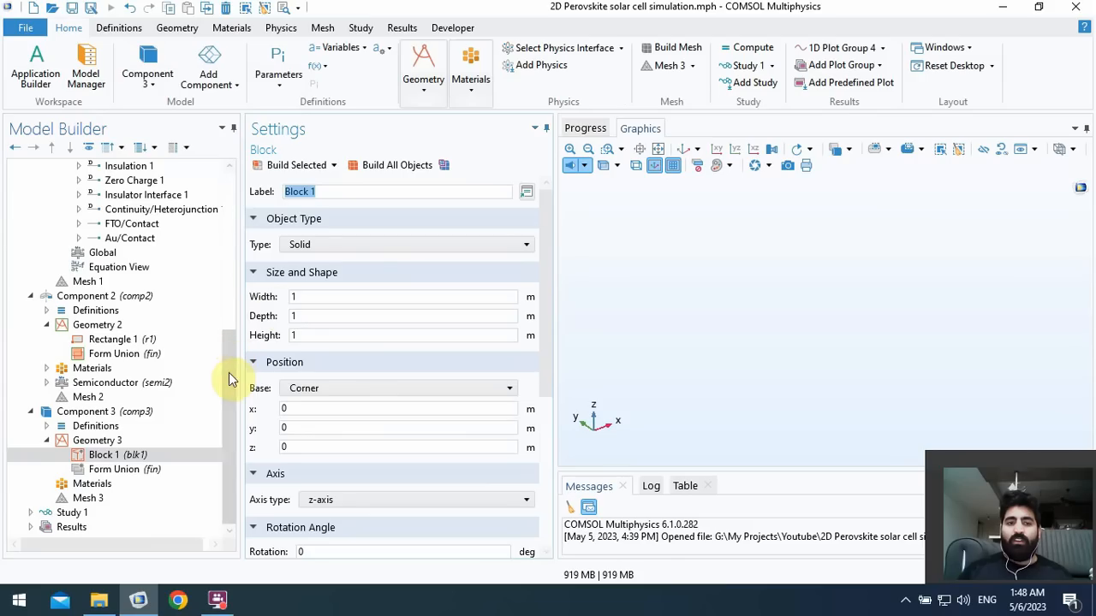
mouse_move(492, 315)
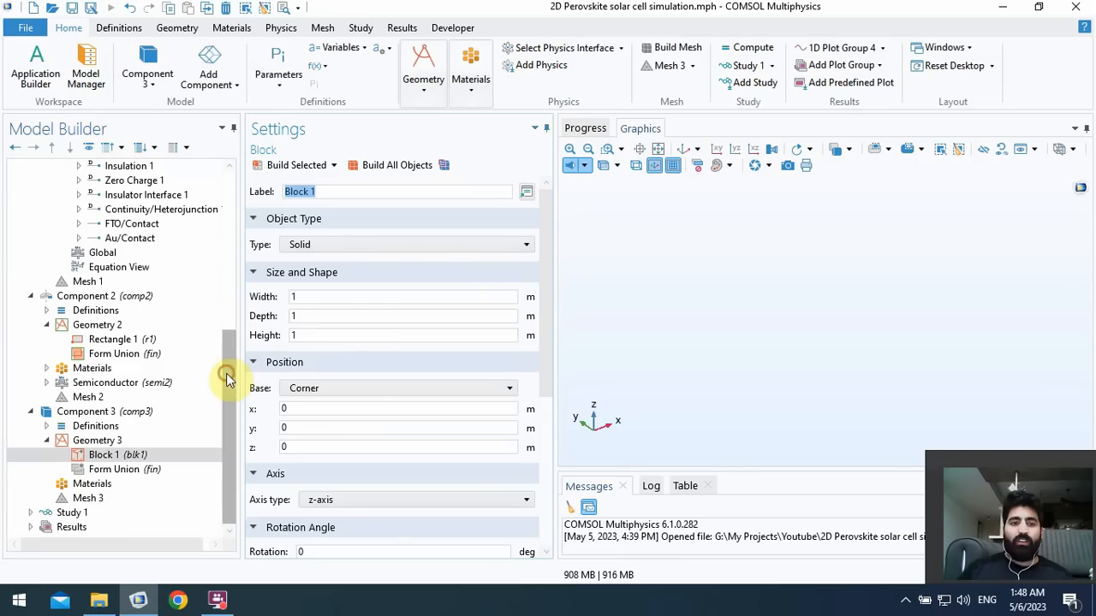
scroll("up", 3)
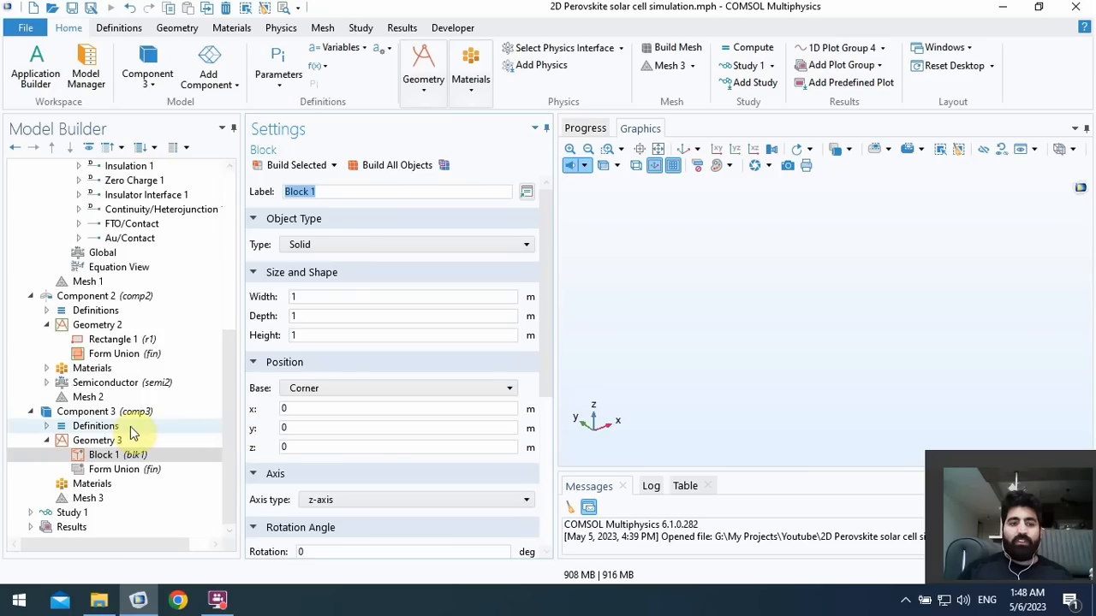
- Set Geometry 3's length unit to nanometres so Block 1 becomes a 1 nm cube
left_click(96, 440)
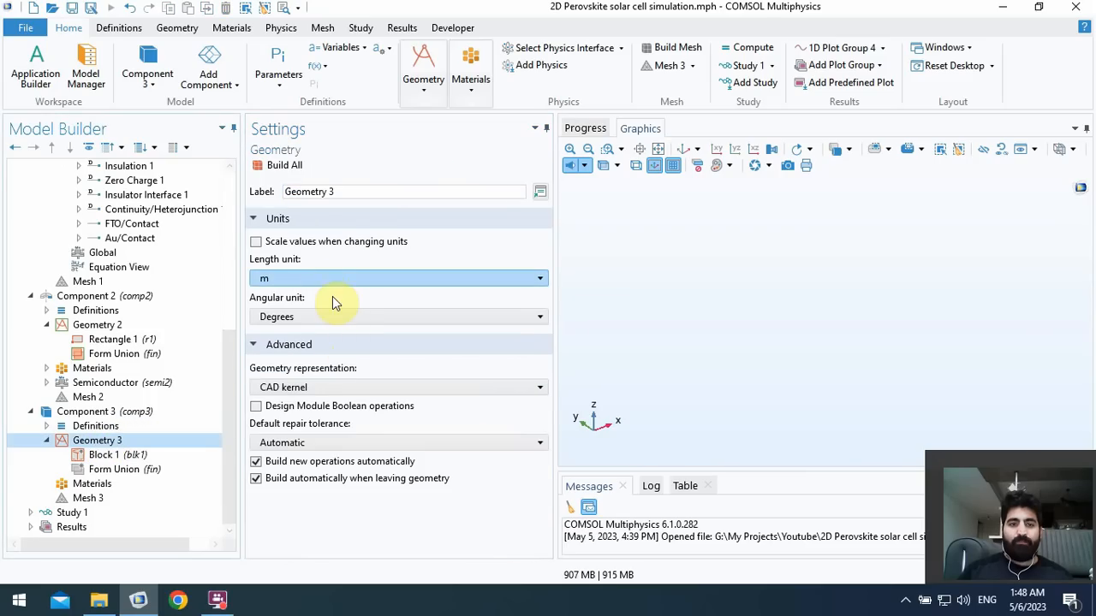
left_click(538, 277)
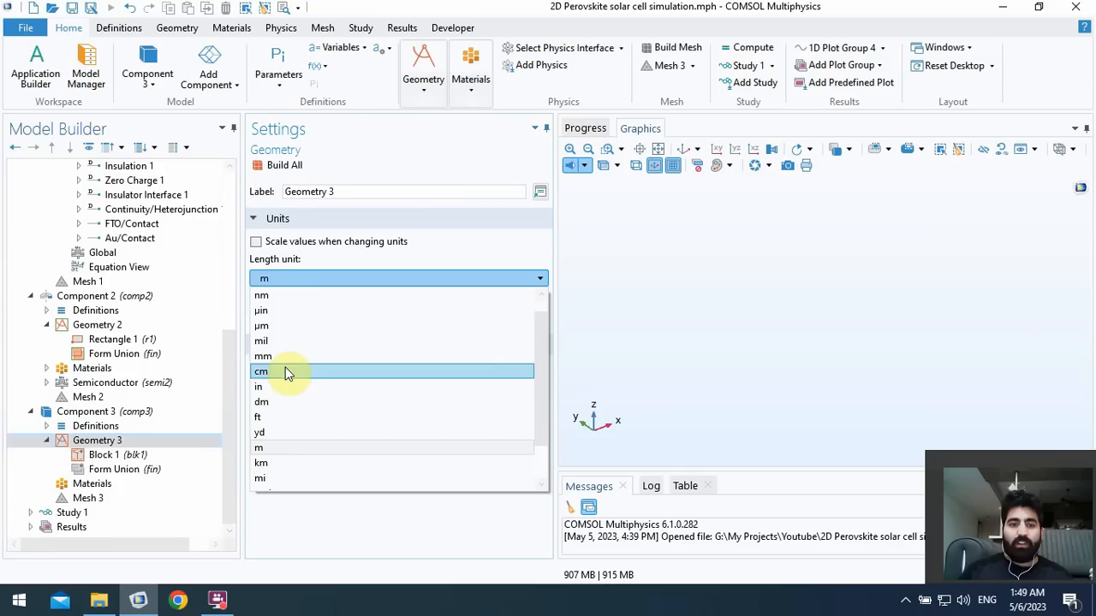
left_click(261, 294)
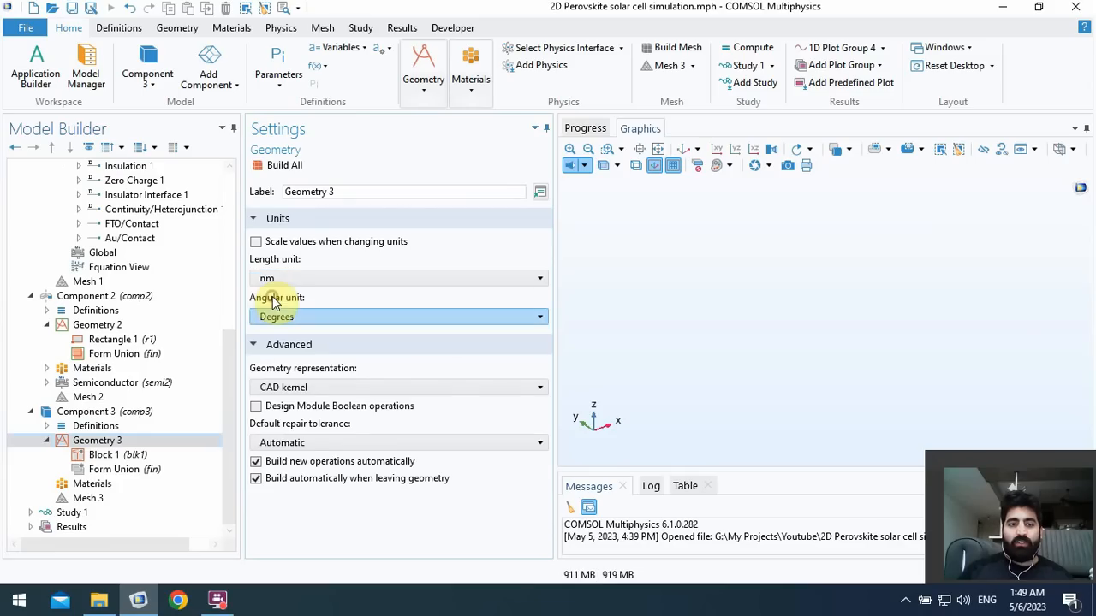
left_click(118, 455)
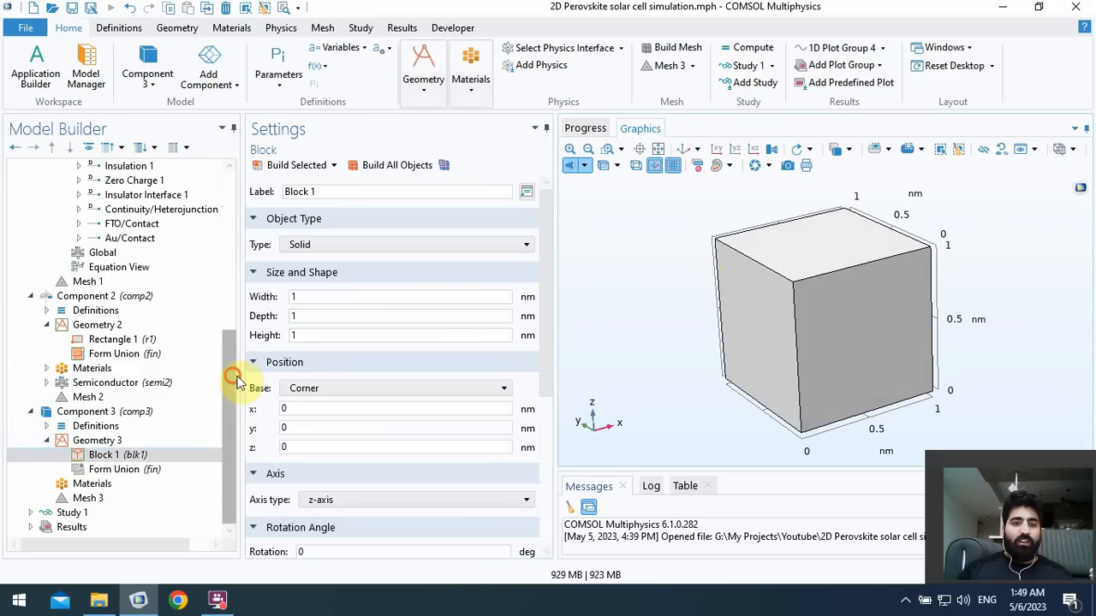
- Inspect Interval 2 and Interval 3 of the 1D geometry to find the total layer thickness coordinate
scroll("up", 3)
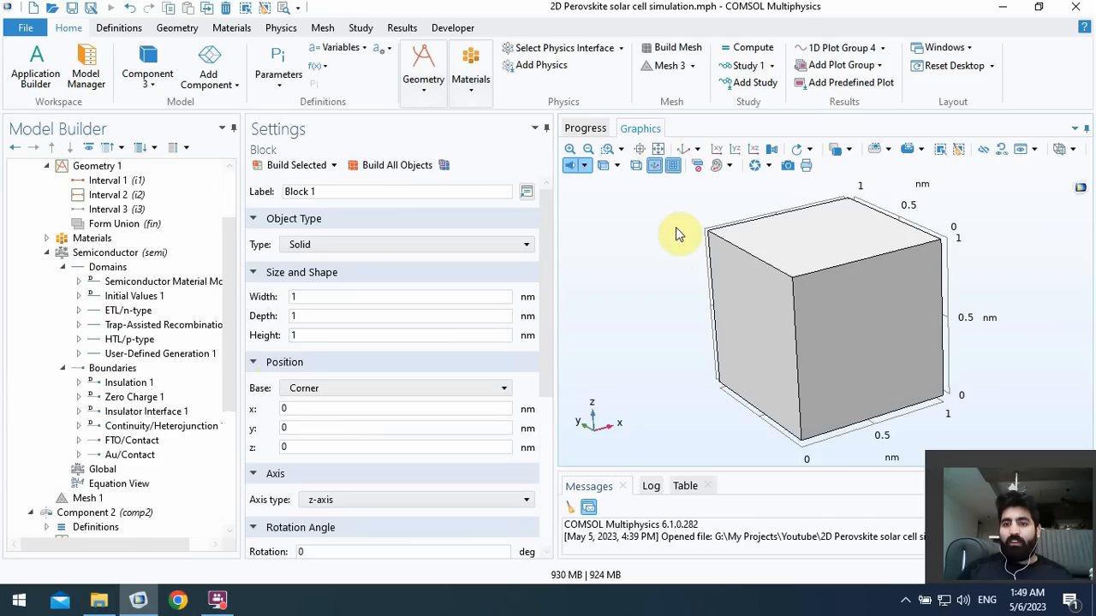
left_click_drag(680, 236, 670, 271)
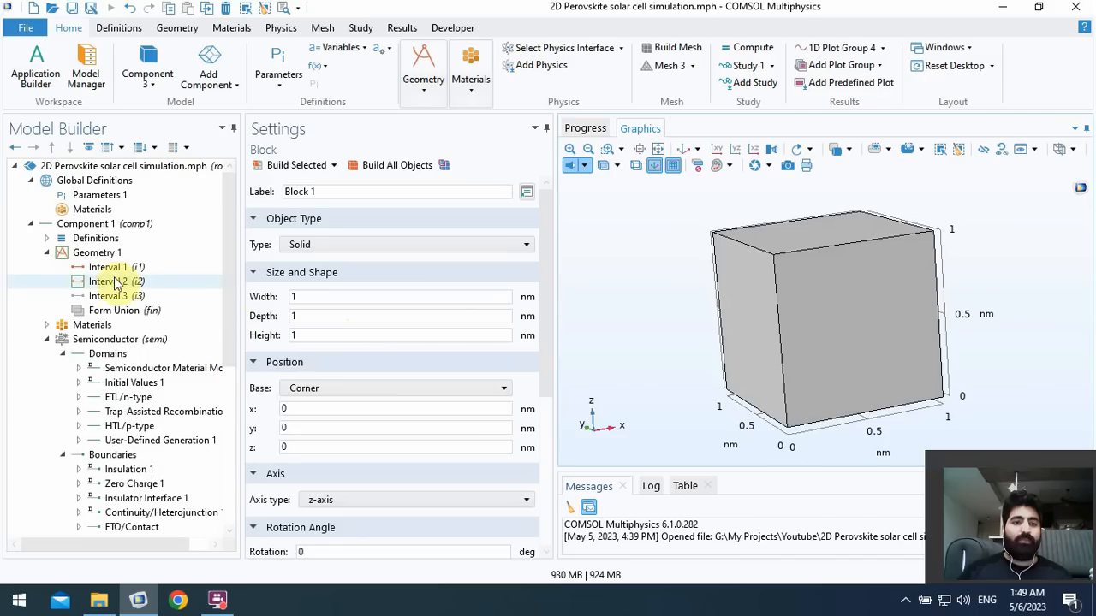
left_click(110, 280)
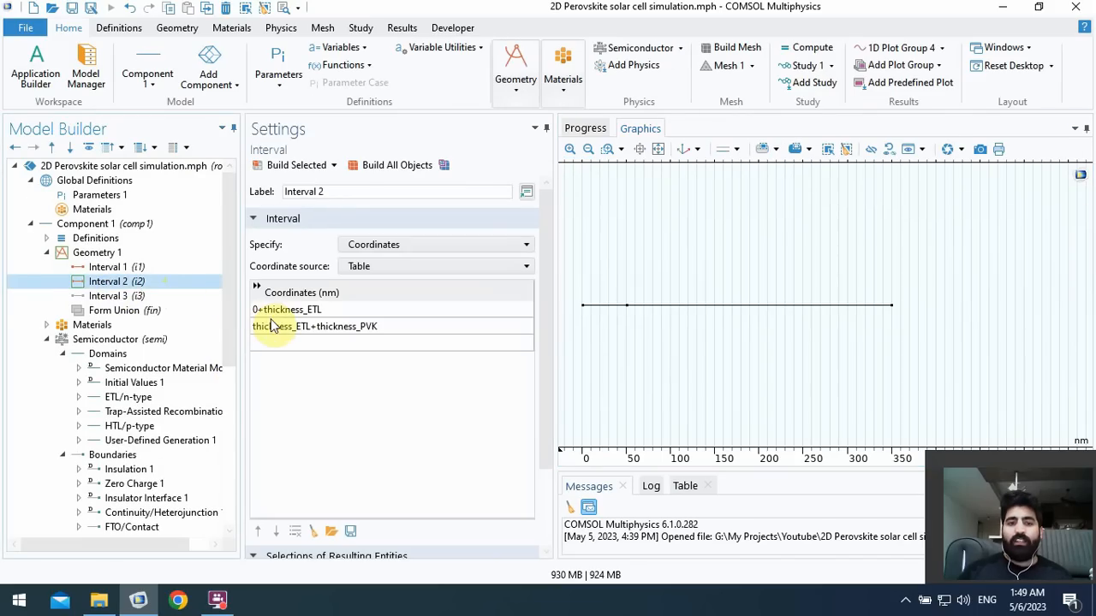
left_click(117, 296)
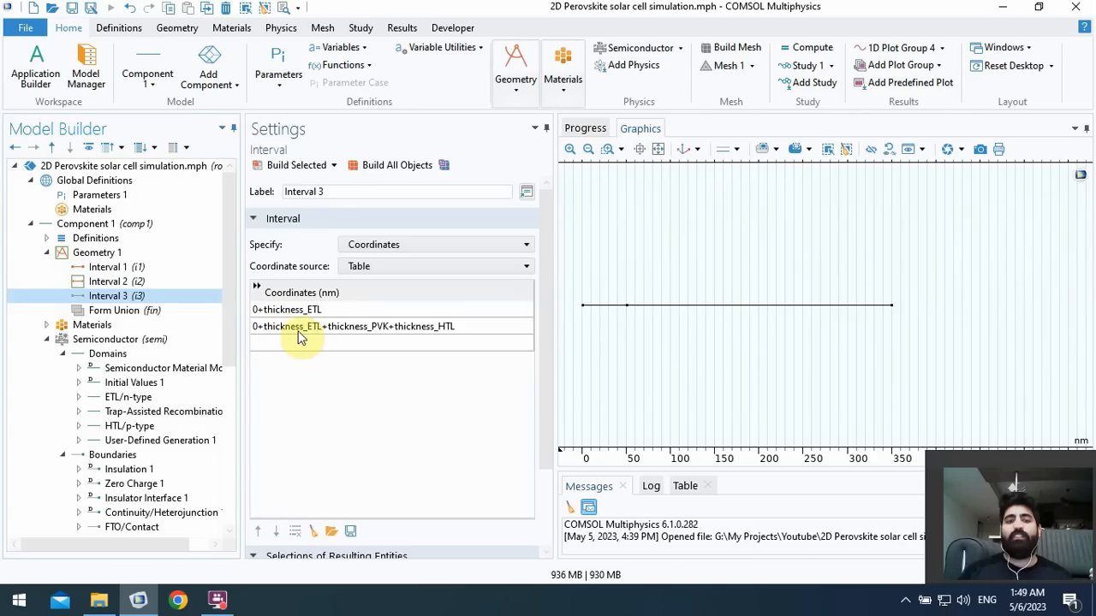
mouse_move(392, 340)
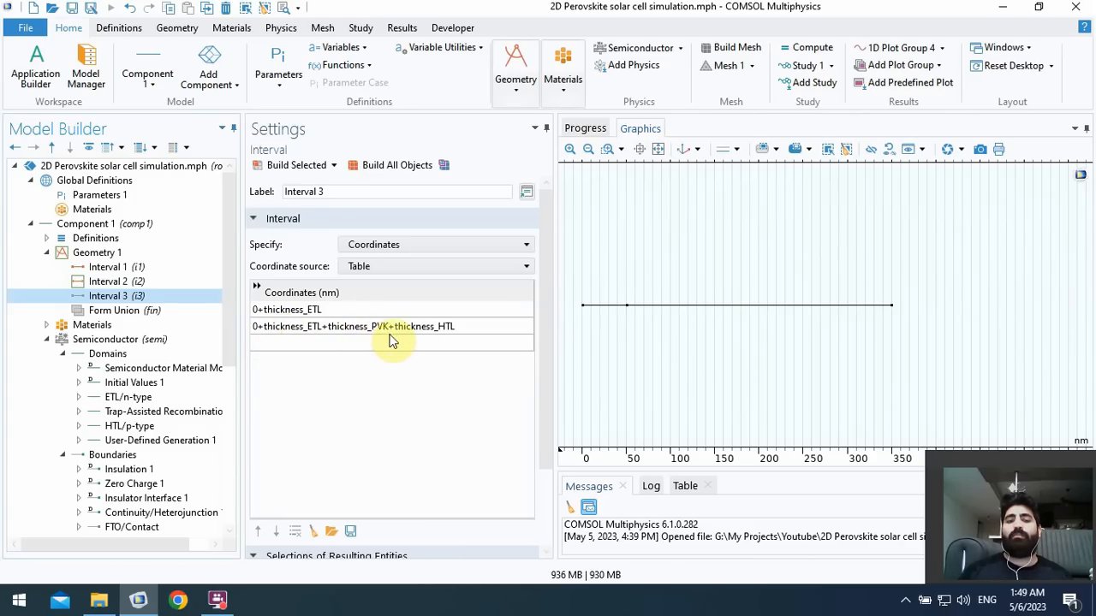
- Copy Interval 3's summed ETL, PVK and HTL thickness expression for reuse in the 3D block
left_click(392, 326)
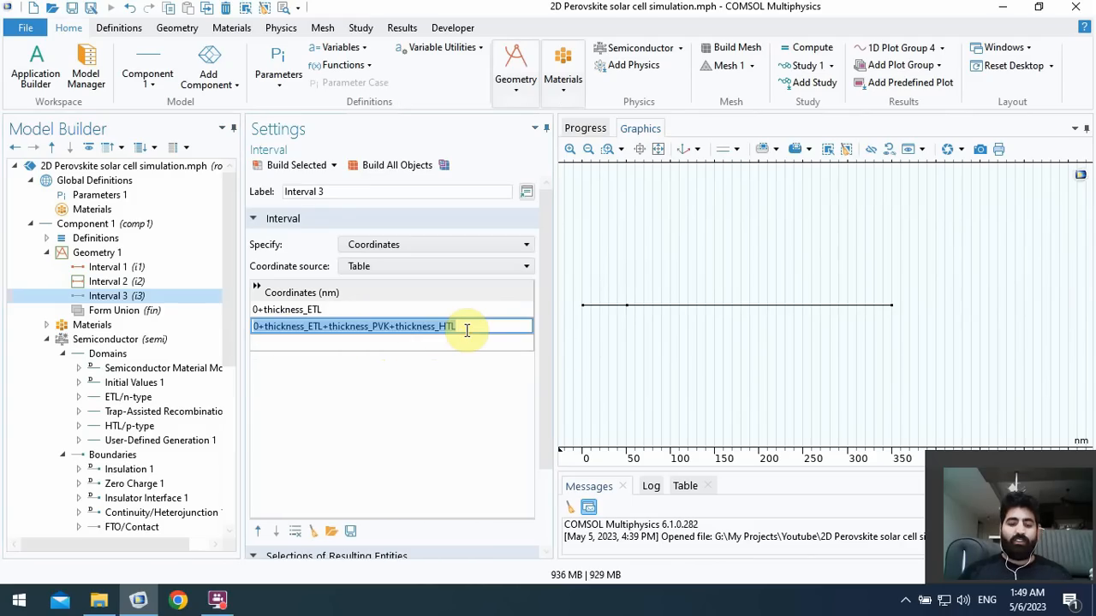
left_click(467, 326)
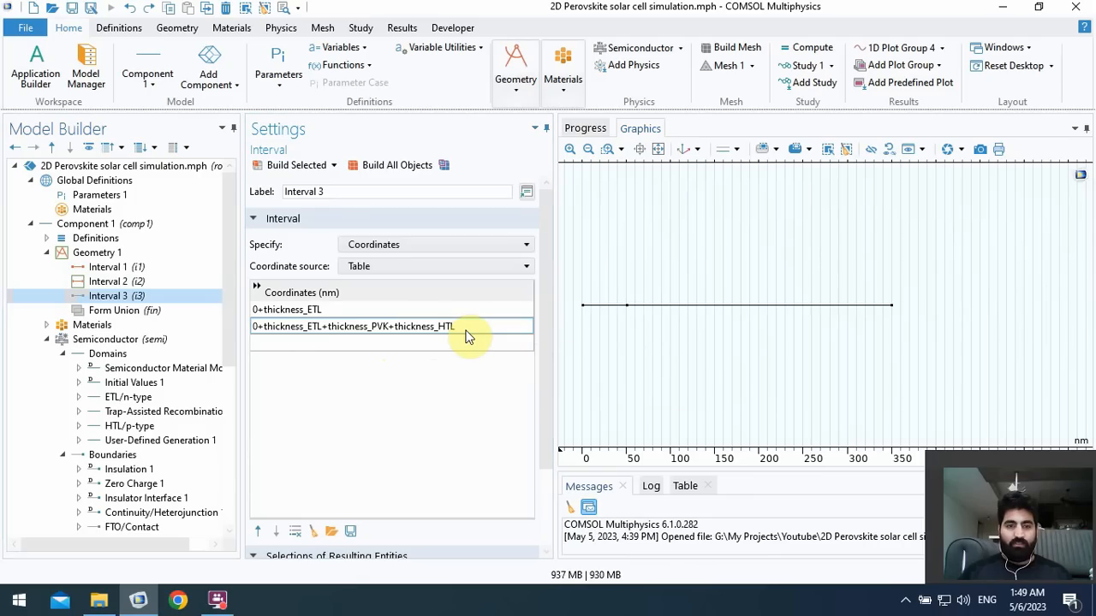
left_click(390, 327)
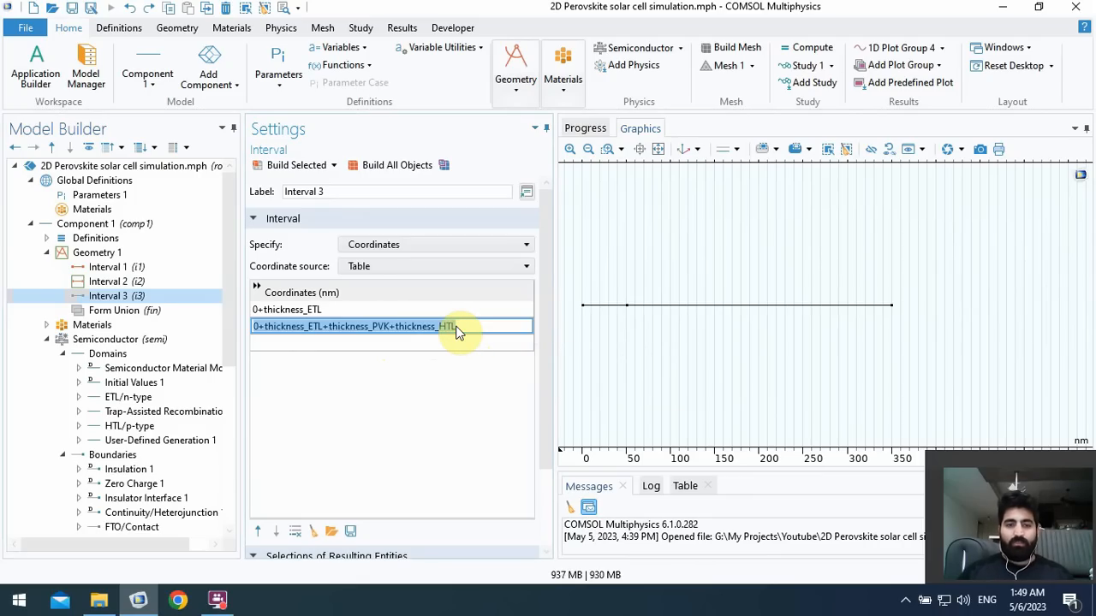
scroll("down", 3)
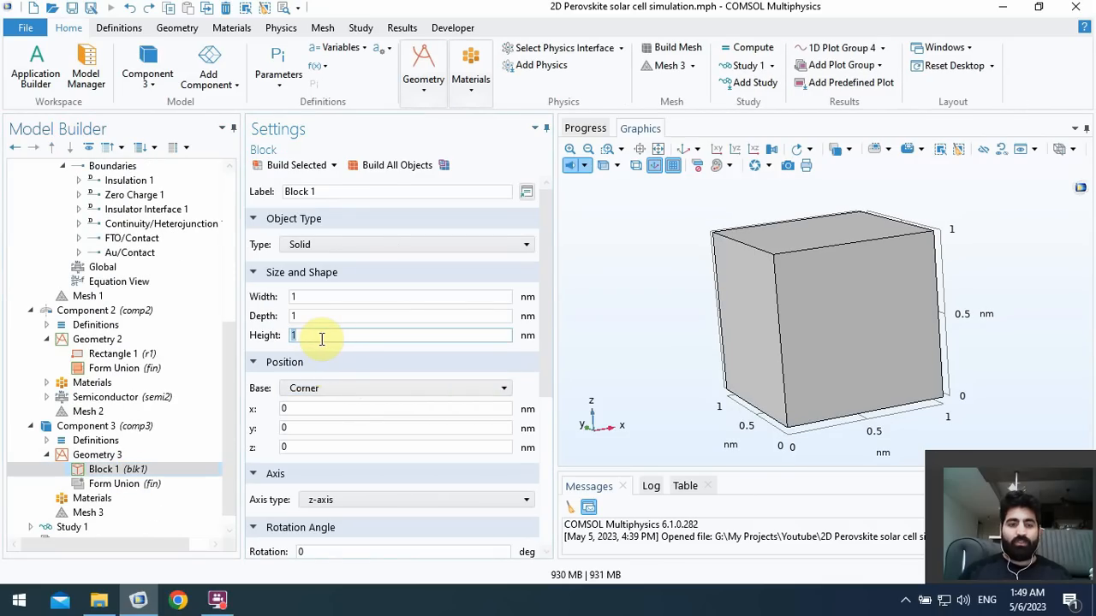
- Set Block 1's height to thickness_ETL+thickness_PVK+thickness_HTL
type("+thickness_ETL+thickness_PVK+thickness_HTL")
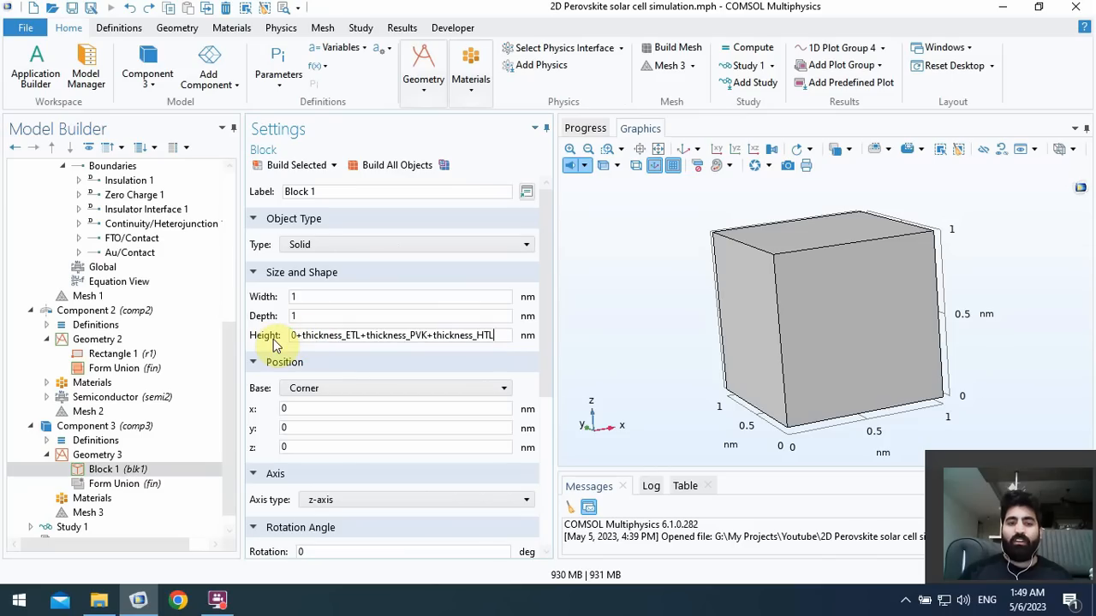
mouse_move(396, 165)
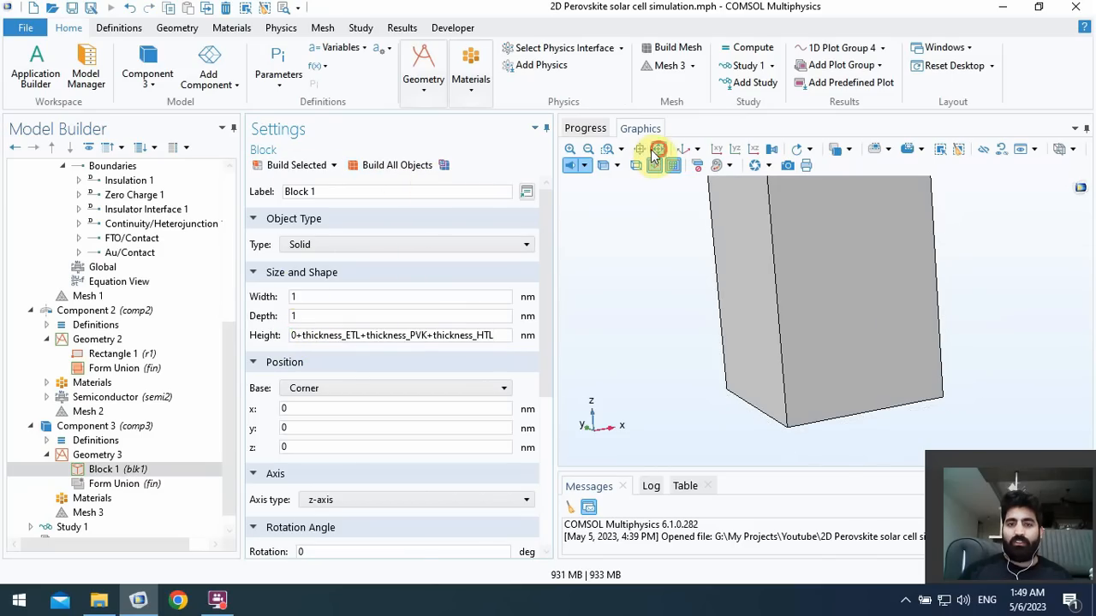
left_click(658, 149)
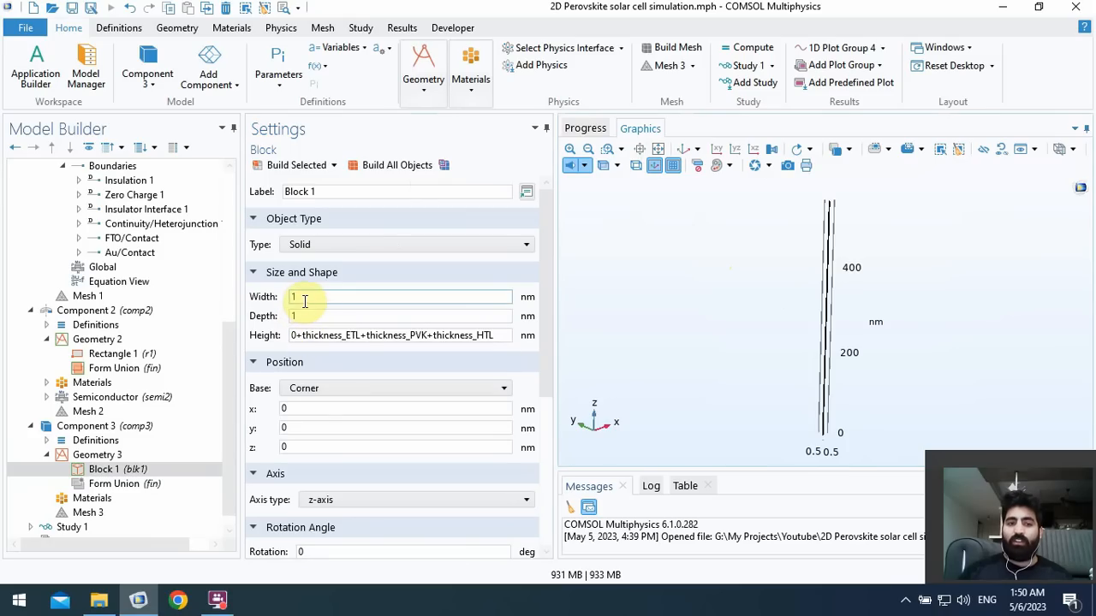
- Set Block 1's width and depth to 100[nm] and rebuild it as a 100×100 nm column
type("100[")
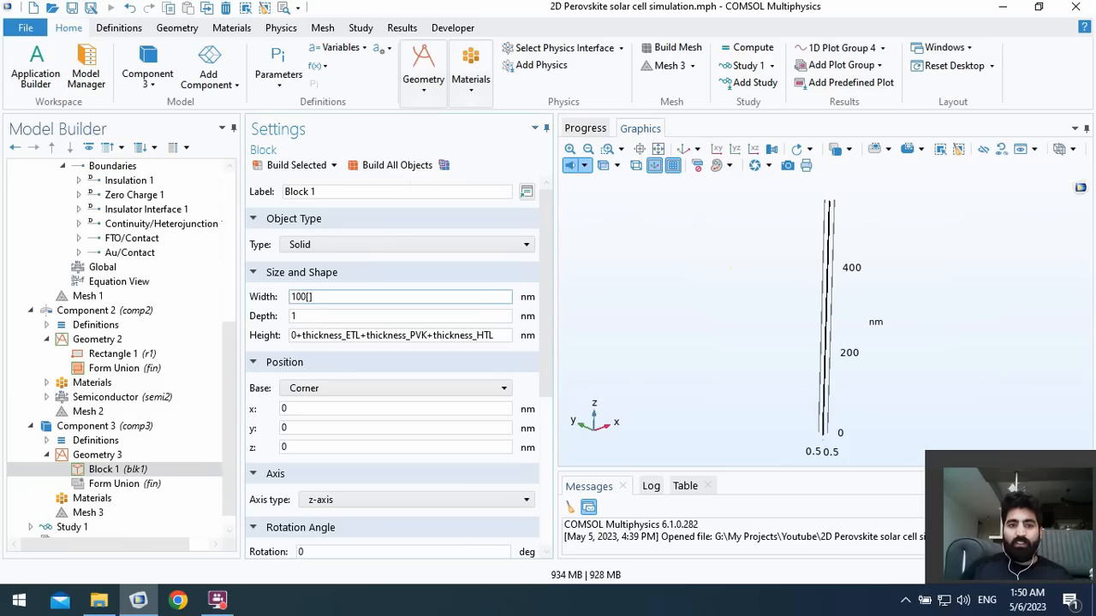
type("nm")
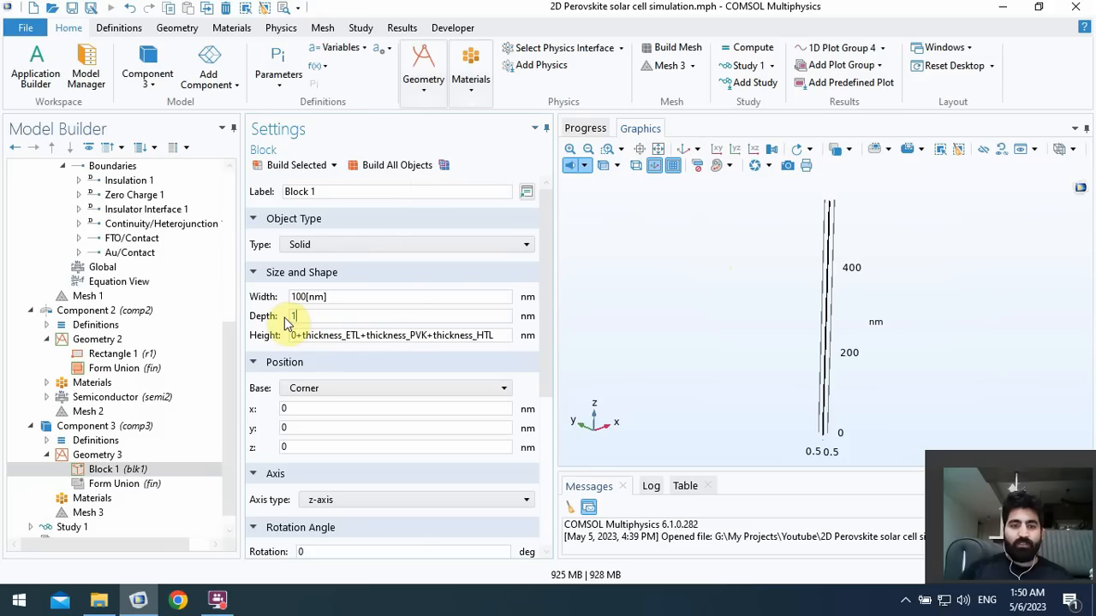
type("100[nm")
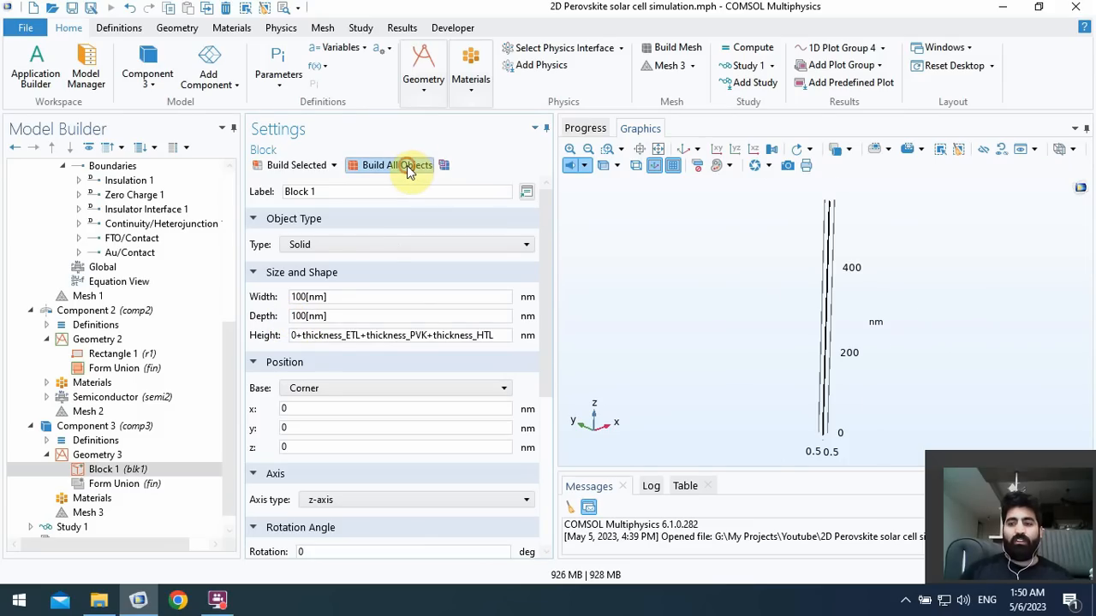
left_click(397, 165)
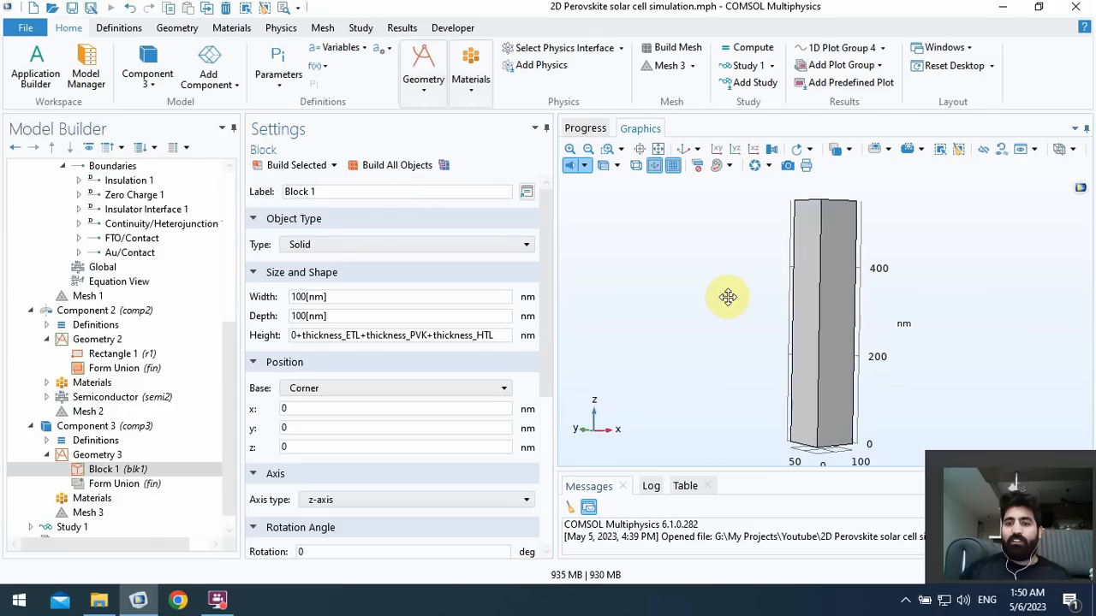
left_click_drag(728, 297, 753, 311)
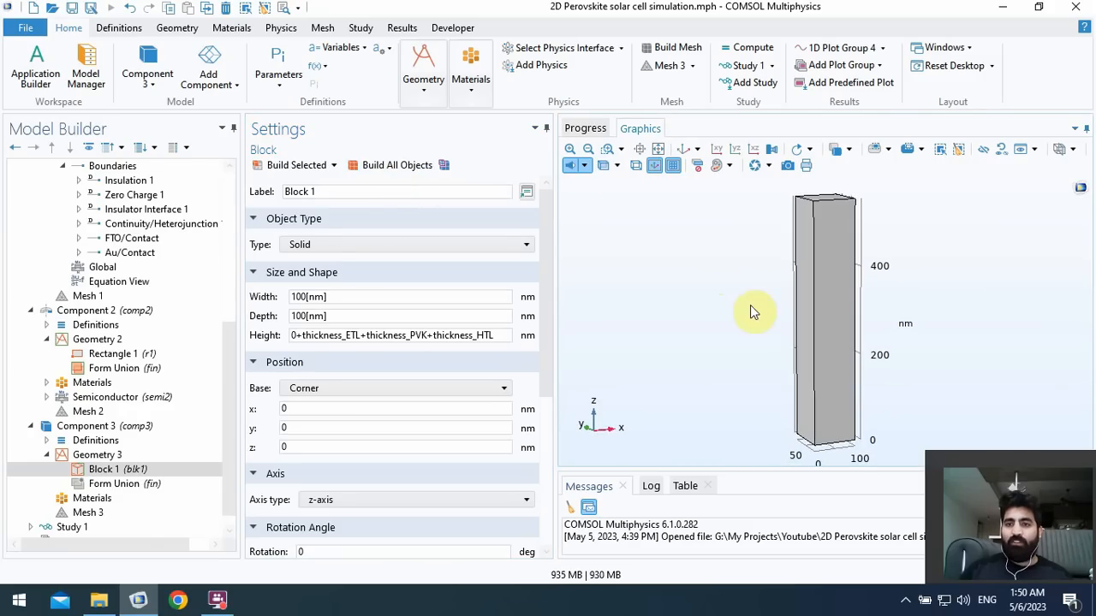
scroll("down", 3)
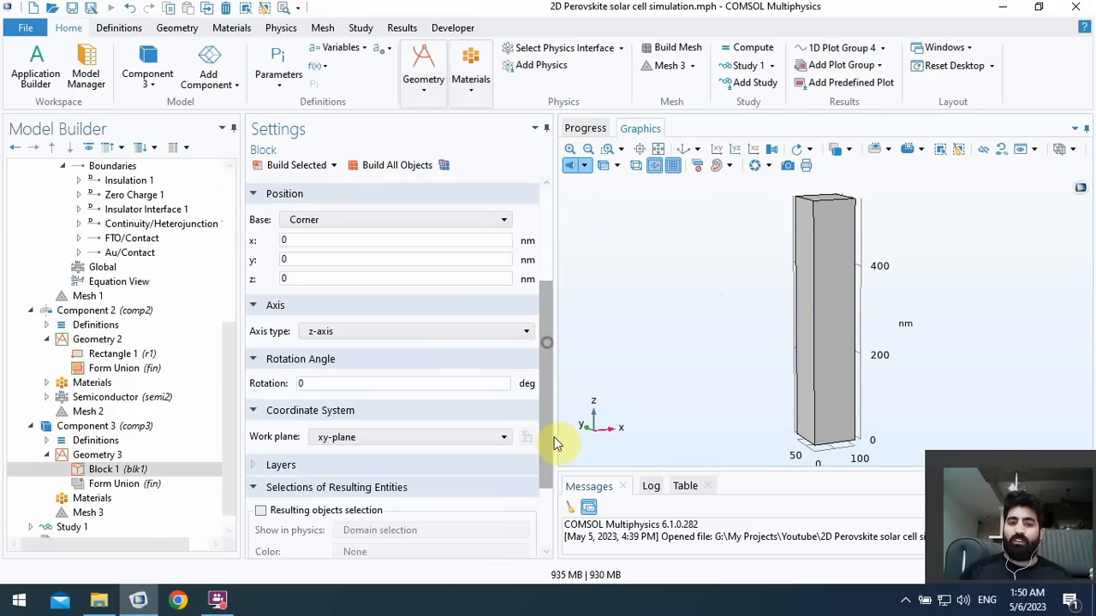
scroll("down", 3)
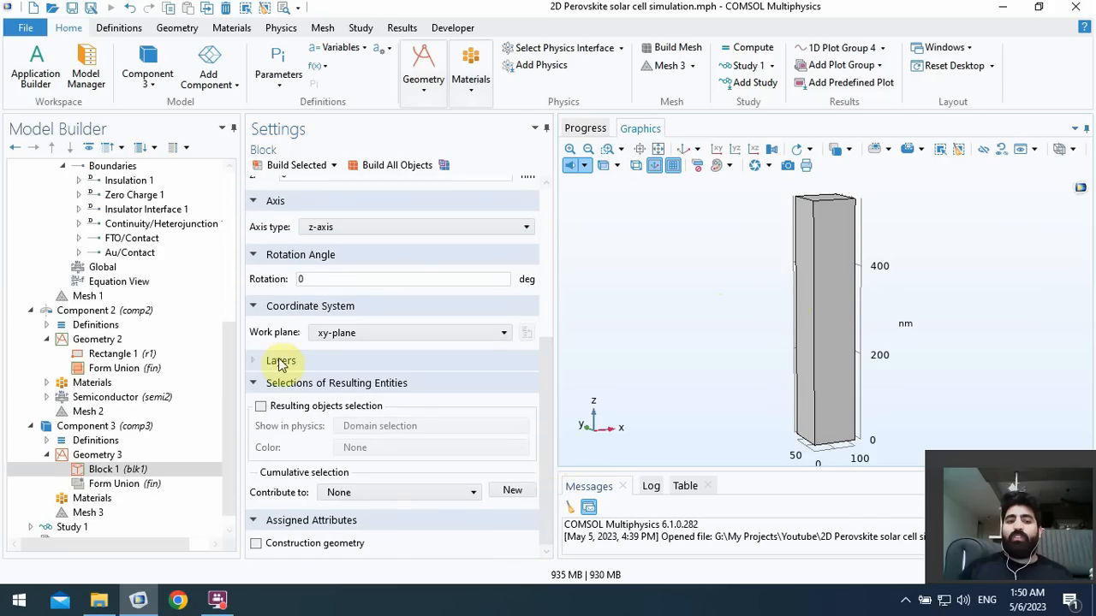
- Add a first, still blank Layer 1 at the bottom of Block 1's Layers section
left_click(282, 360)
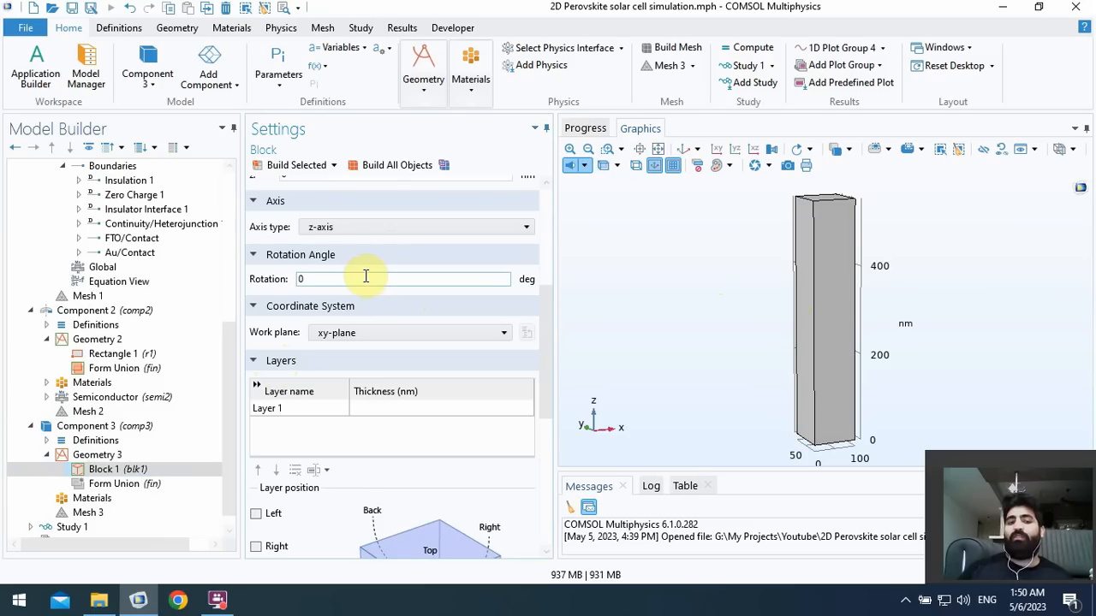
mouse_move(324, 379)
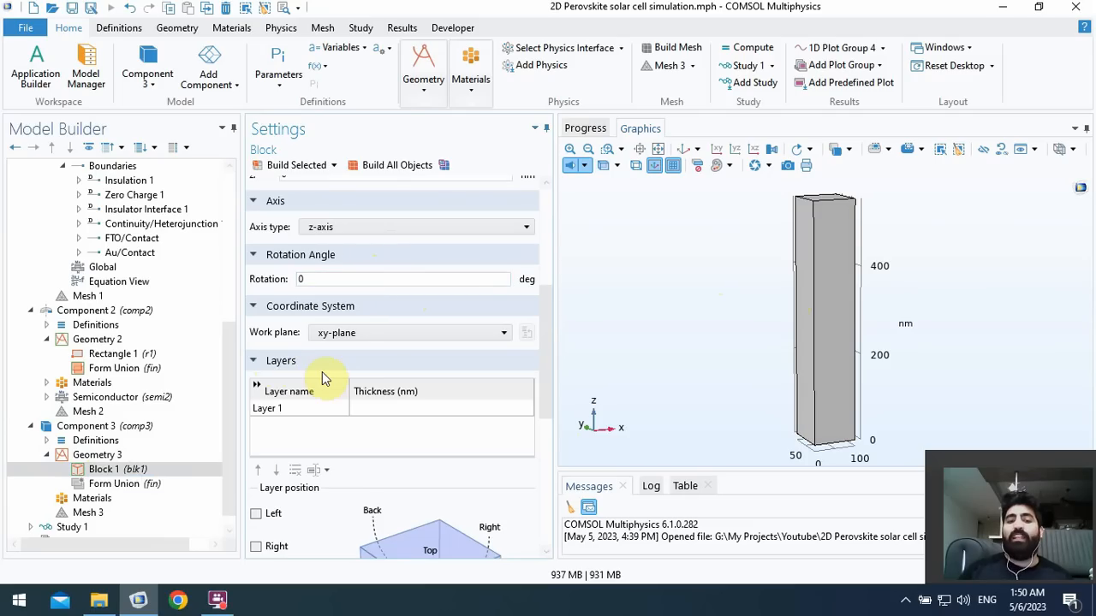
scroll("up", 3)
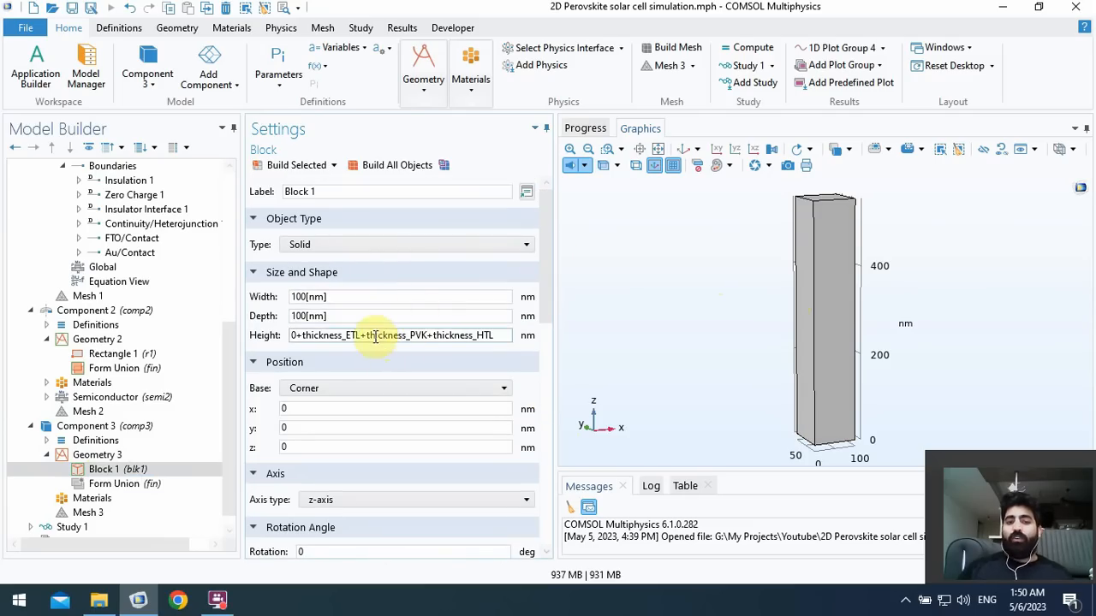
mouse_move(399, 335)
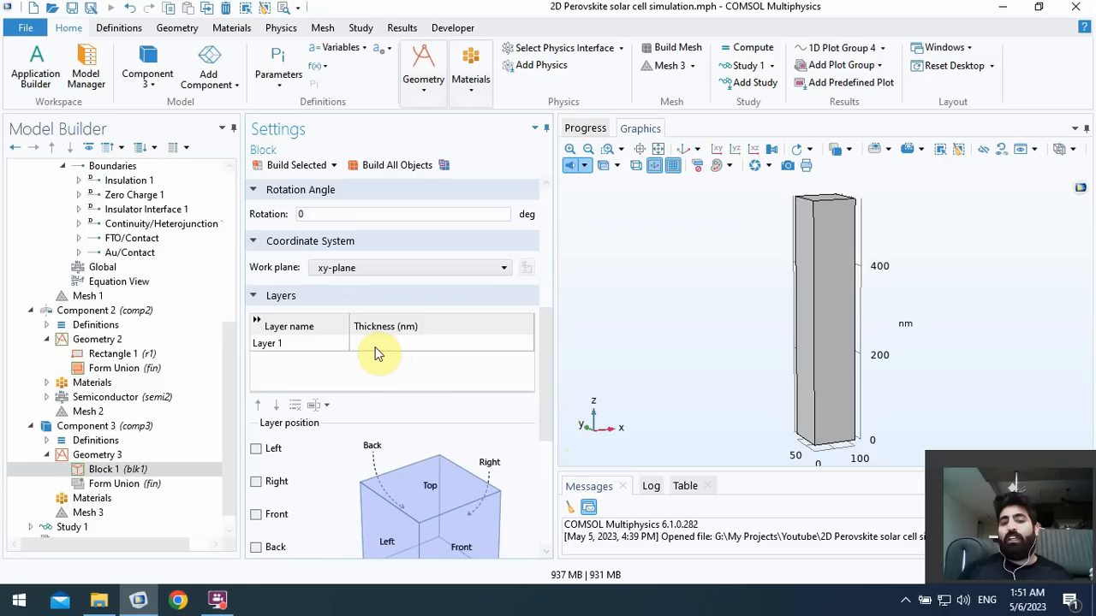
mouse_move(392, 351)
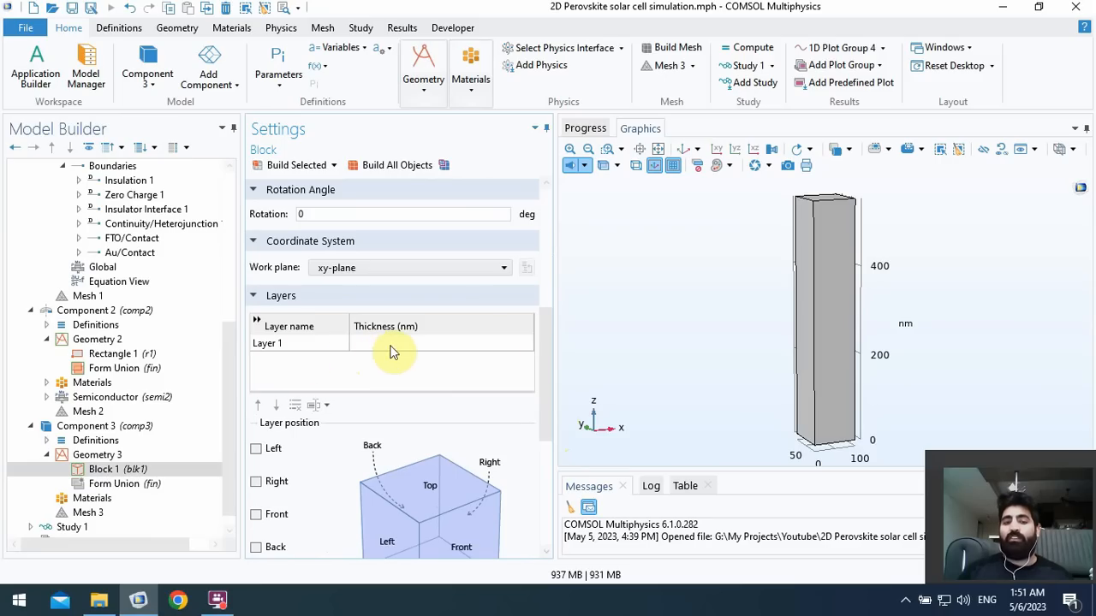
scroll("up", 3)
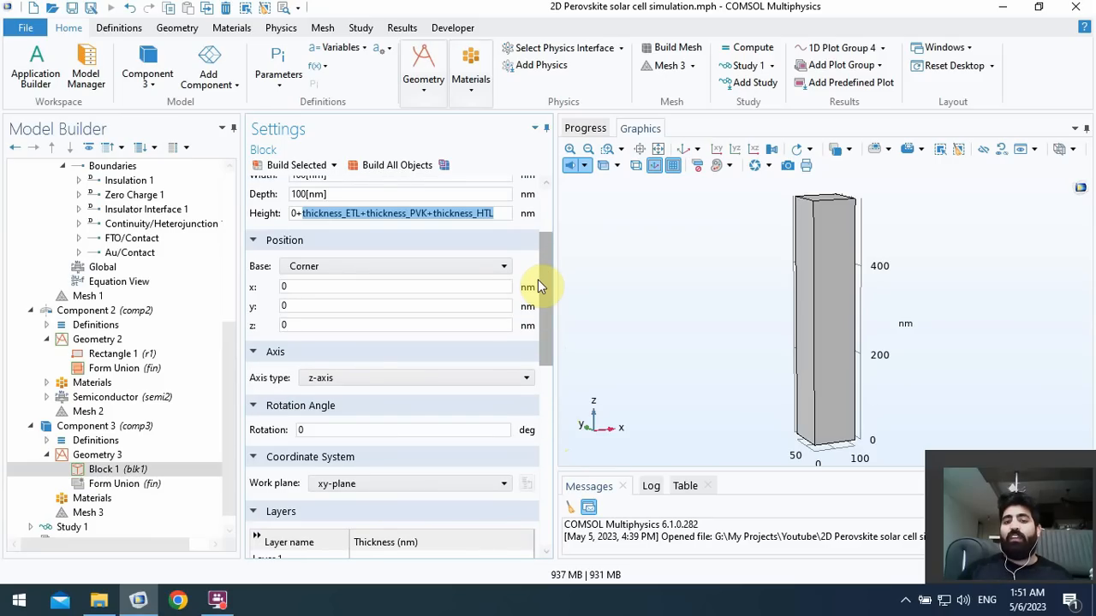
scroll("up", 3)
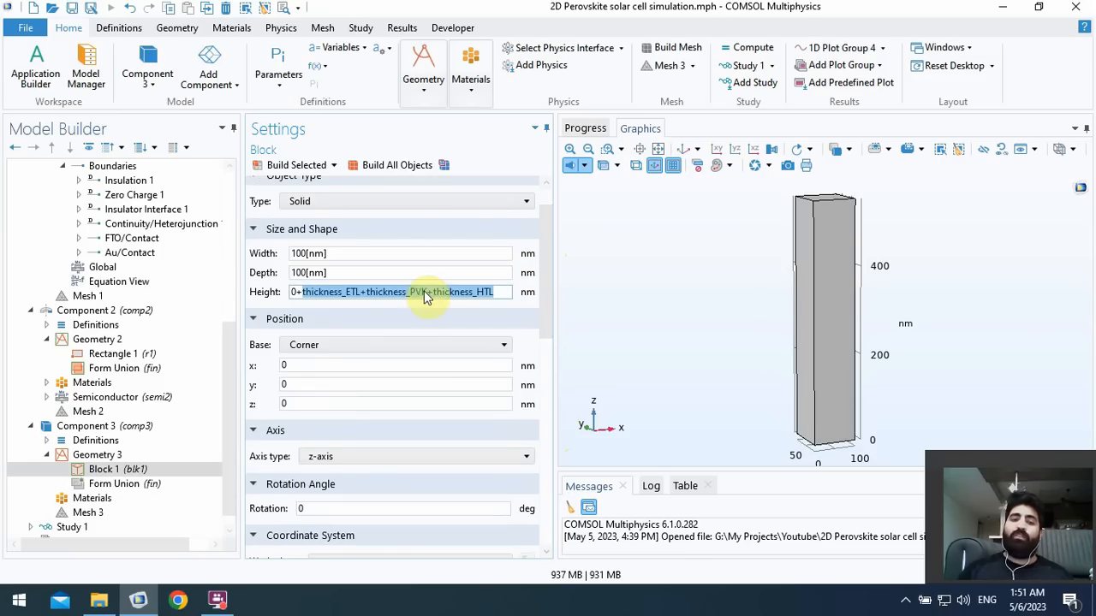
mouse_move(671, 289)
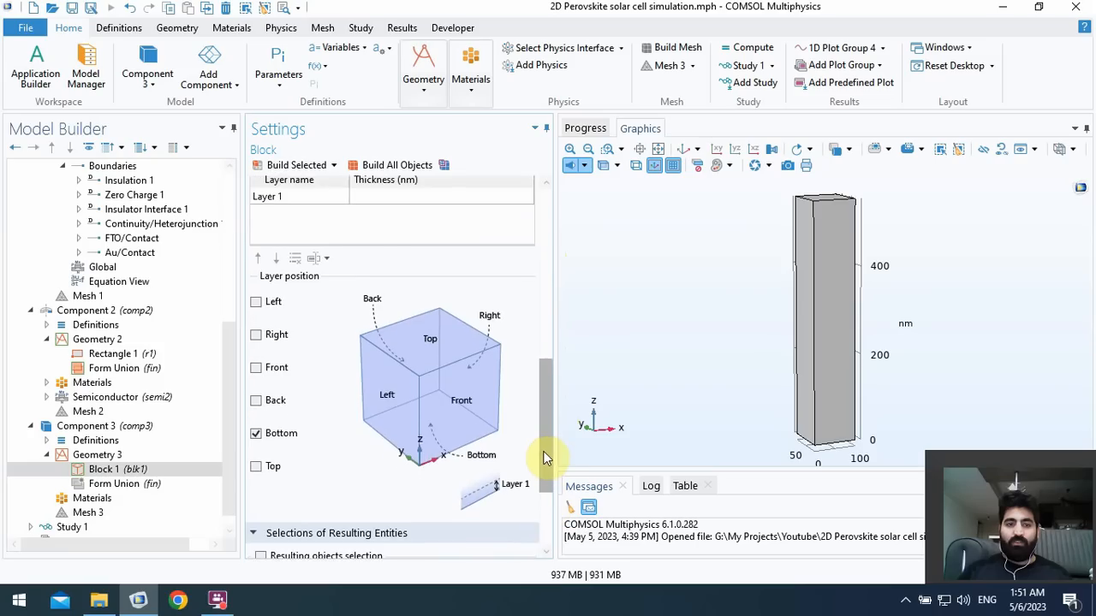
scroll("up", 3)
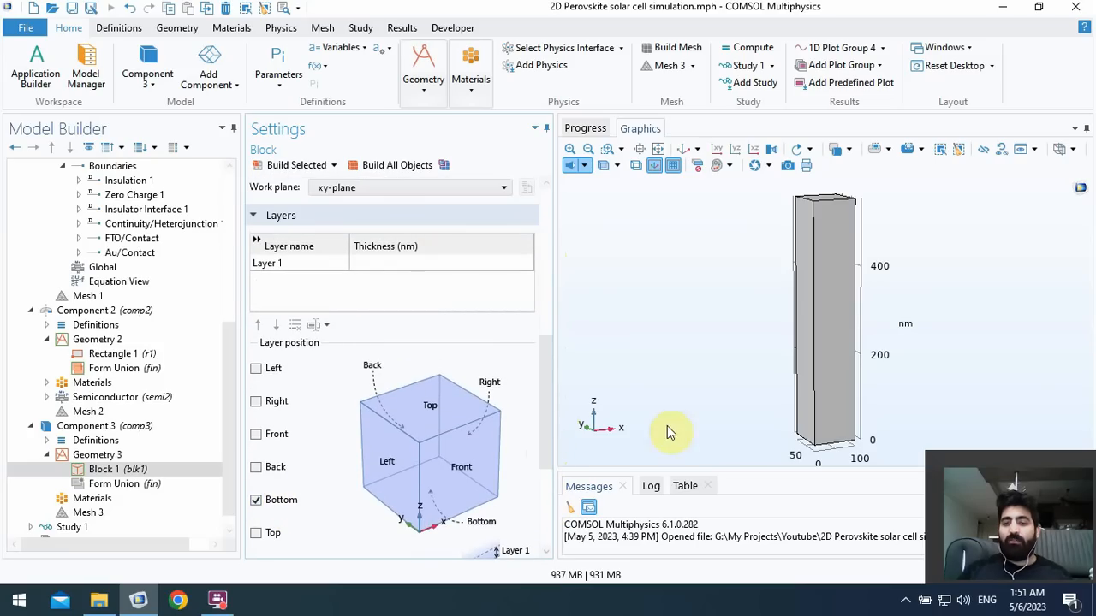
mouse_move(304, 272)
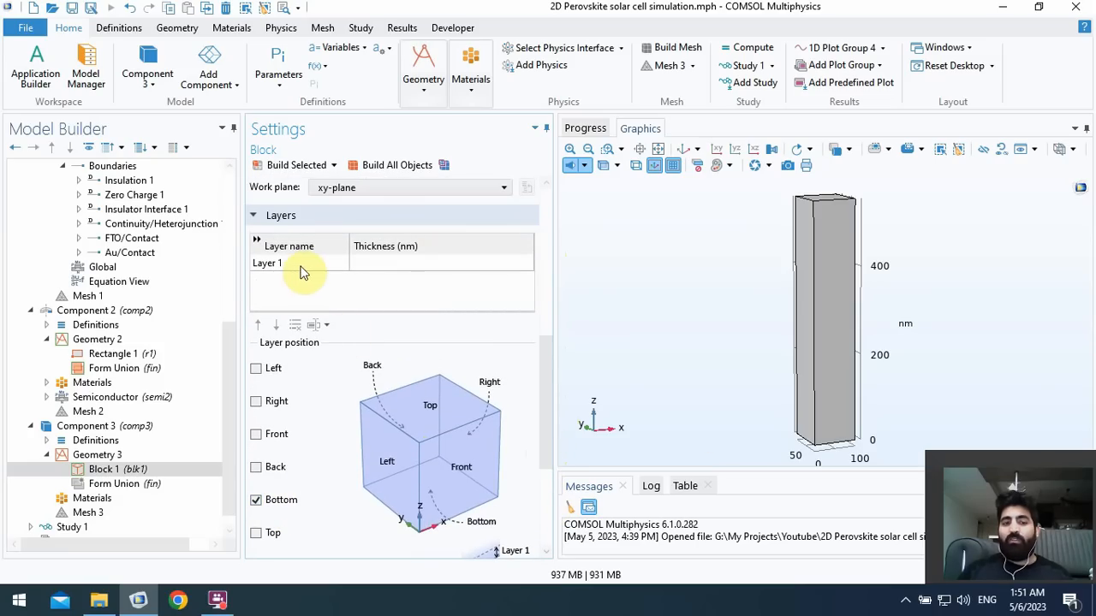
mouse_move(774, 428)
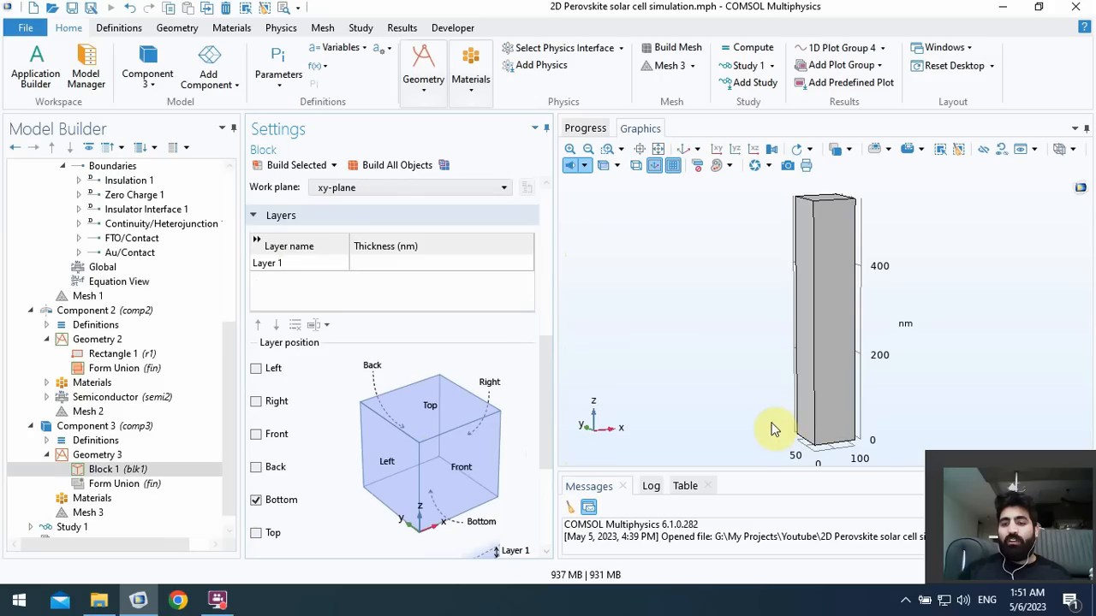
left_click(821, 265)
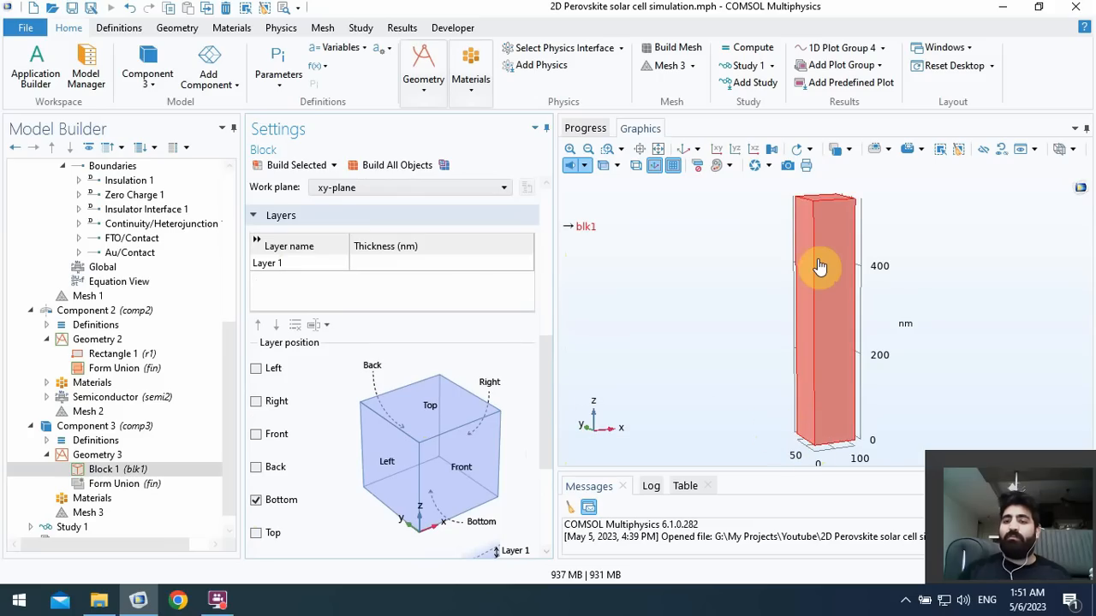
mouse_move(816, 219)
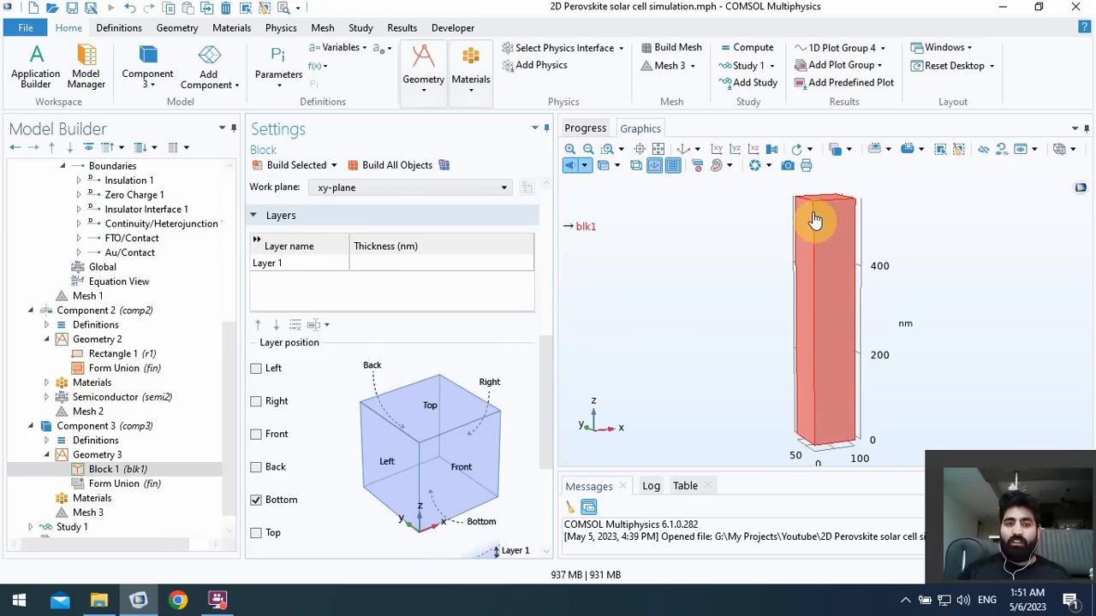
- Give Block 1 layers thickness_HTL and thickness_PVK and rebuild so the column splits into stacked layers
left_click(441, 263)
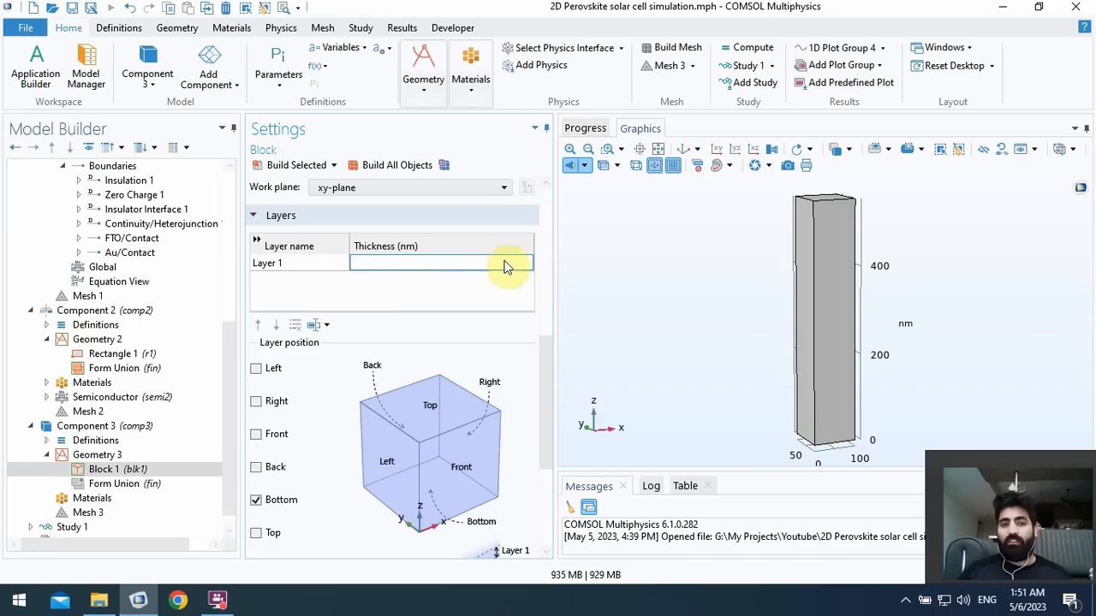
type("thickness_ETL+thickness_PVK+thickness_H")
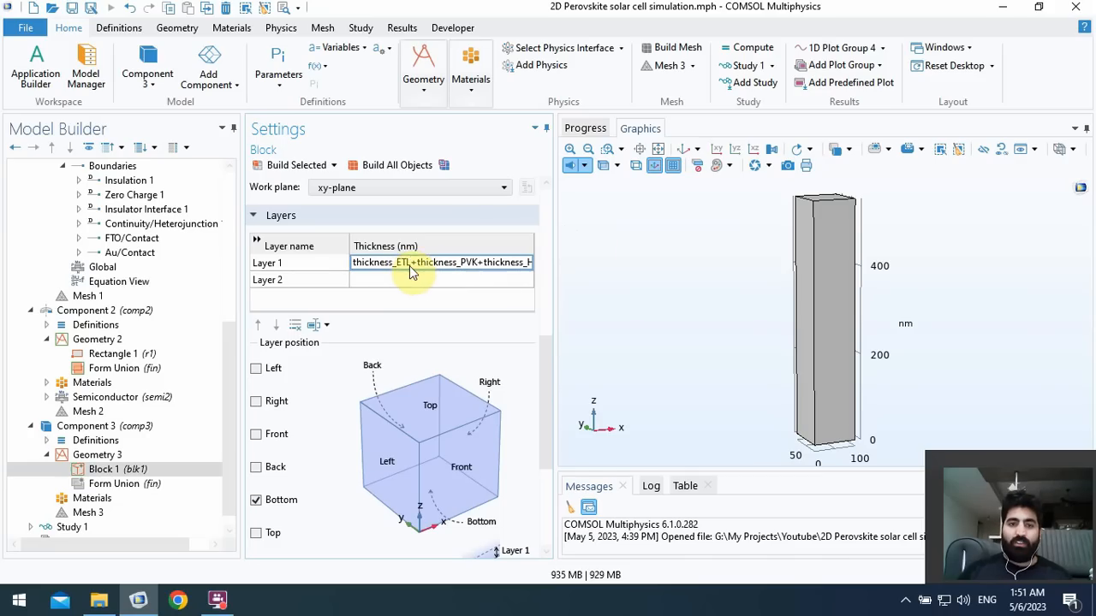
mouse_move(698, 396)
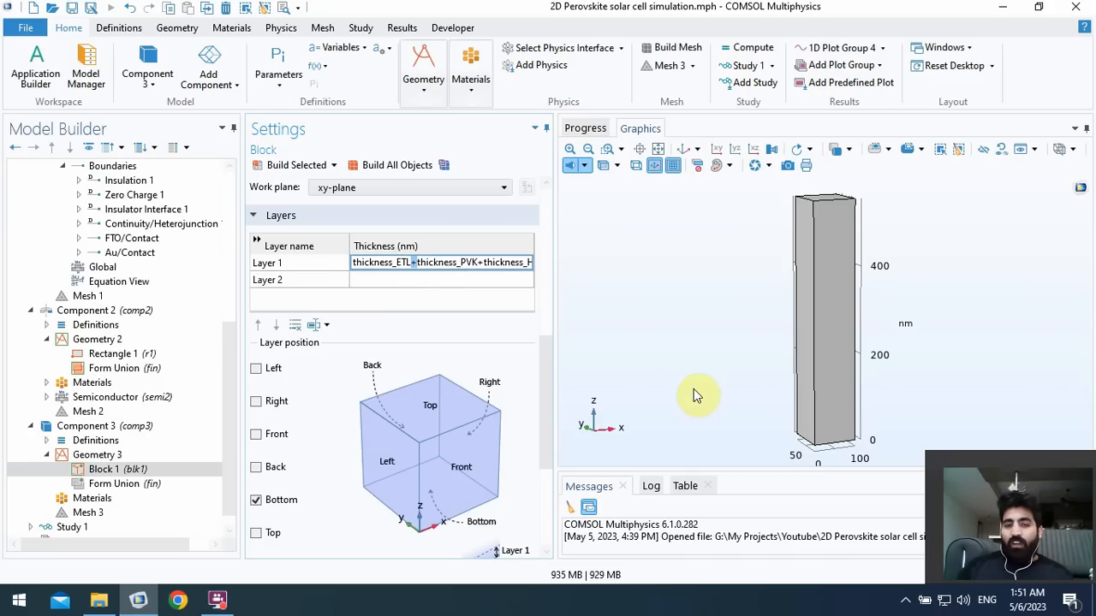
mouse_move(415, 263)
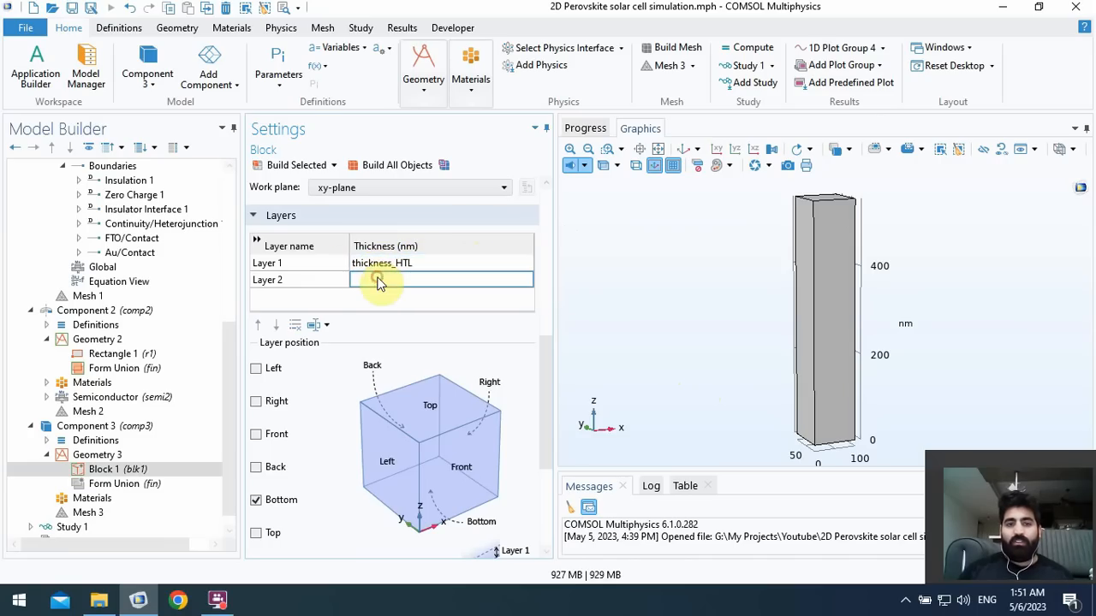
mouse_move(698, 175)
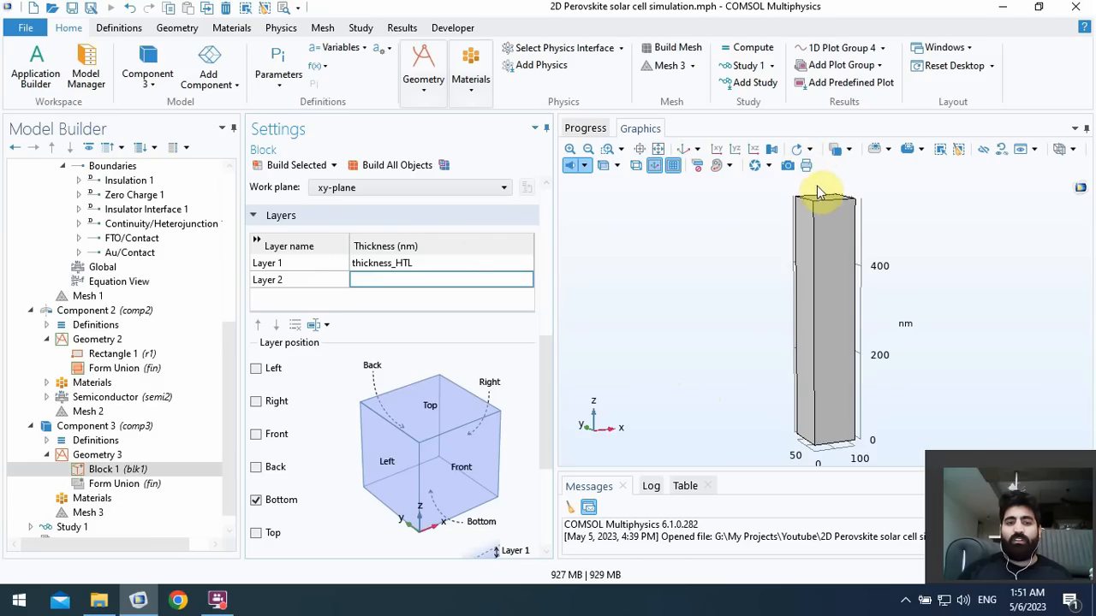
left_click(417, 280)
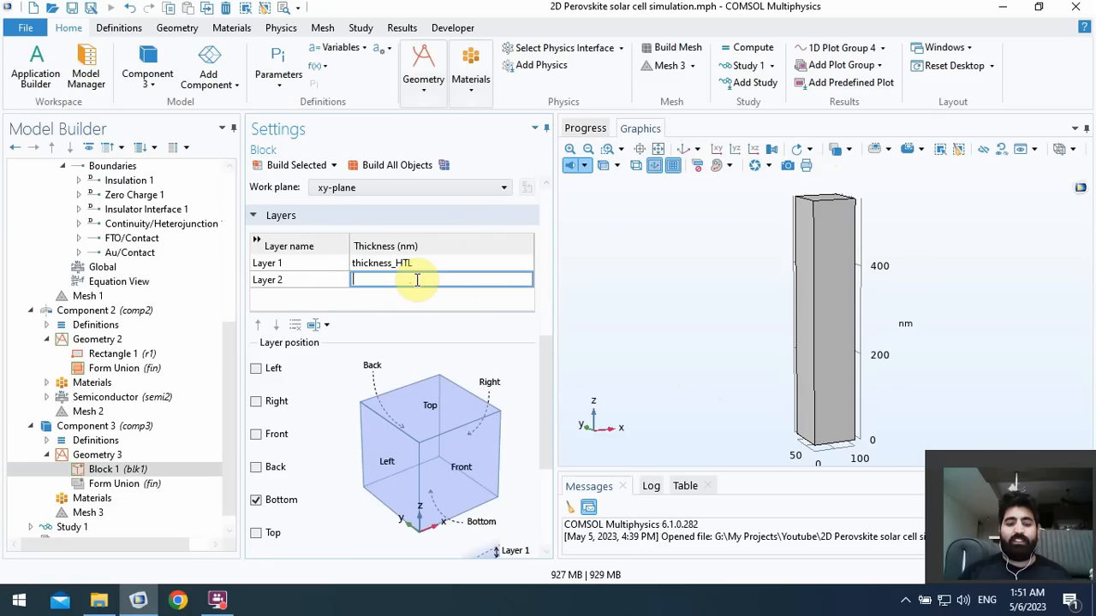
type("thickness_ETL+thickness_PVT+")
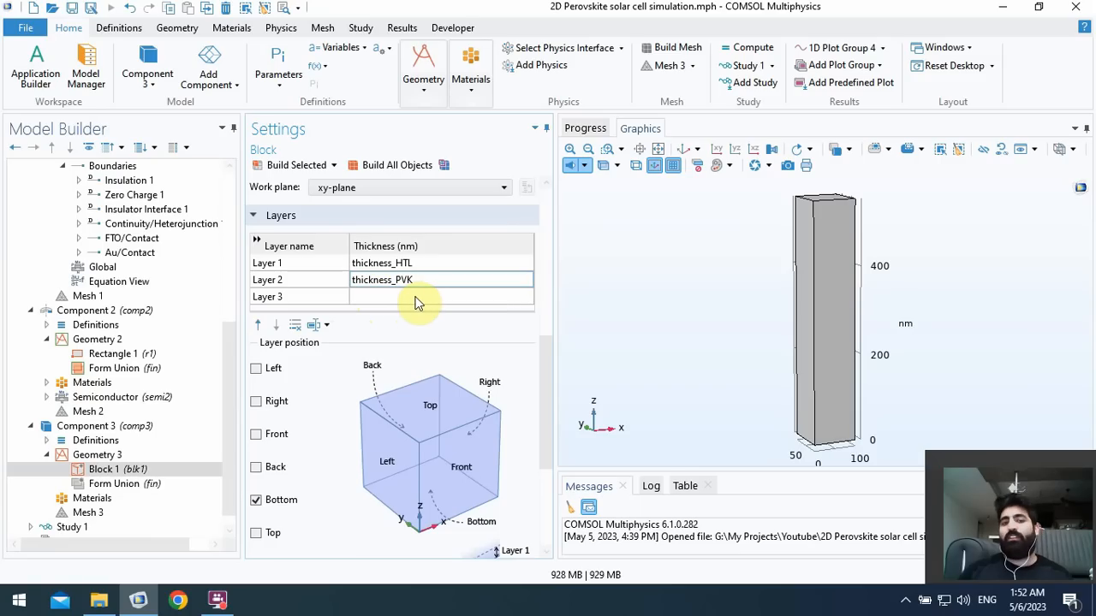
mouse_move(634, 256)
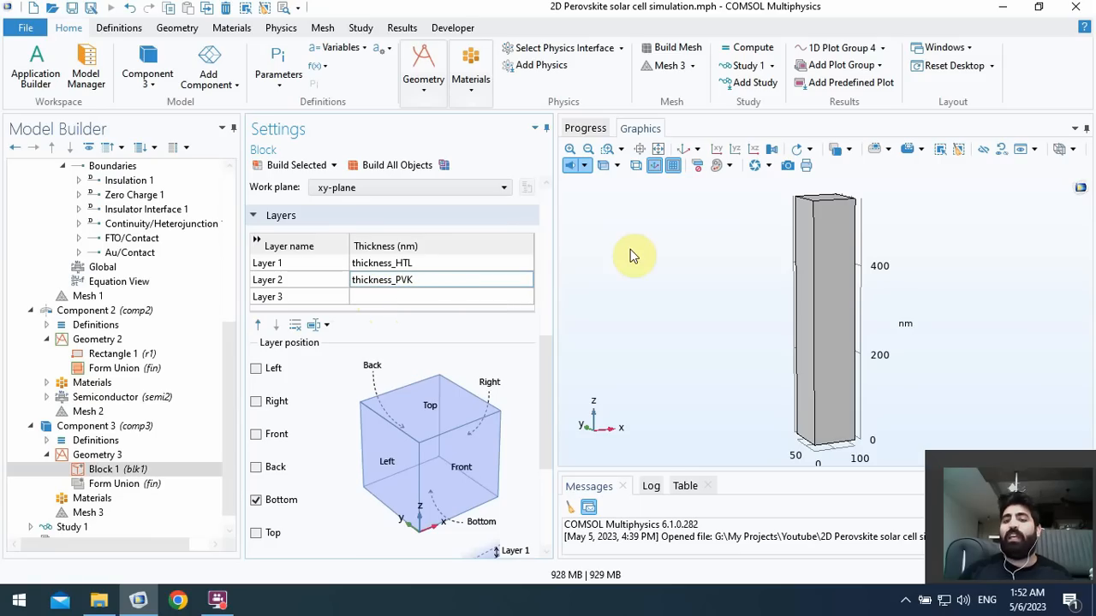
scroll("up", 3)
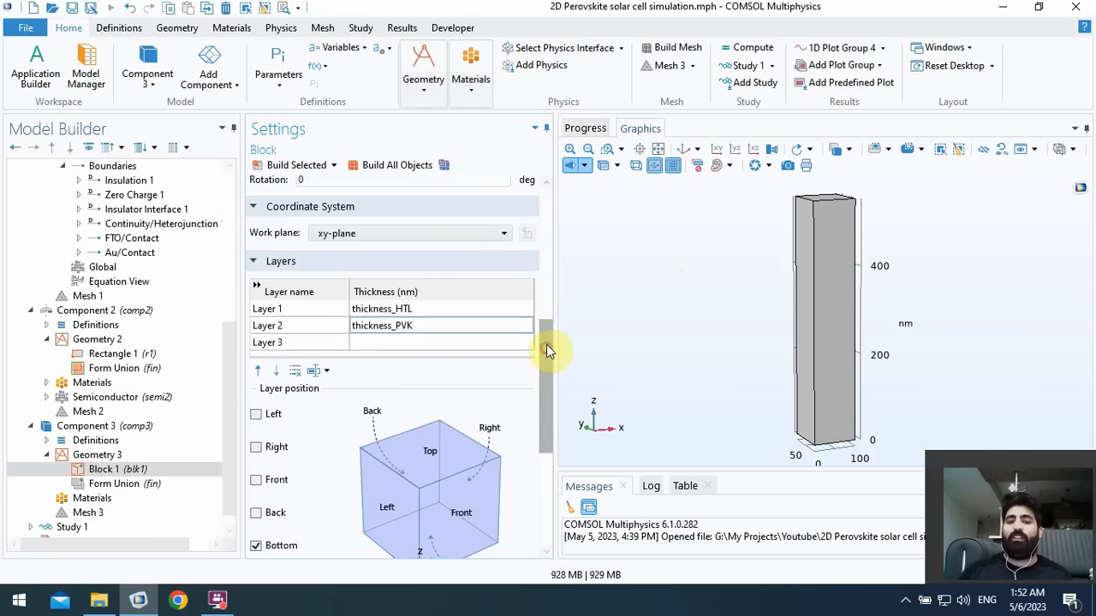
scroll("up", 3)
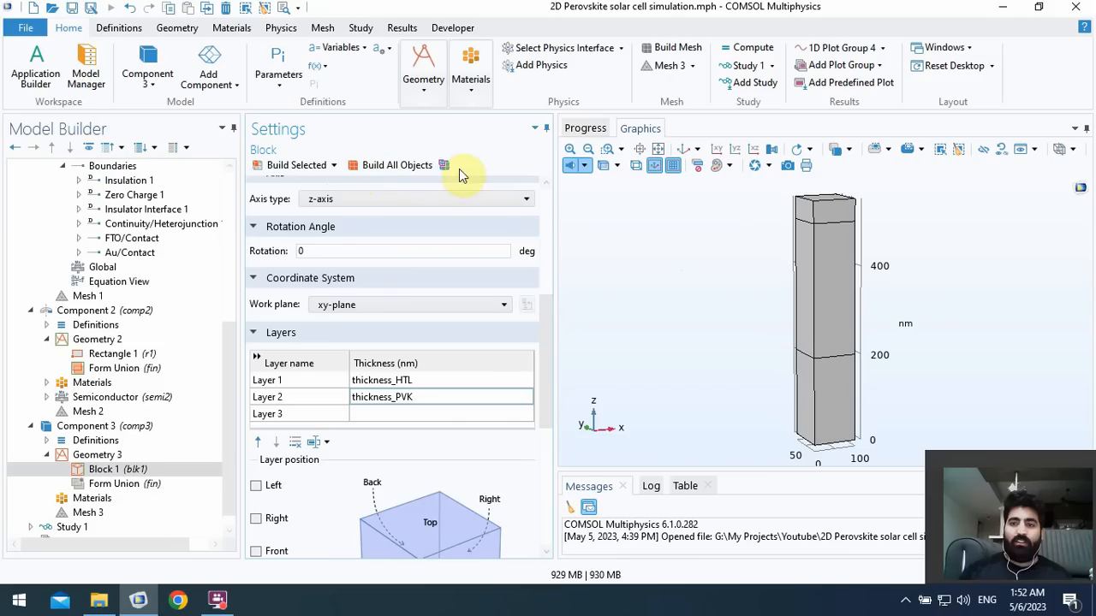
left_click(824, 321)
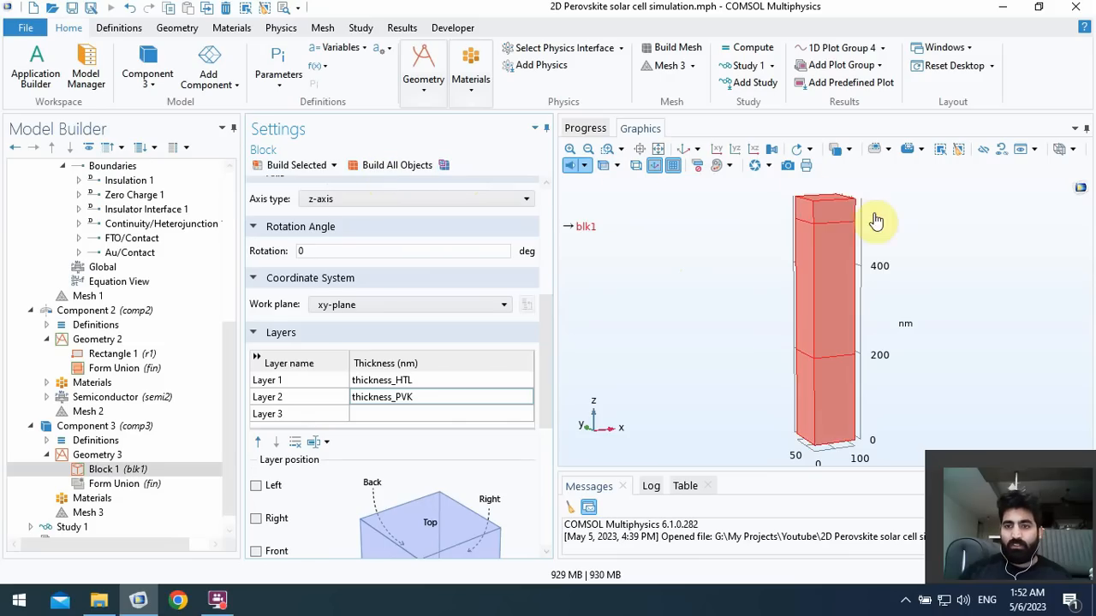
mouse_move(830, 227)
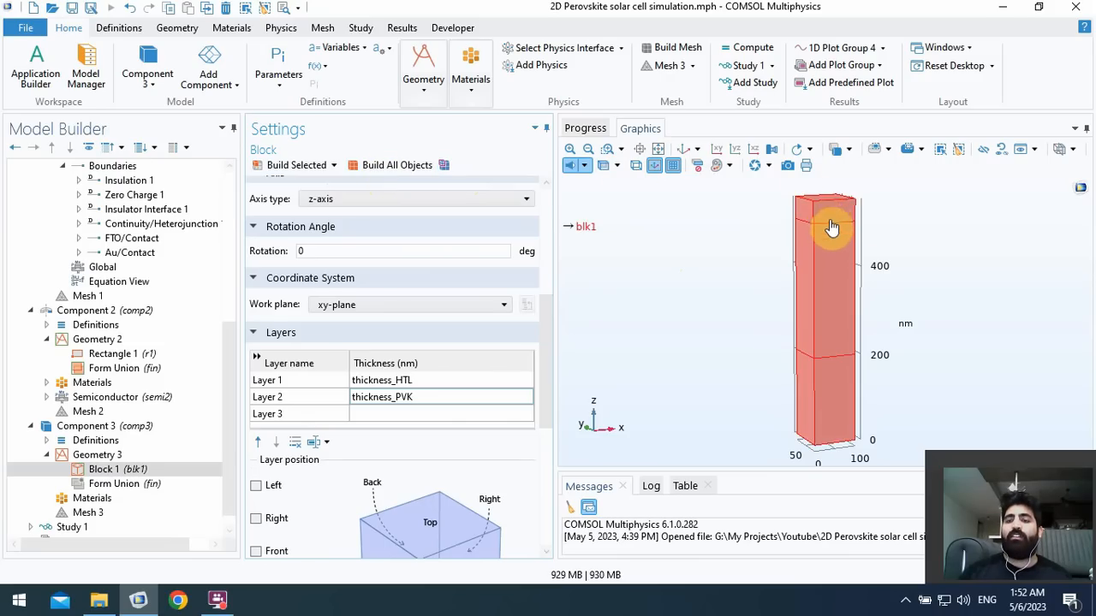
mouse_move(819, 314)
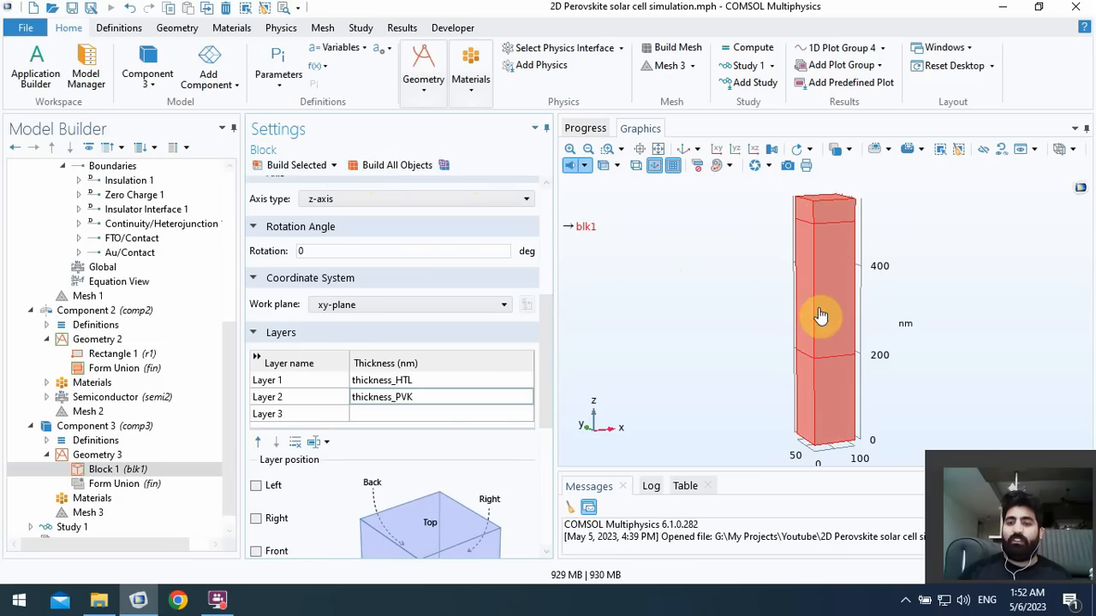
mouse_move(812, 217)
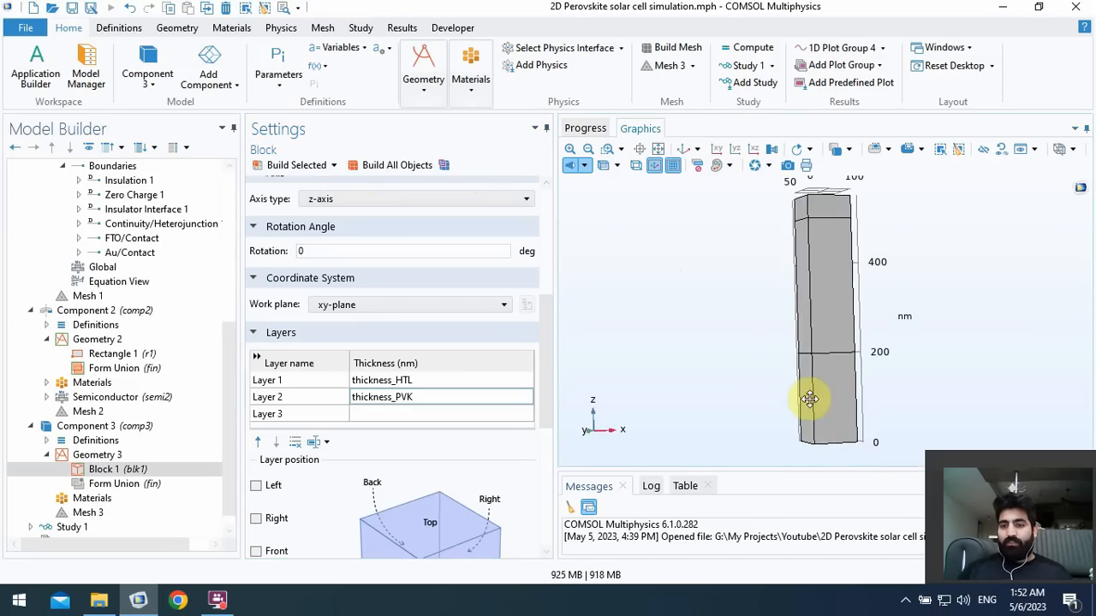
left_click(826, 401)
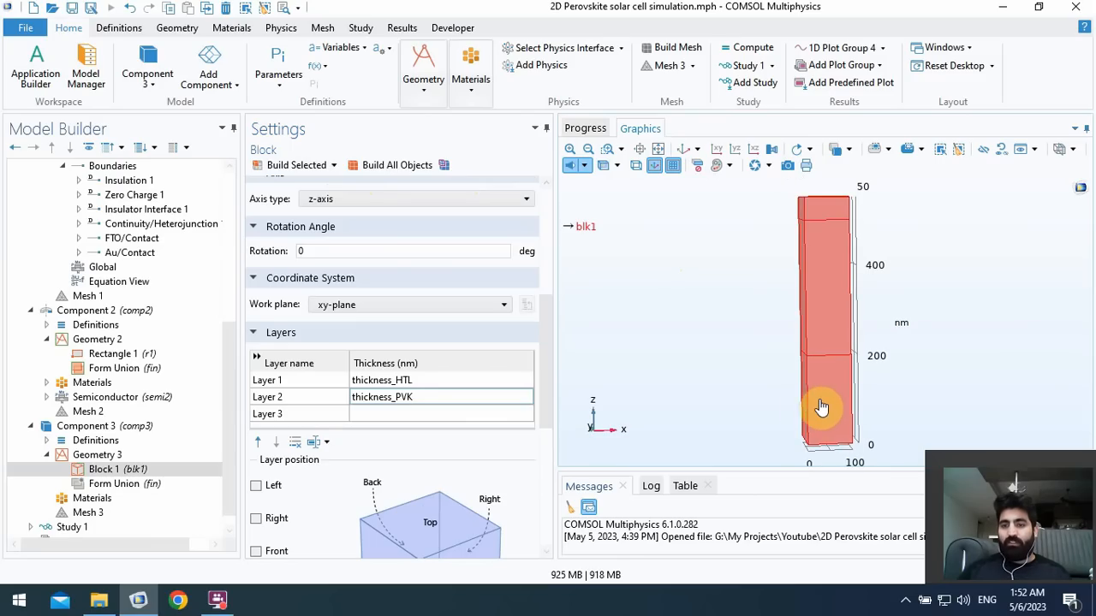
mouse_move(821, 297)
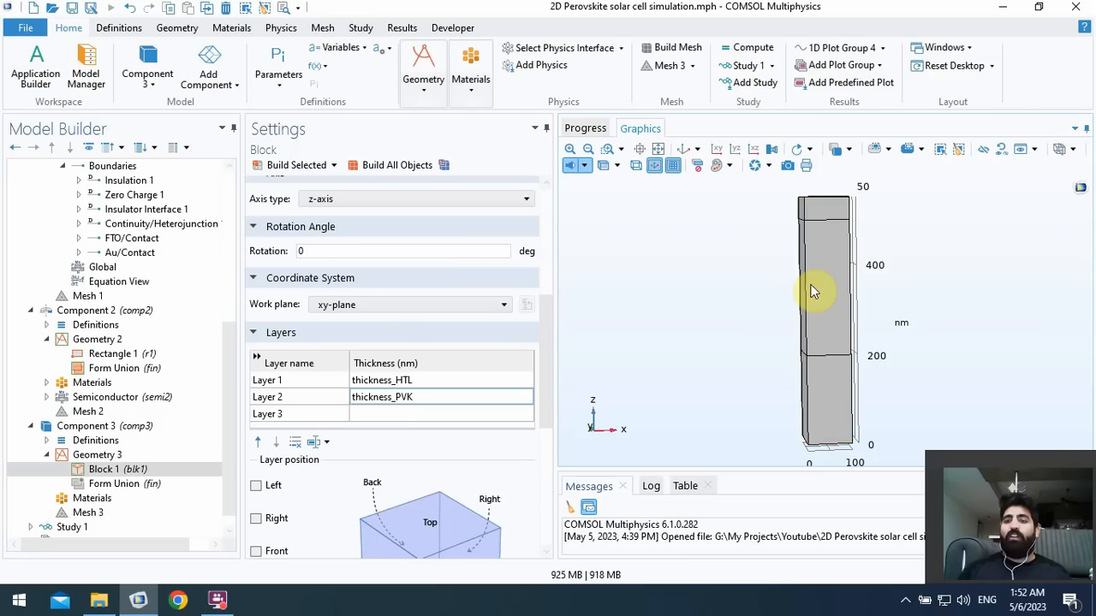
mouse_move(616, 294)
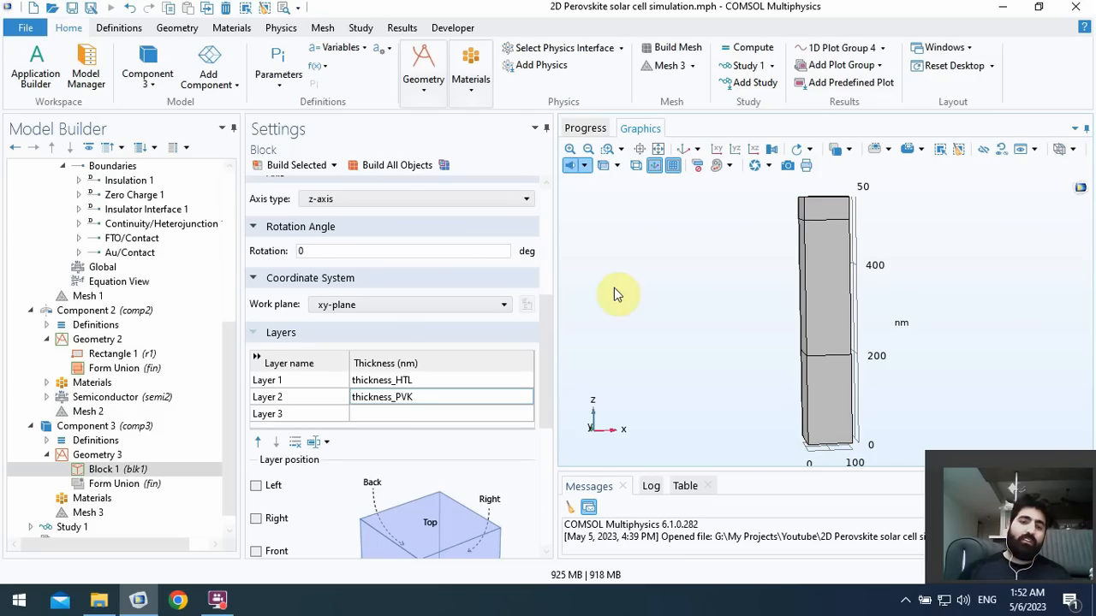
scroll("down", 3)
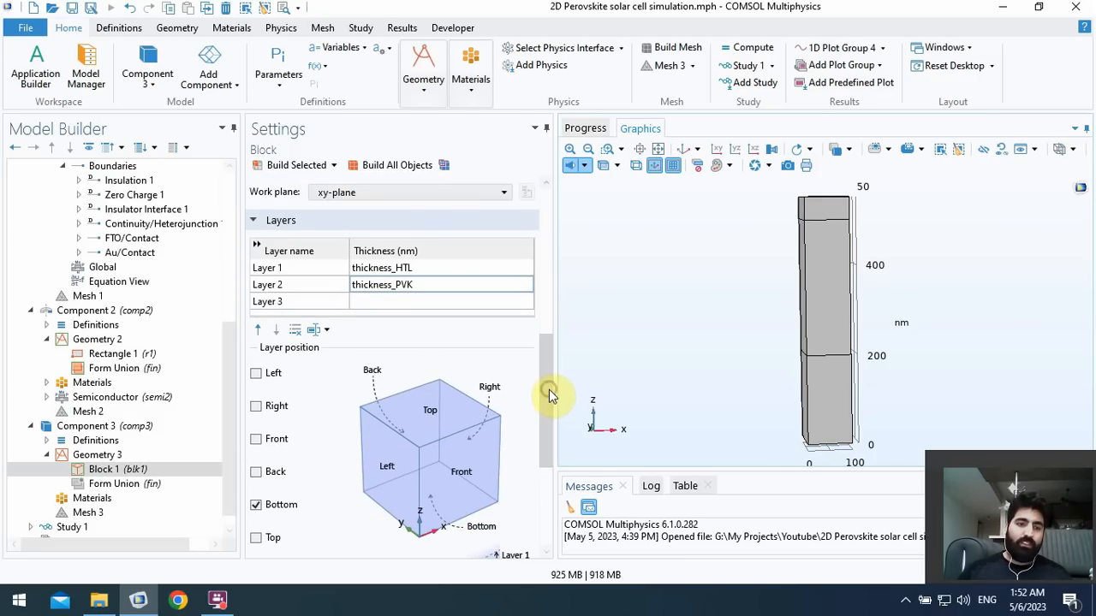
- Finalize Geometry 3 as a Form Union and copy Component 2's Semiconductor (semi2) physics
left_click(125, 484)
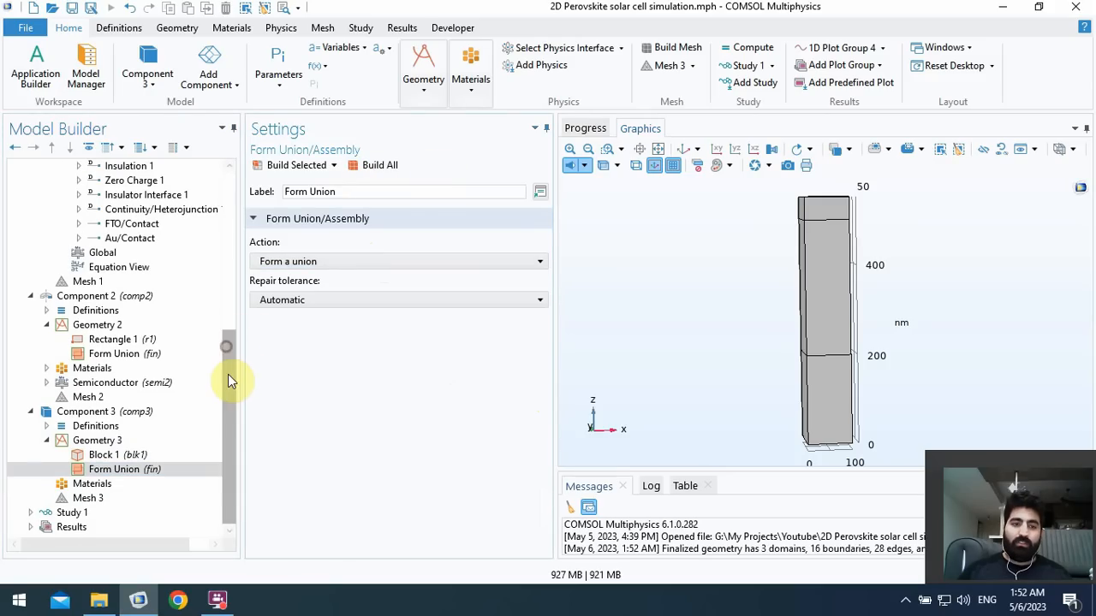
mouse_move(198, 447)
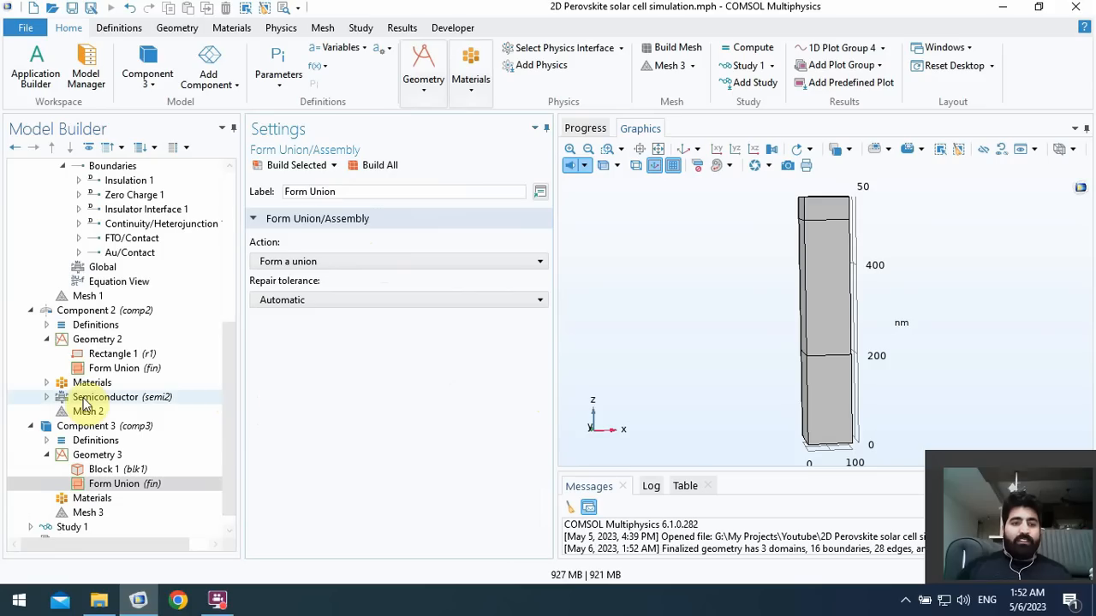
left_click(105, 396)
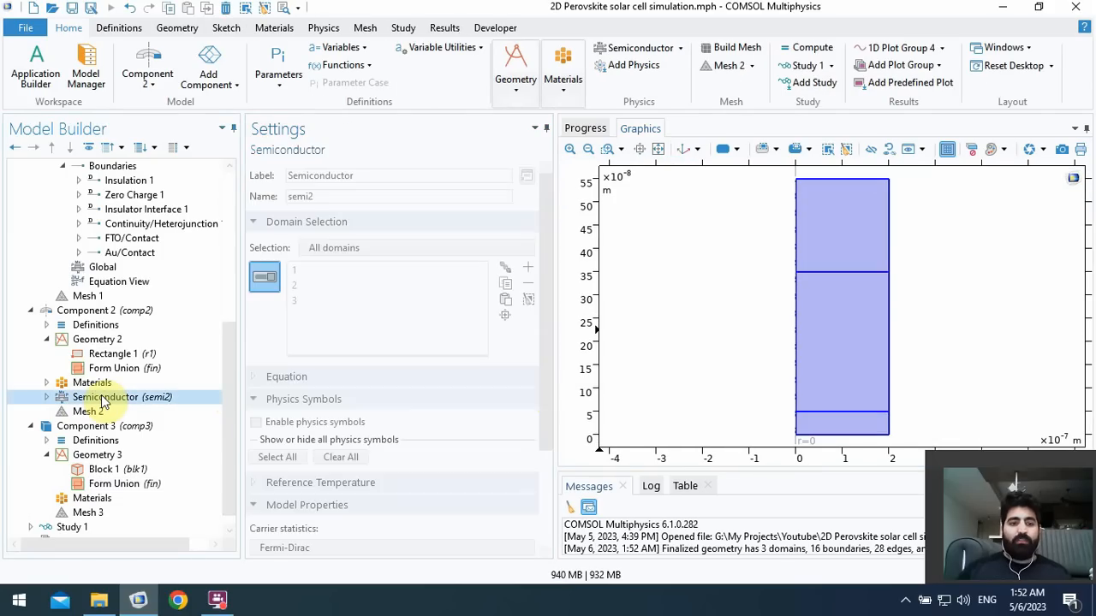
right_click(104, 397)
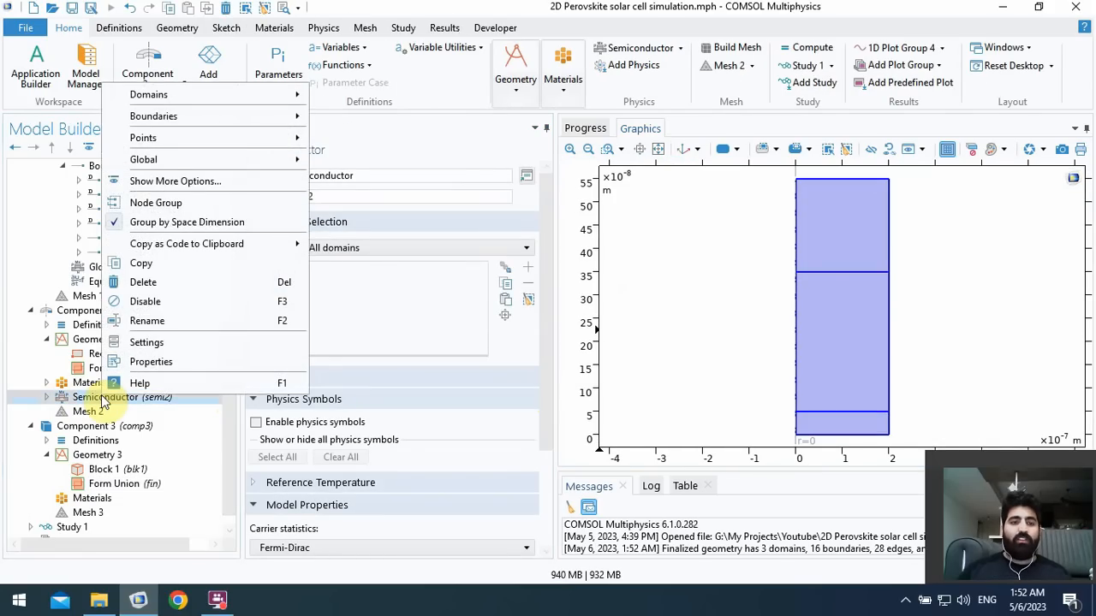
mouse_move(143, 263)
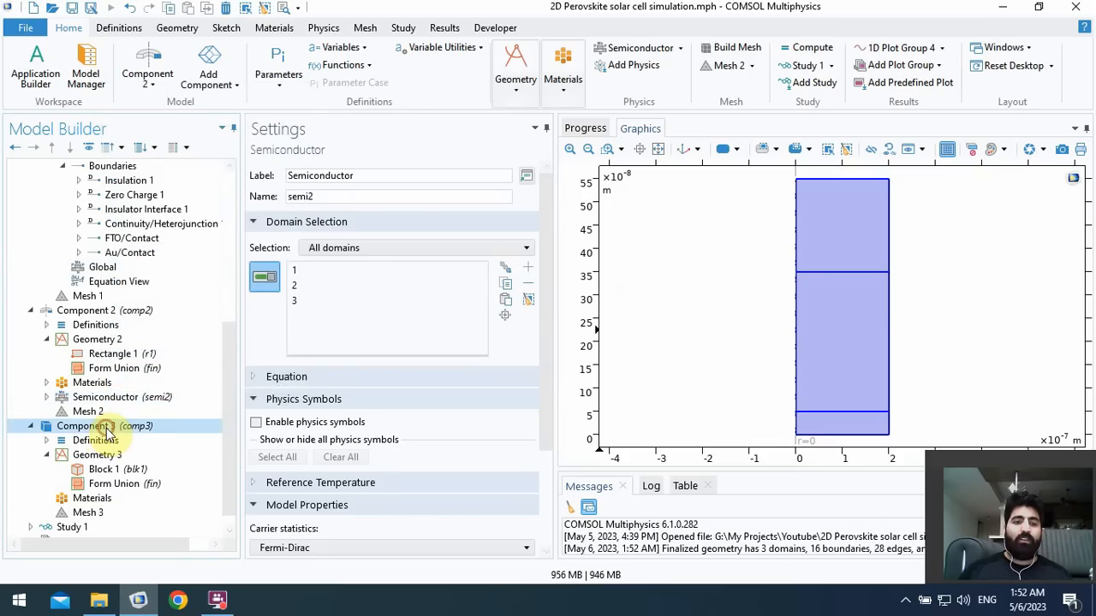
left_click(97, 426)
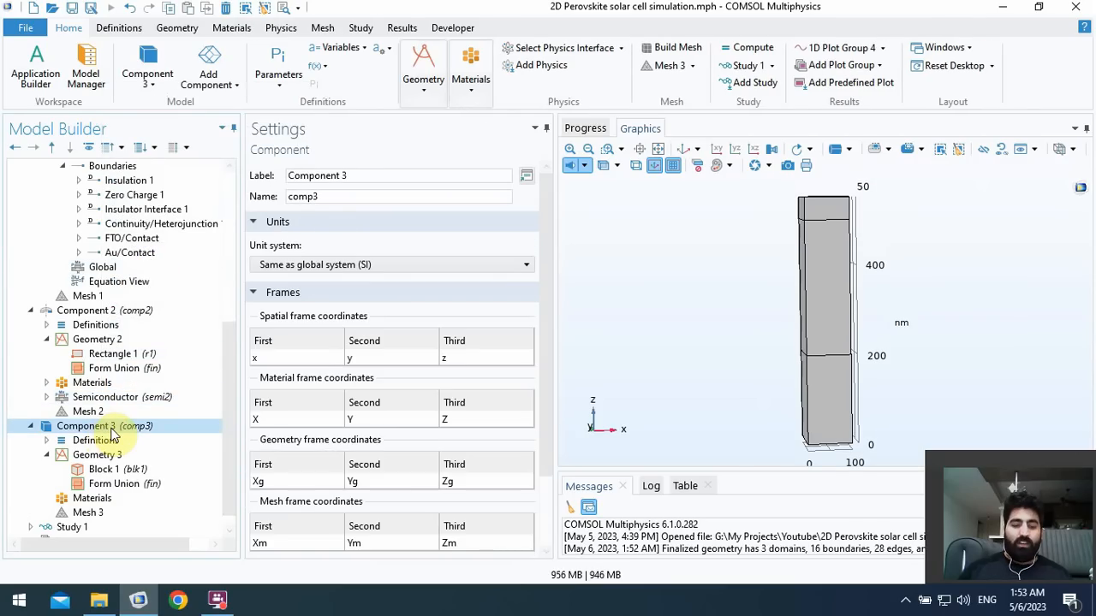
- Paste the Semiconductor physics into Component 3 as semi3 applied to all three domains
right_click(102, 425)
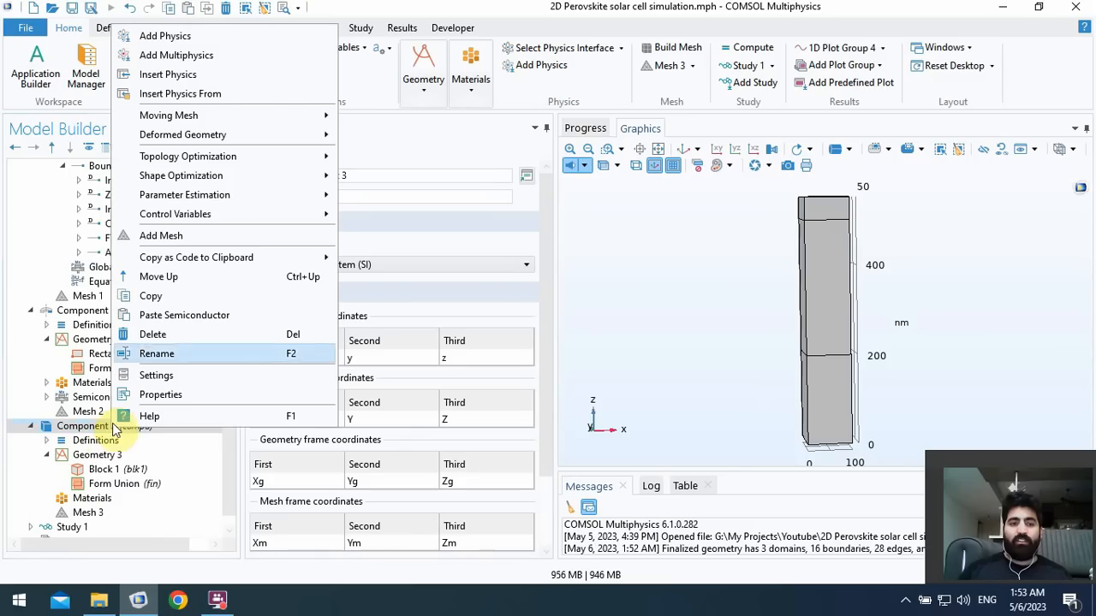
mouse_move(197, 315)
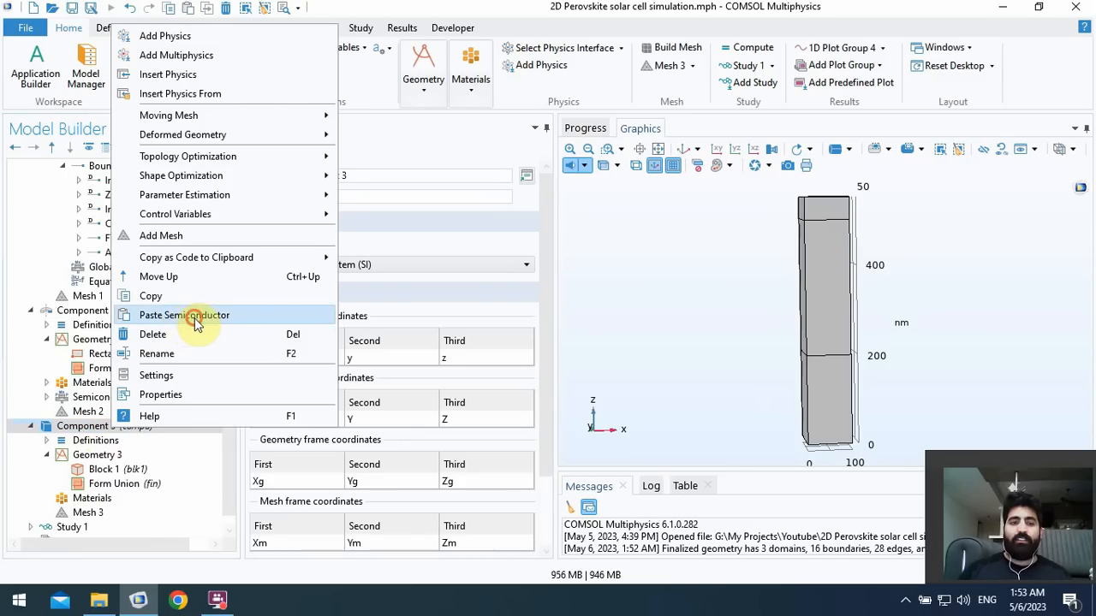
left_click(184, 315)
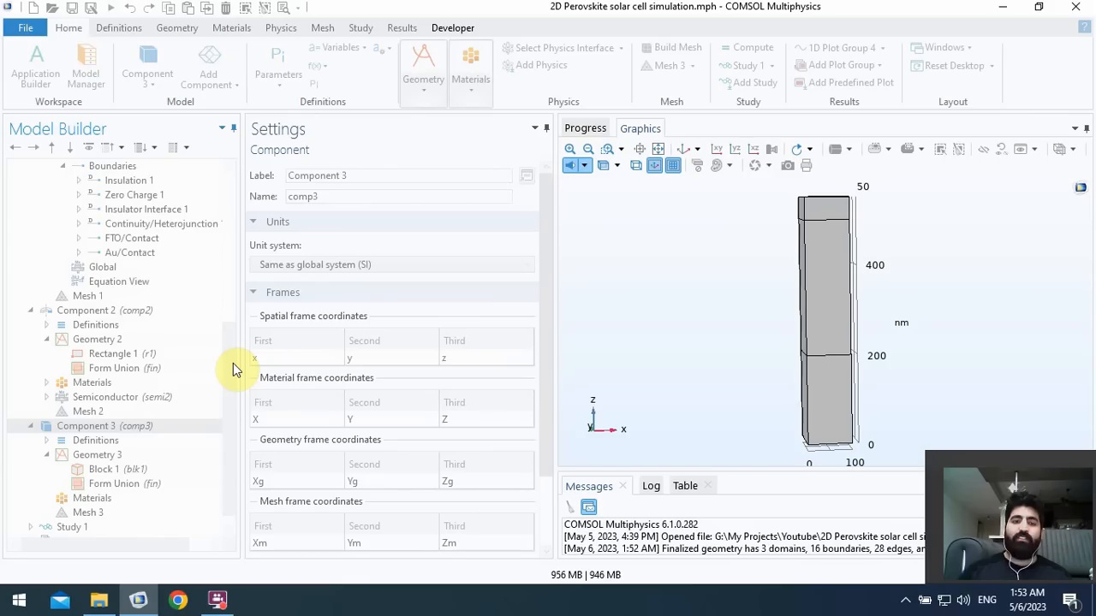
left_click(105, 512)
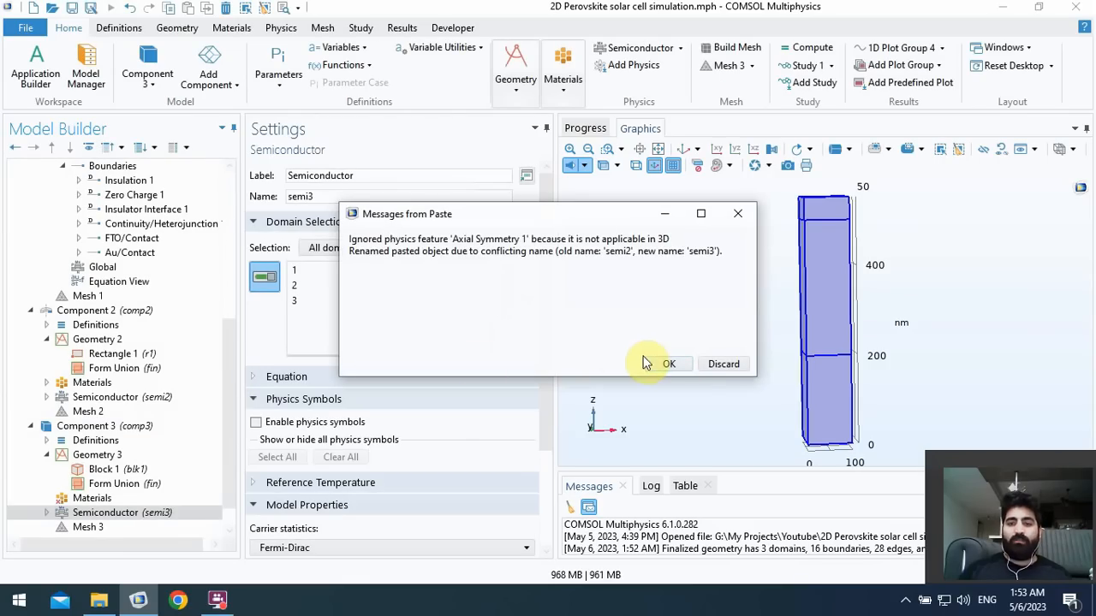
left_click(669, 364)
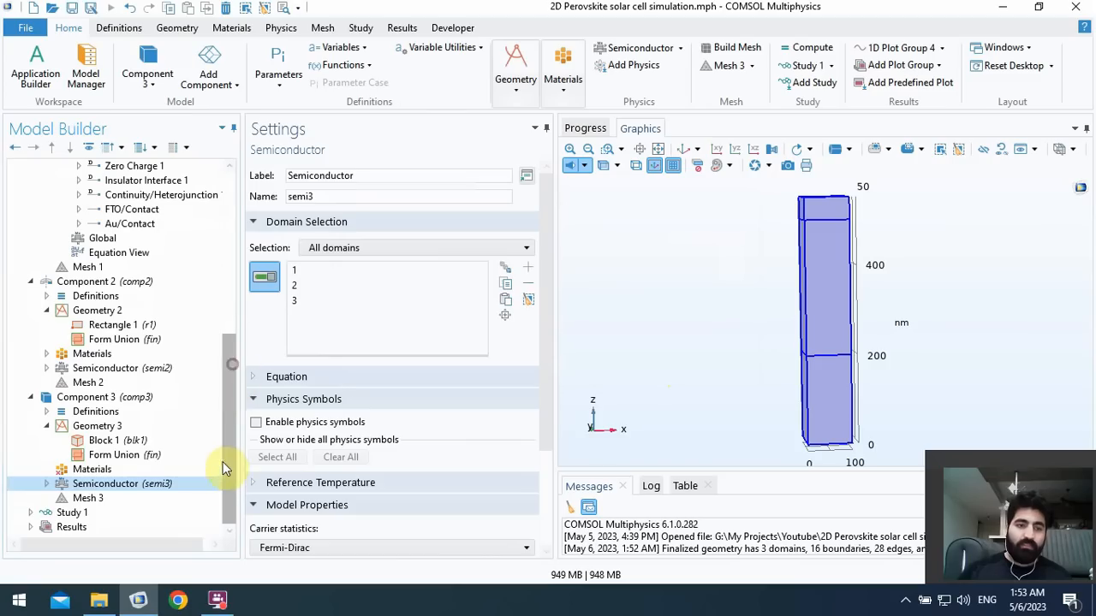
- Expand semi3's domain and boundary features, then show Component 3's empty Materials flagging domains 1–3
left_click(46, 483)
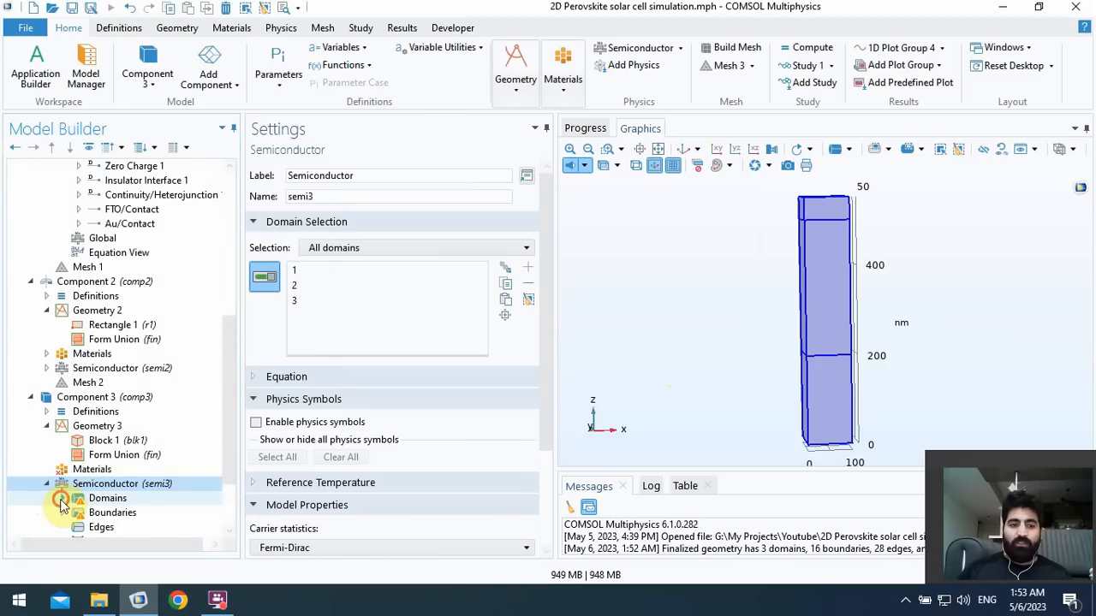
left_click(62, 498)
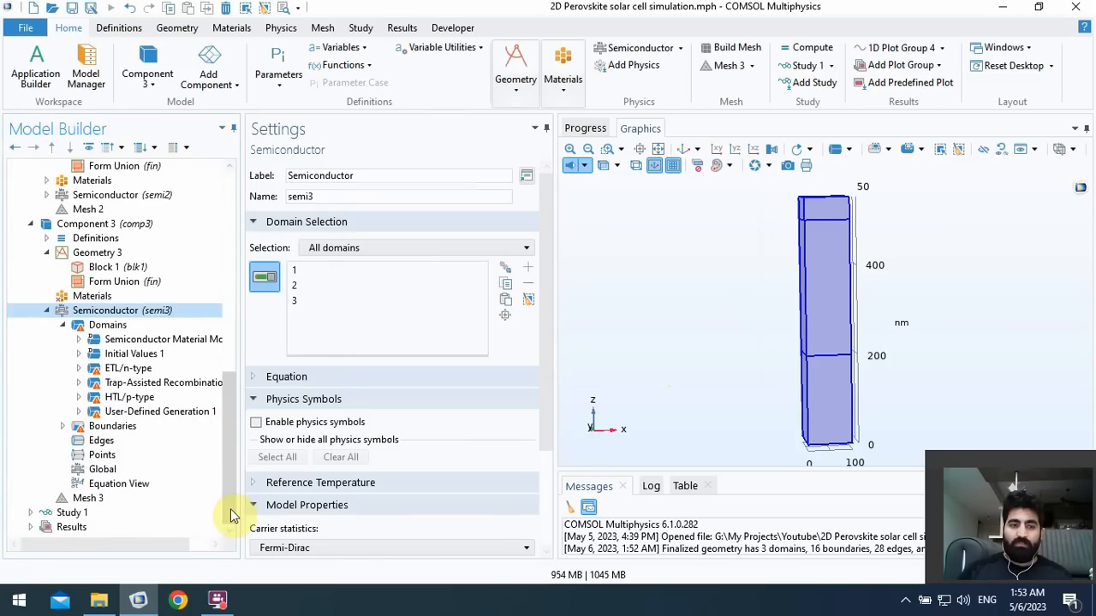
left_click(61, 425)
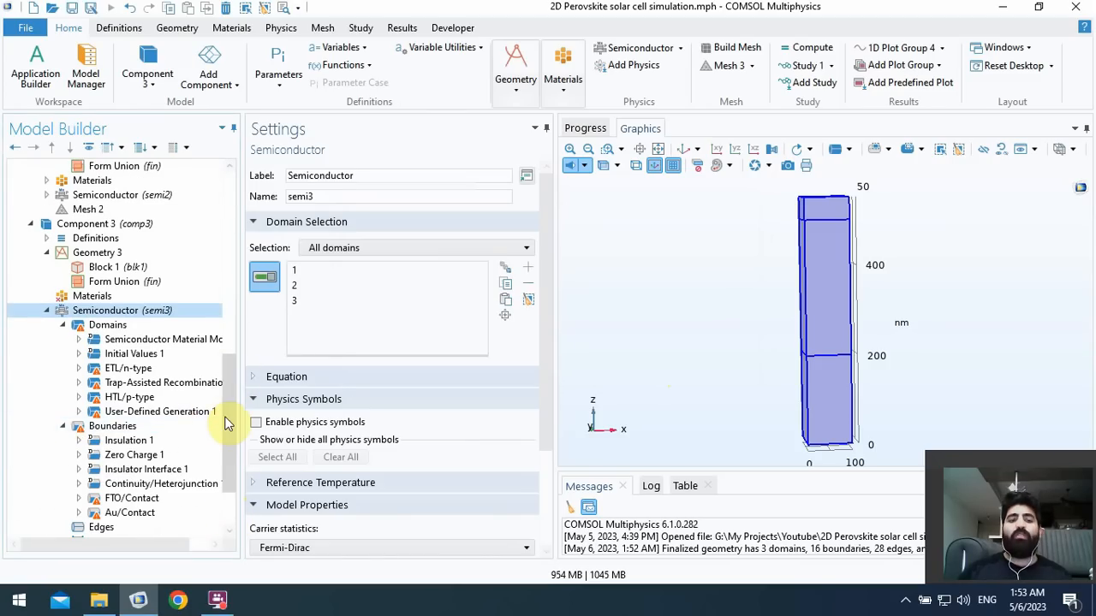
scroll("up", 3)
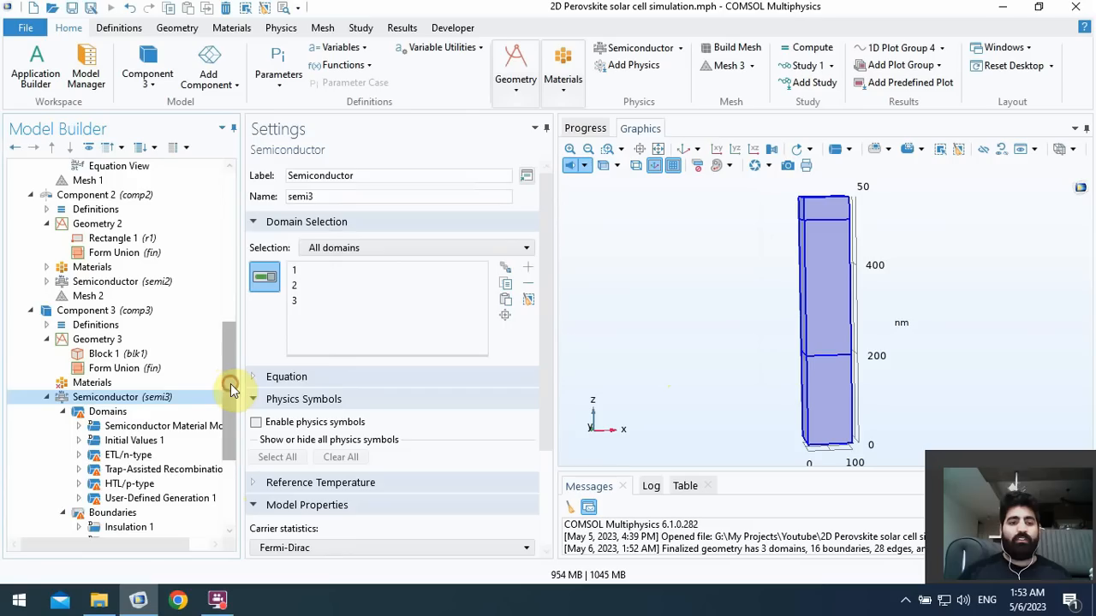
scroll("up", 3)
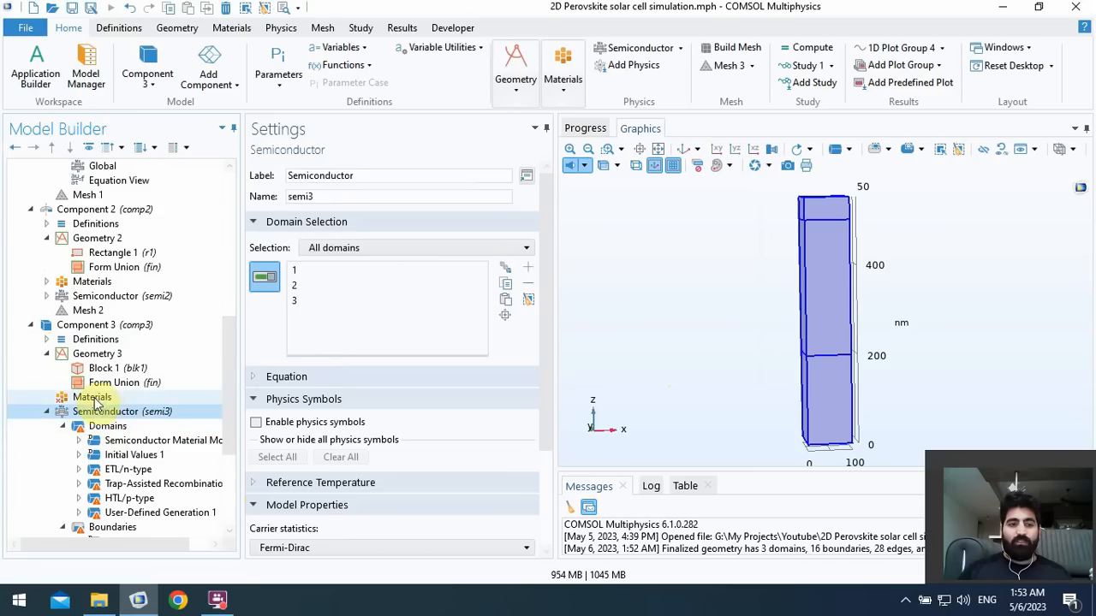
left_click(92, 397)
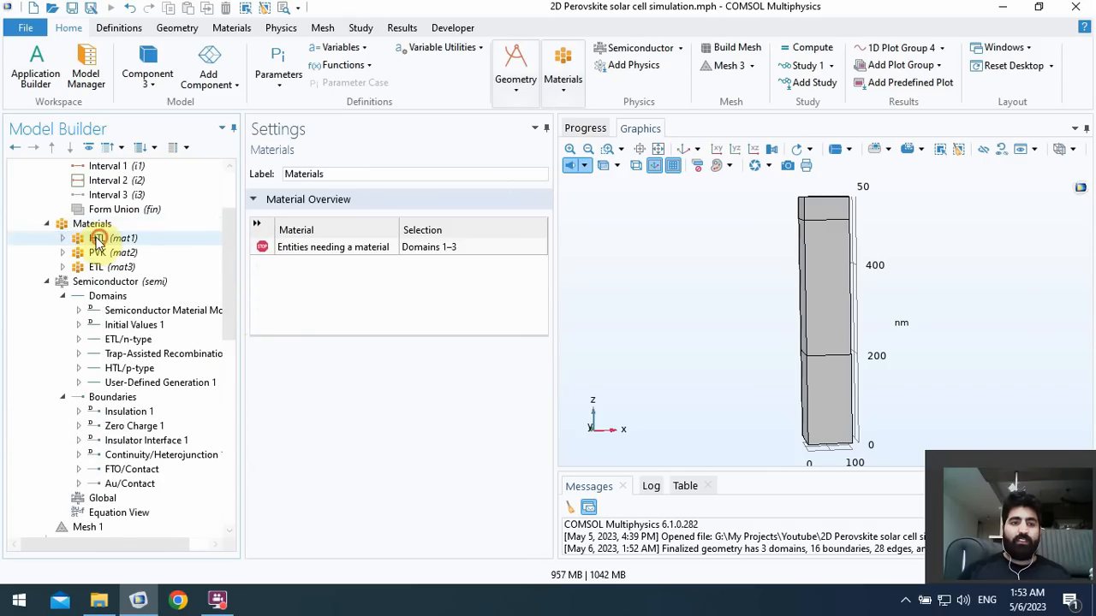
- Copy HTL, PVK and ETL from Component 1 and paste them into Component 3's Materials
left_click(98, 238)
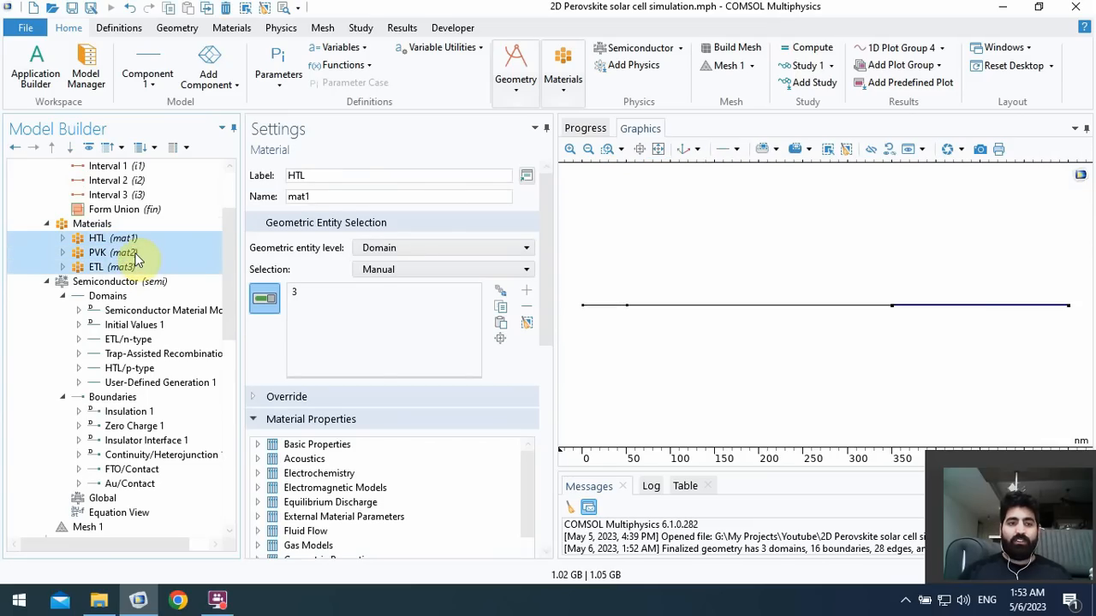
right_click(109, 252)
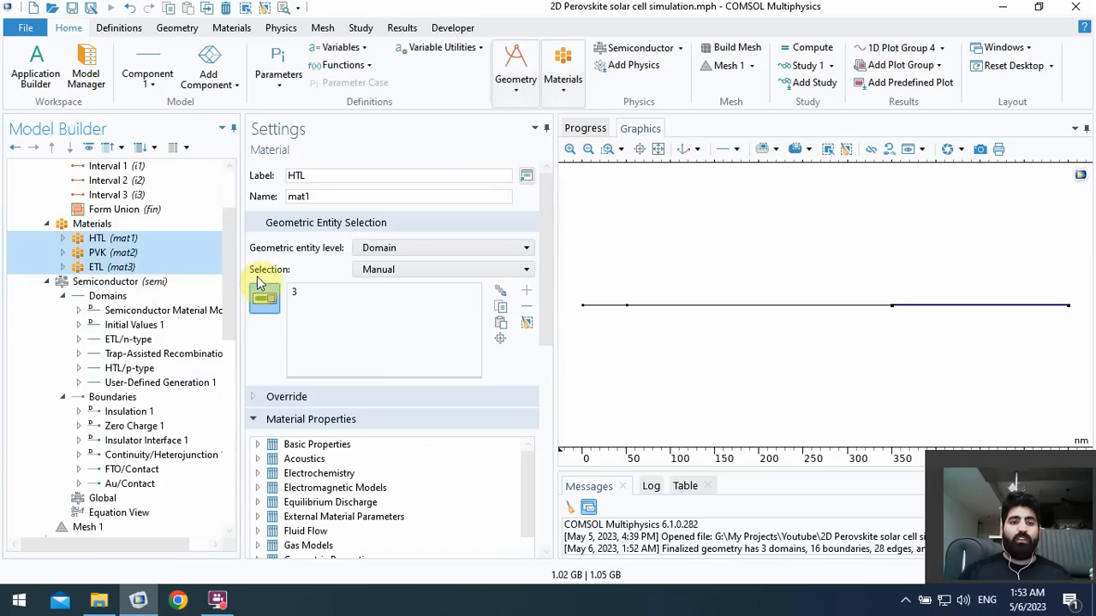
scroll("down", 3)
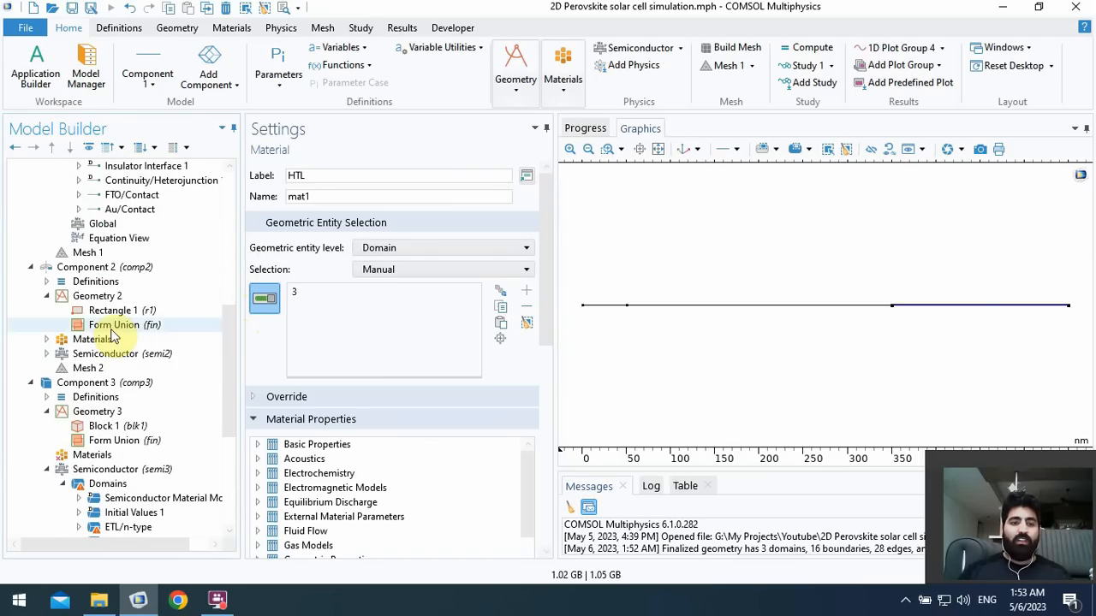
left_click(92, 455)
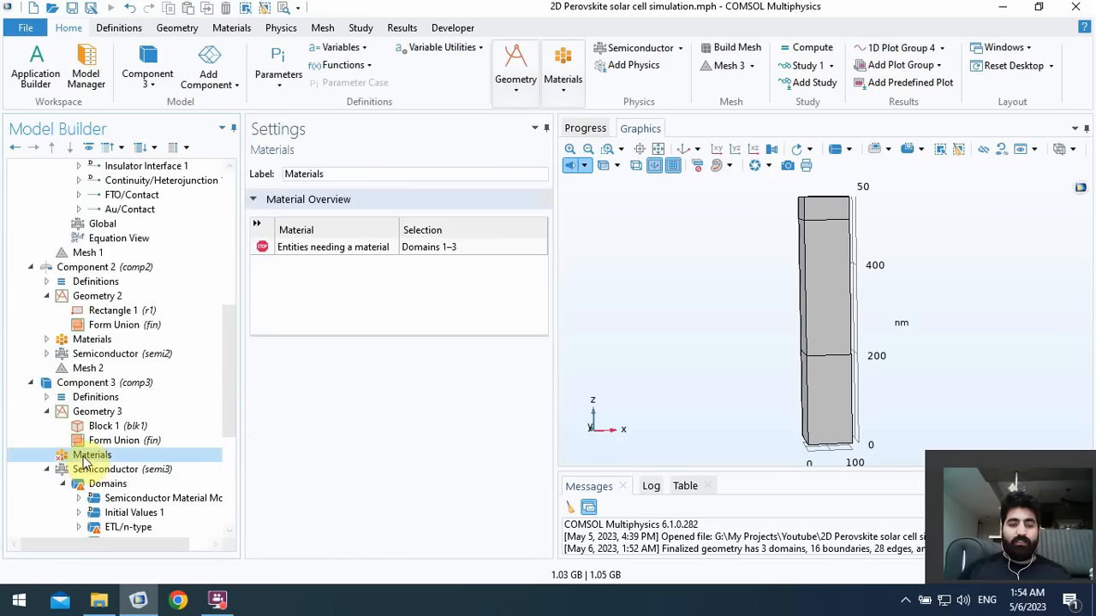
right_click(91, 455)
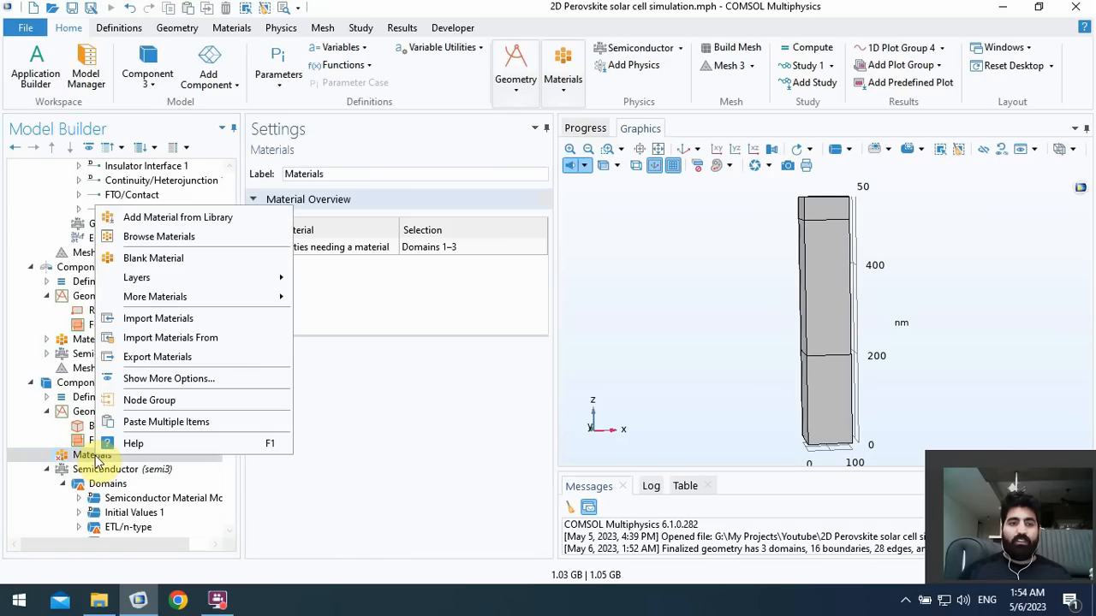
mouse_move(166, 421)
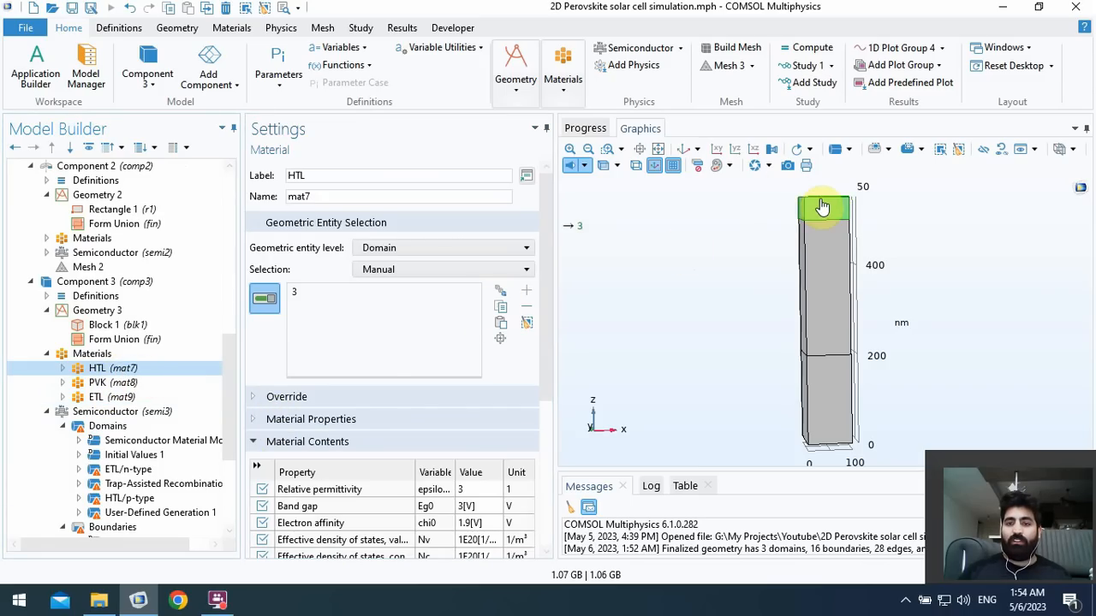
mouse_move(527, 324)
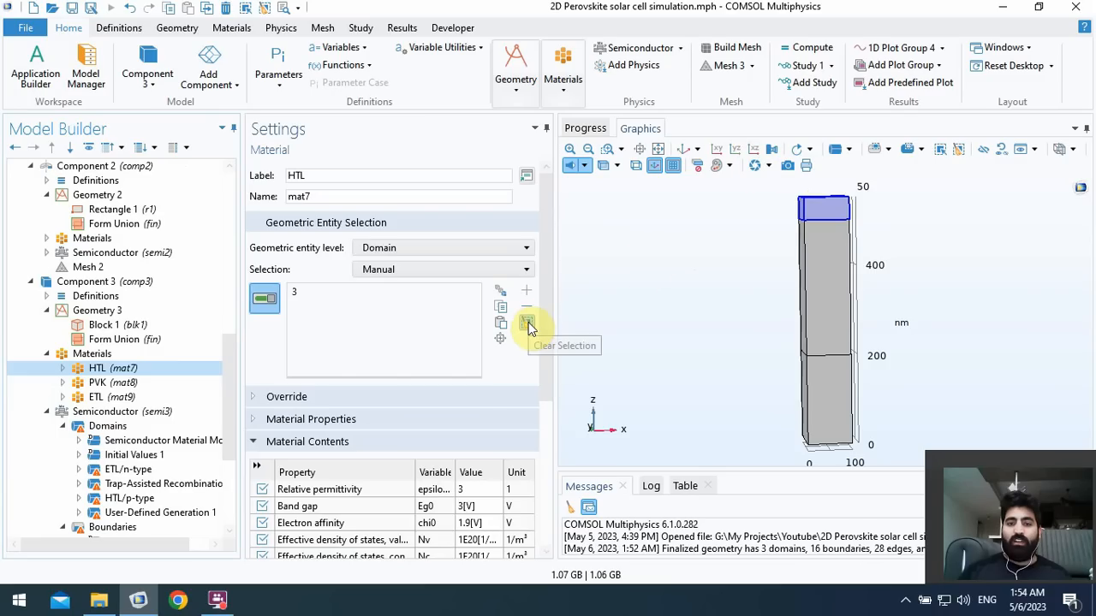
- Move HTL from the top domain to bottom domain 1 and review the PVK and ETL assignments
left_click(526, 322)
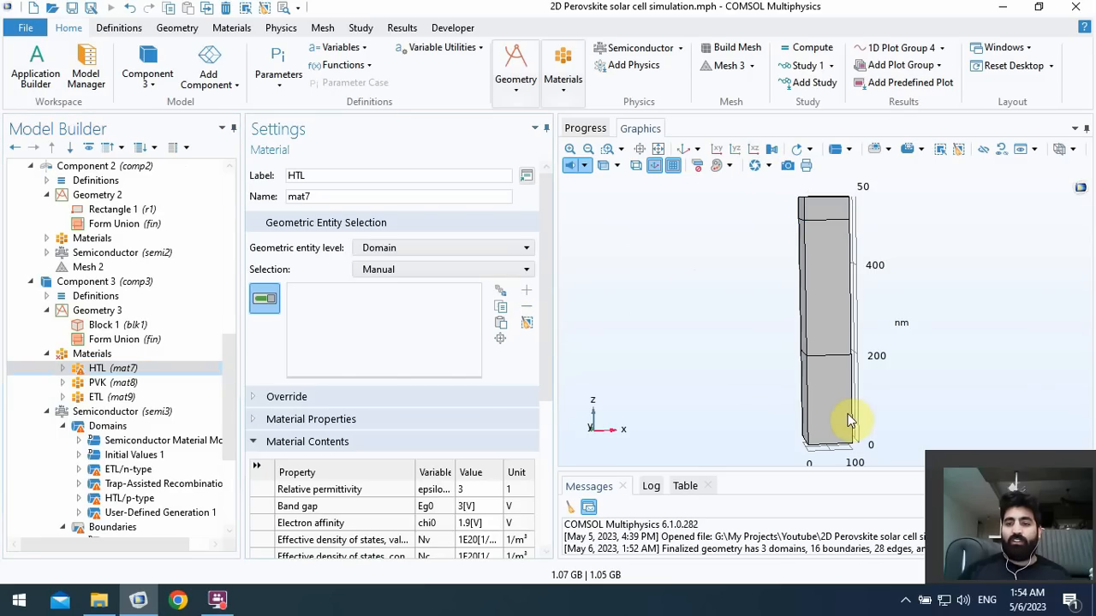
mouse_move(831, 392)
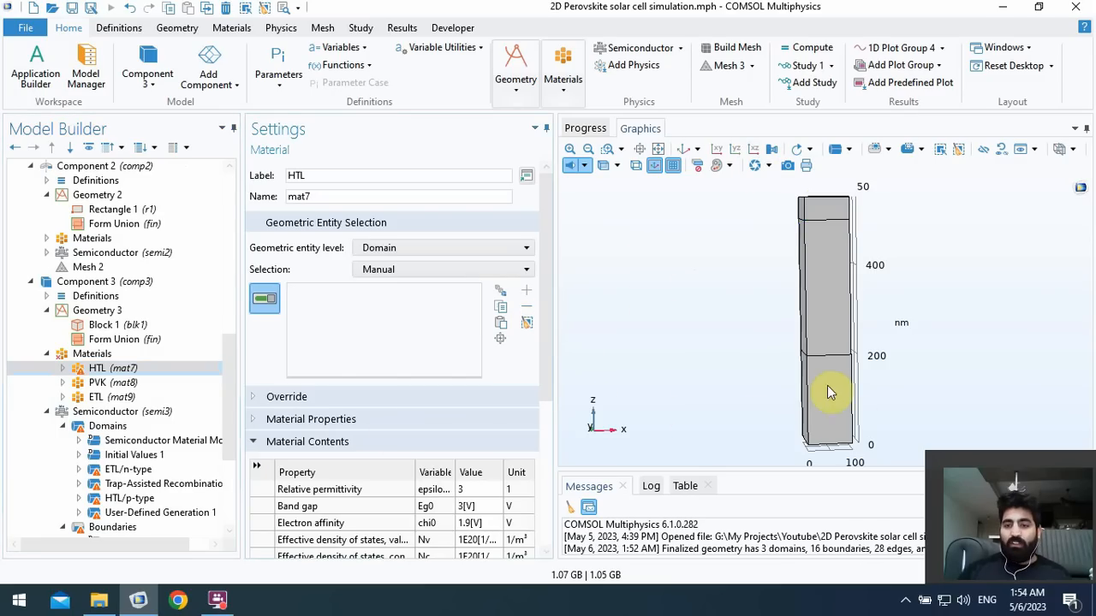
mouse_move(827, 405)
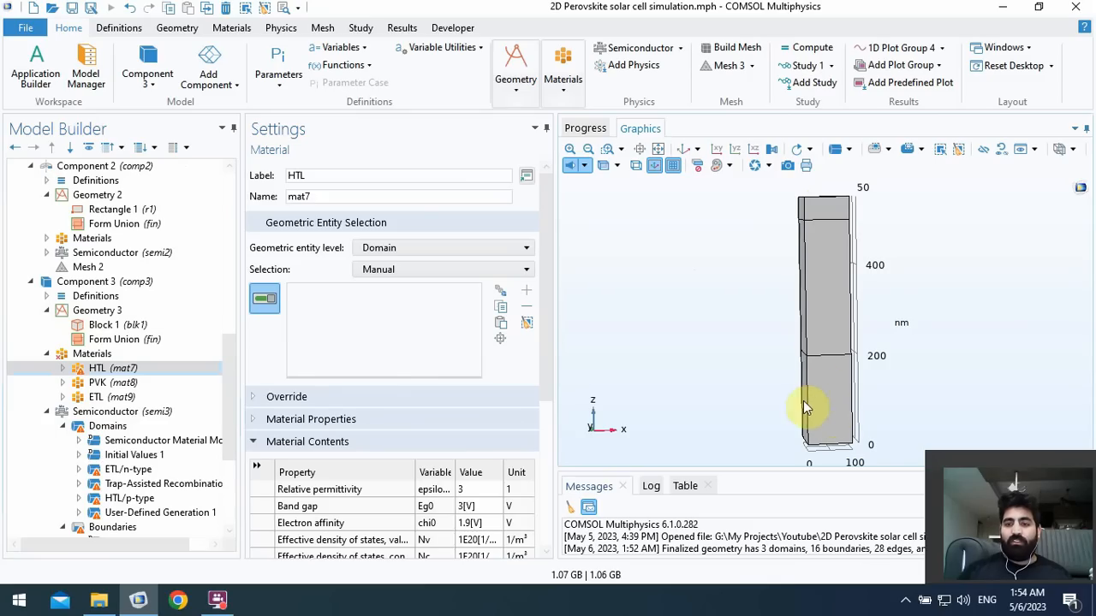
mouse_move(809, 385)
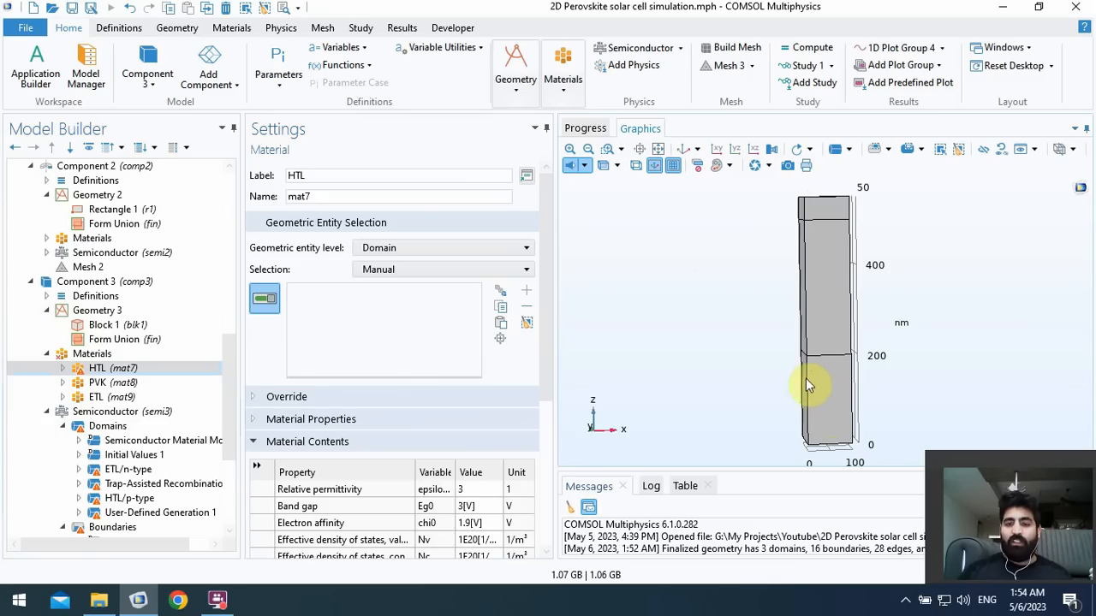
mouse_move(822, 412)
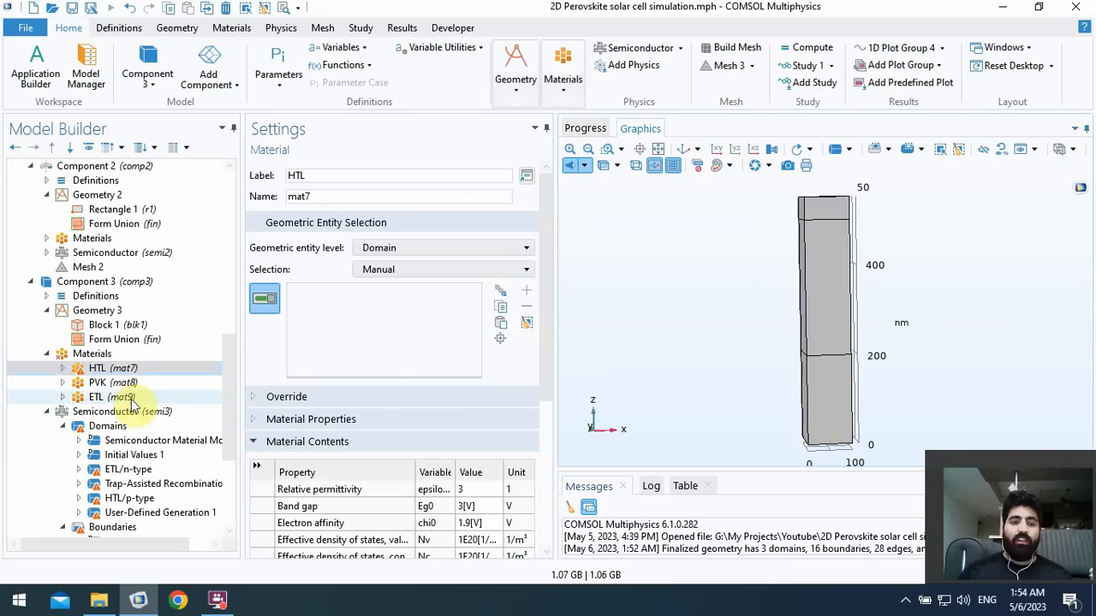
left_click(96, 396)
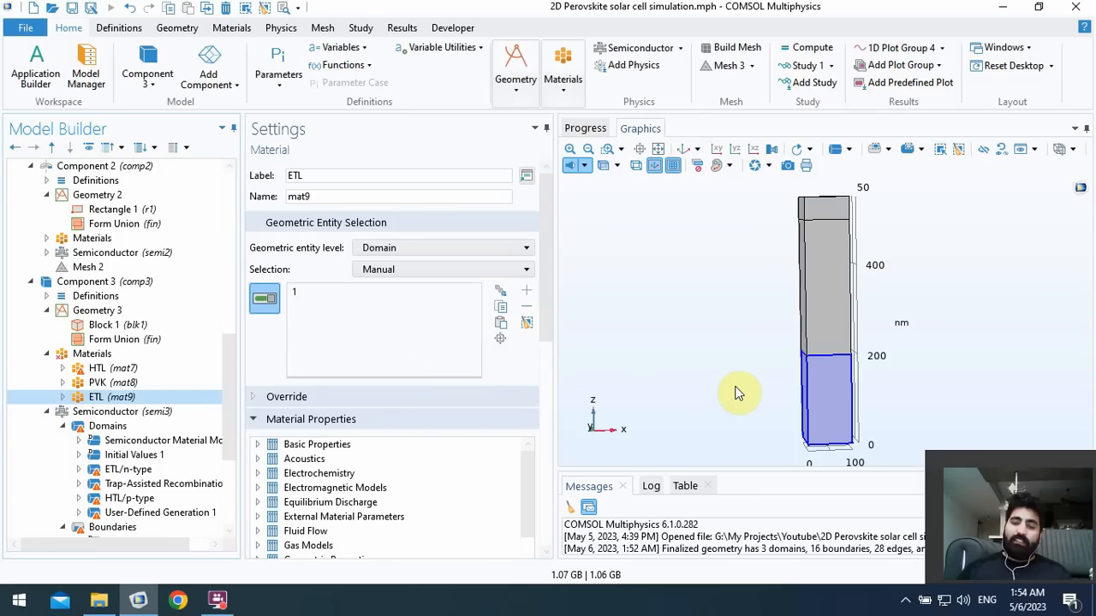
mouse_move(143, 377)
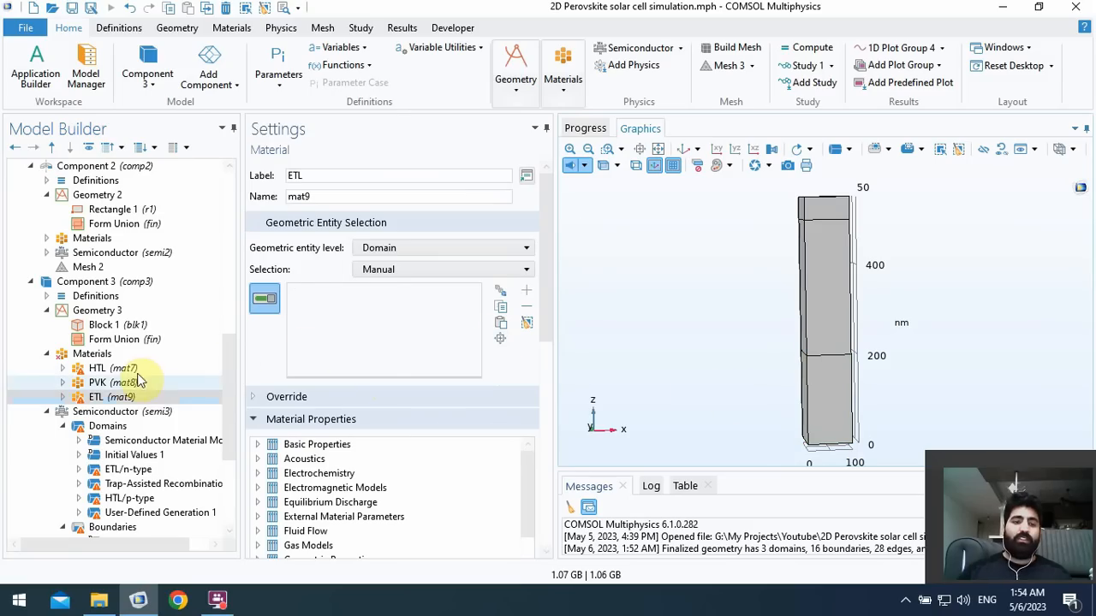
left_click(96, 381)
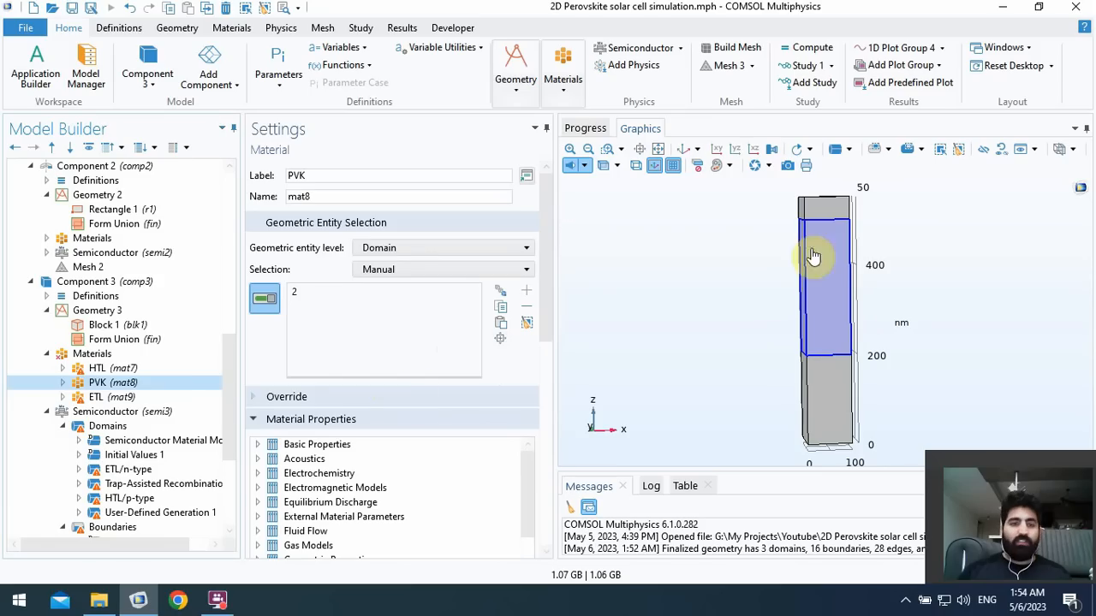
left_click(96, 367)
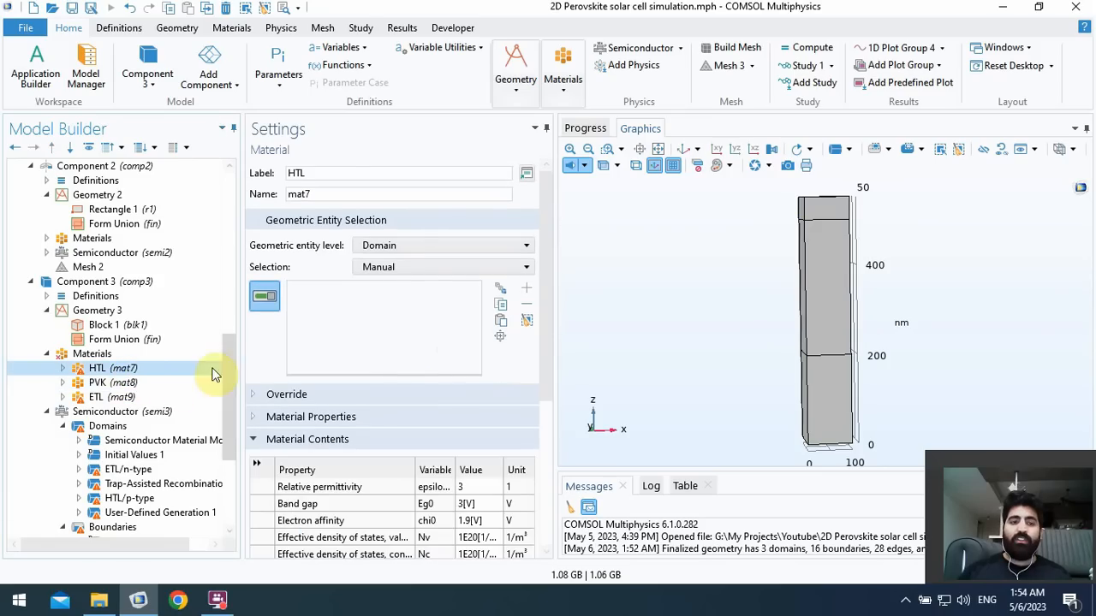
left_click(822, 420)
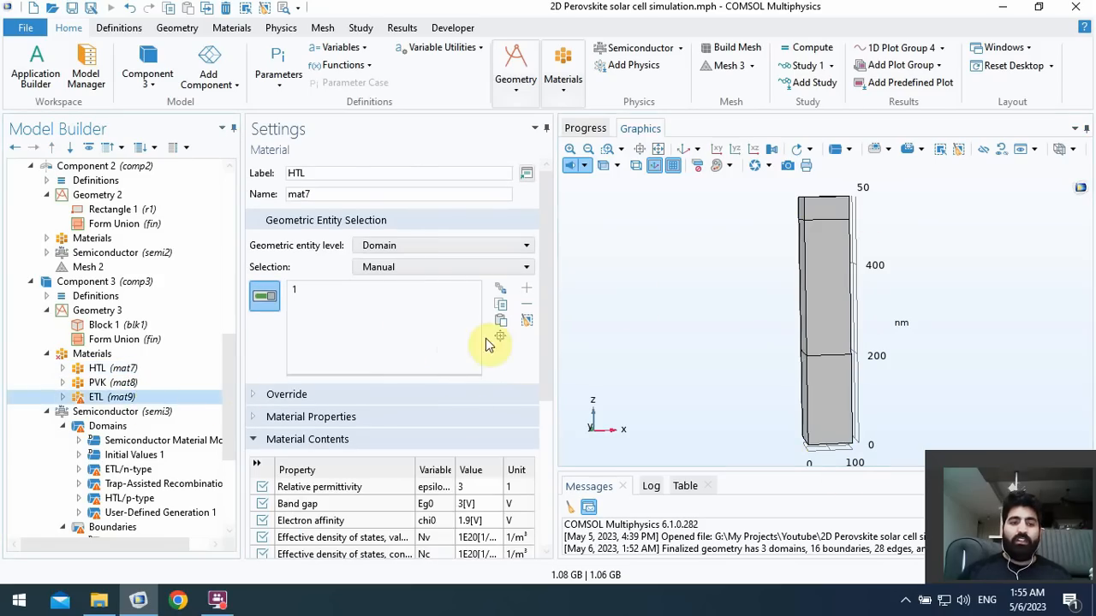
left_click(95, 397)
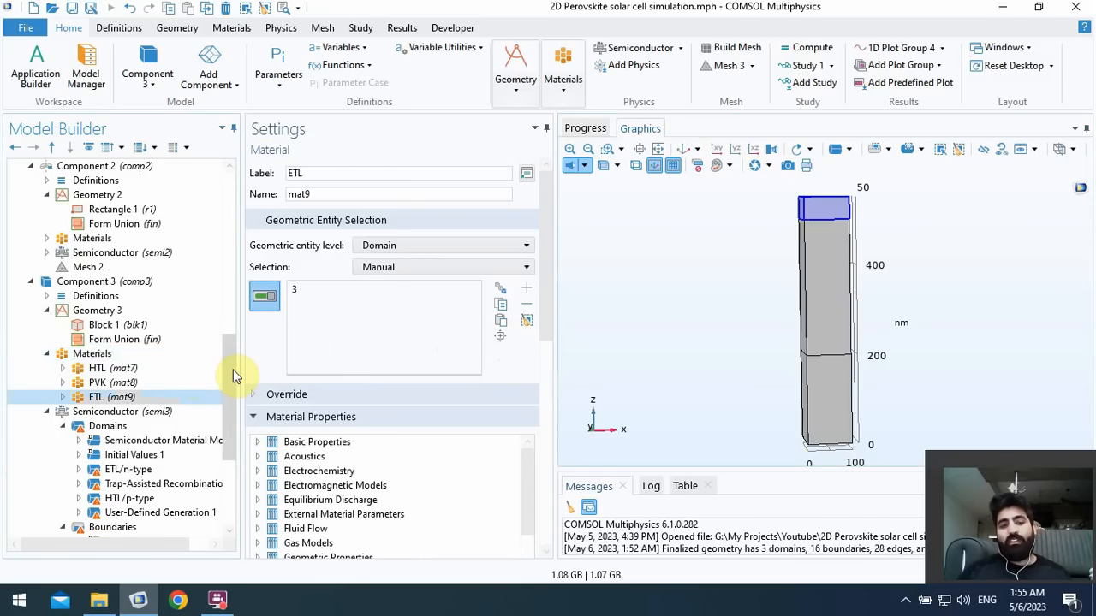
scroll("down", 3)
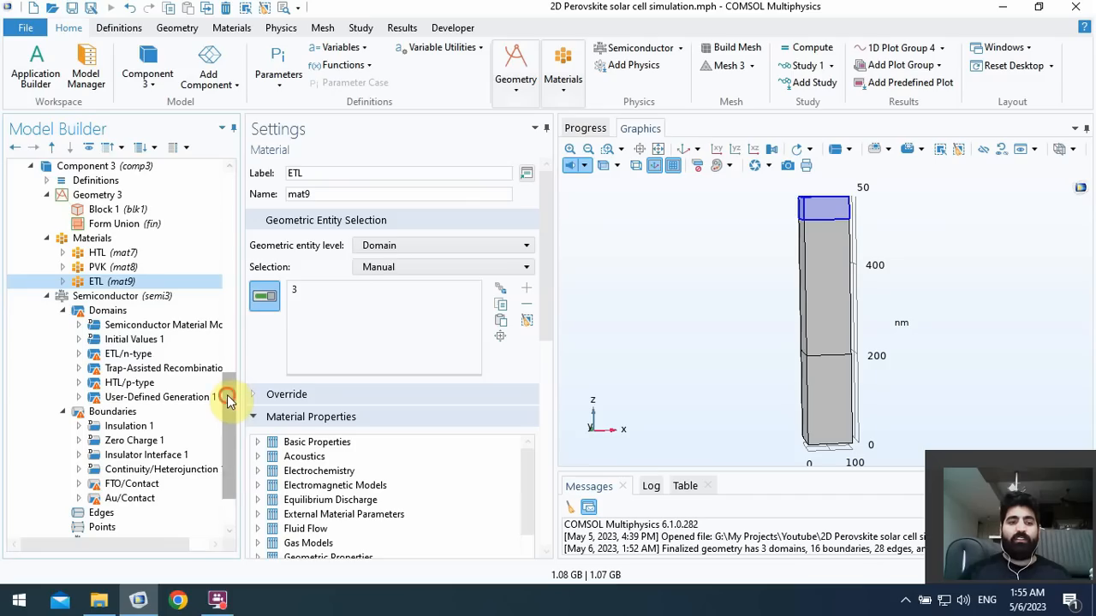
- Assign the top layer to the ETL/n-type doping and review the recombination and HTL/p-type doping
scroll("down", 3)
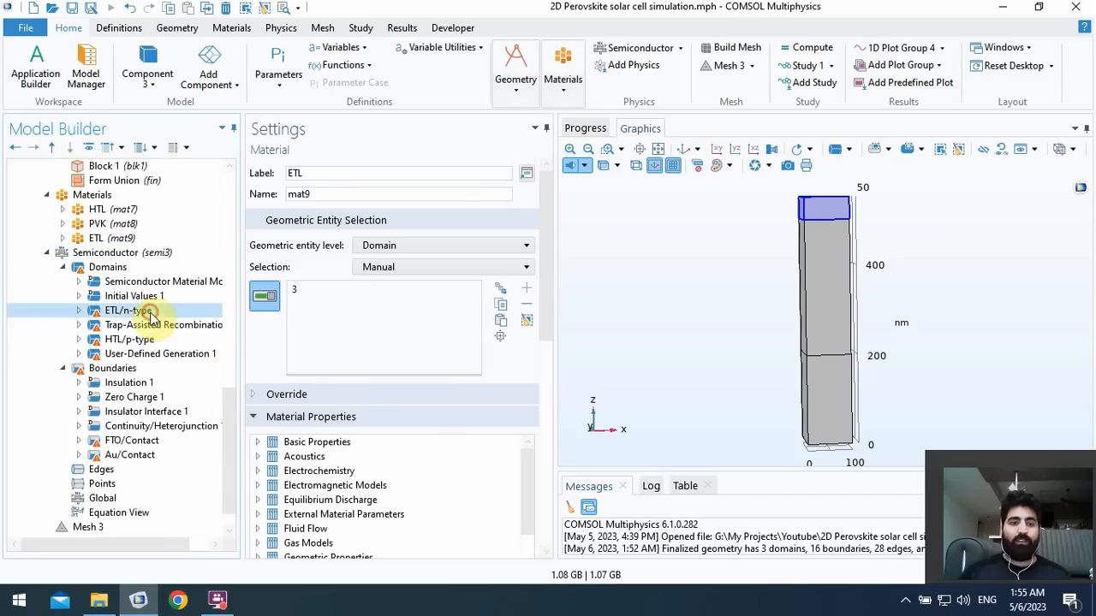
left_click(129, 310)
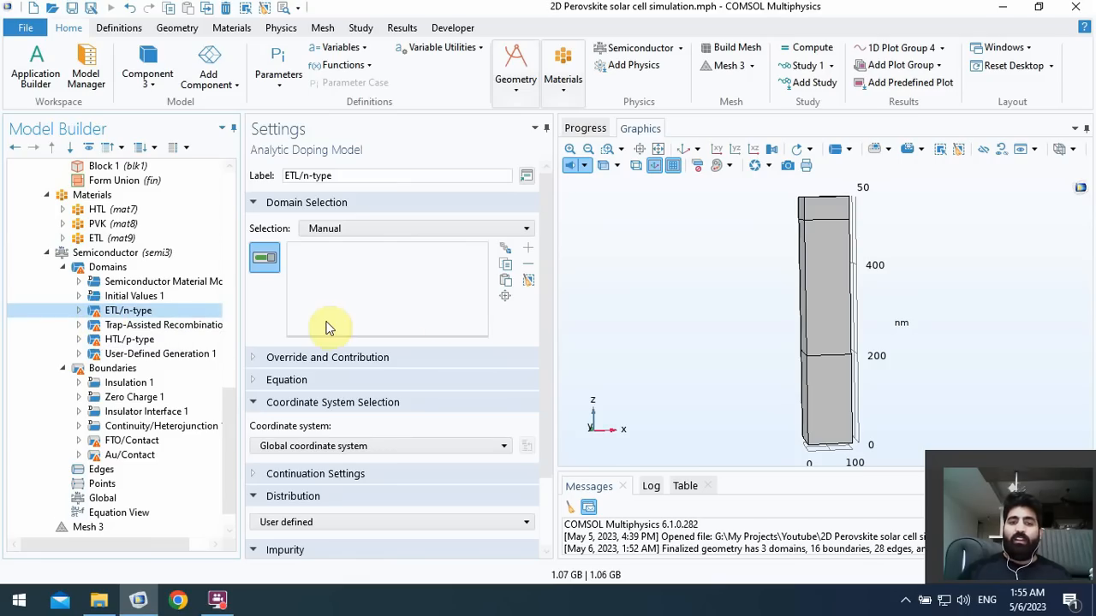
scroll("down", 3)
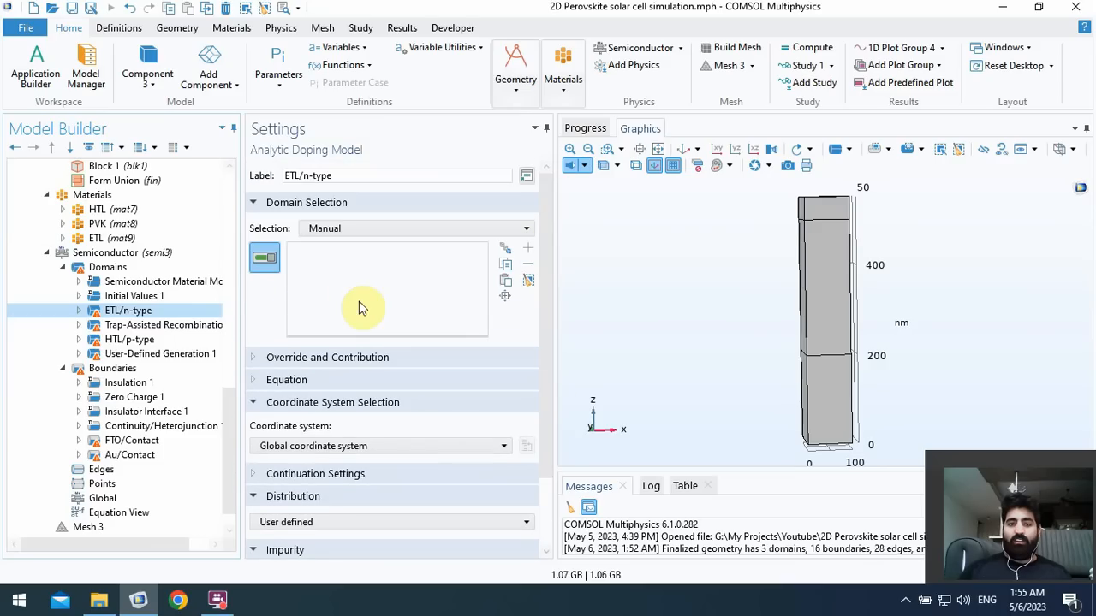
mouse_move(408, 313)
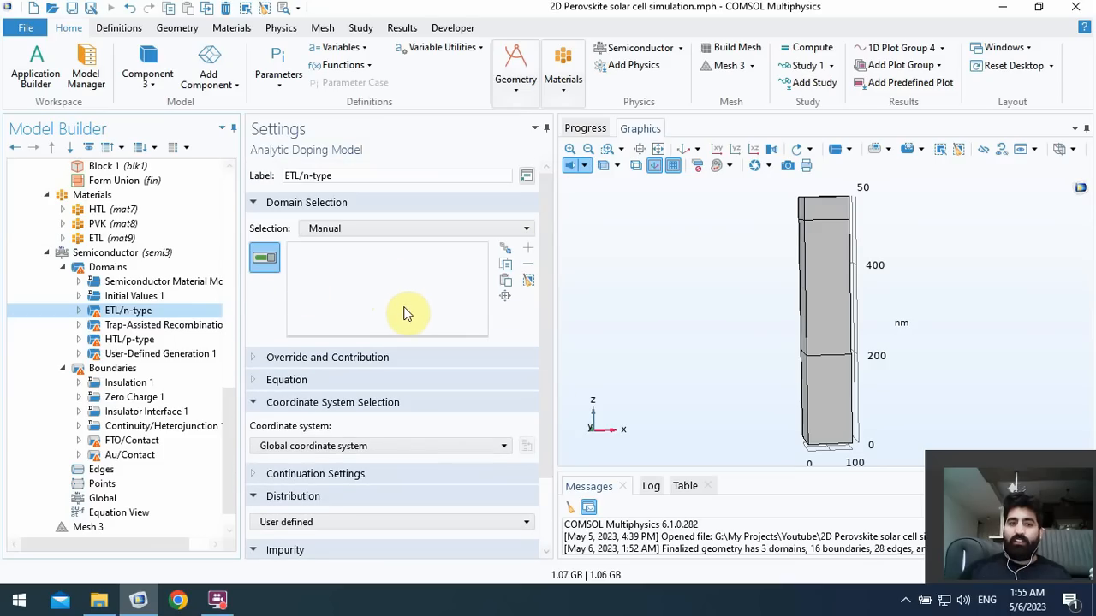
left_click(826, 206)
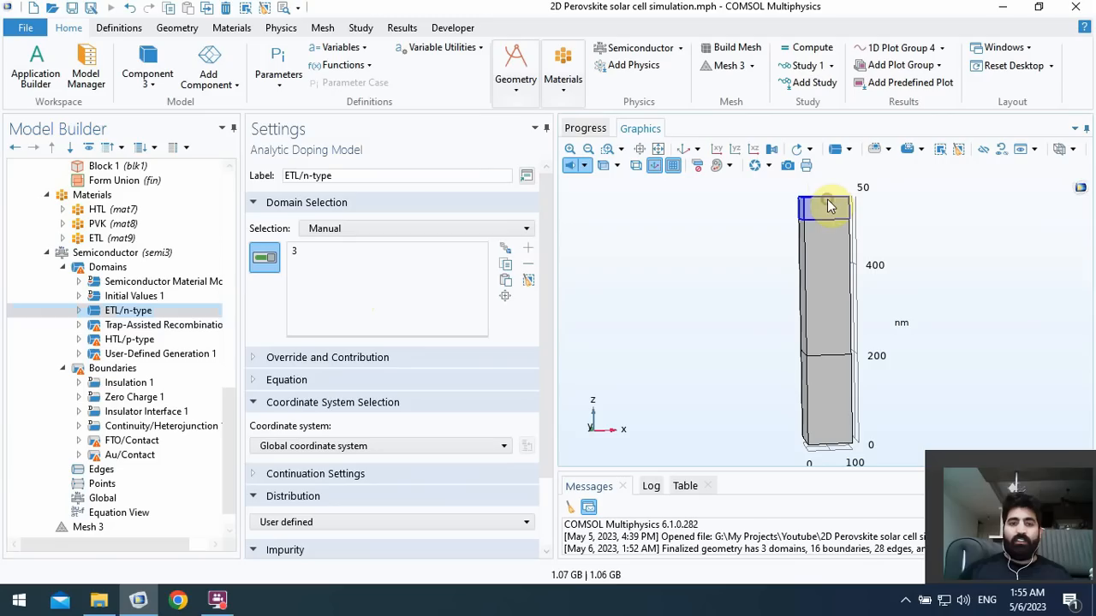
left_click(163, 324)
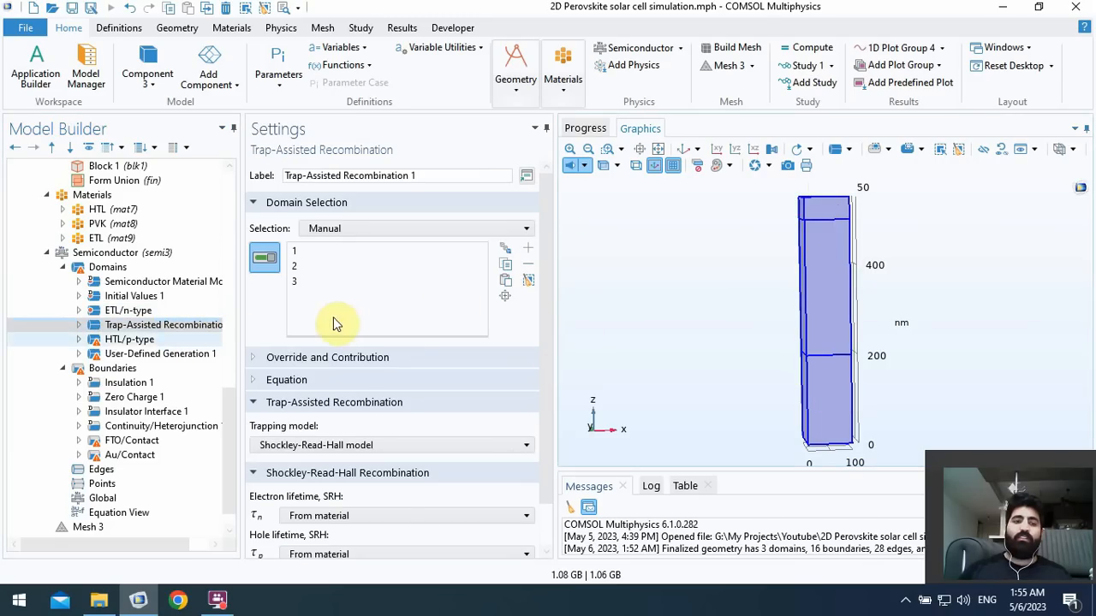
left_click(128, 339)
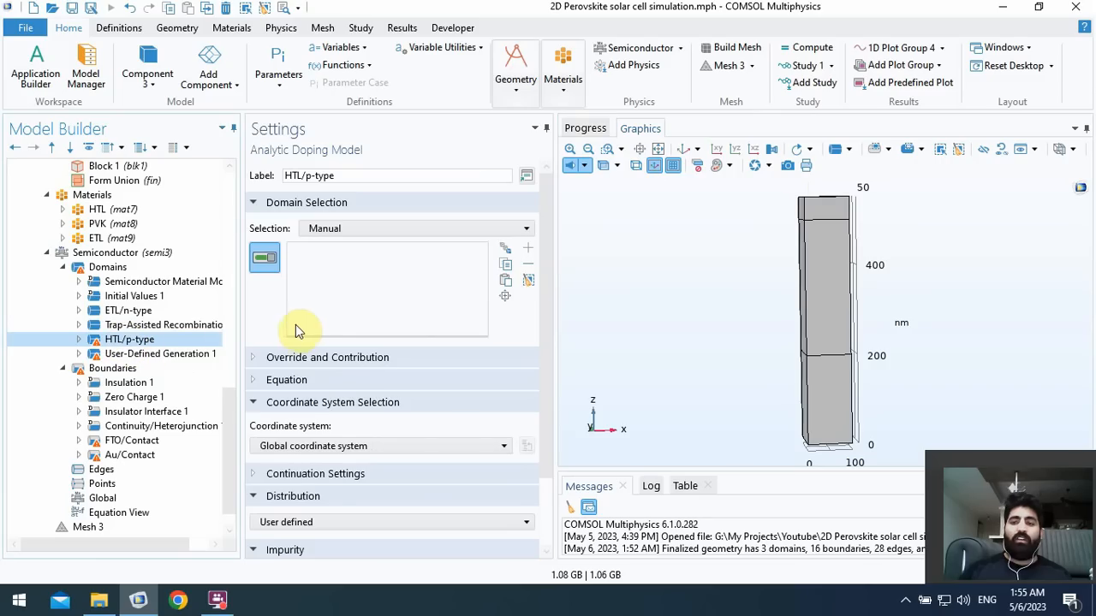
mouse_move(390, 347)
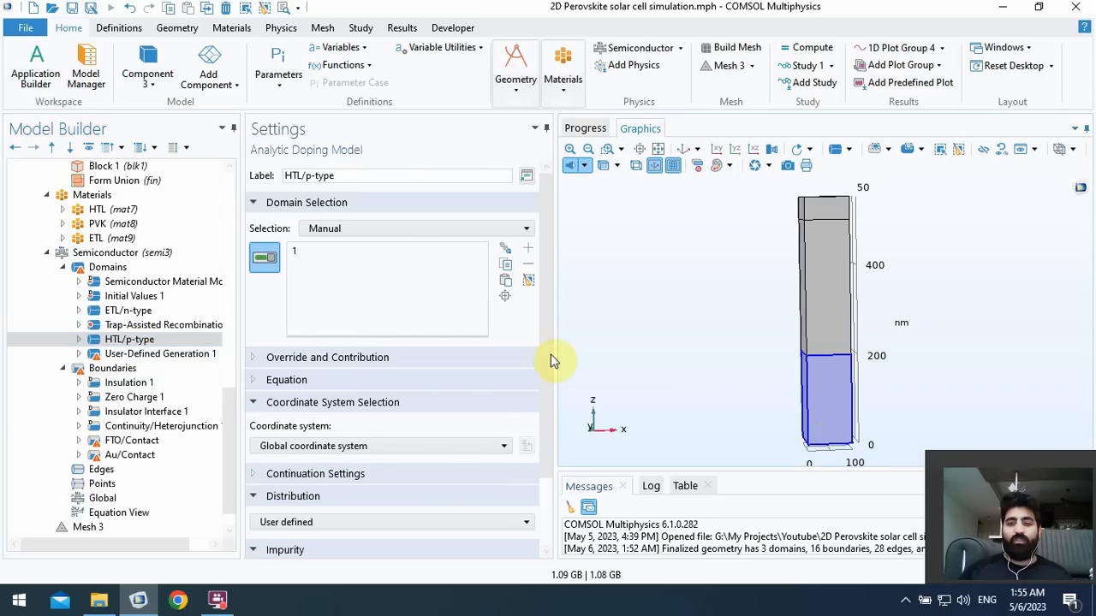
- Add the layers to User-Defined Generation 1, comparing with Component 2's generation and recombination
left_click(160, 354)
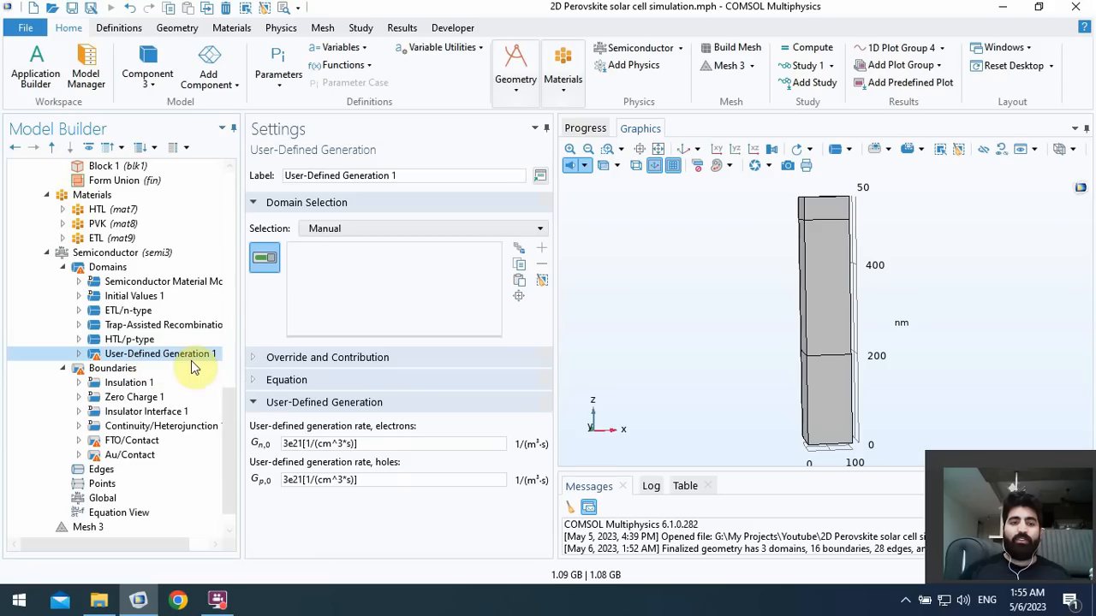
mouse_move(865, 278)
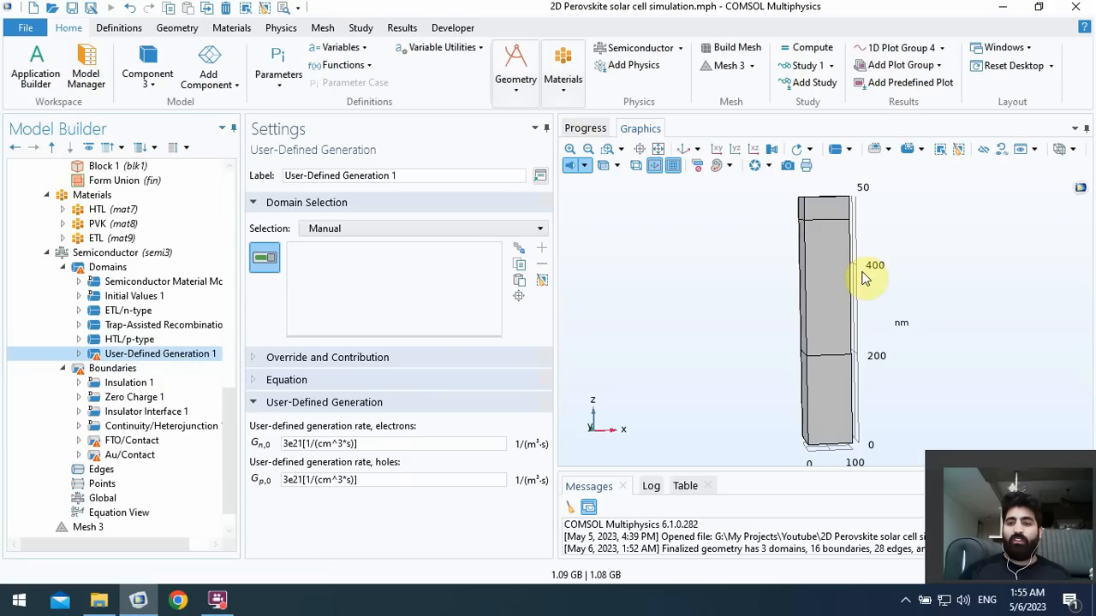
left_click(823, 317)
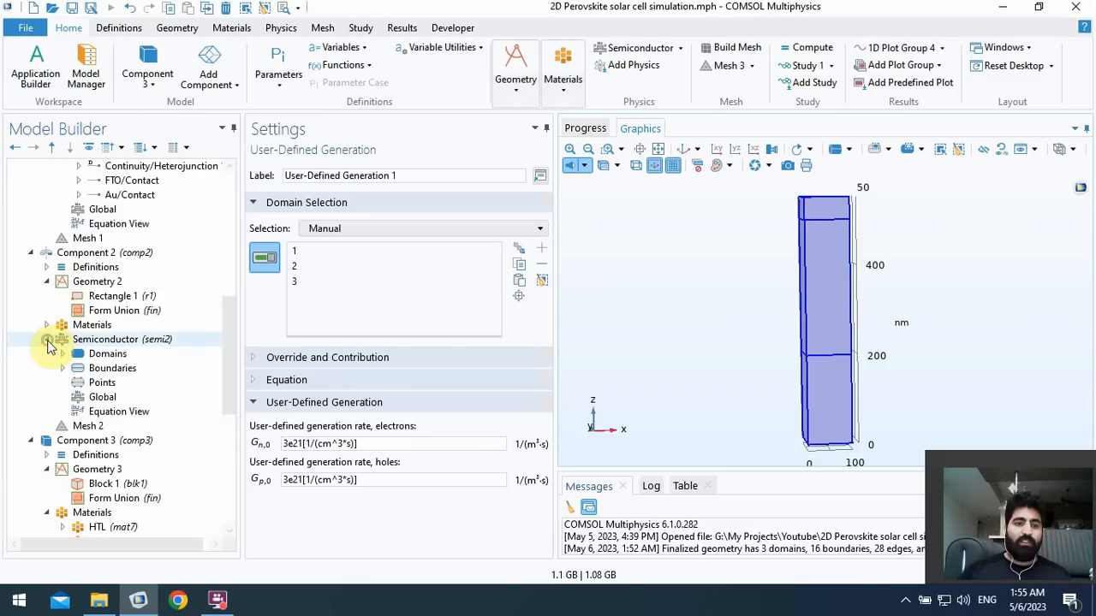
left_click(62, 354)
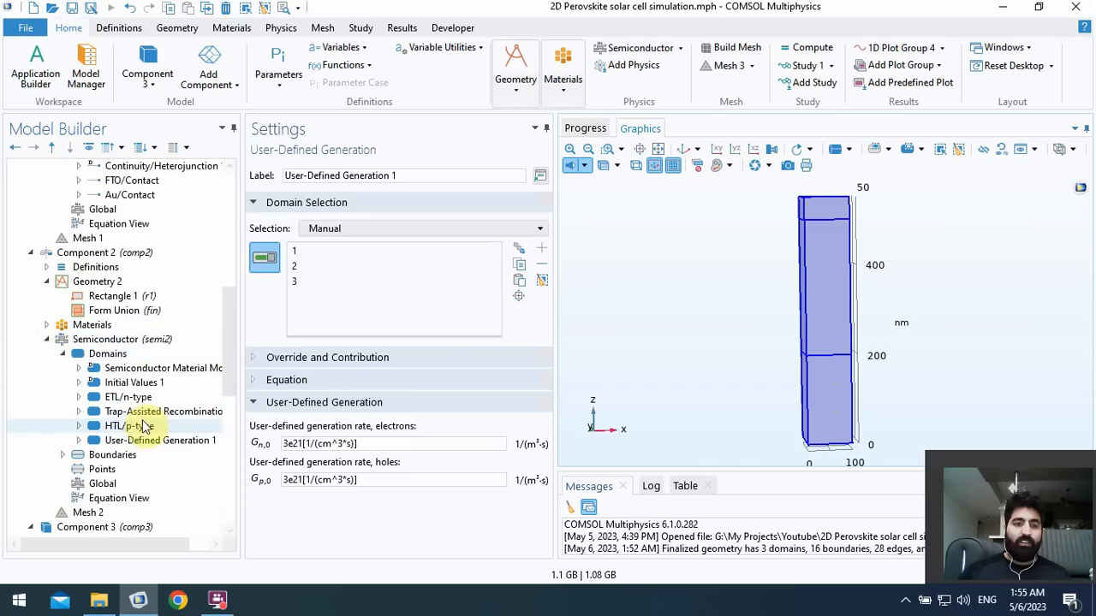
left_click(160, 440)
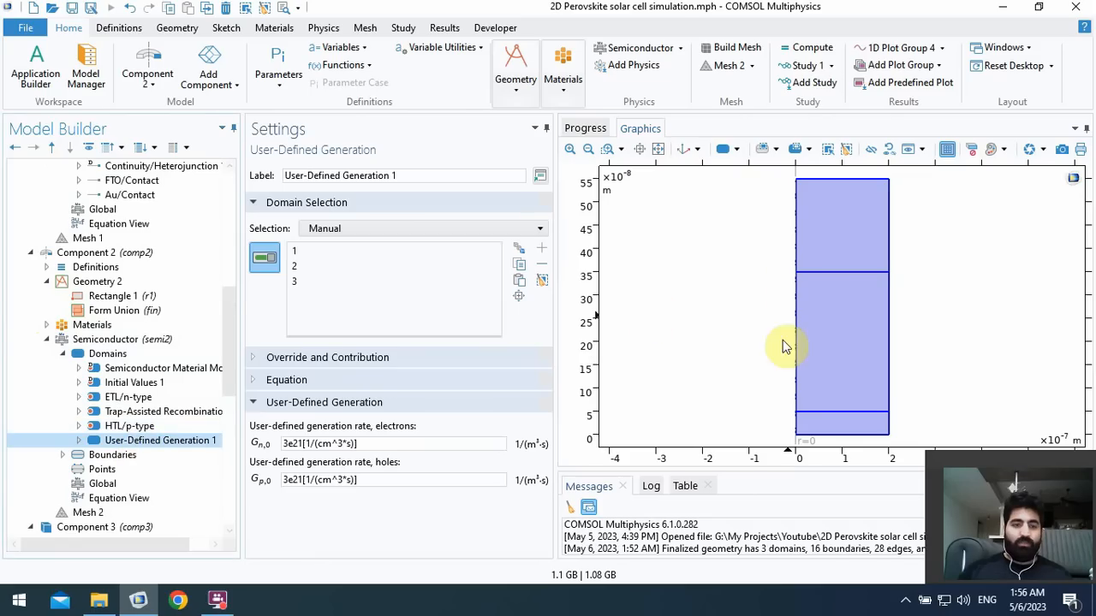
left_click(163, 411)
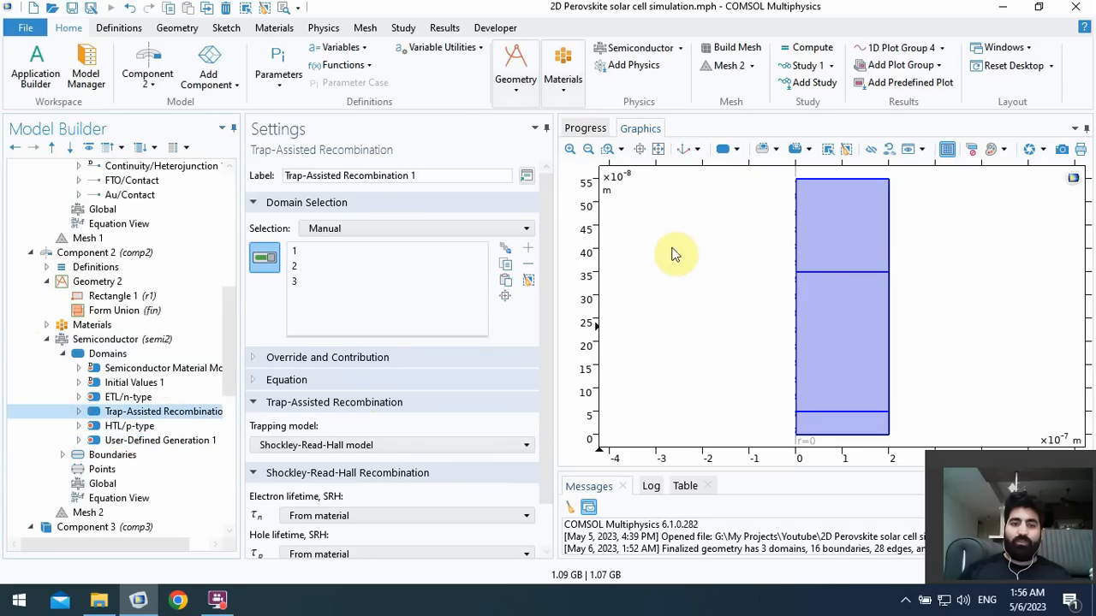
scroll("down", 3)
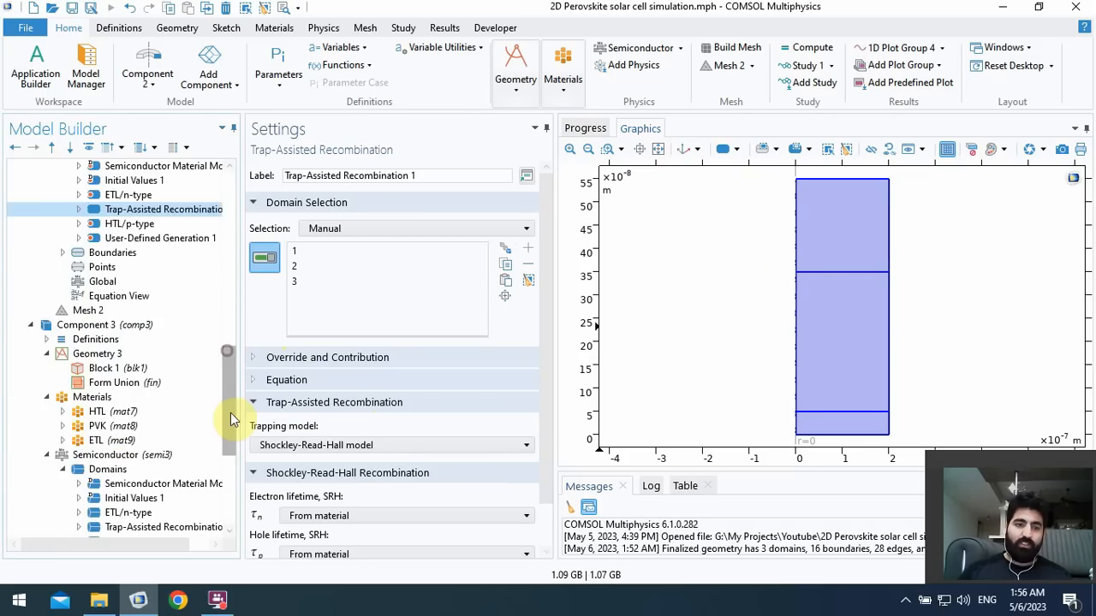
scroll("down", 3)
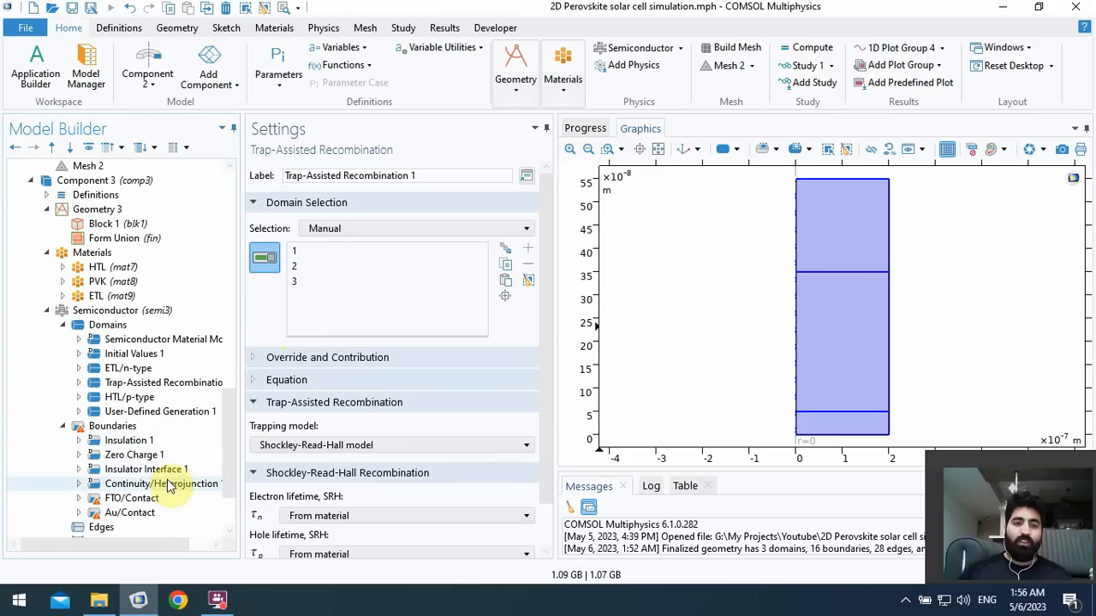
left_click(131, 497)
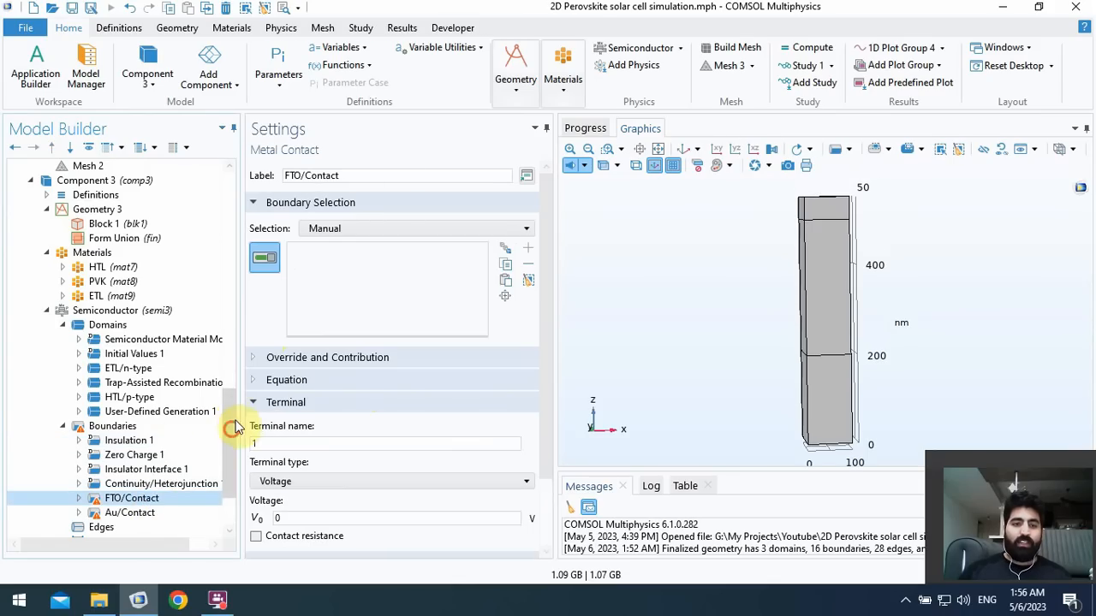
- Review Component 2's Au/Contact at V_app on boundary 7, then return to Component 3's FTO/Contact
scroll("up", 3)
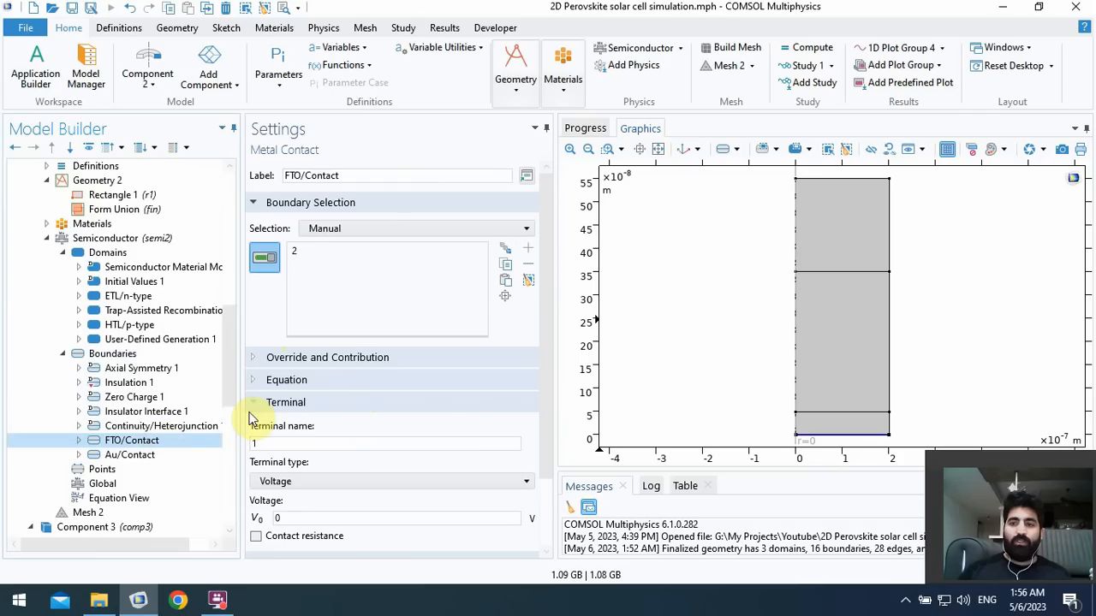
mouse_move(709, 432)
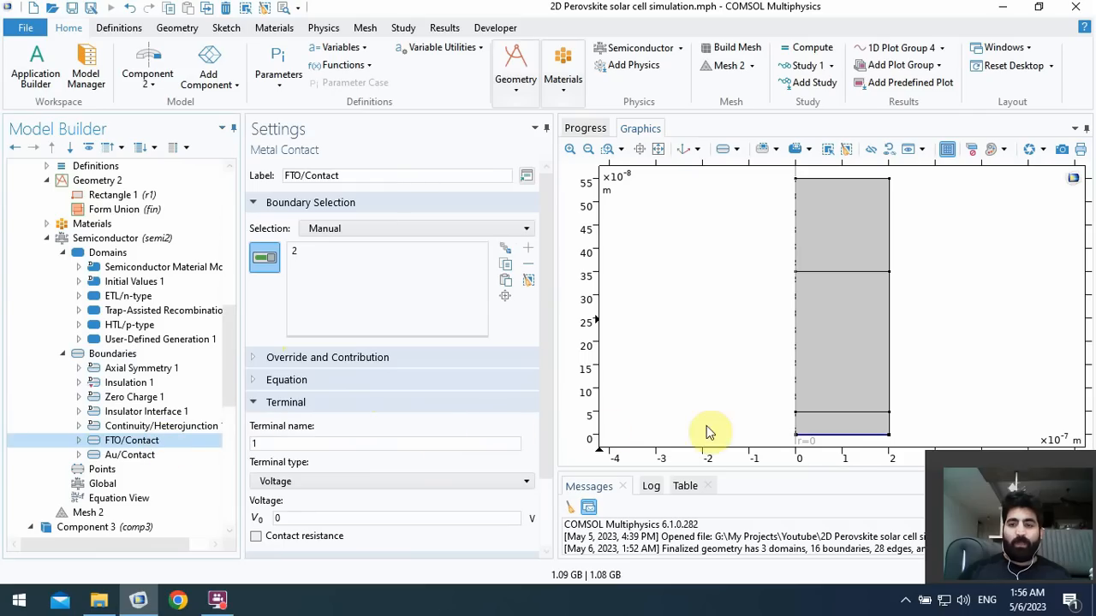
left_click(130, 455)
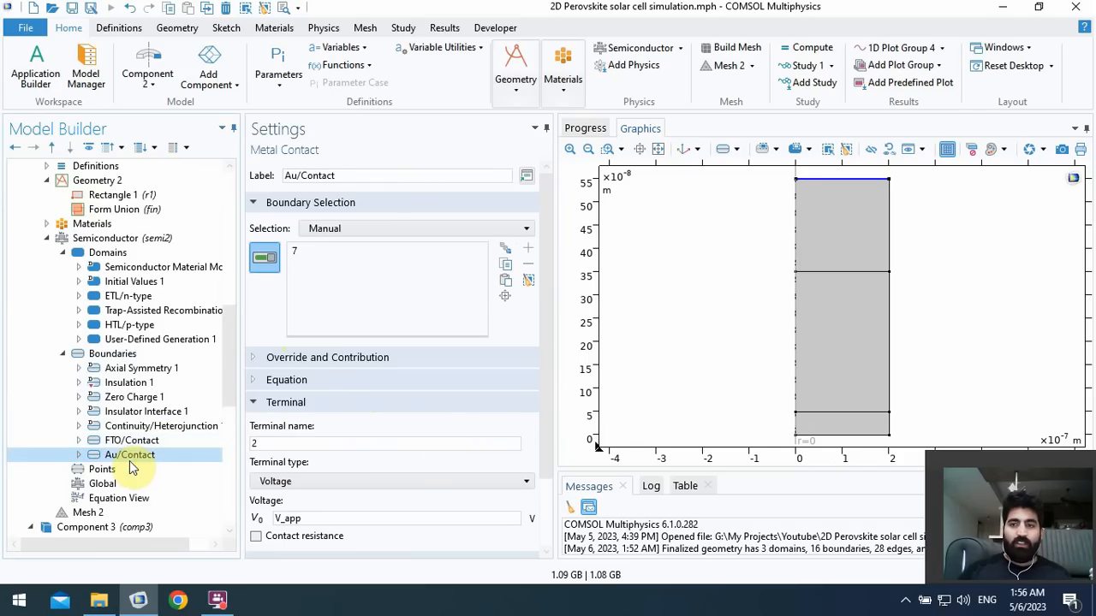
mouse_move(835, 186)
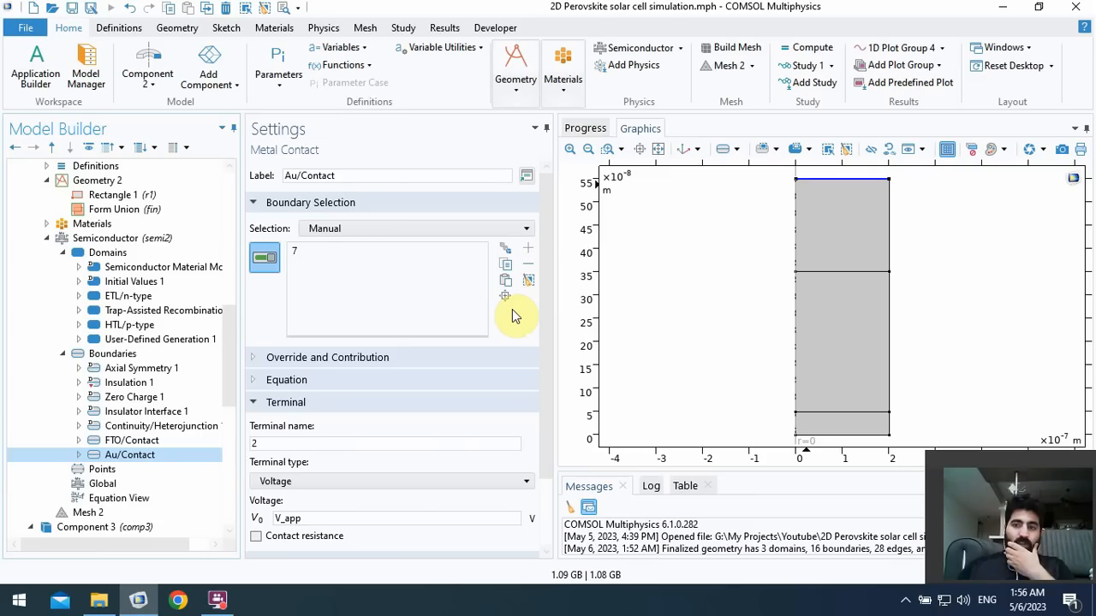
mouse_move(642, 324)
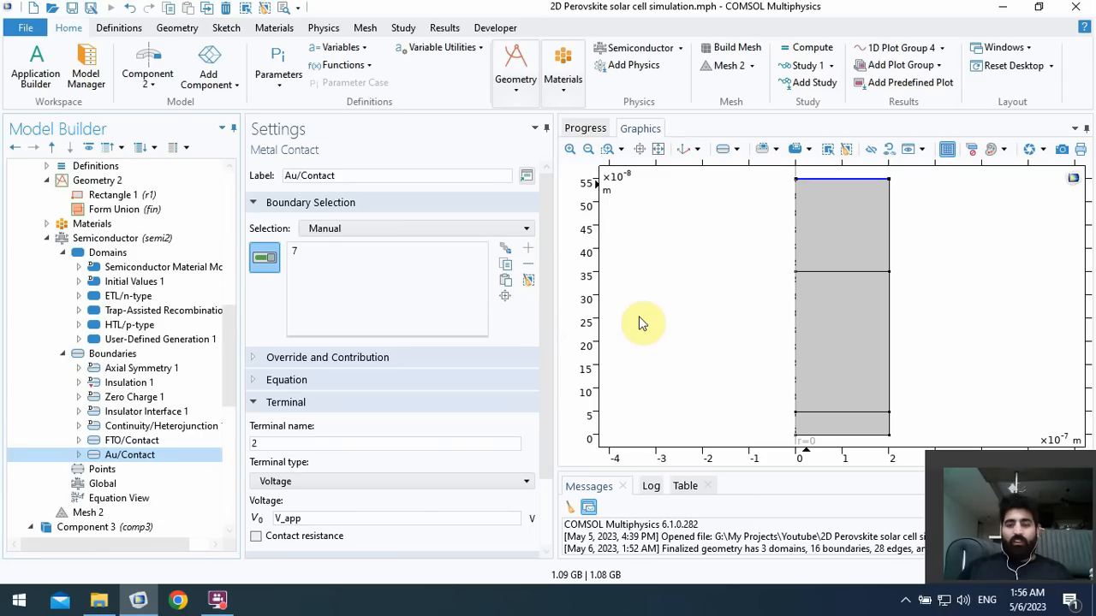
mouse_move(611, 323)
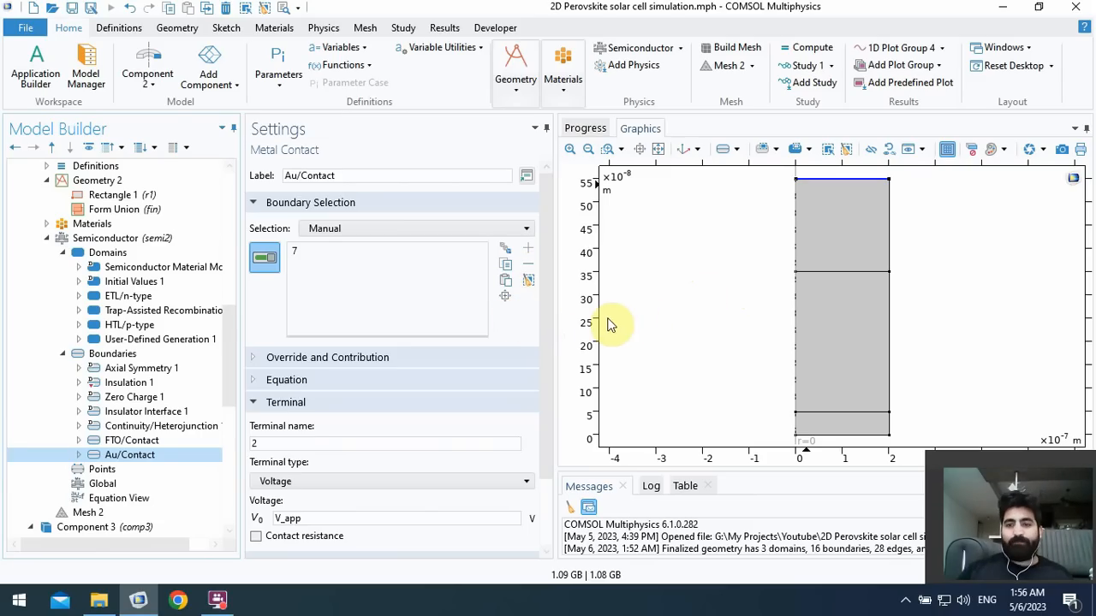
mouse_move(677, 303)
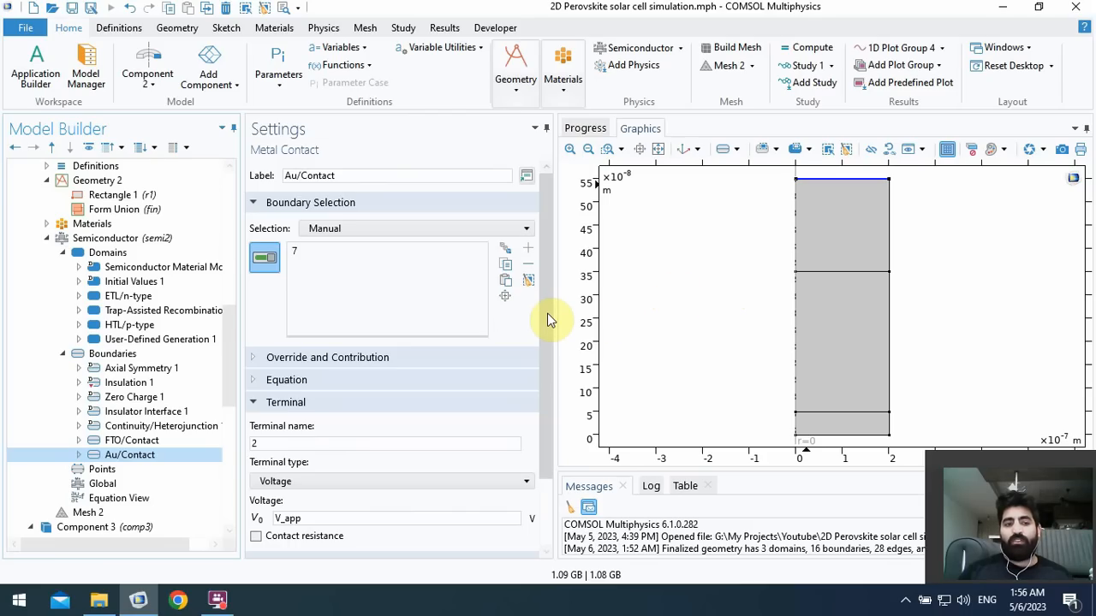
mouse_move(760, 296)
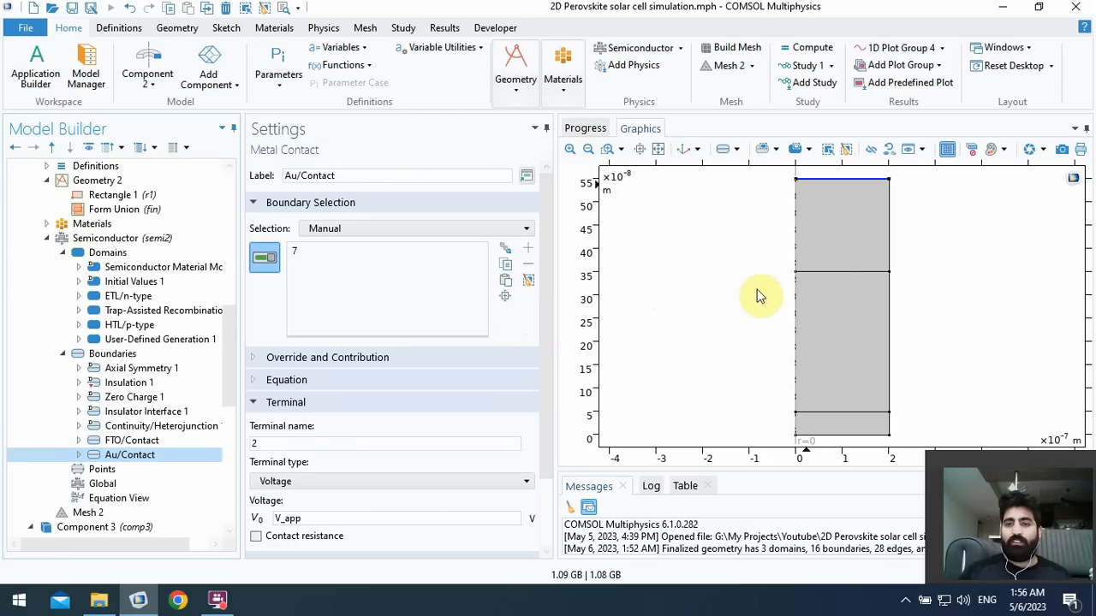
mouse_move(822, 223)
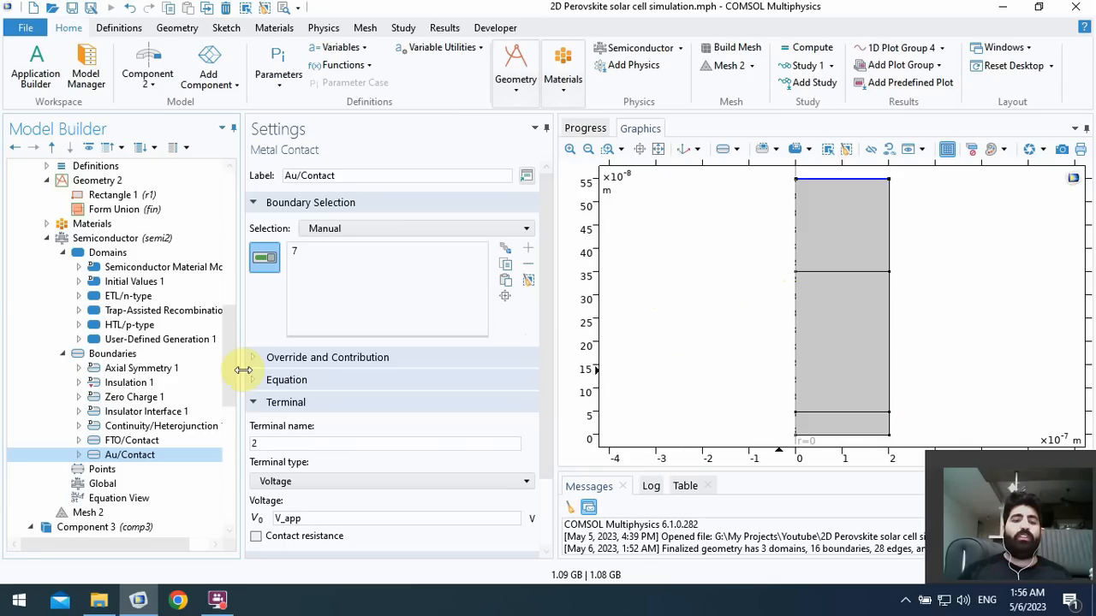
scroll("down", 3)
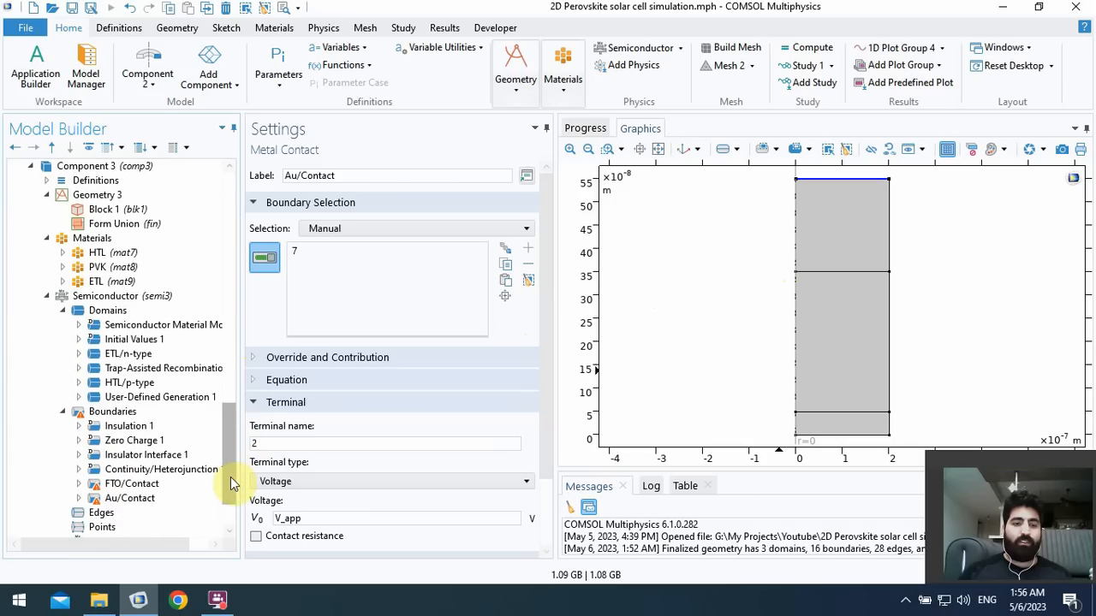
left_click(132, 484)
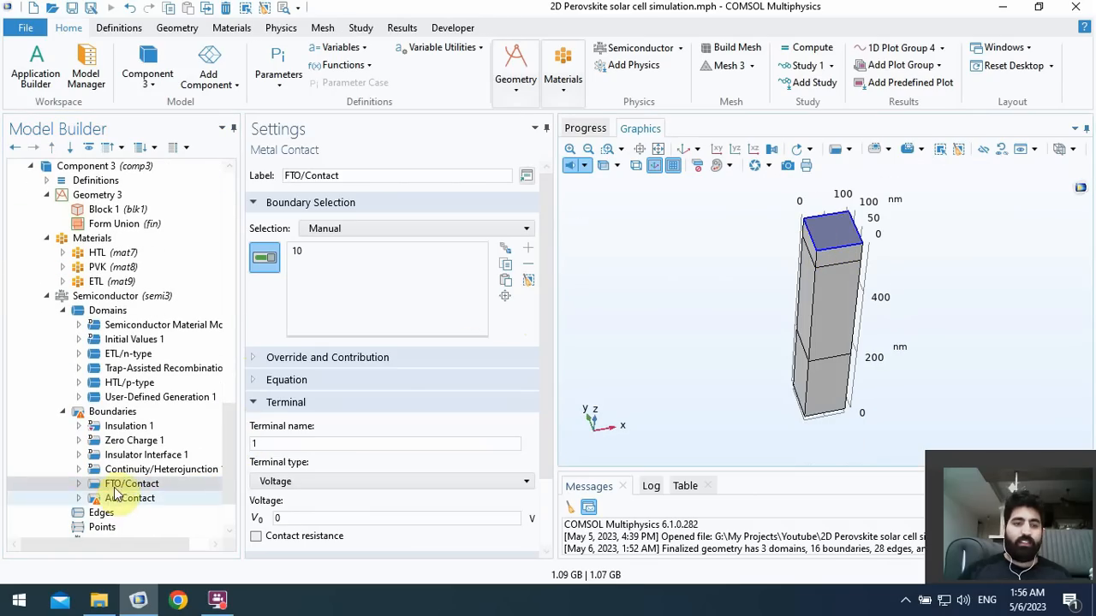
- Assign Au/Contact to boundary 3 as terminal 2 at V_app and check both contact terminals
left_click(129, 497)
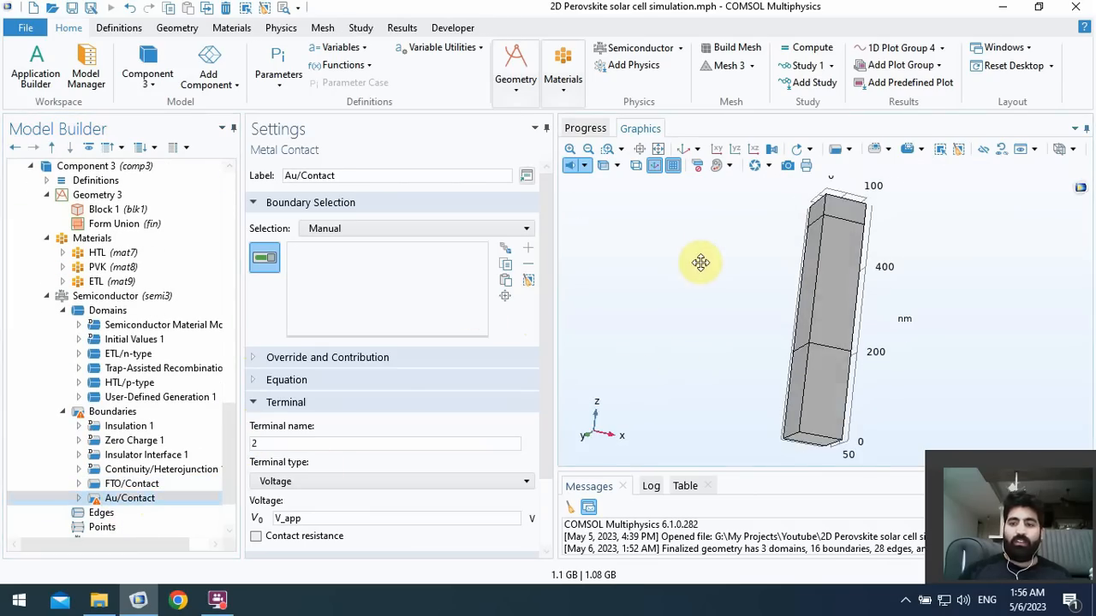
left_click_drag(701, 262, 753, 346)
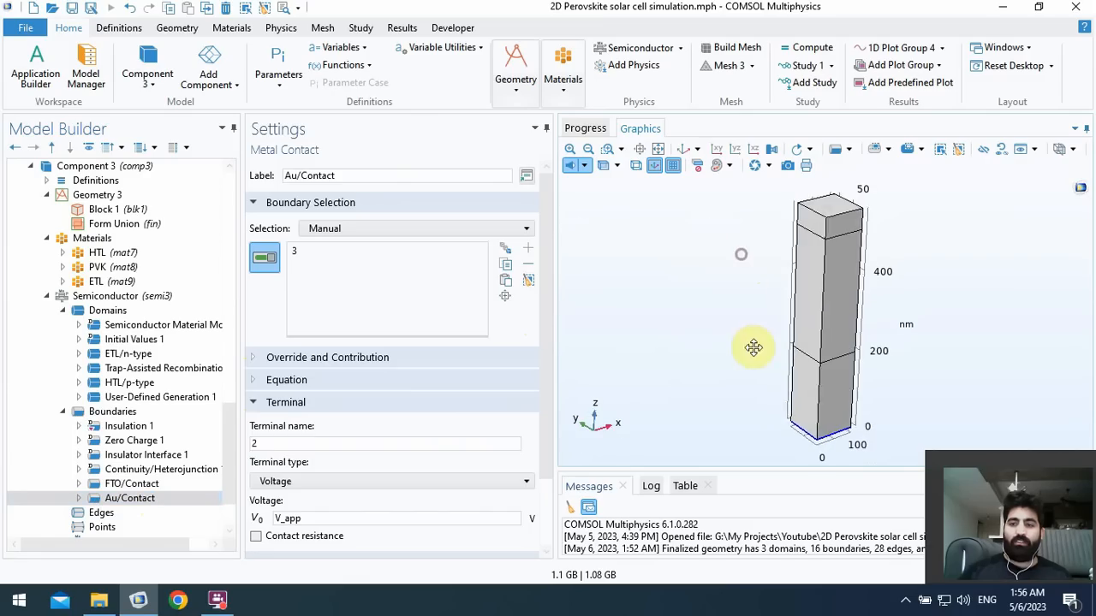
left_click_drag(754, 348, 722, 237)
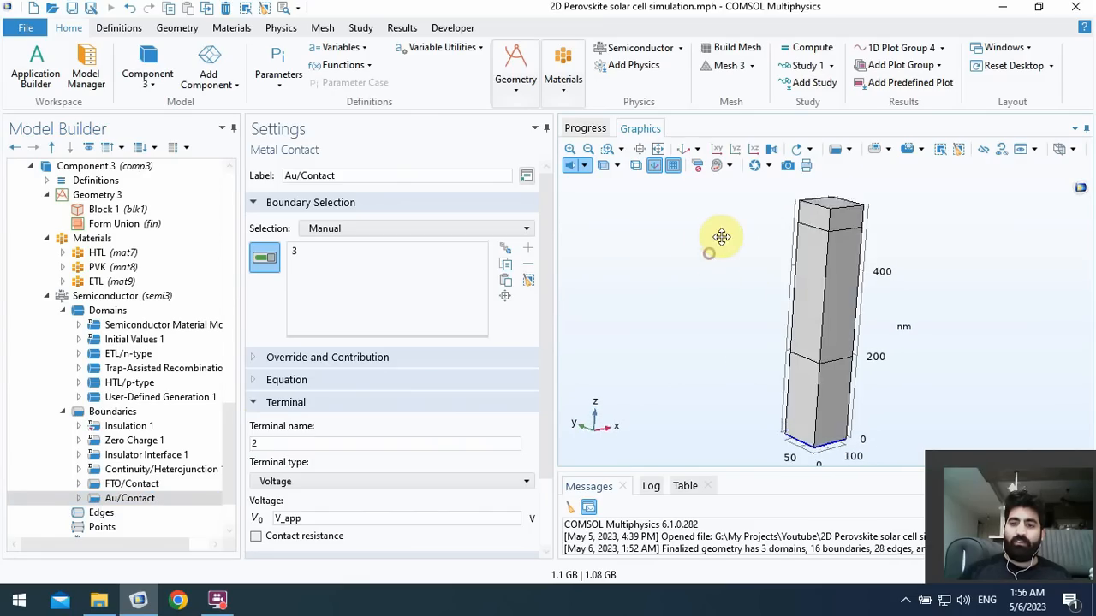
left_click_drag(722, 237, 792, 308)
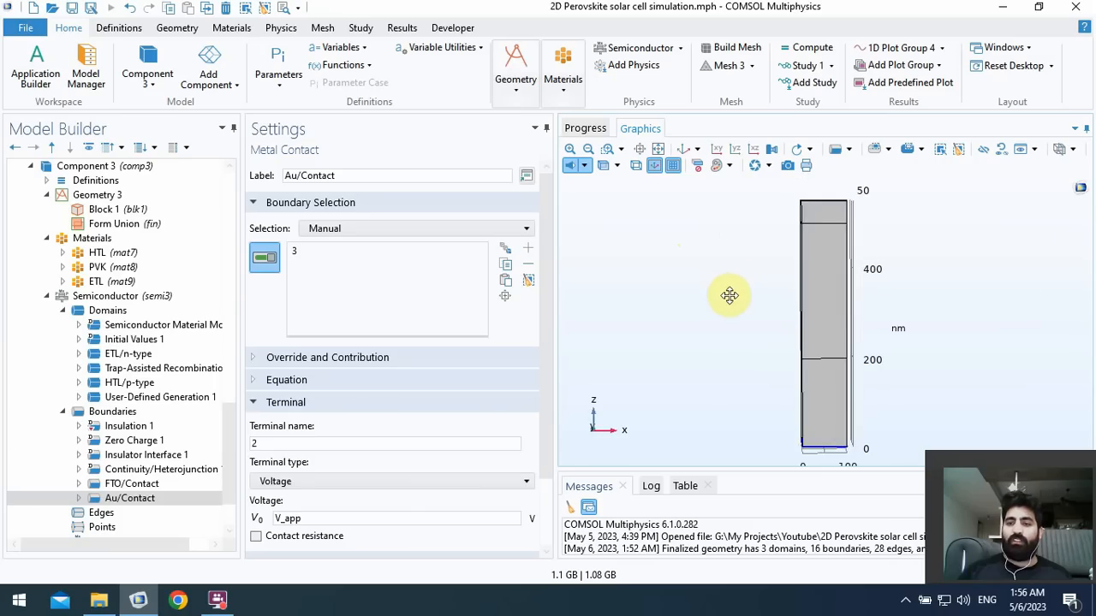
mouse_move(756, 387)
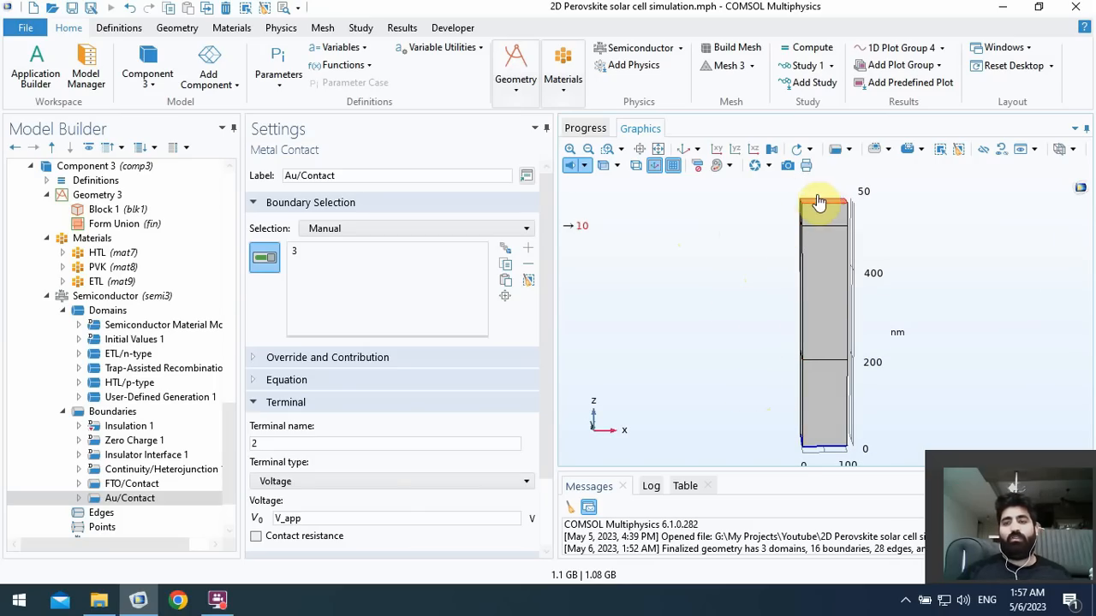
mouse_move(768, 294)
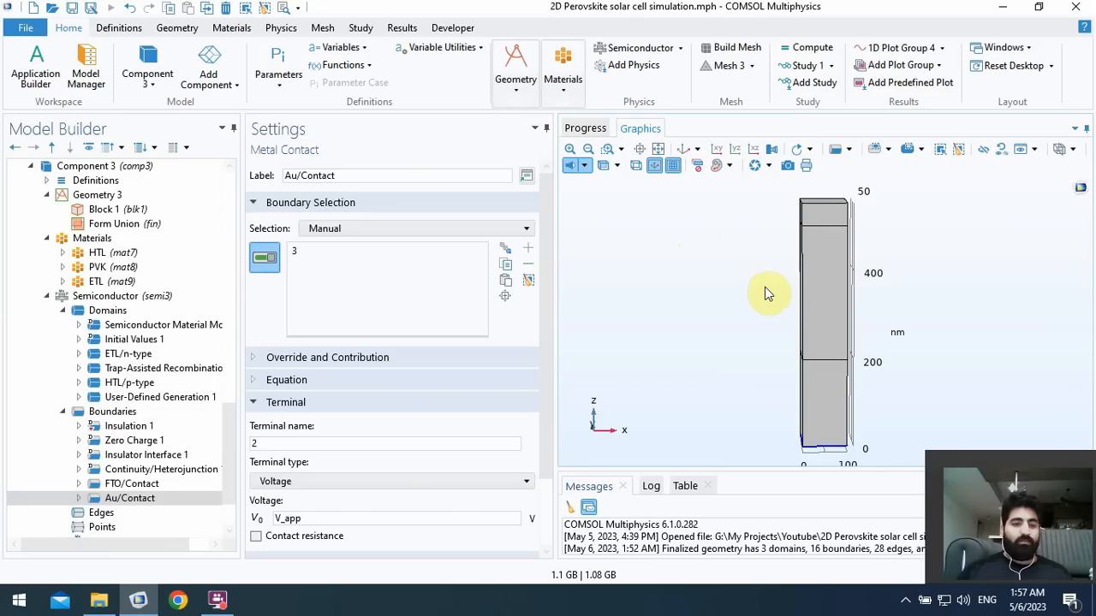
mouse_move(210, 454)
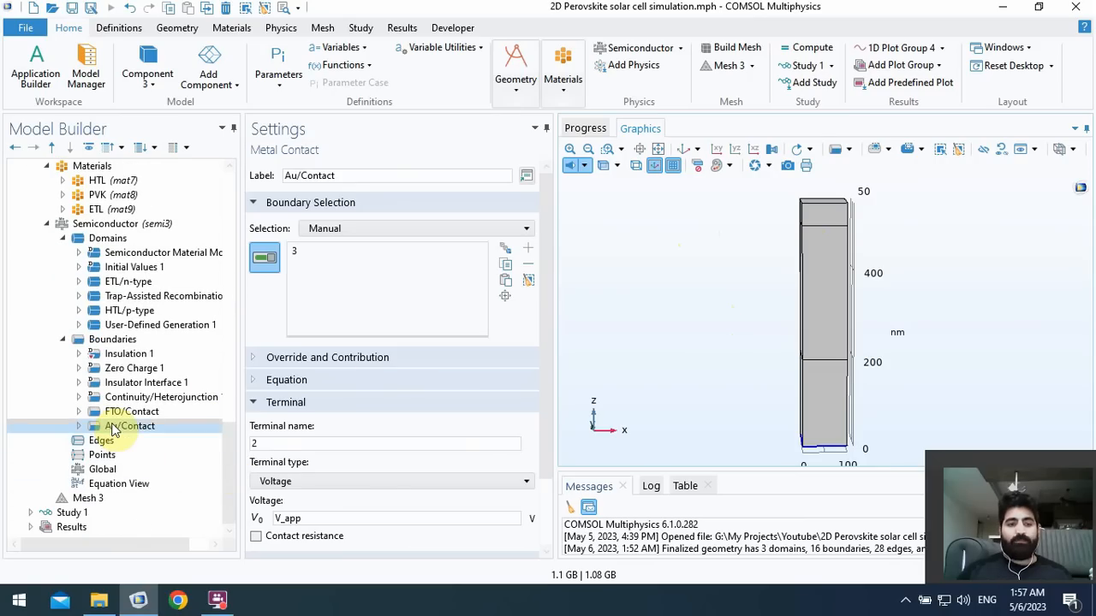
left_click(131, 411)
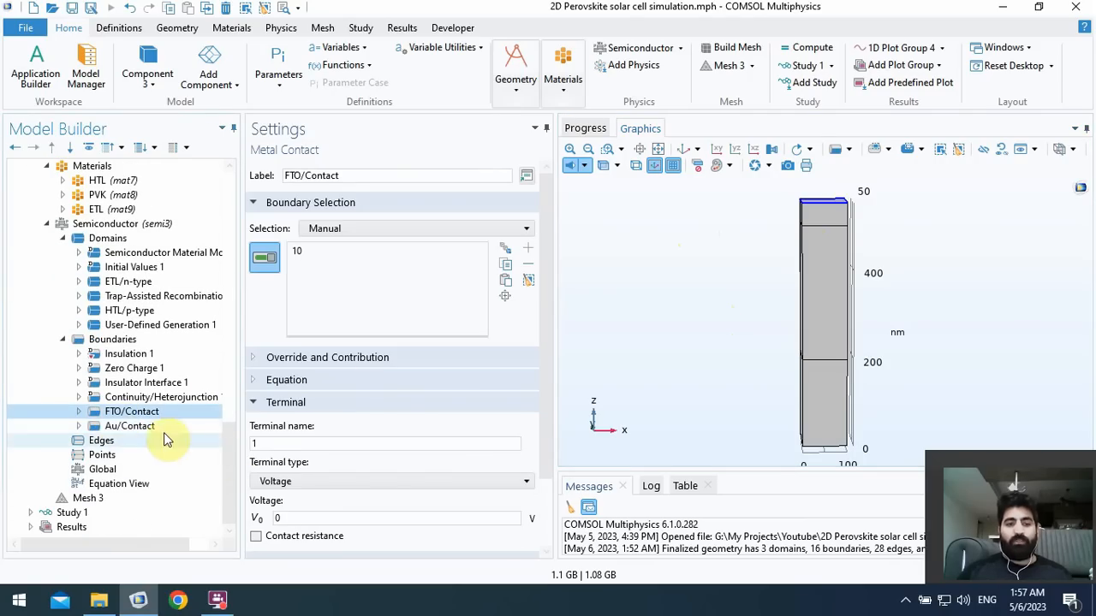
left_click(130, 425)
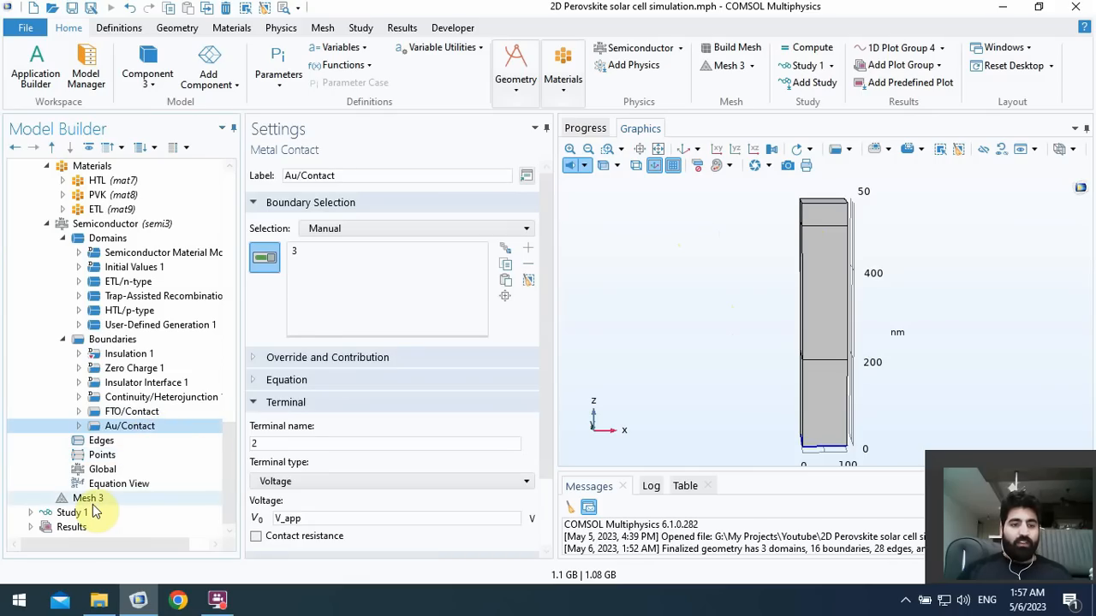
left_click(88, 497)
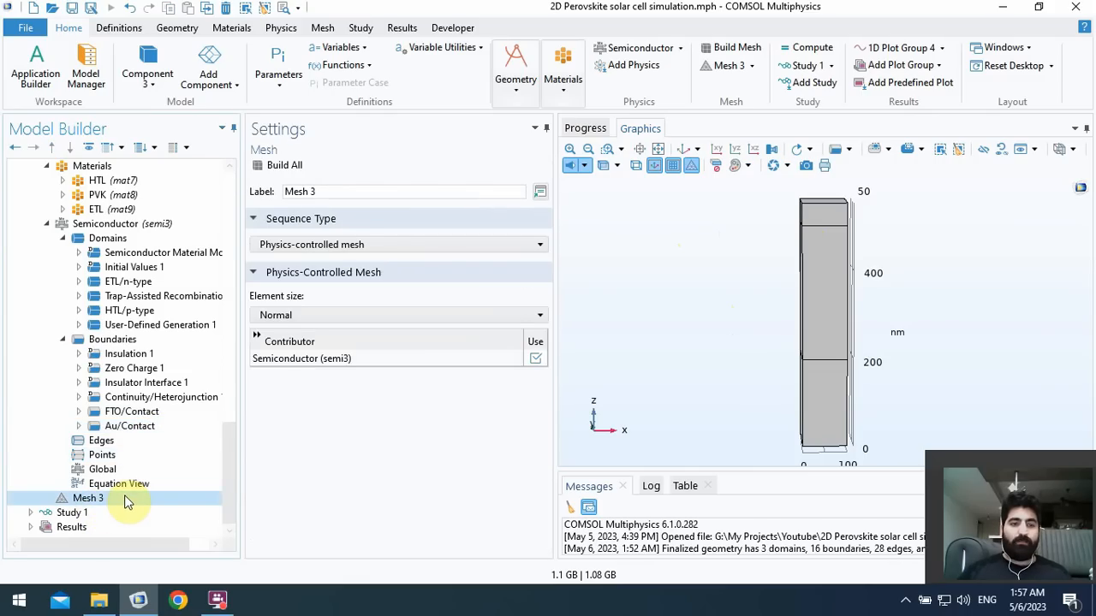
mouse_move(276, 293)
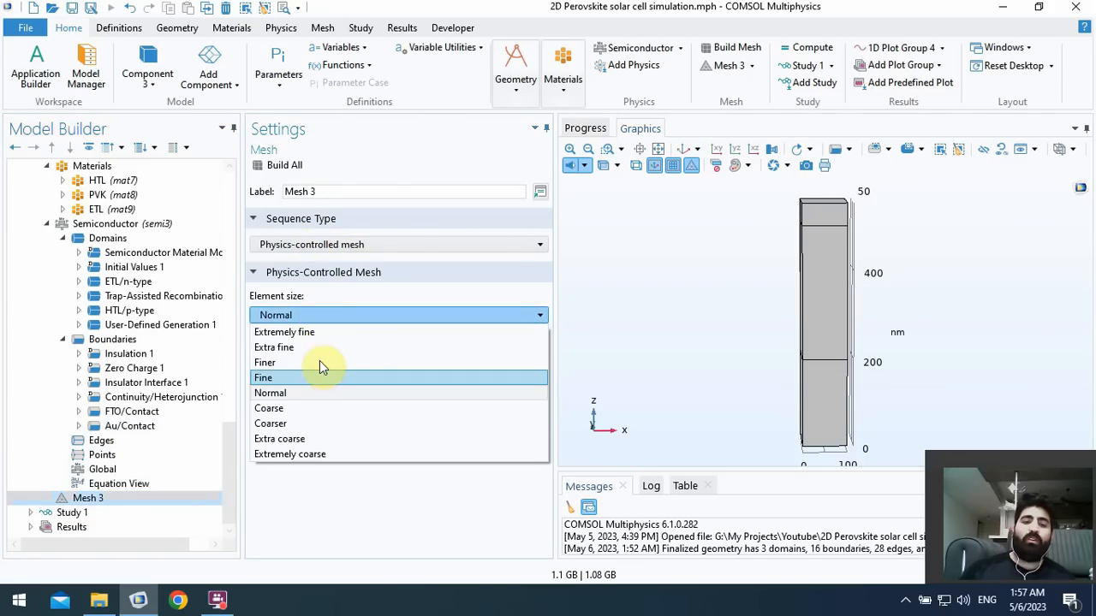
mouse_move(308, 393)
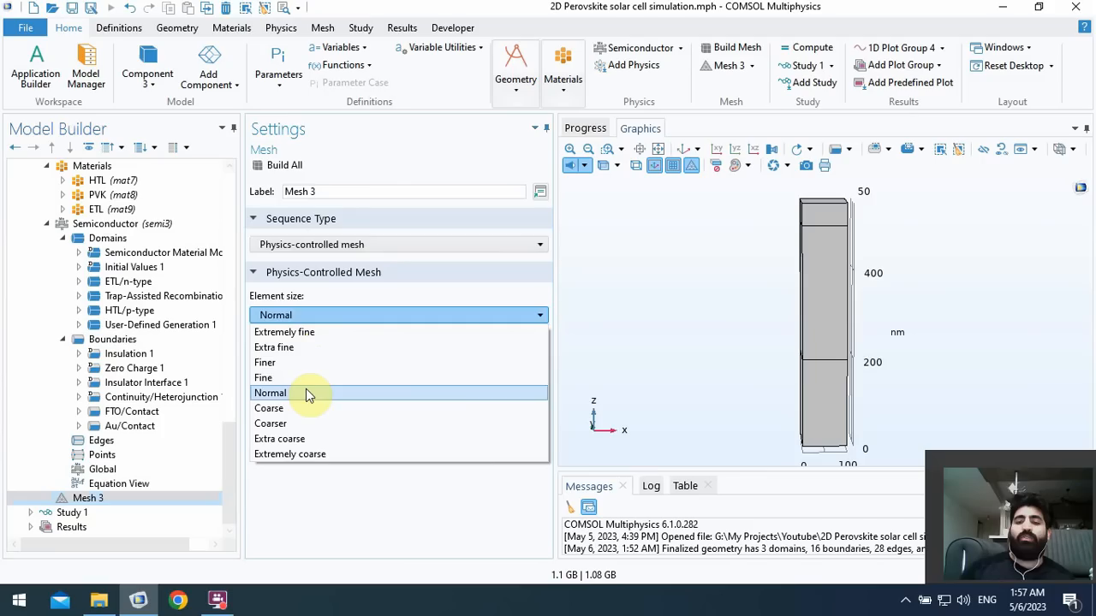
mouse_move(154, 411)
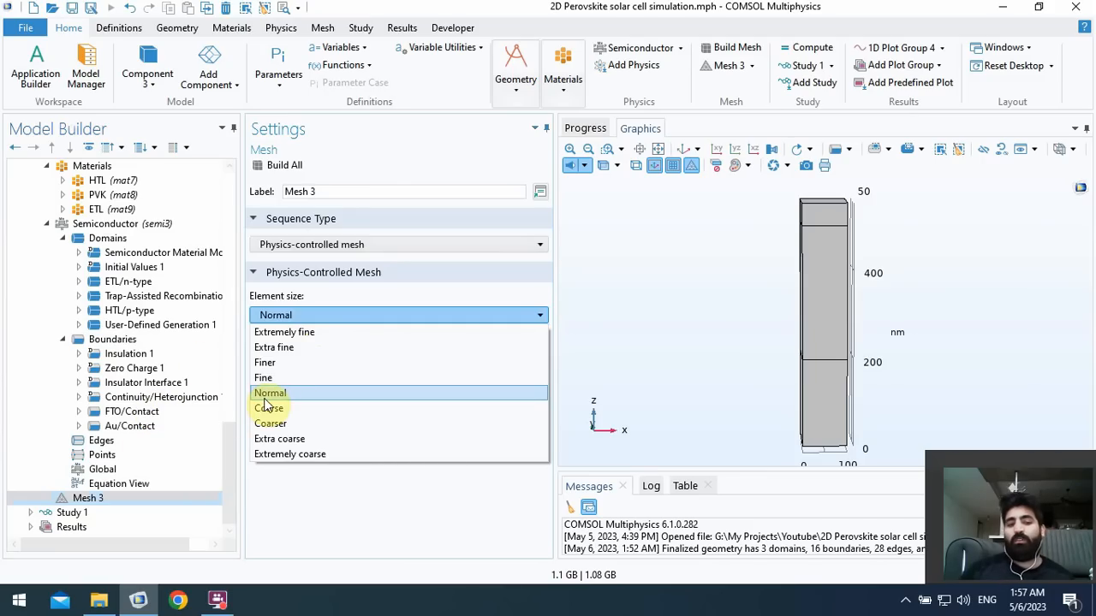
- Build Mesh 3 at Normal size, then rebuild it with Fine element size for 17113 elements
left_click(270, 392)
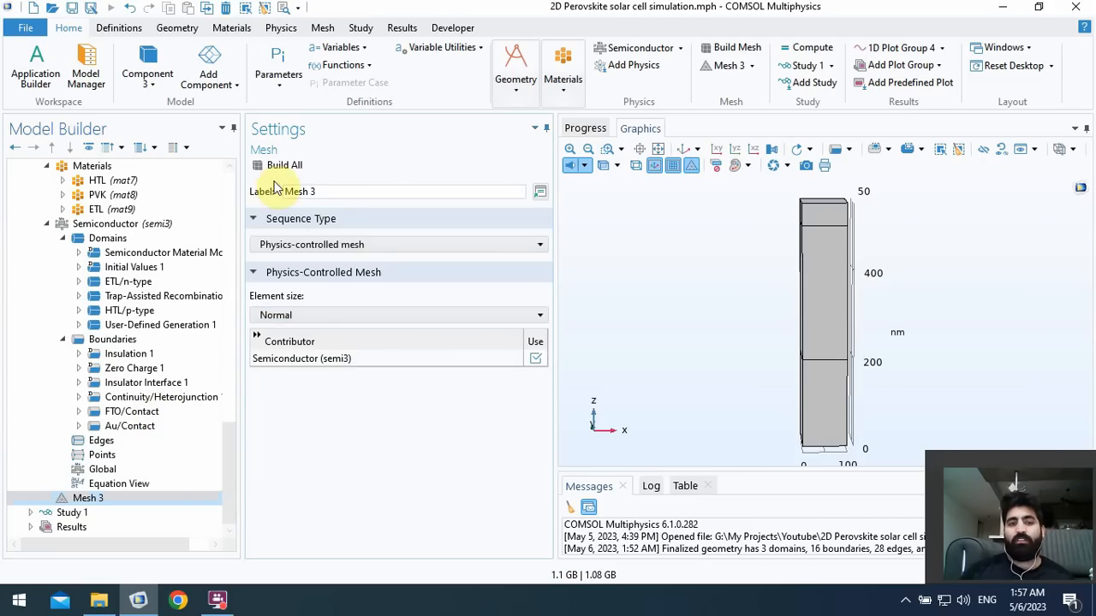
left_click(283, 164)
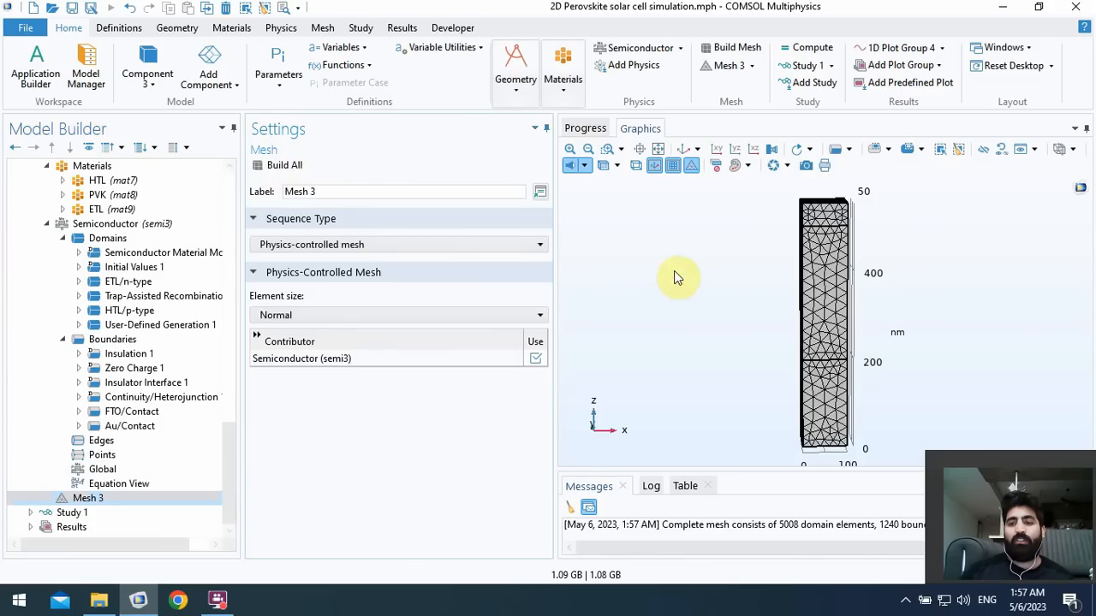
left_click_drag(678, 278, 772, 286)
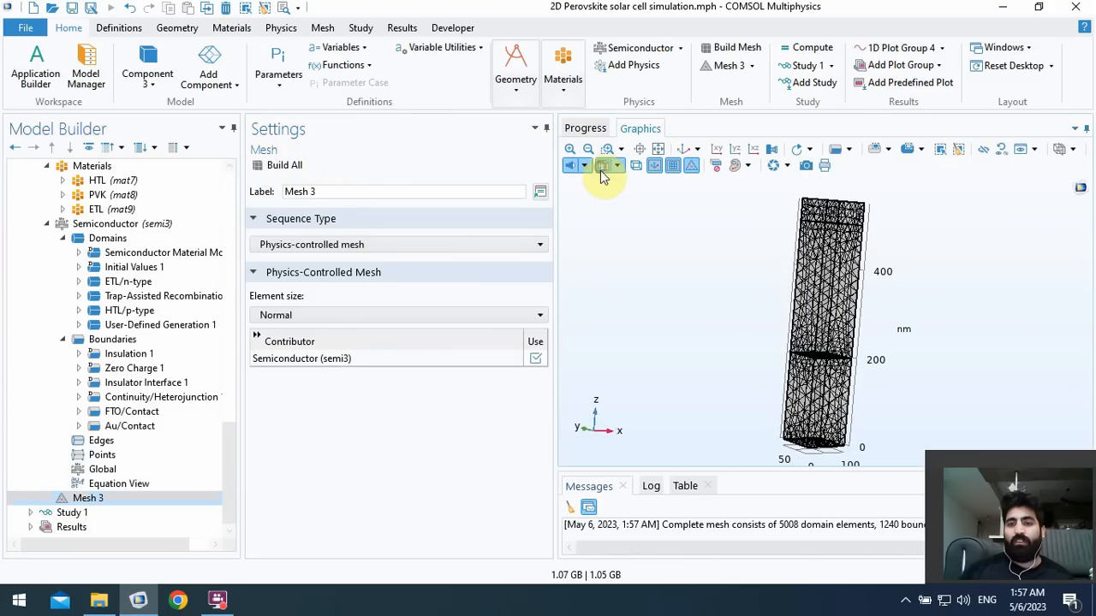
left_click(539, 315)
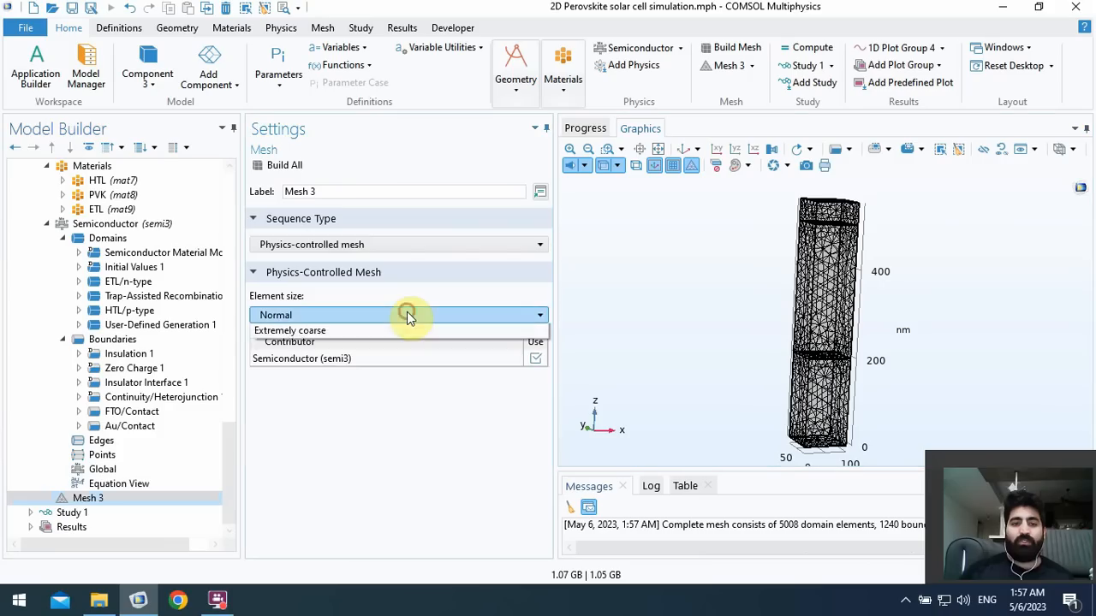
left_click(398, 314)
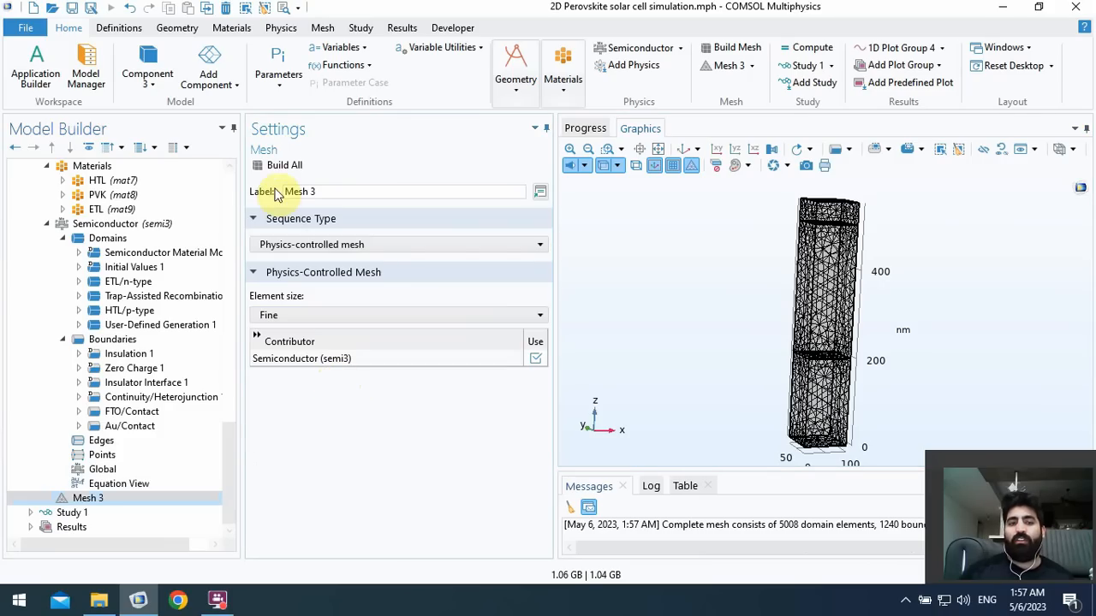
left_click(284, 164)
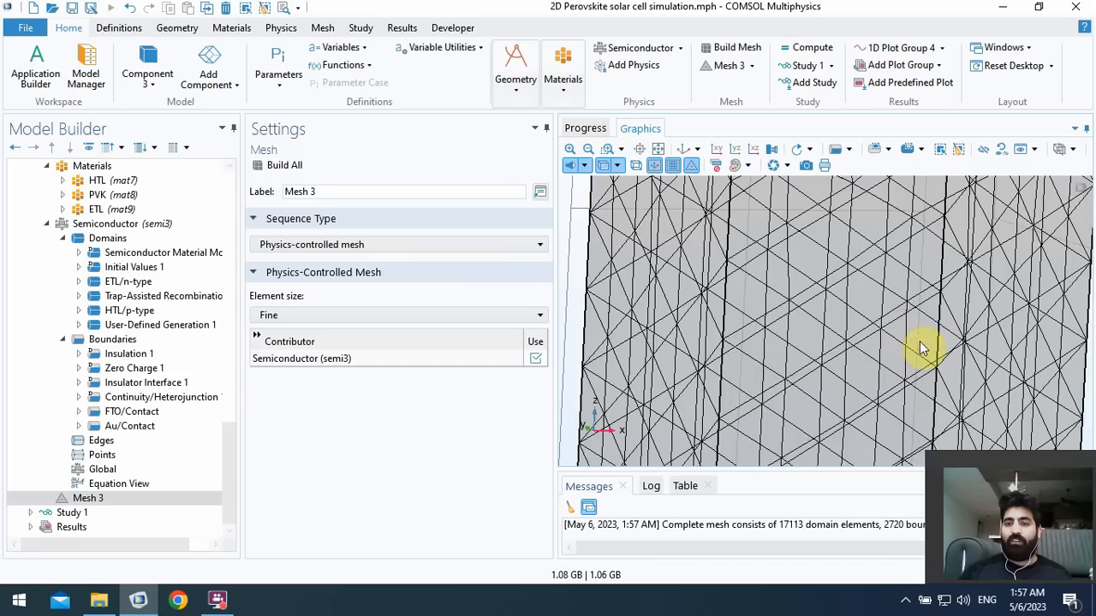
left_click(660, 152)
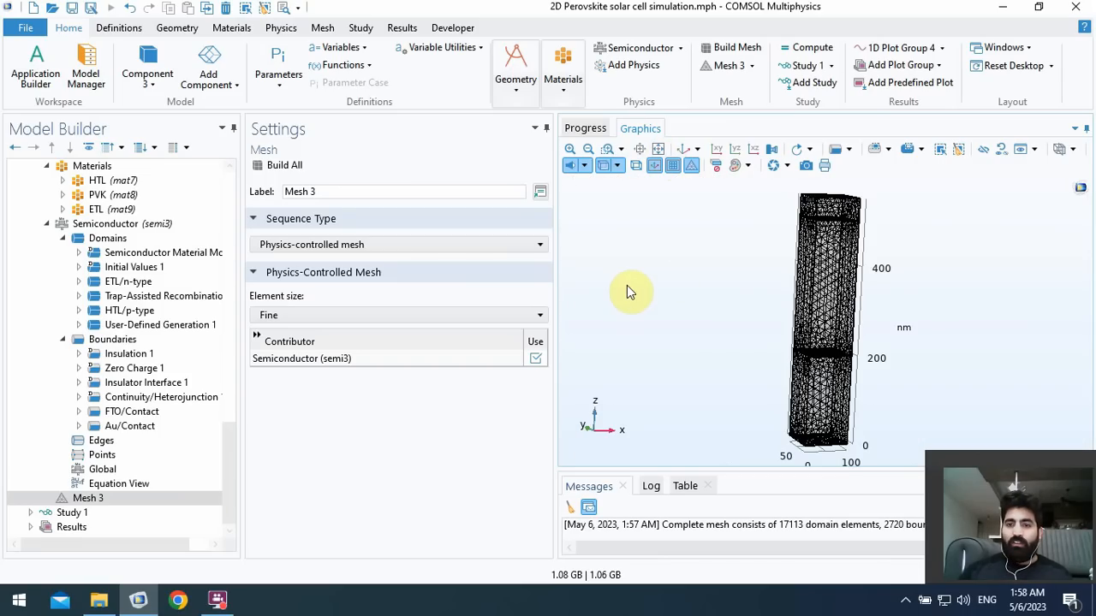
mouse_move(604, 293)
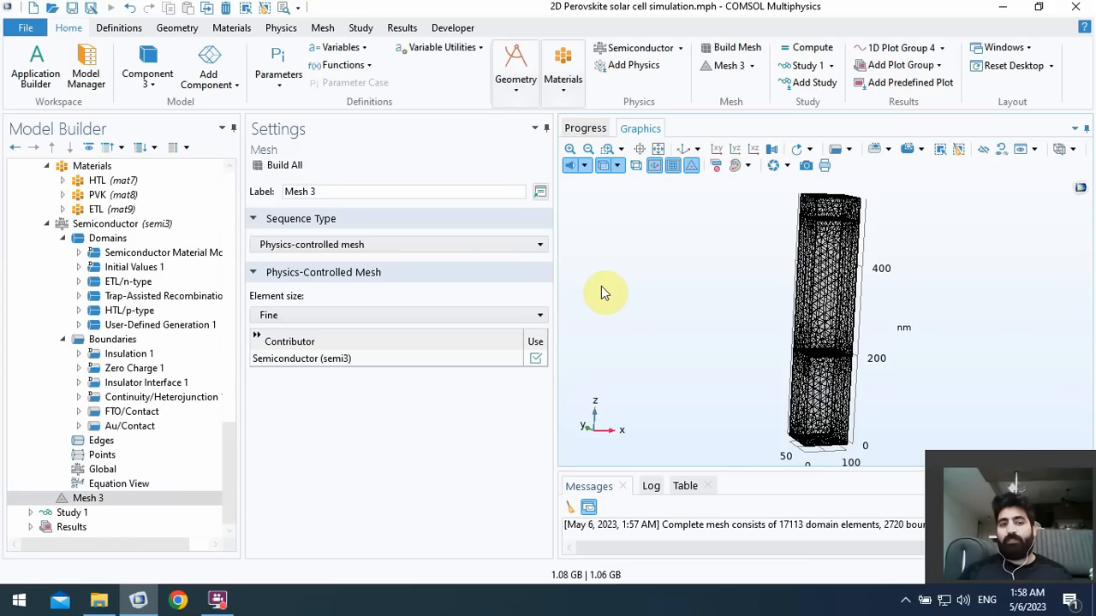
mouse_move(631, 284)
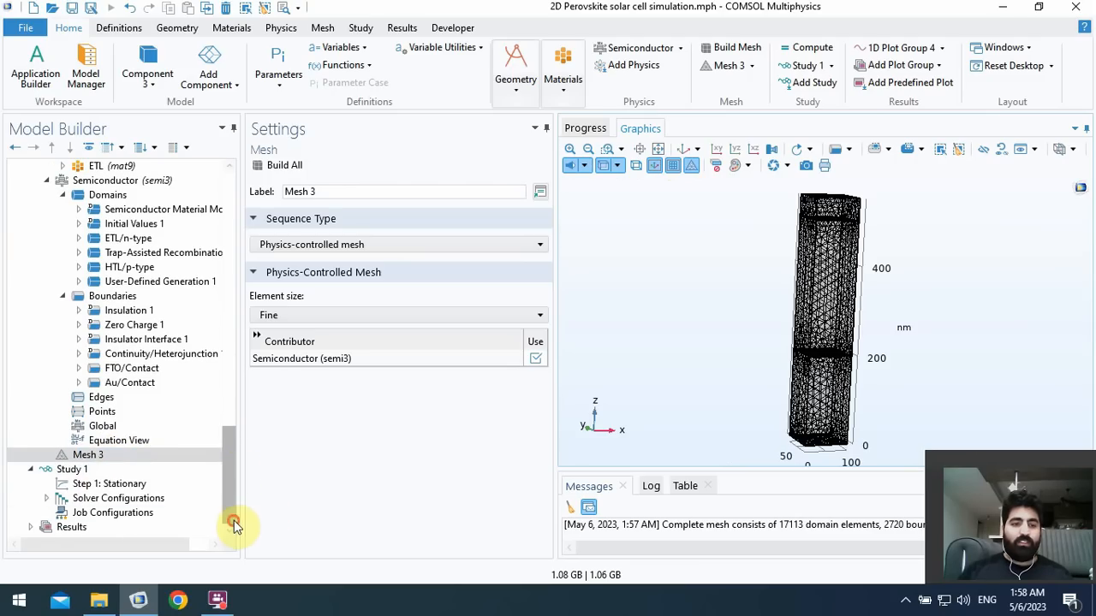
- Exclude semi2 from the stationary step and inspect the semi3 interface name
left_click(109, 484)
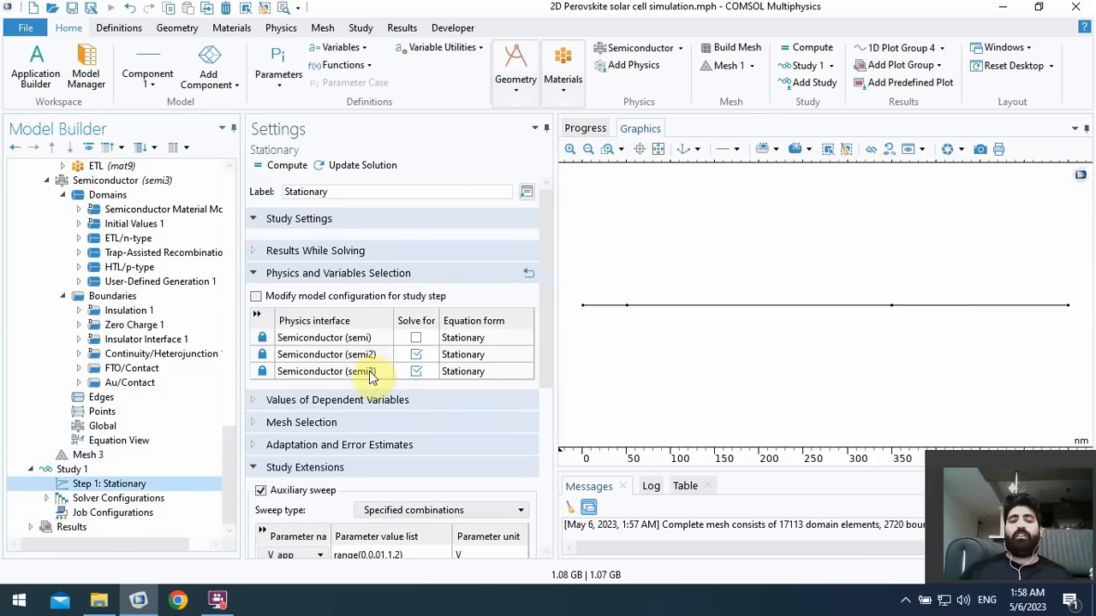
left_click(416, 370)
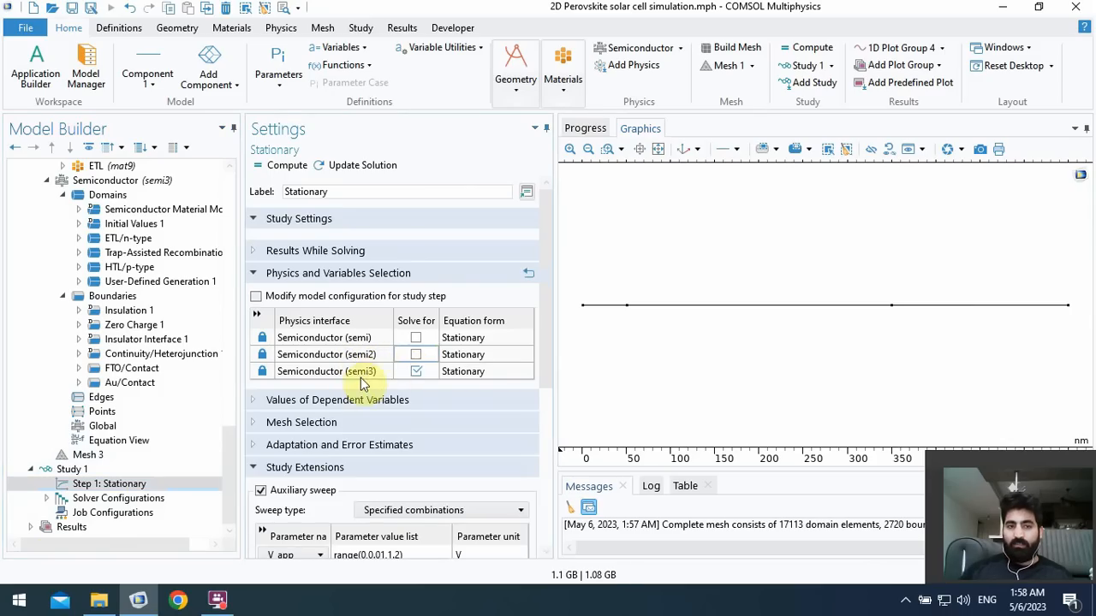
scroll("up", 3)
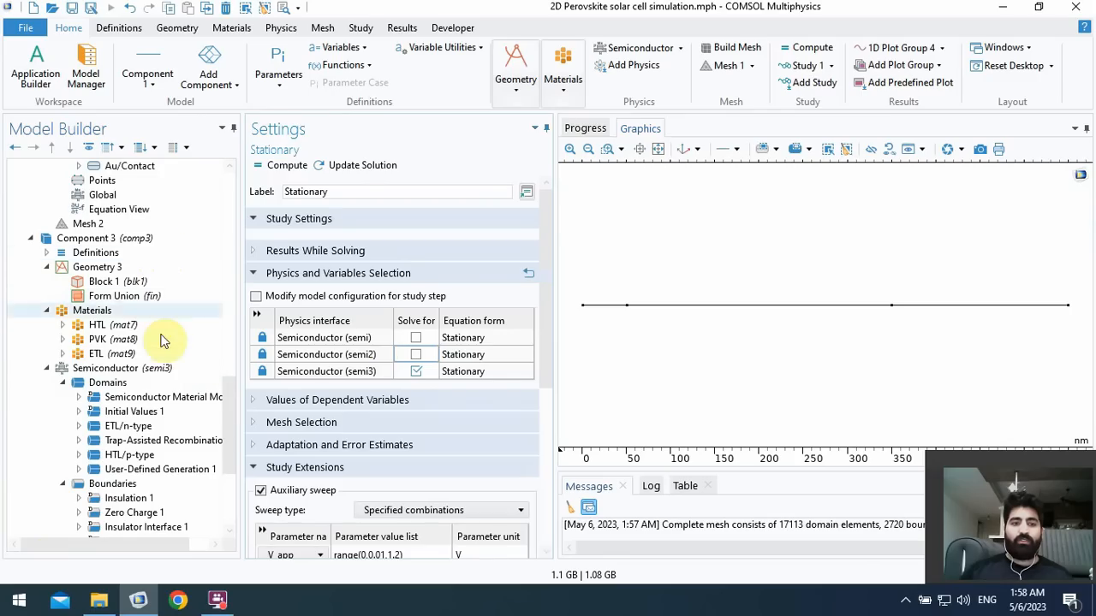
left_click(105, 368)
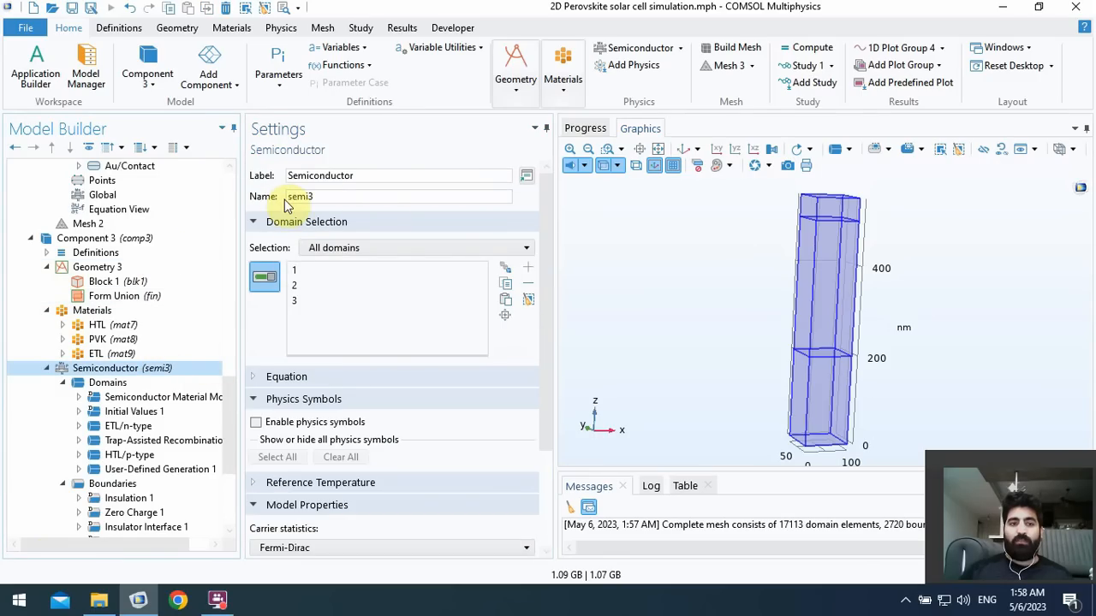
left_click(393, 197)
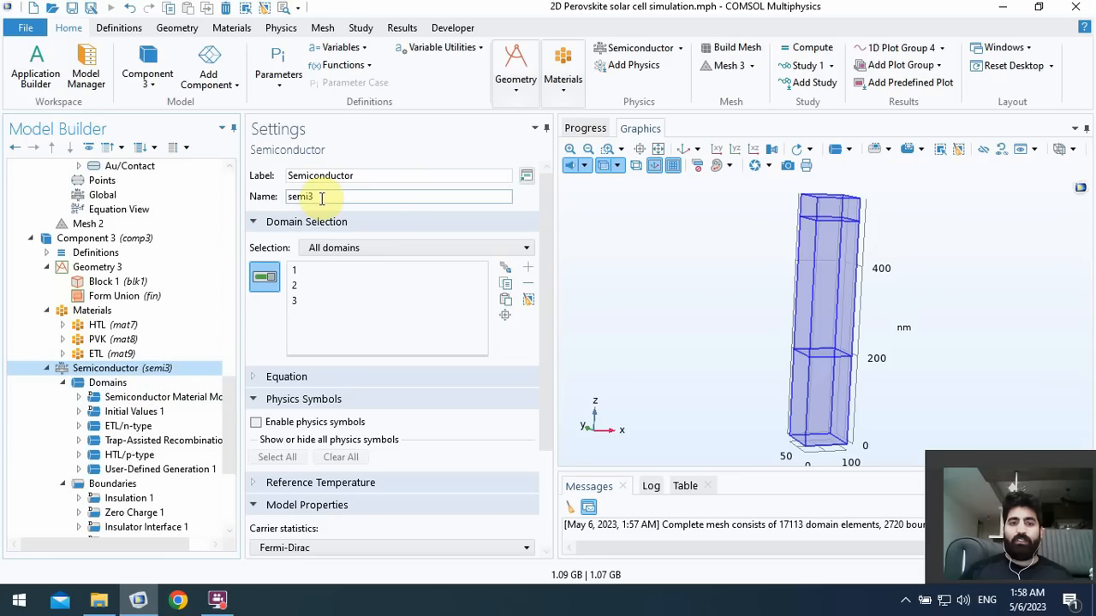
mouse_move(315, 197)
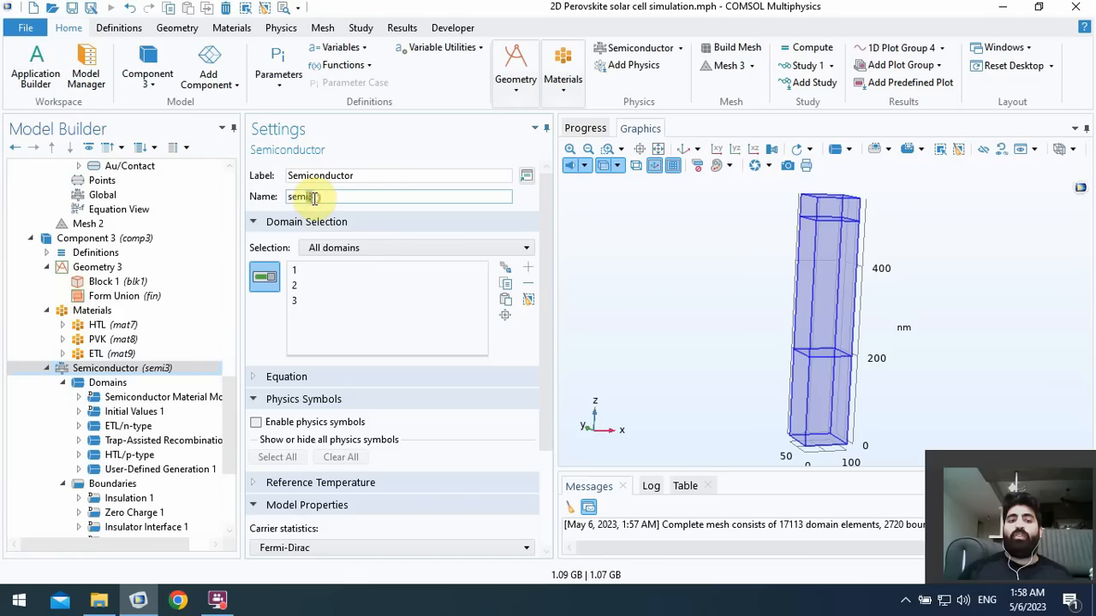
triple_click(398, 196)
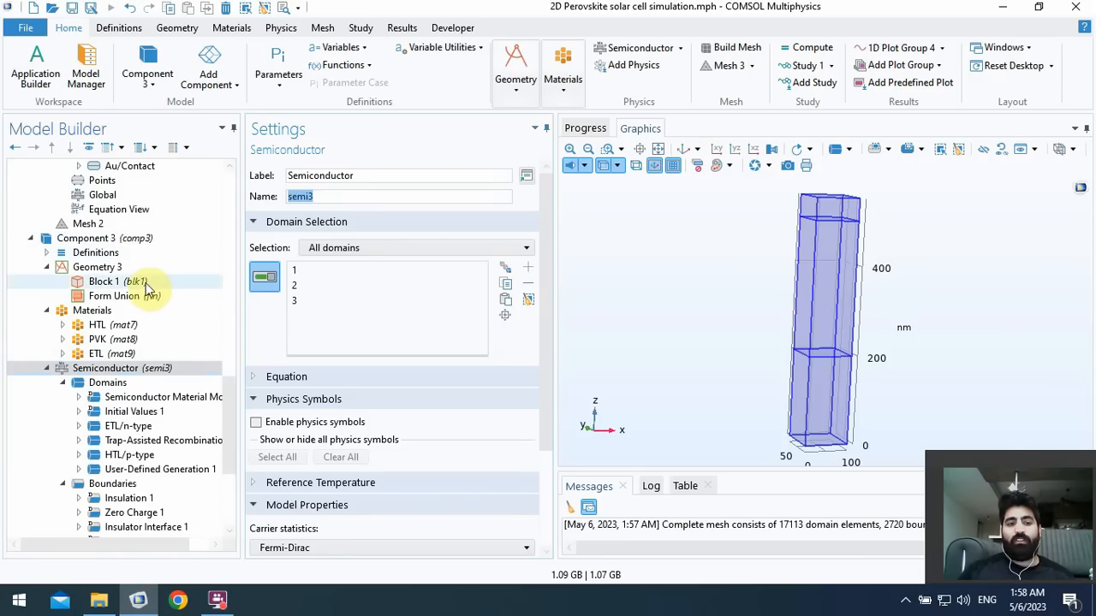
scroll("down", 3)
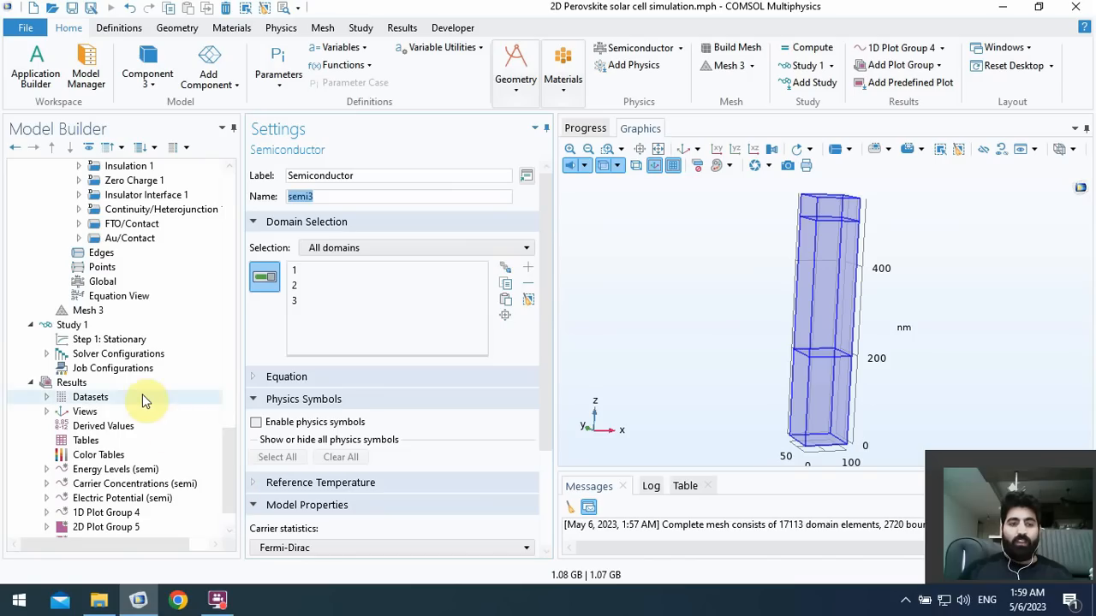
- Confirm the stationary step's V_app auxiliary sweep runs 0 to 1.2 V in 0.01 V steps
left_click(109, 339)
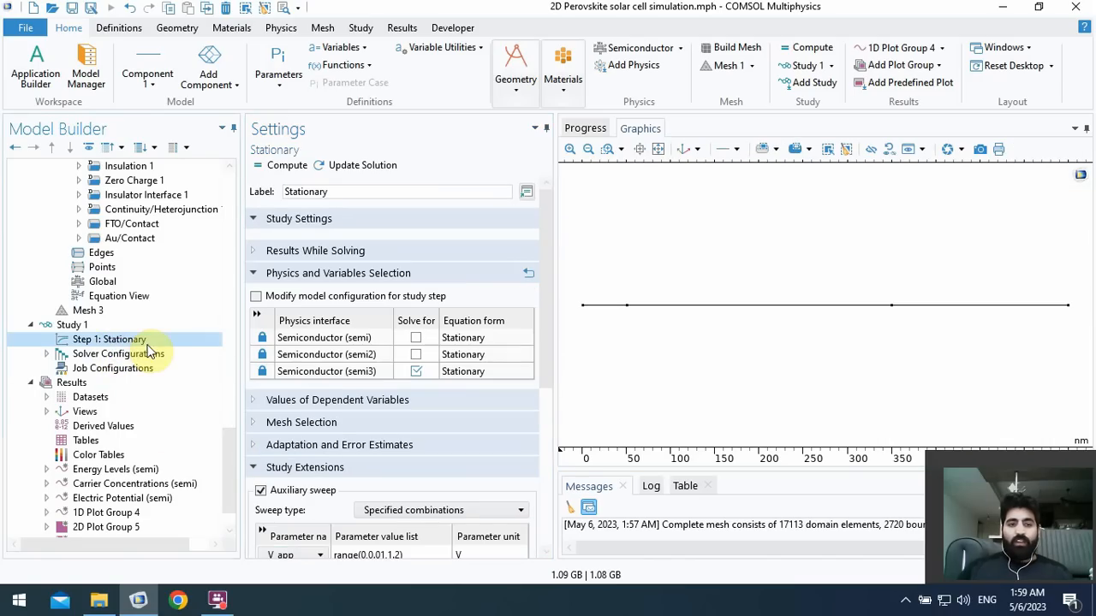
left_click(416, 370)
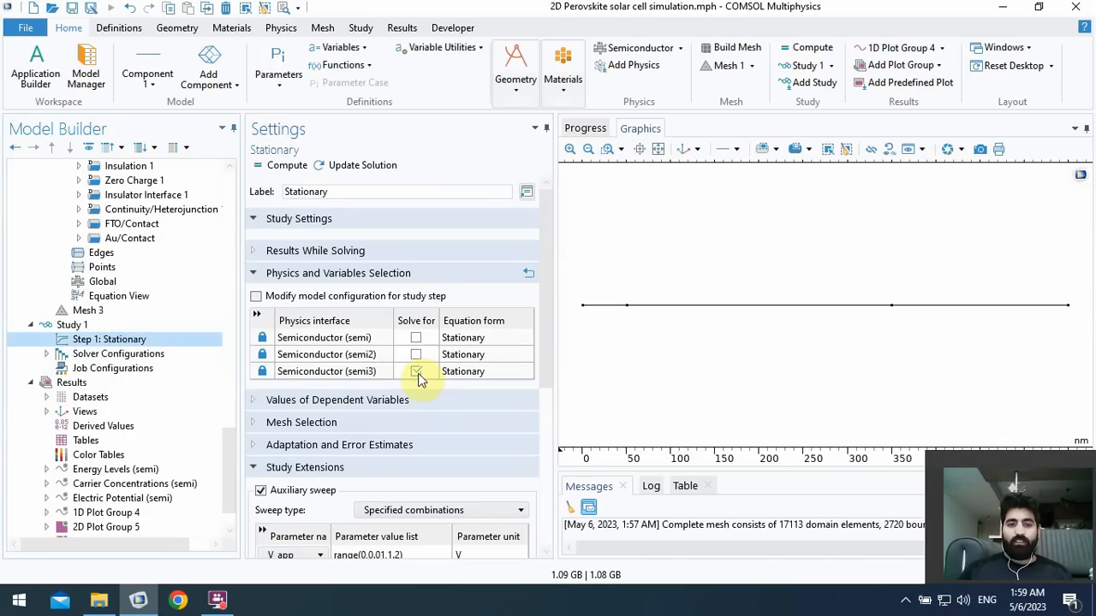
left_click(416, 370)
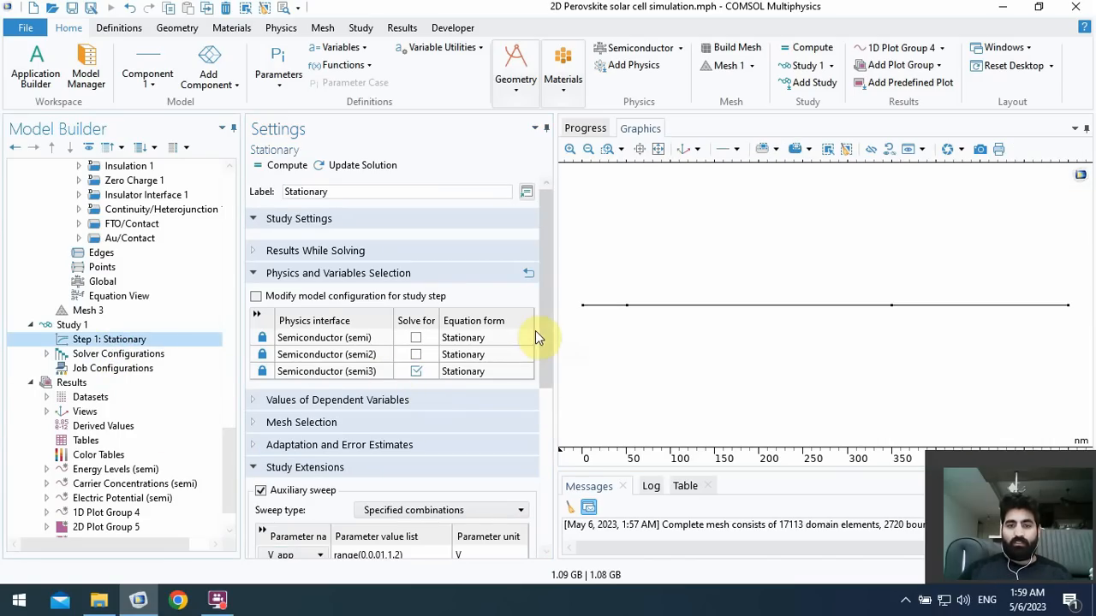
scroll("down", 3)
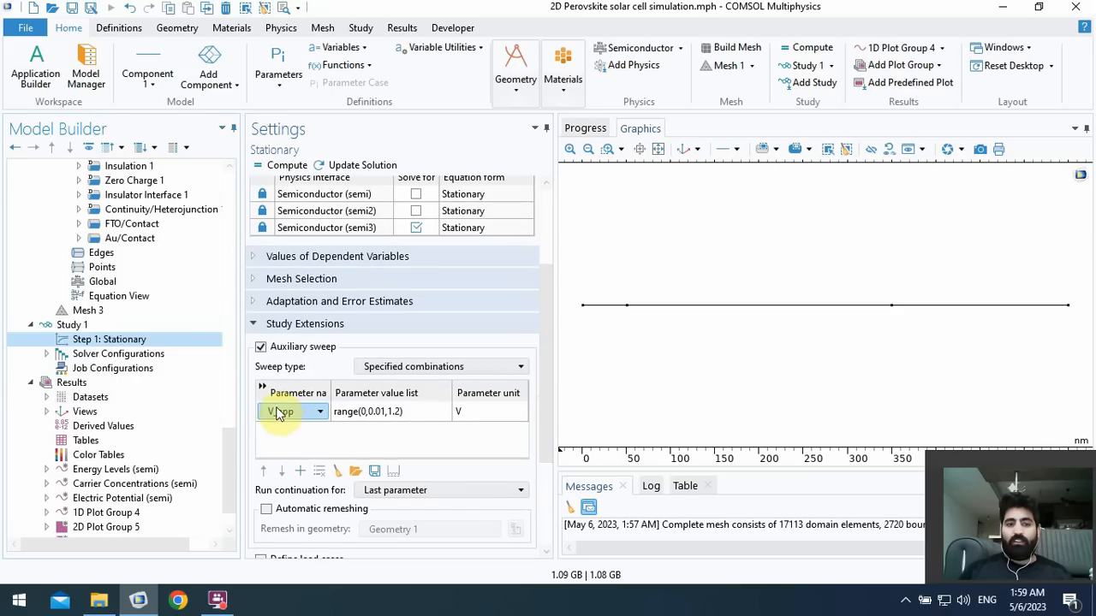
mouse_move(379, 412)
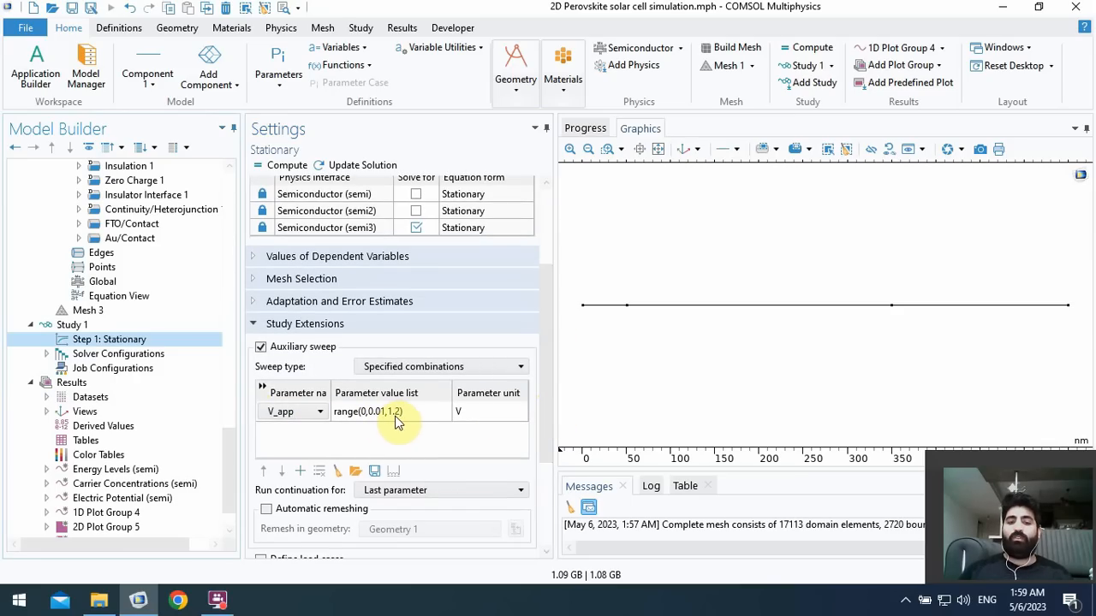
scroll("up", 3)
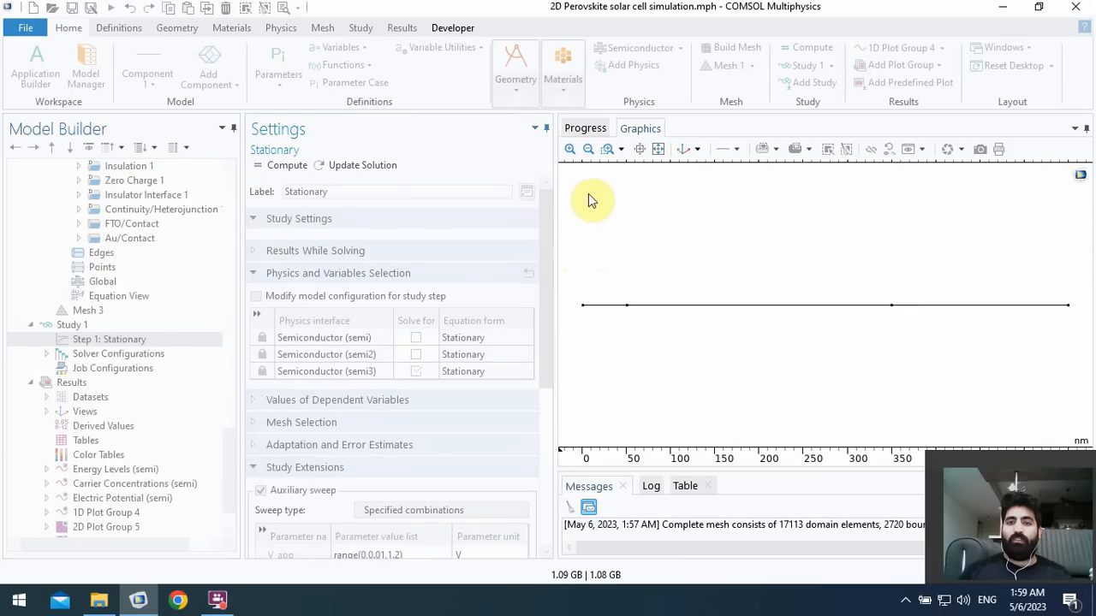
- Compute Study 1 and watch the solver progress report 51339 degrees of freedom
left_click(585, 127)
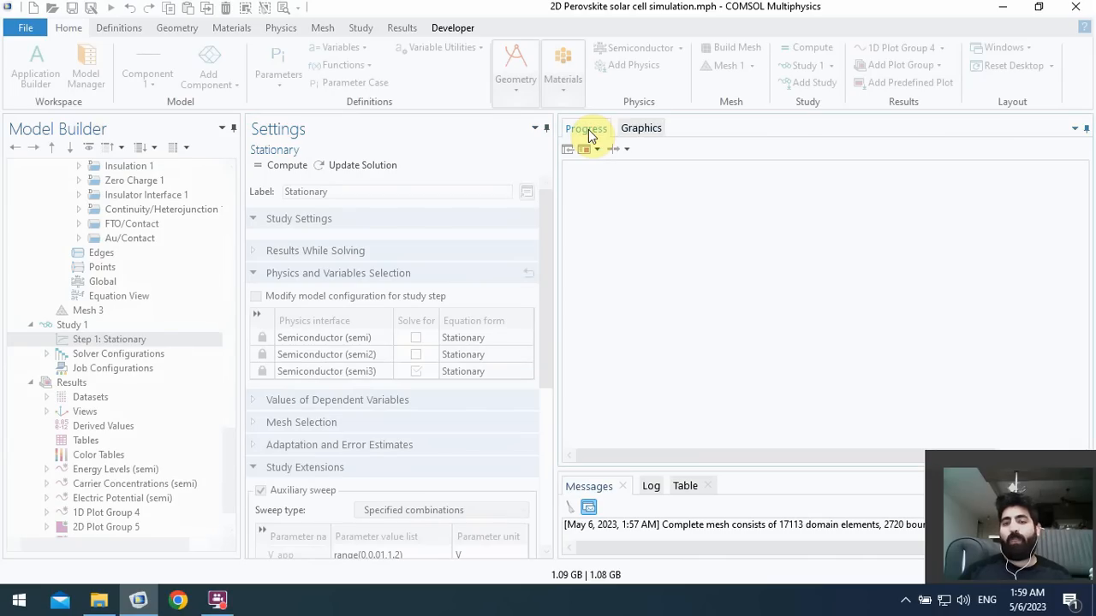
mouse_move(633, 218)
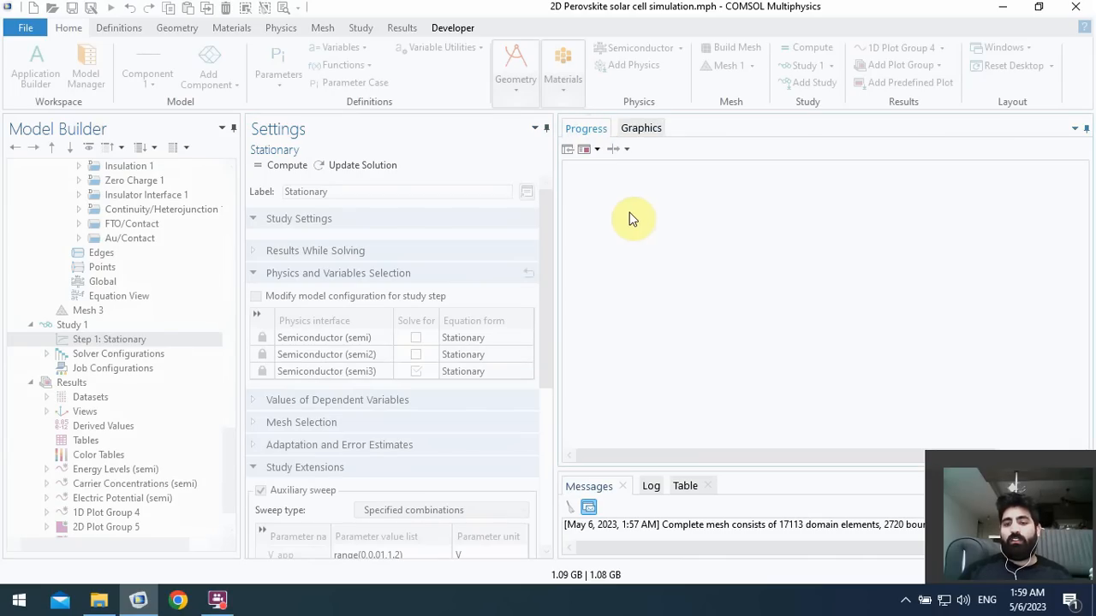
mouse_move(666, 247)
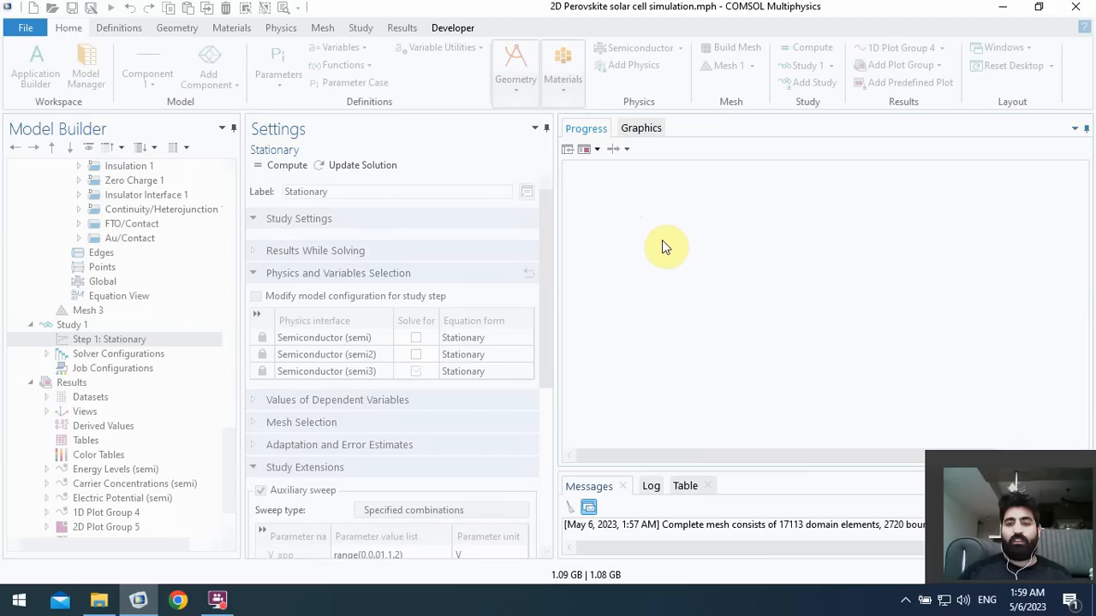
mouse_move(632, 265)
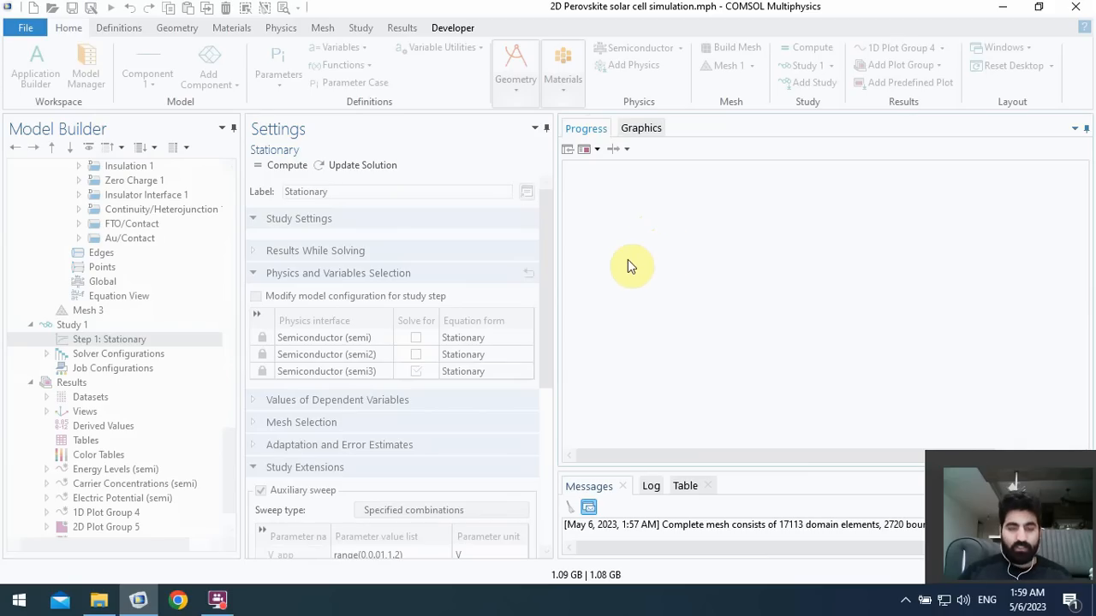
left_click(640, 128)
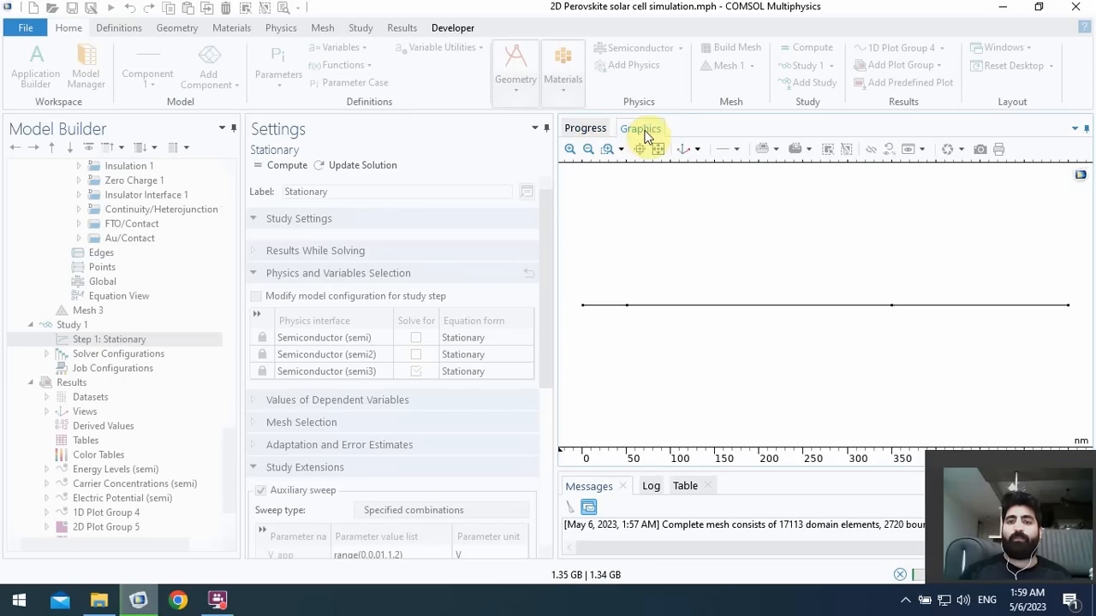
left_click(585, 128)
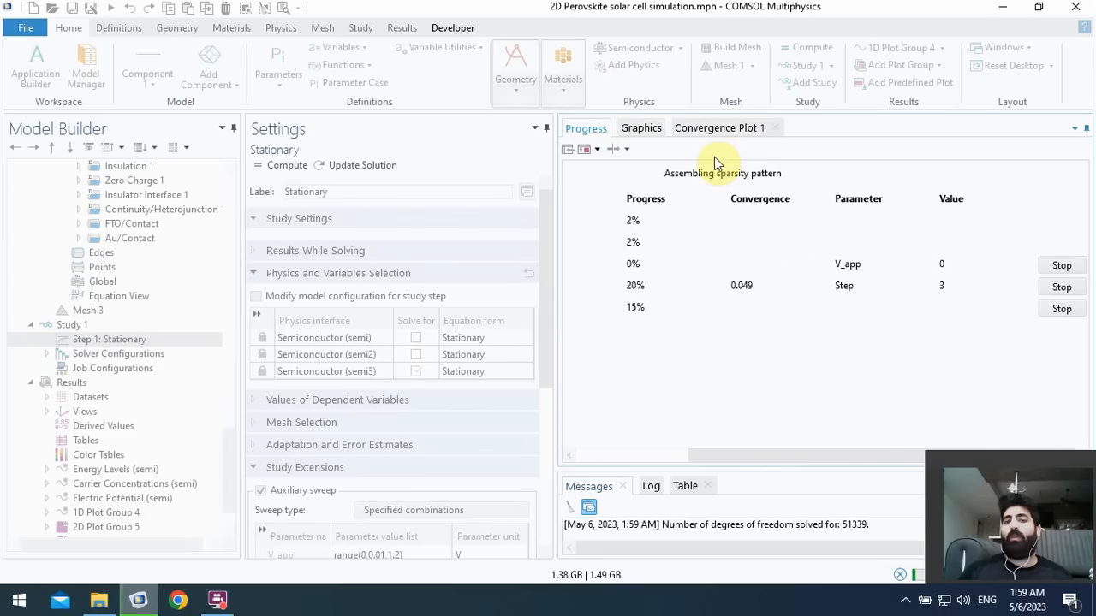
- Show Convergence Plot 1 with error falling to about 0.002 by iteration 8
left_click(719, 128)
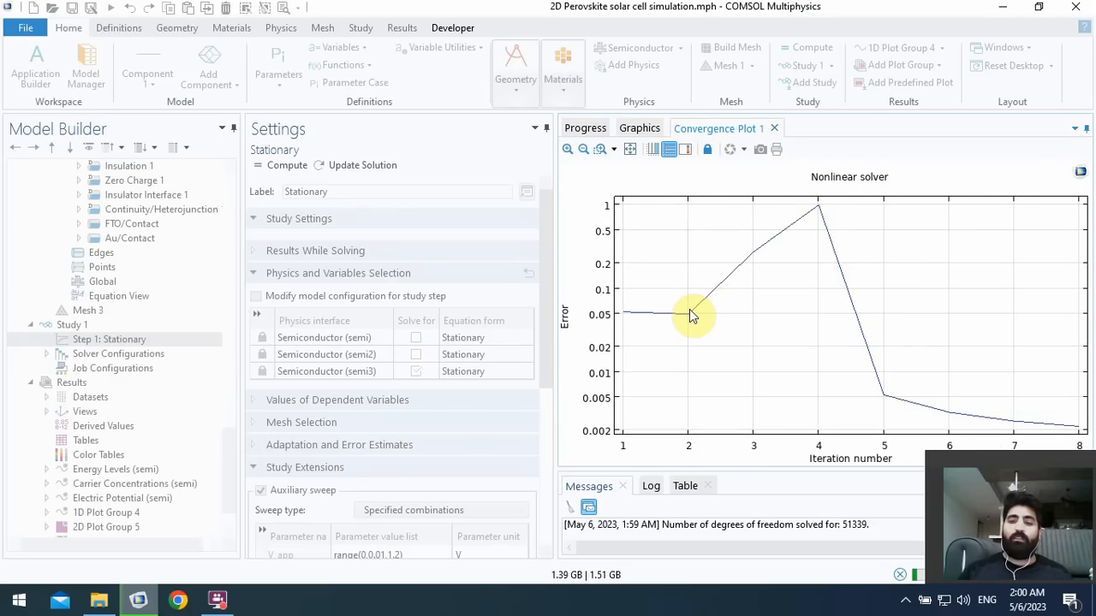
mouse_move(638, 330)
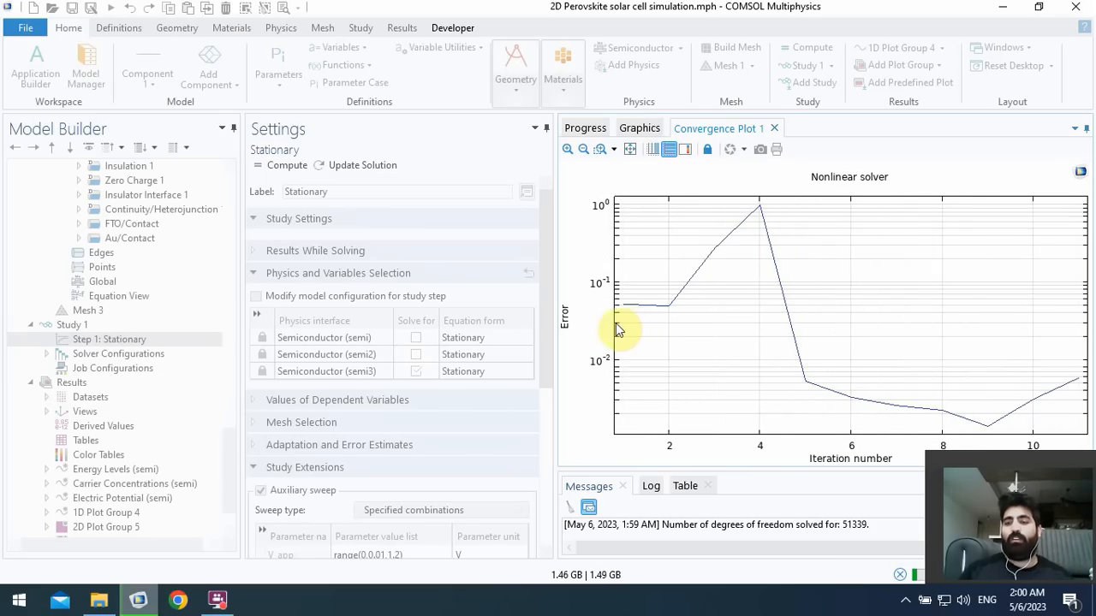
mouse_move(604, 313)
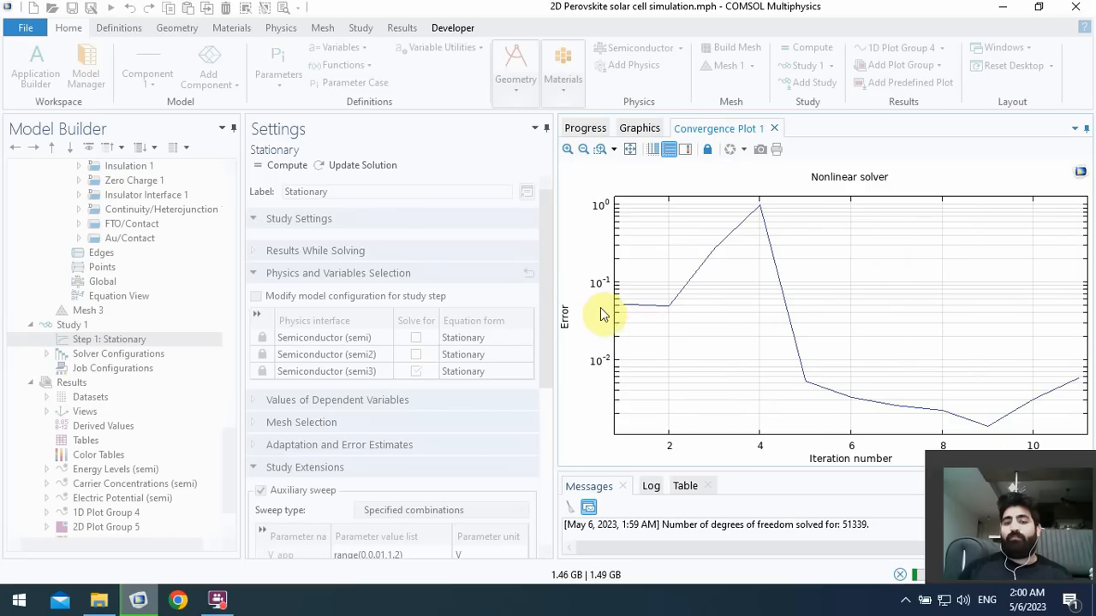
mouse_move(553, 278)
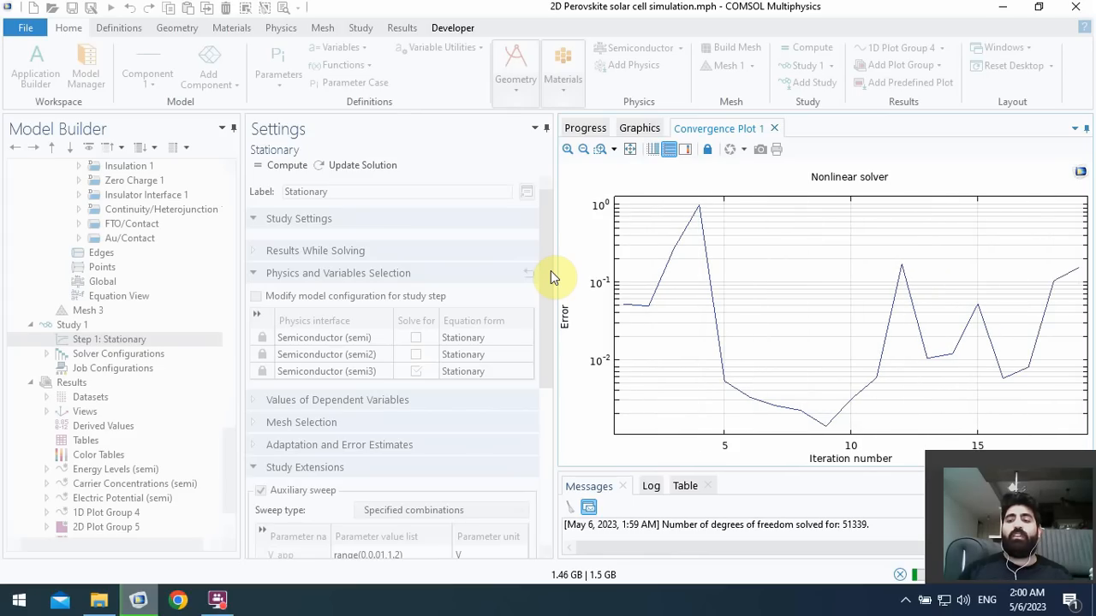
mouse_move(555, 283)
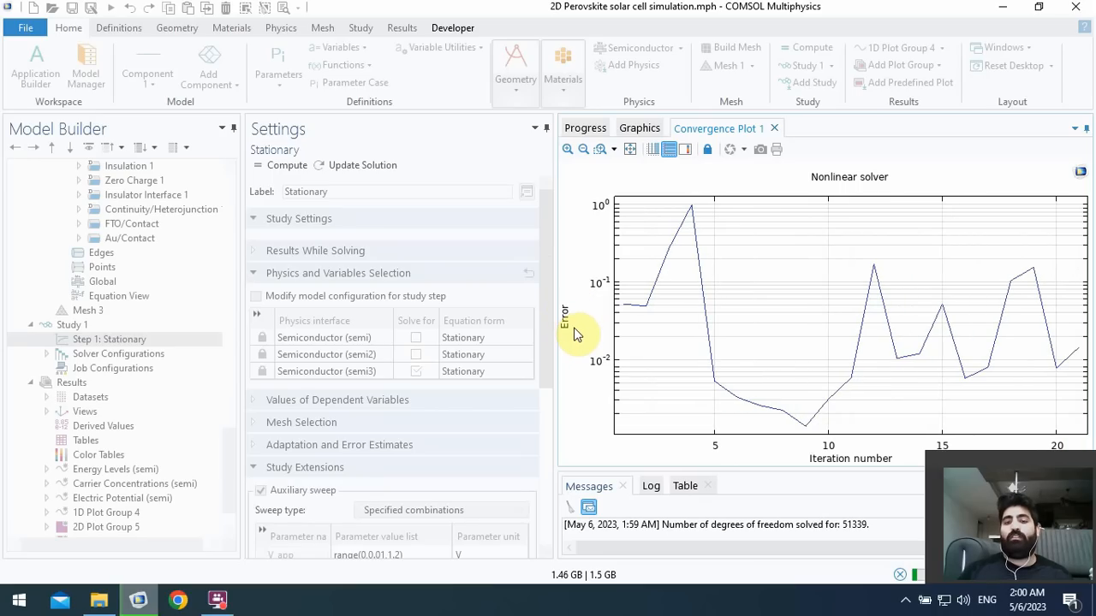
mouse_move(587, 317)
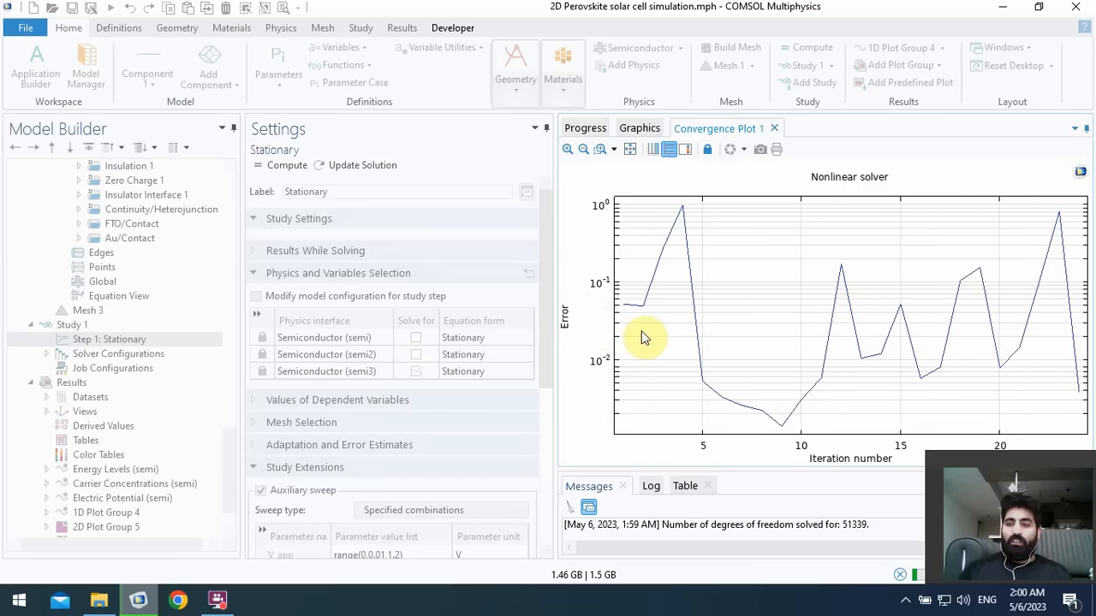
mouse_move(785, 359)
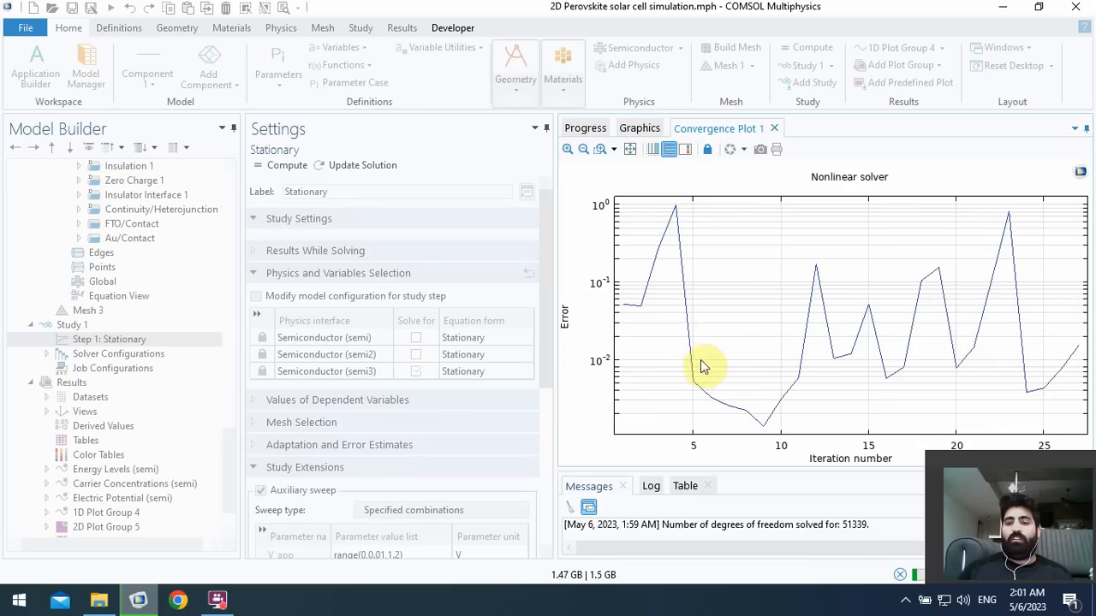
mouse_move(773, 338)
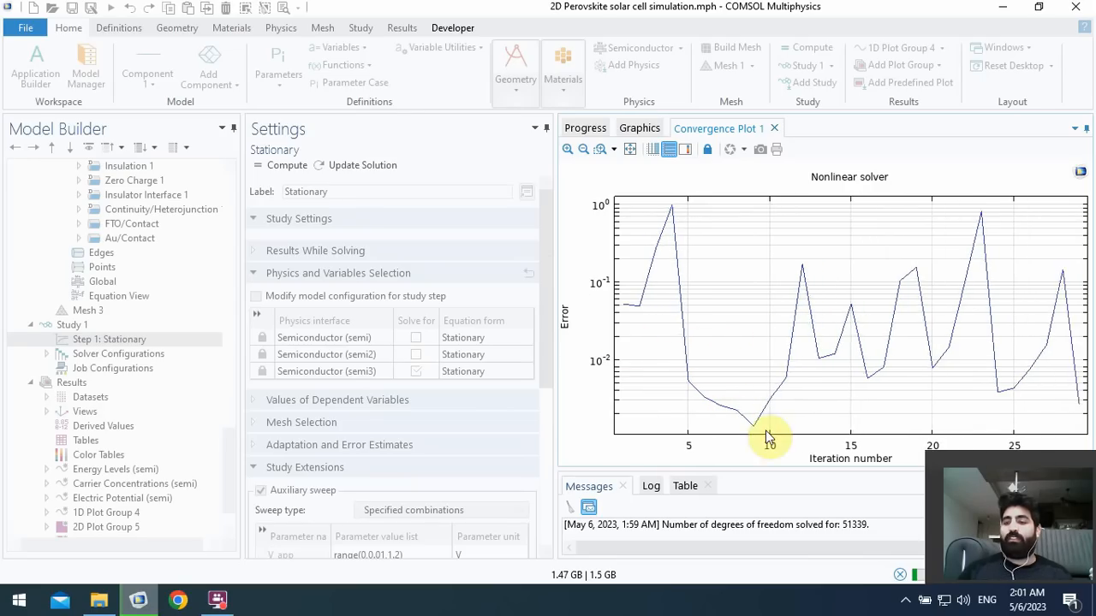
mouse_move(698, 332)
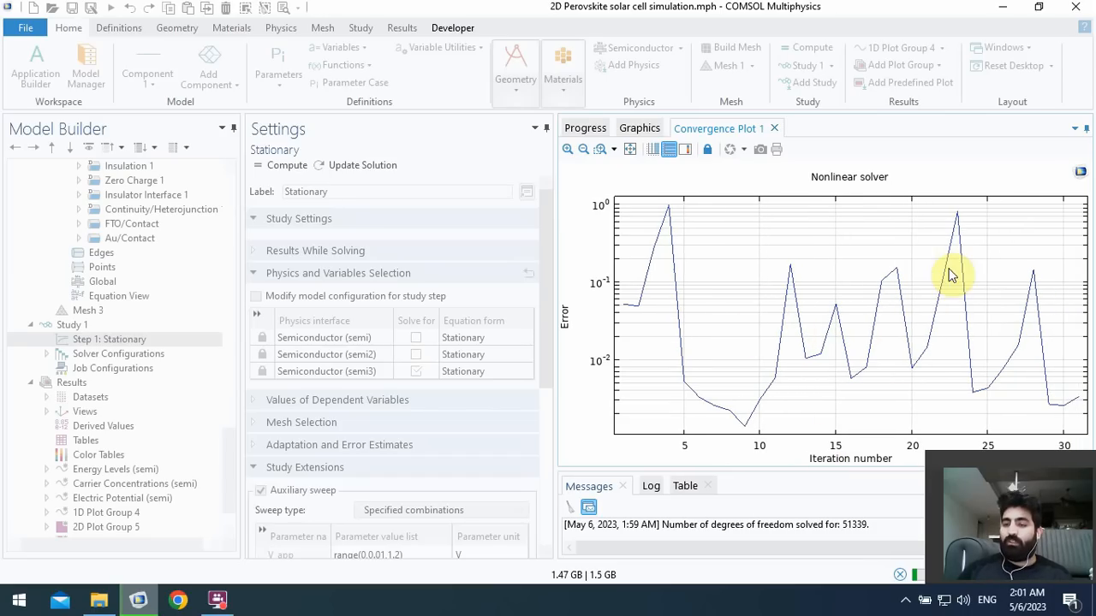
mouse_move(1013, 314)
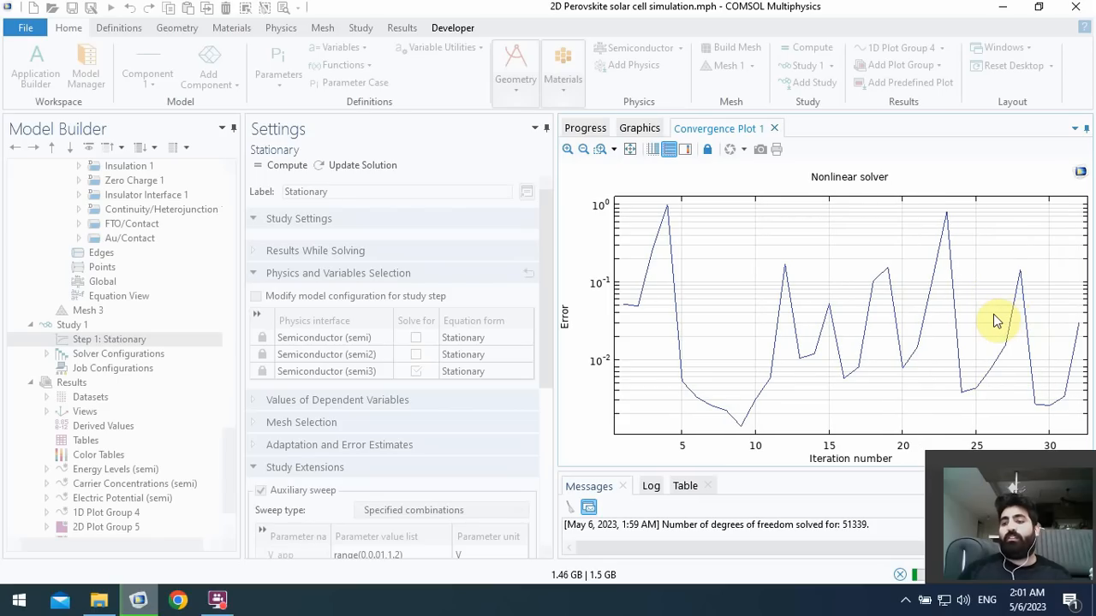
mouse_move(942, 333)
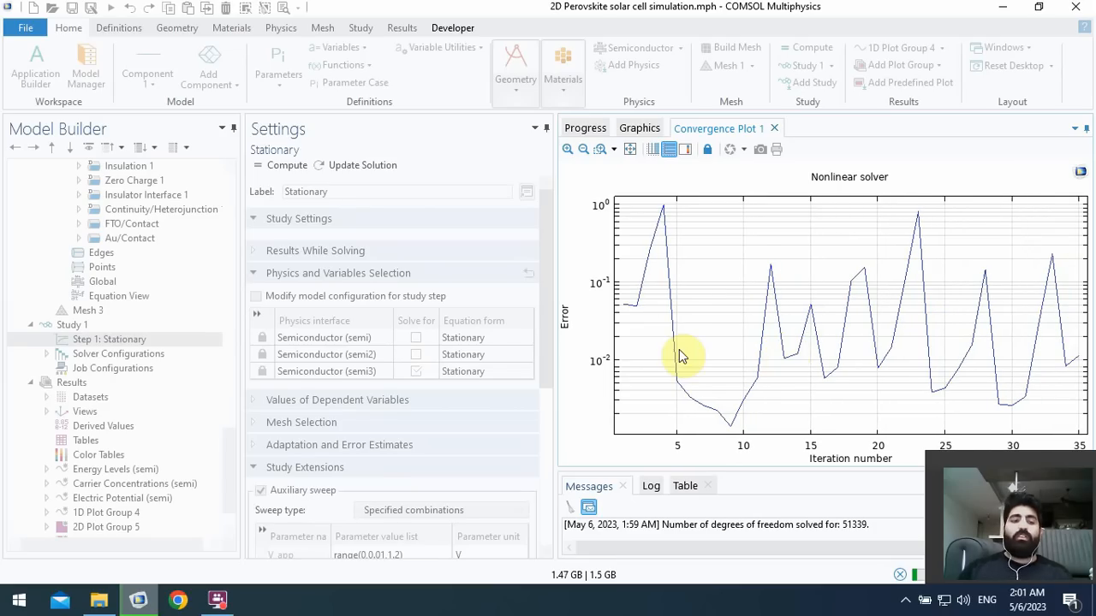
mouse_move(512, 372)
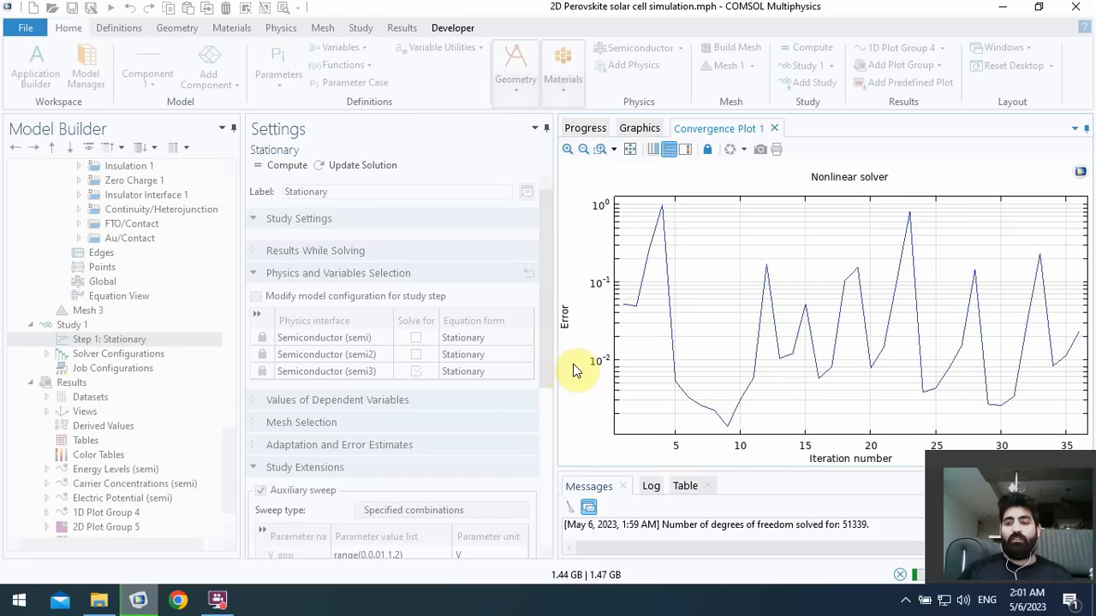
mouse_move(582, 384)
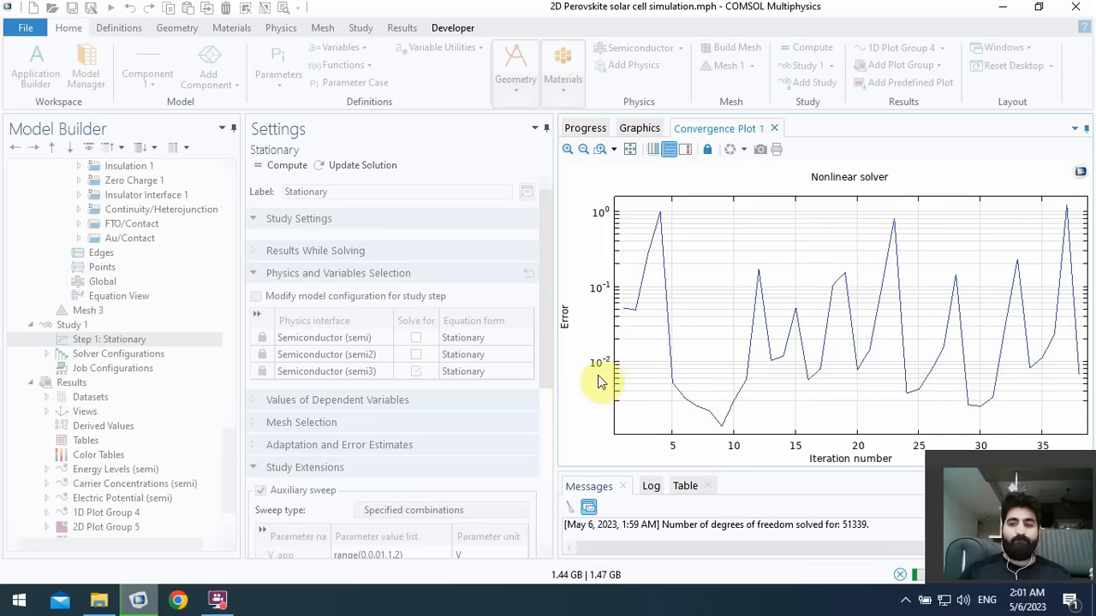
- Review the Progress values and the convergence curve until the Newton non-convergence error appears
left_click(586, 128)
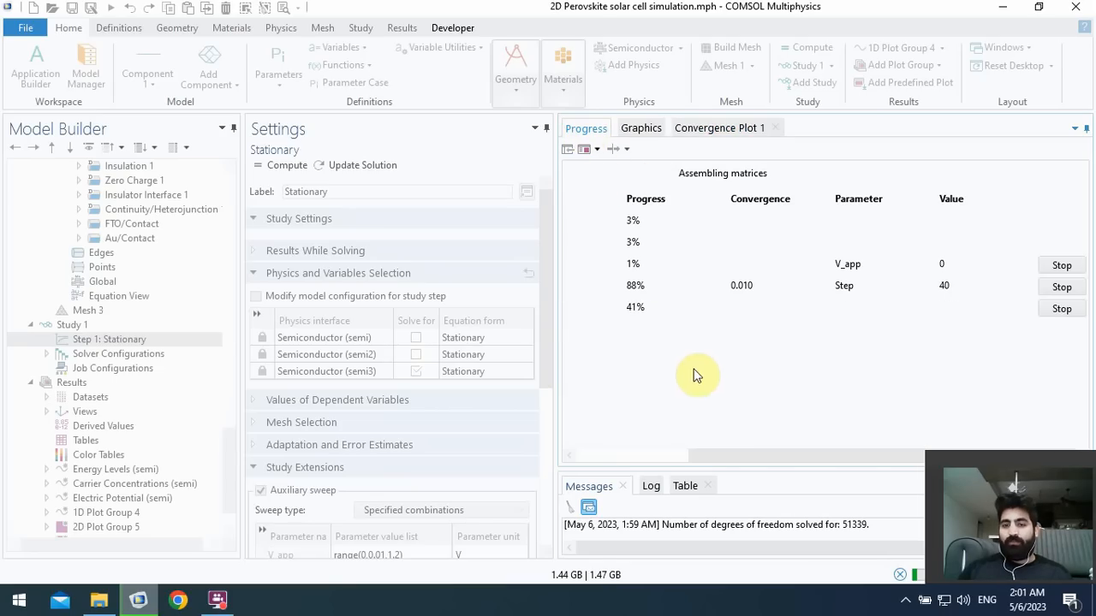
mouse_move(649, 251)
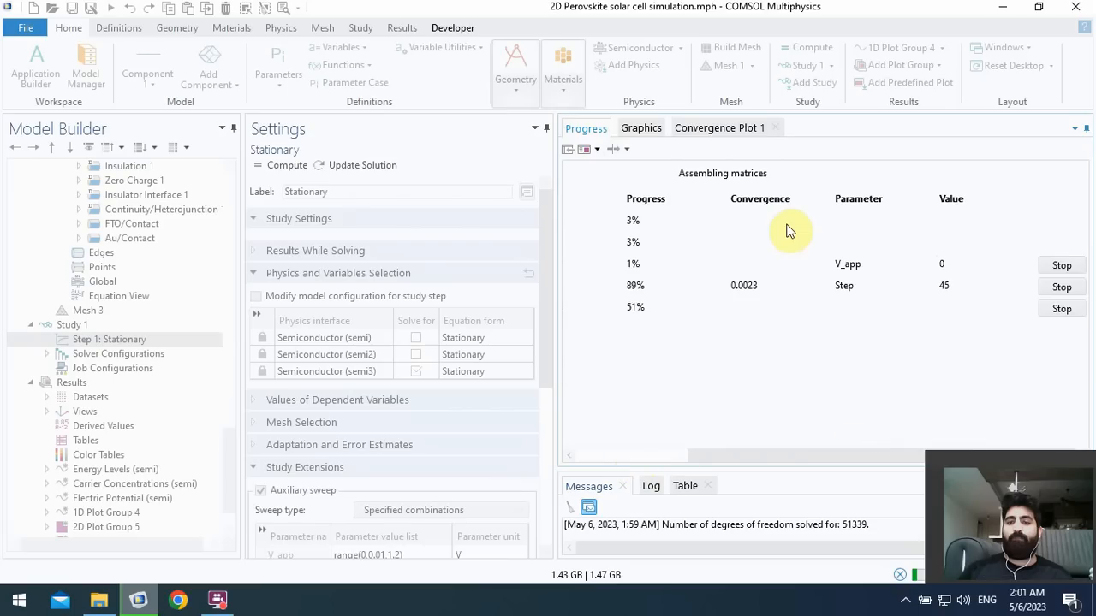
left_click(719, 128)
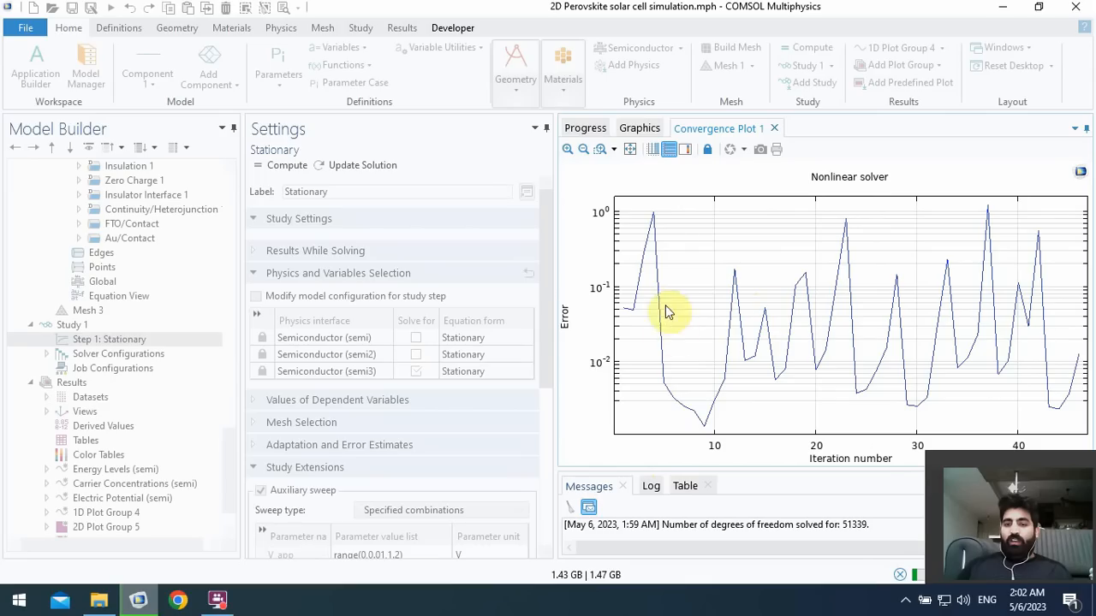
mouse_move(762, 280)
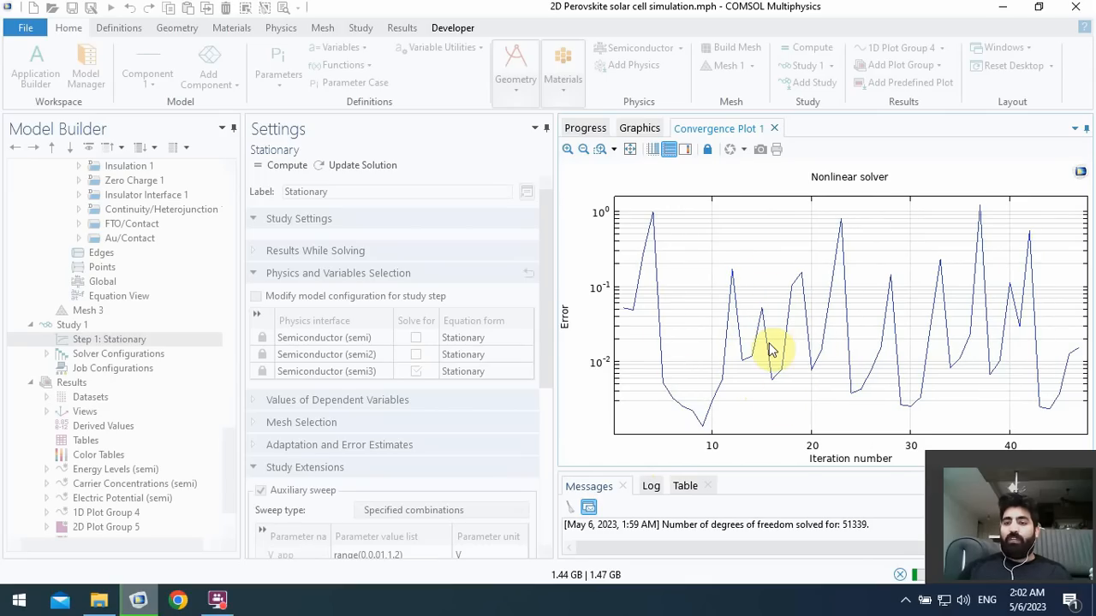
mouse_move(822, 358)
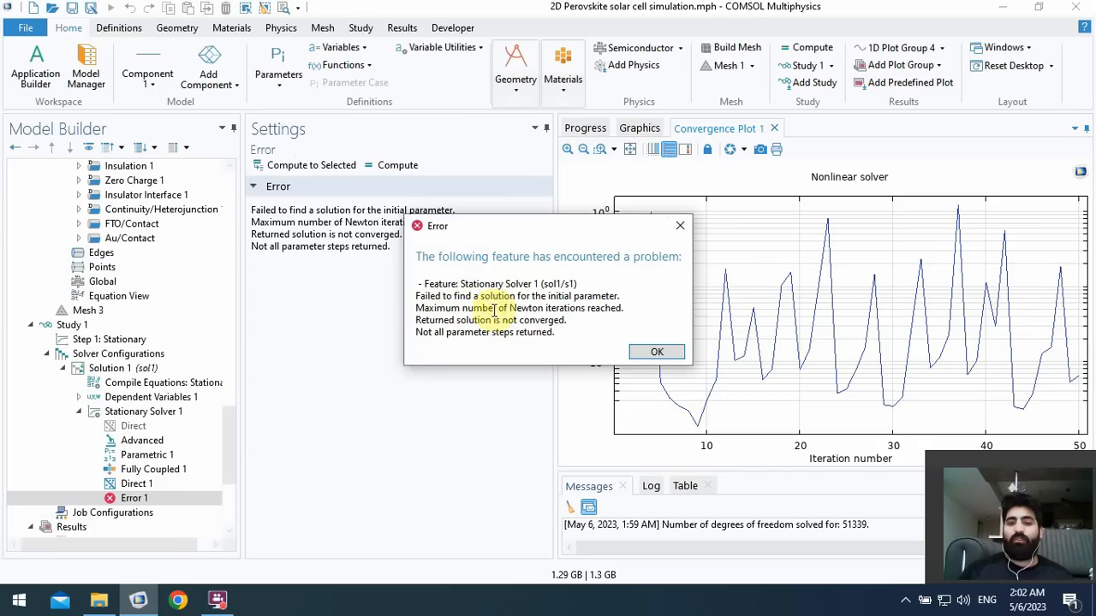
- Acknowledge the solver error and scroll the Model Builder to Stationary Solver 1 > Error 1
left_click(657, 351)
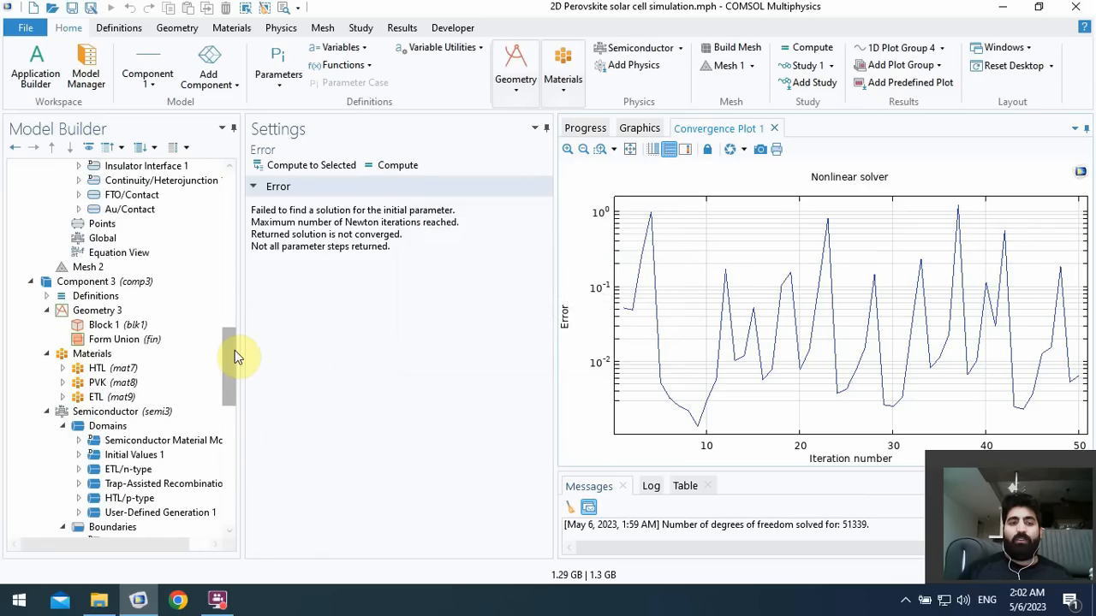
scroll("down", 3)
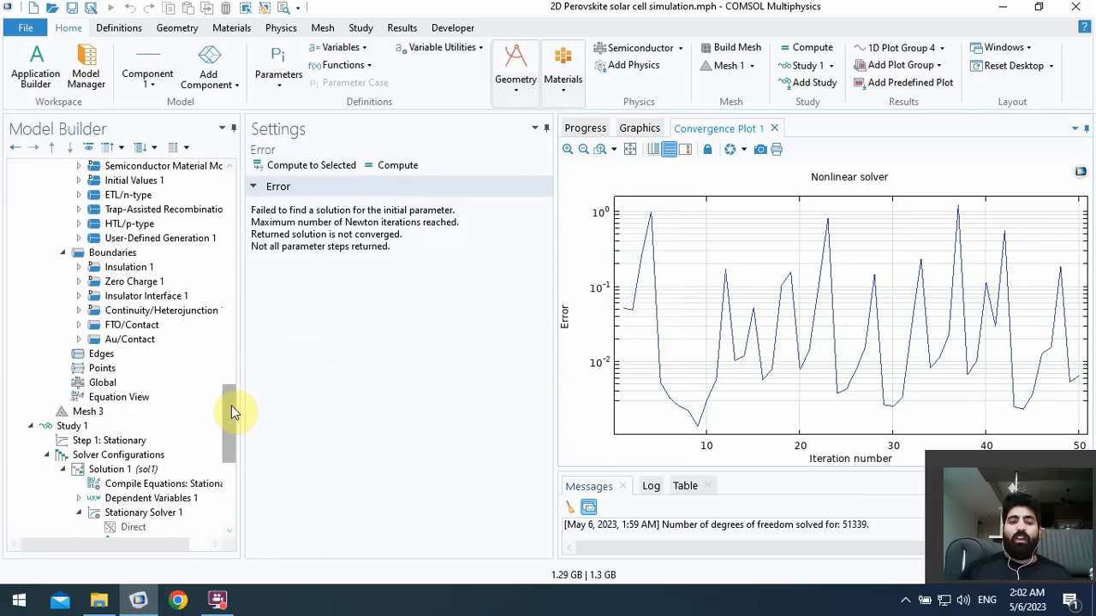
scroll("down", 3)
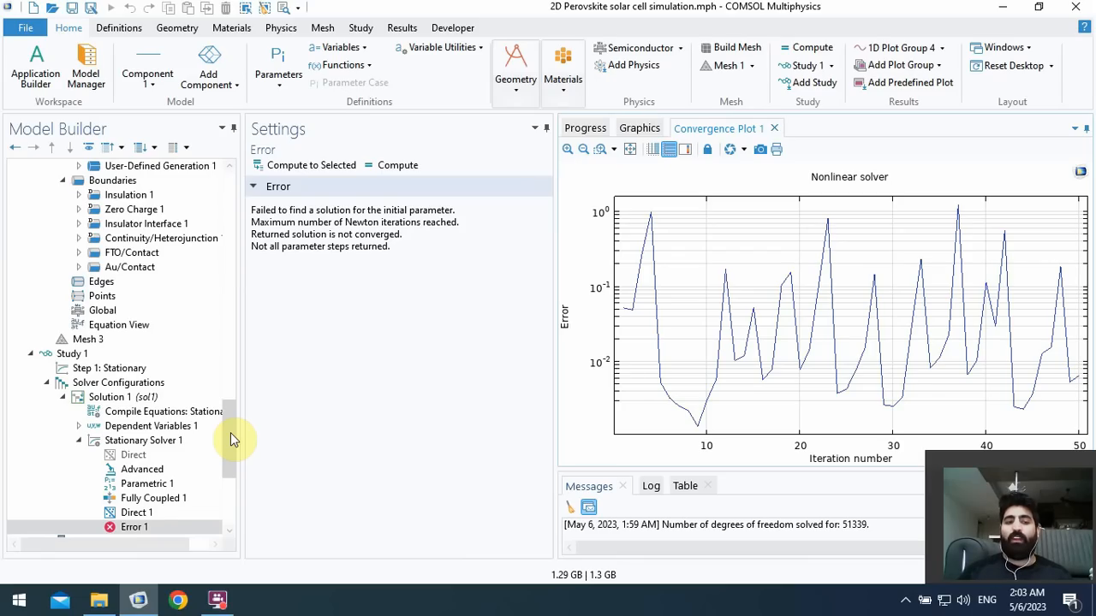
left_click(109, 368)
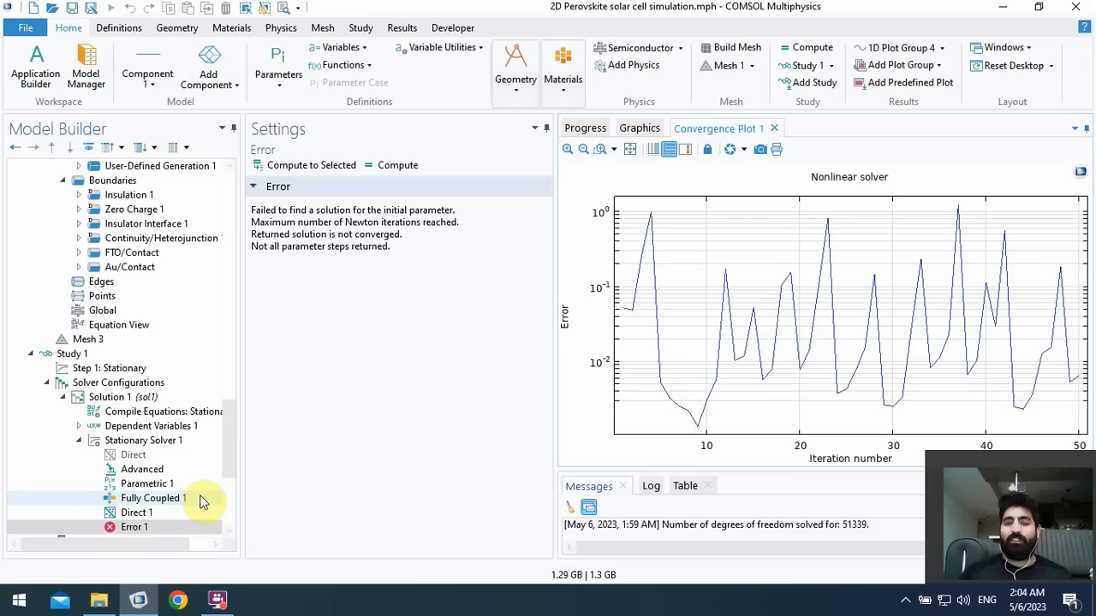
left_click(216, 600)
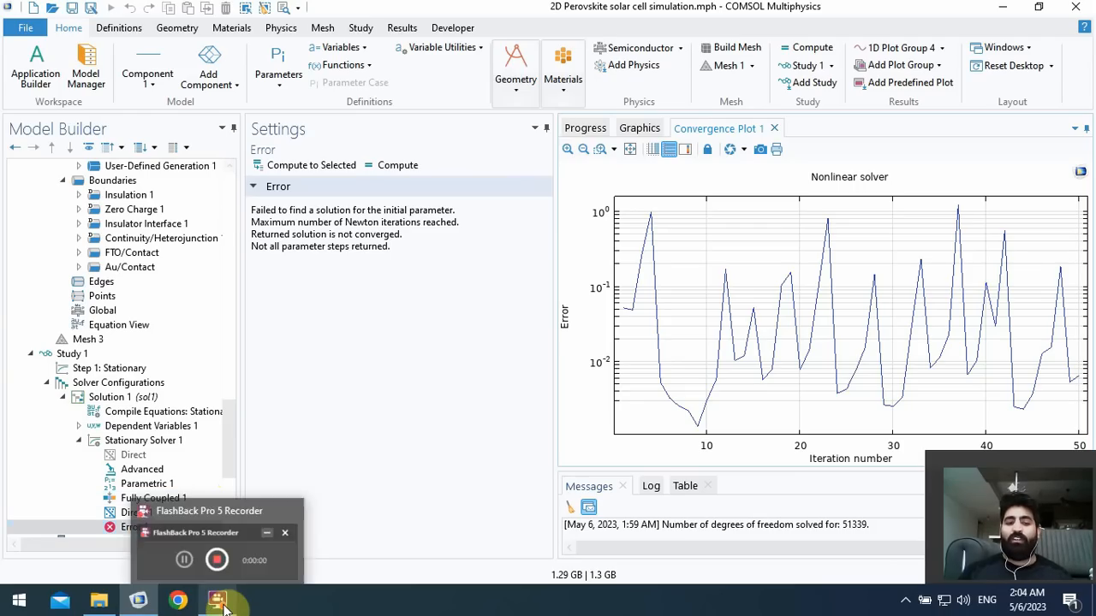